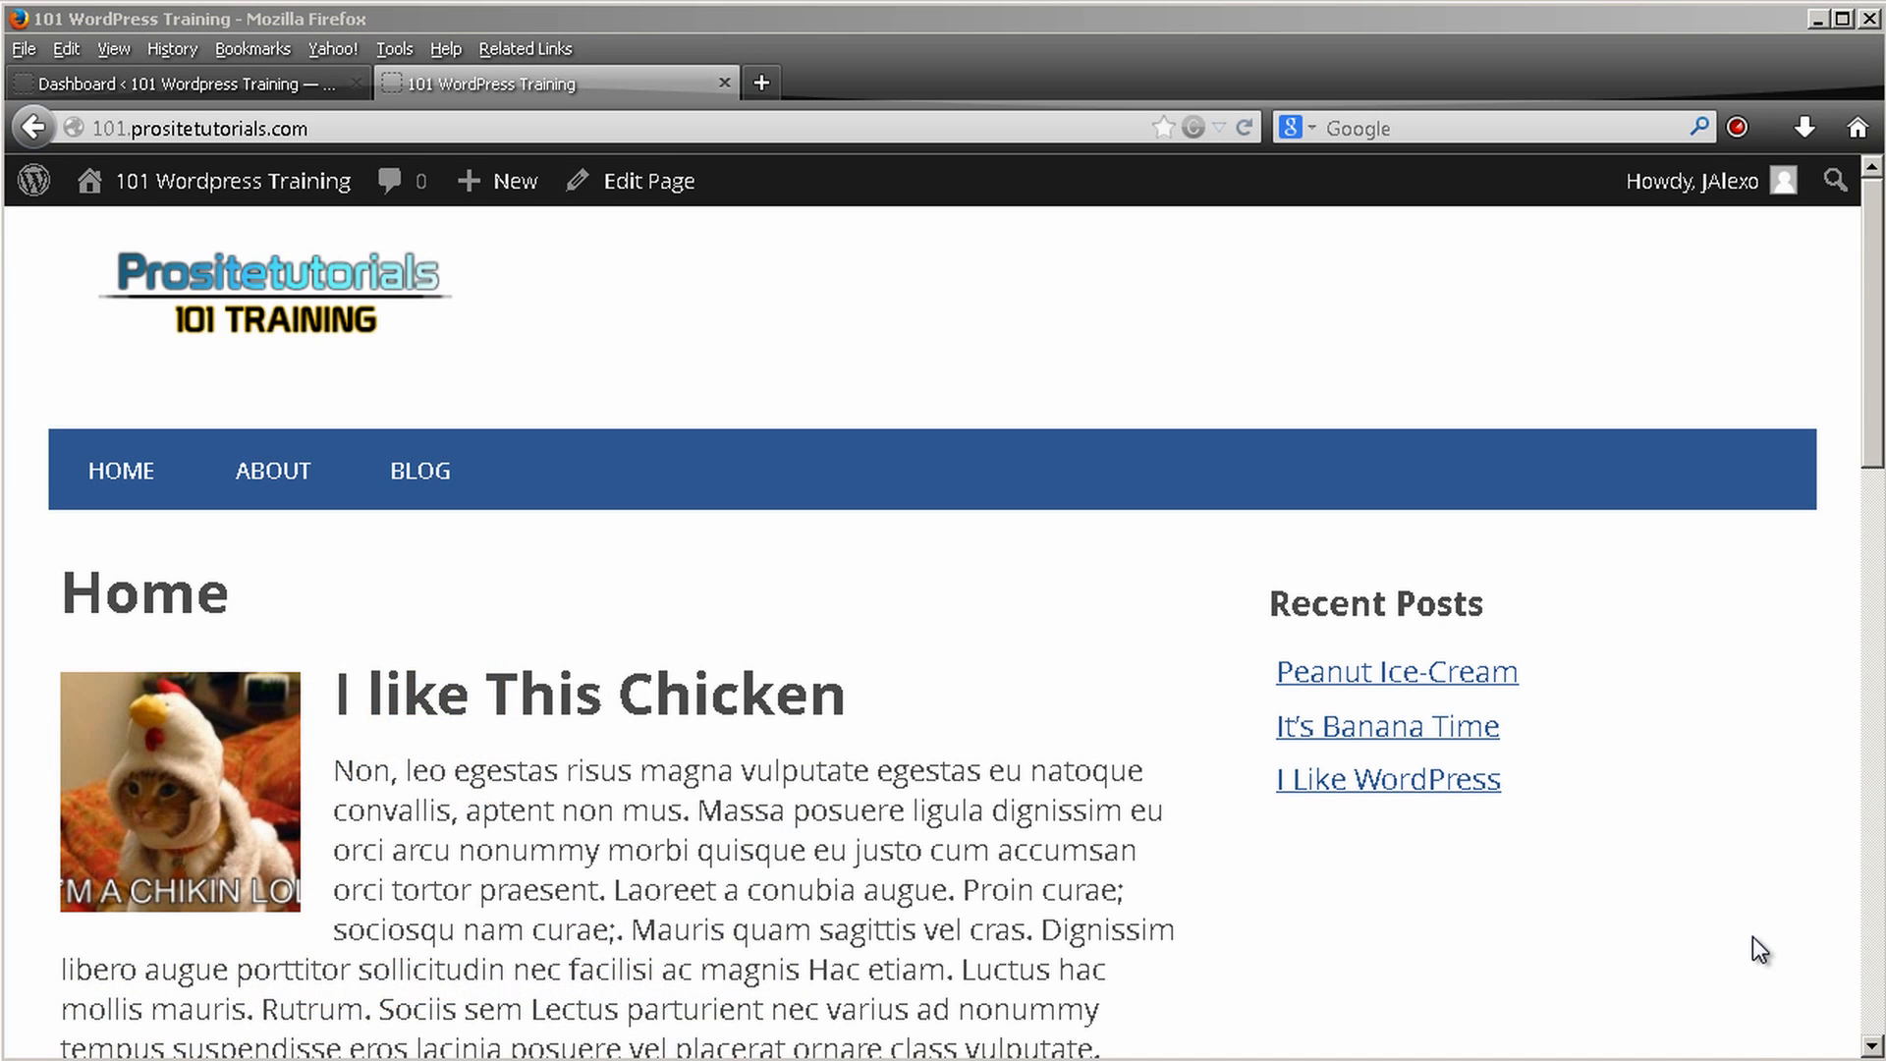
{"action": "mouse_move", "coordinate": [1756, 947]}
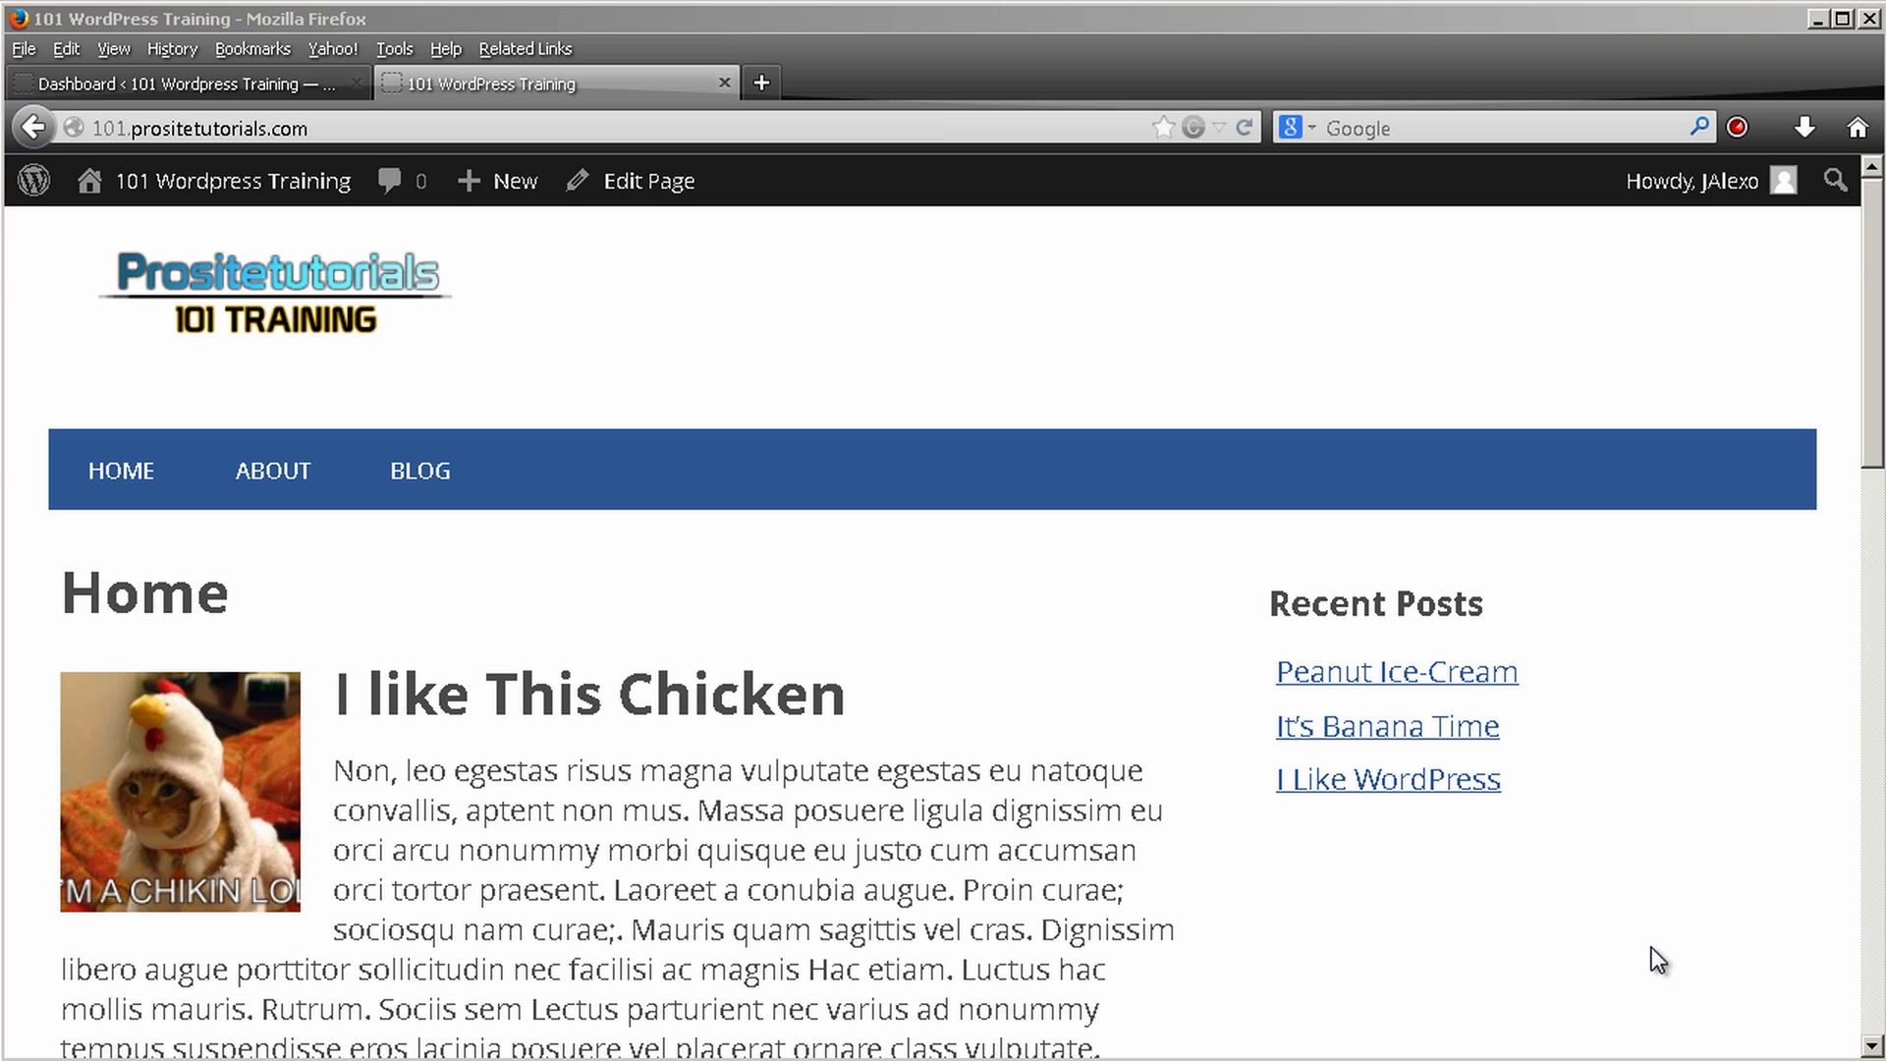
{"action": "mouse_move", "coordinate": [963, 534]}
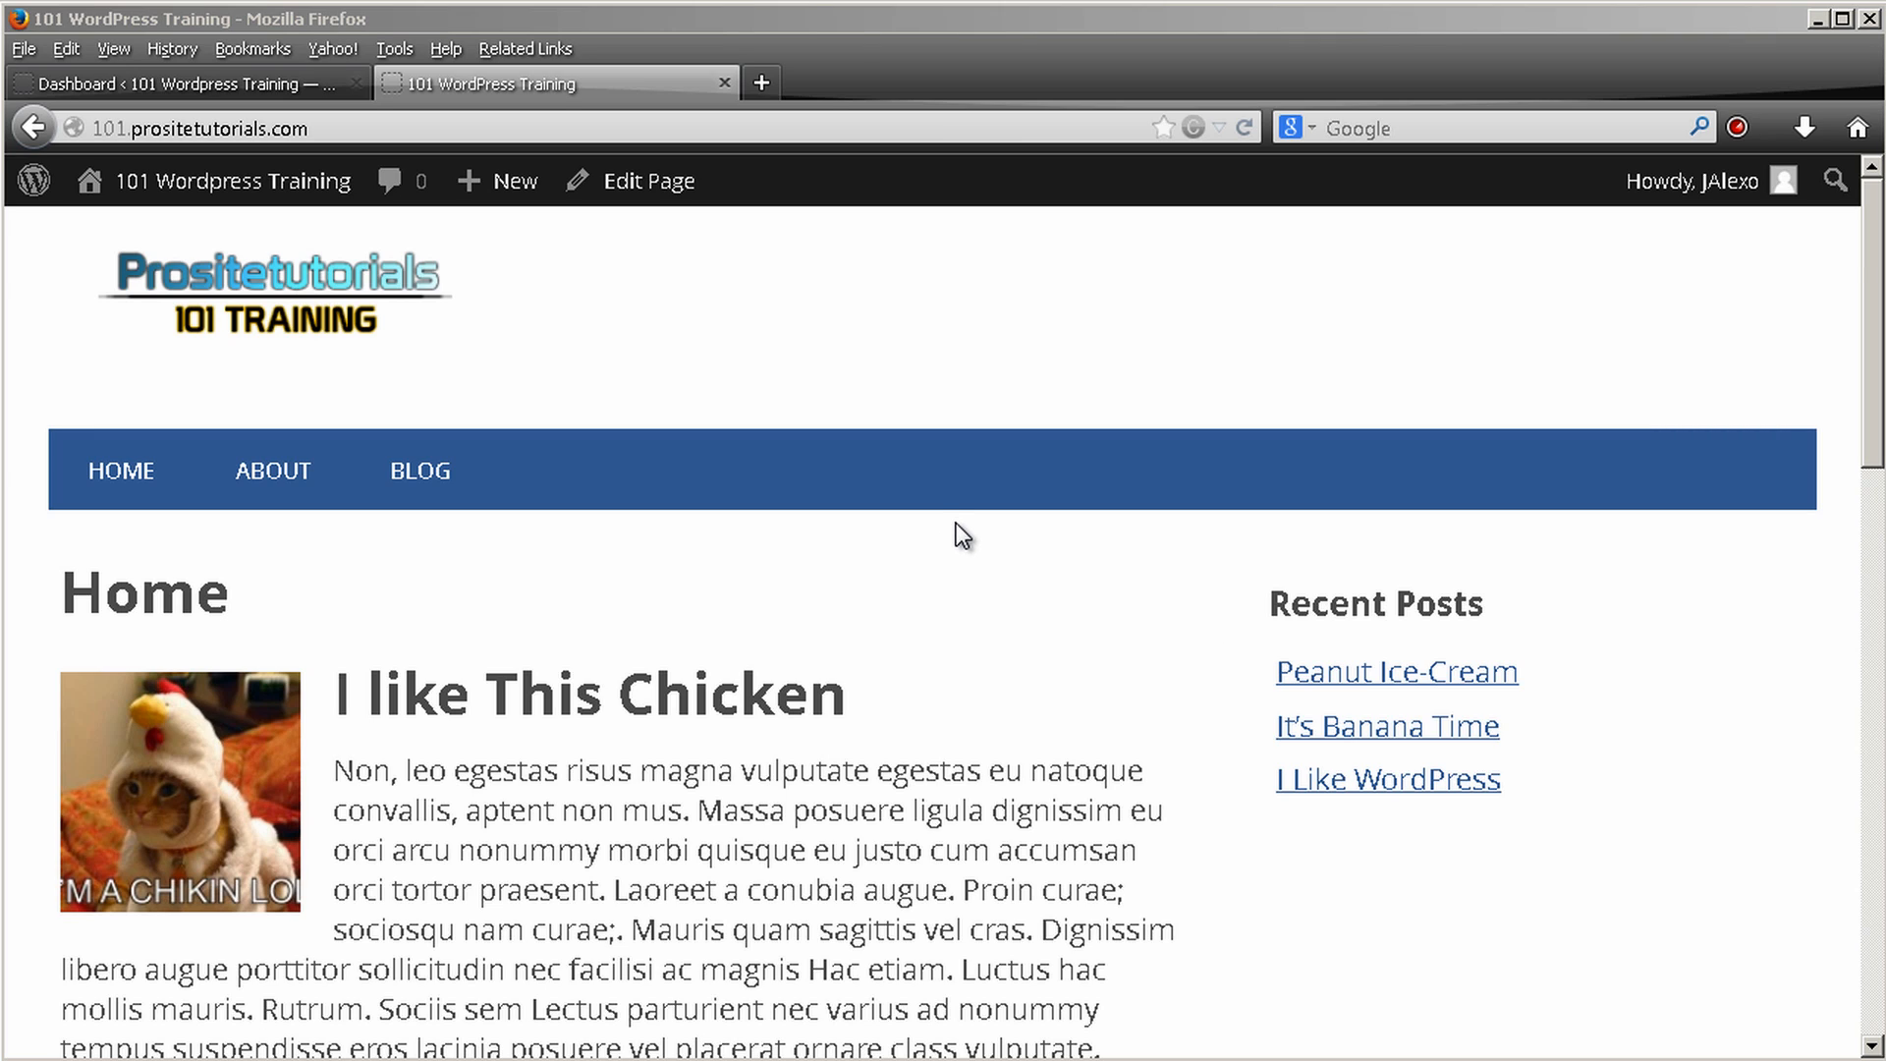
{"action": "mouse_move", "coordinate": [845, 644]}
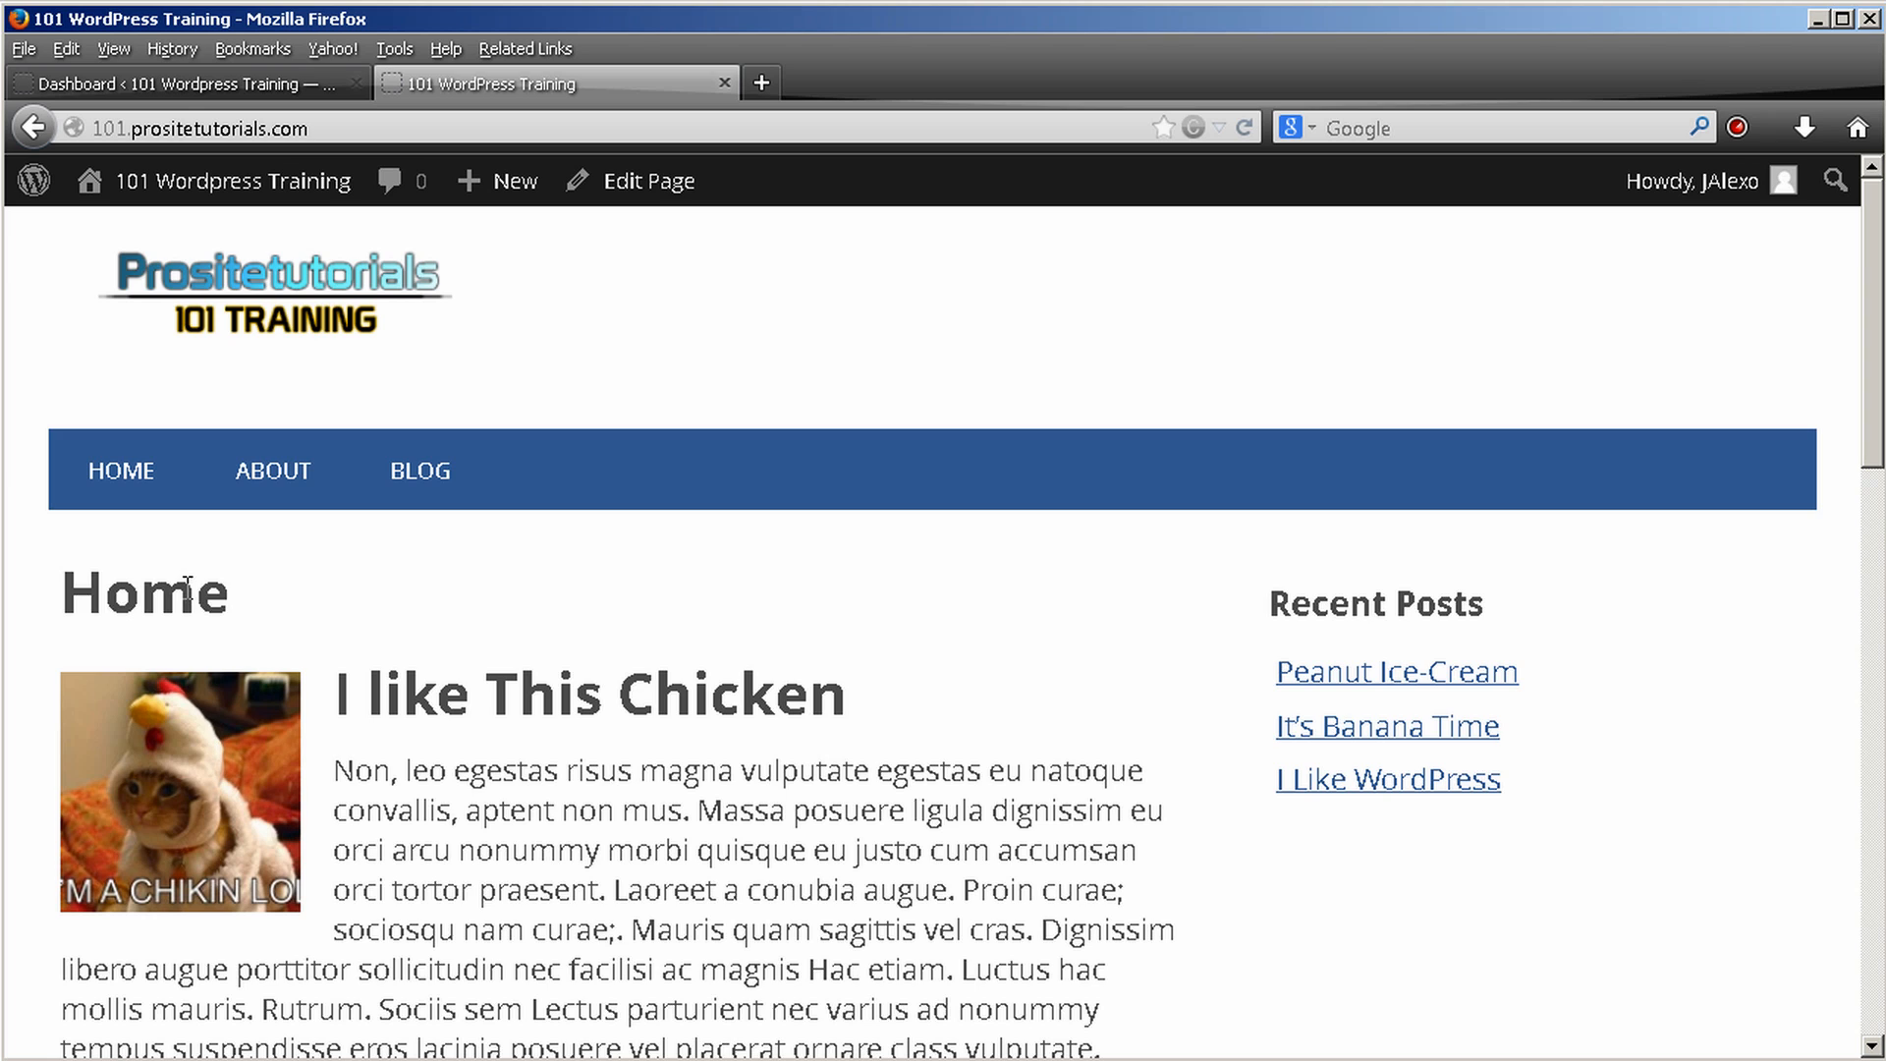
From the admin dashboard, reach Appearance > Editor showing the Minimize theme's style.css
{"action": "scroll", "scroll_direction": "down", "scroll_amount": 3}
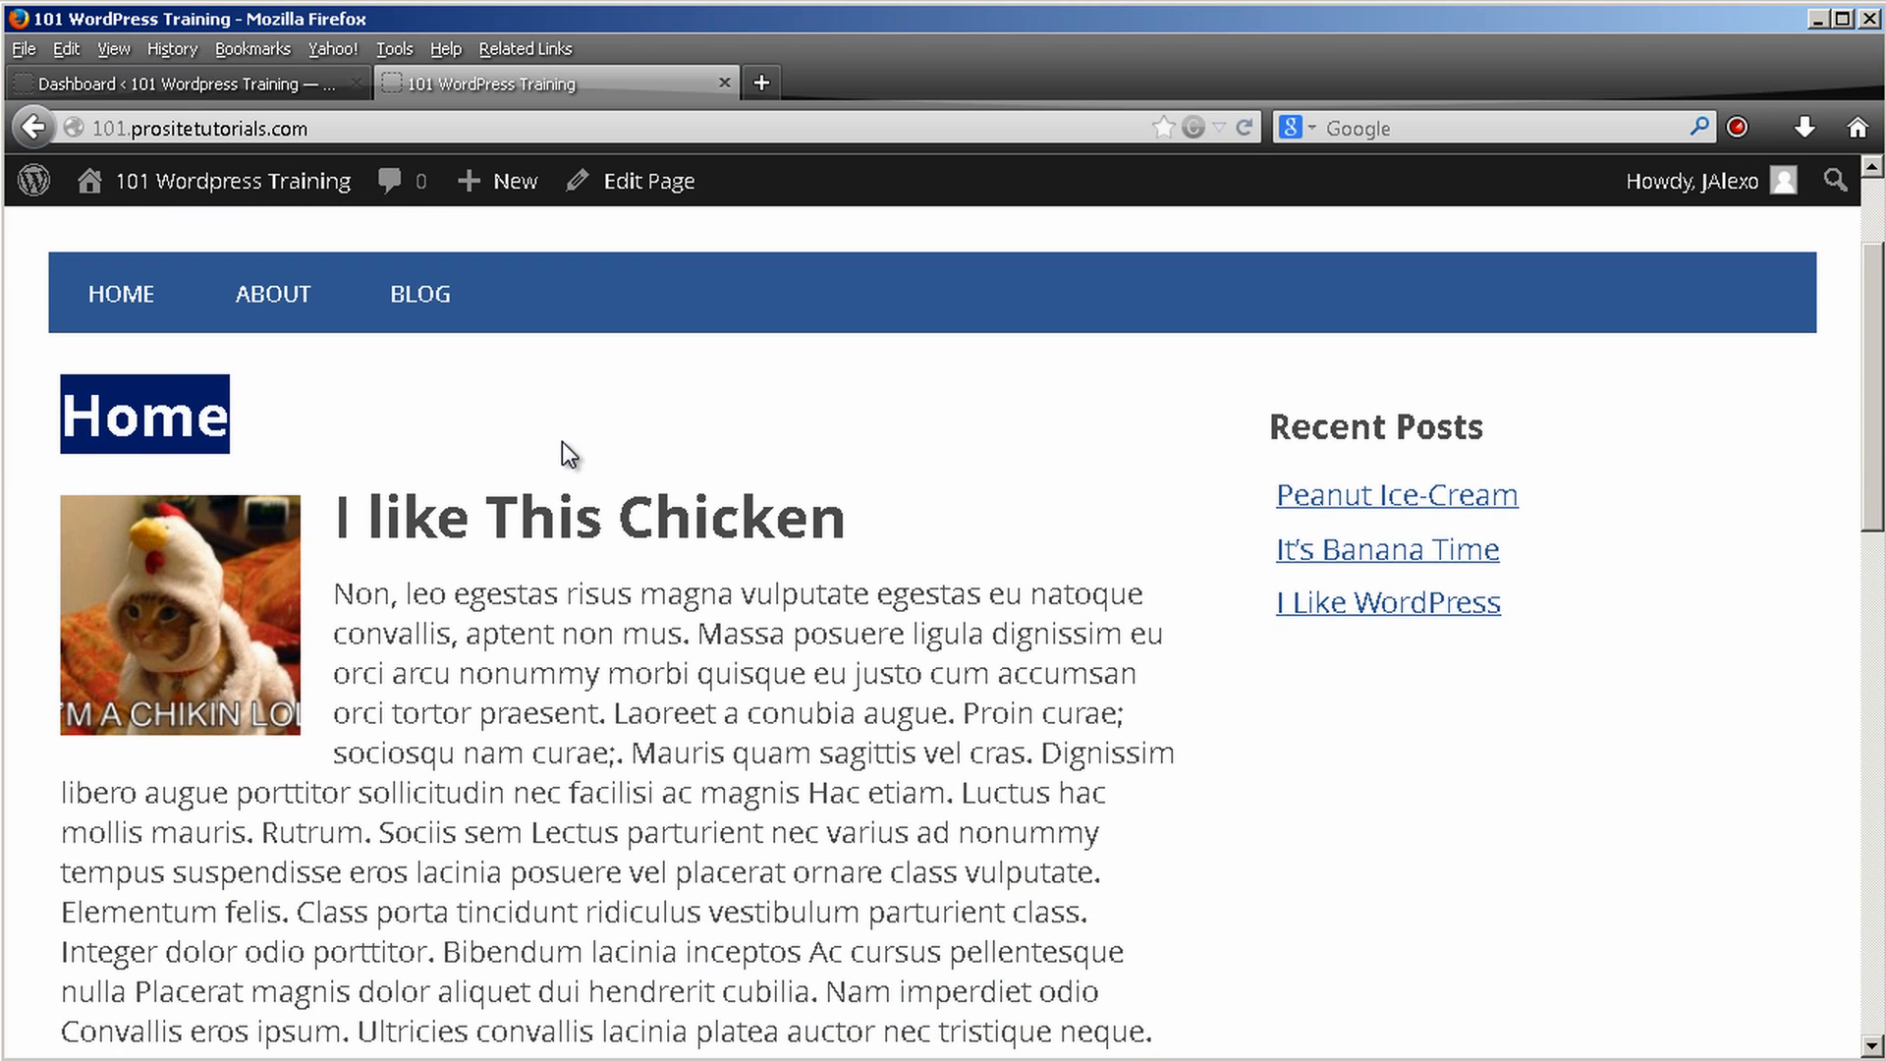
{"action": "mouse_move", "coordinate": [373, 497]}
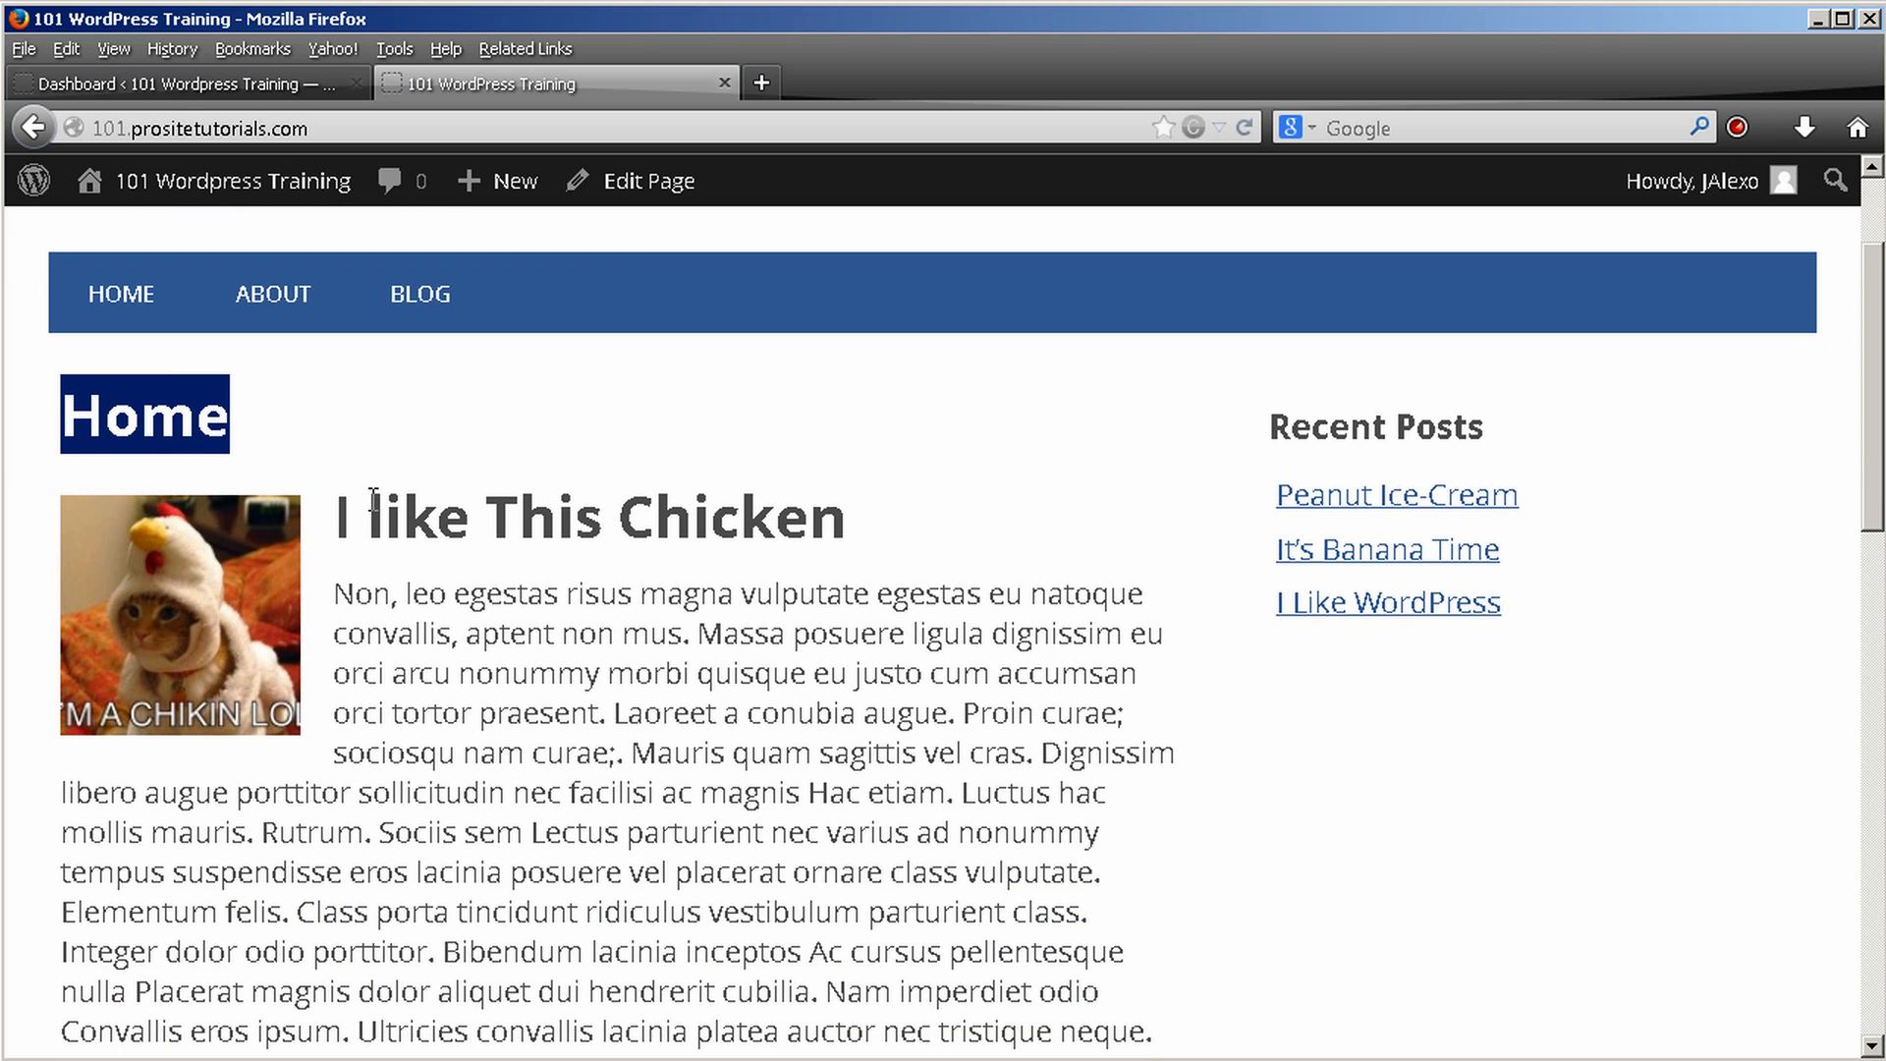
{"action": "mouse_move", "coordinate": [436, 479]}
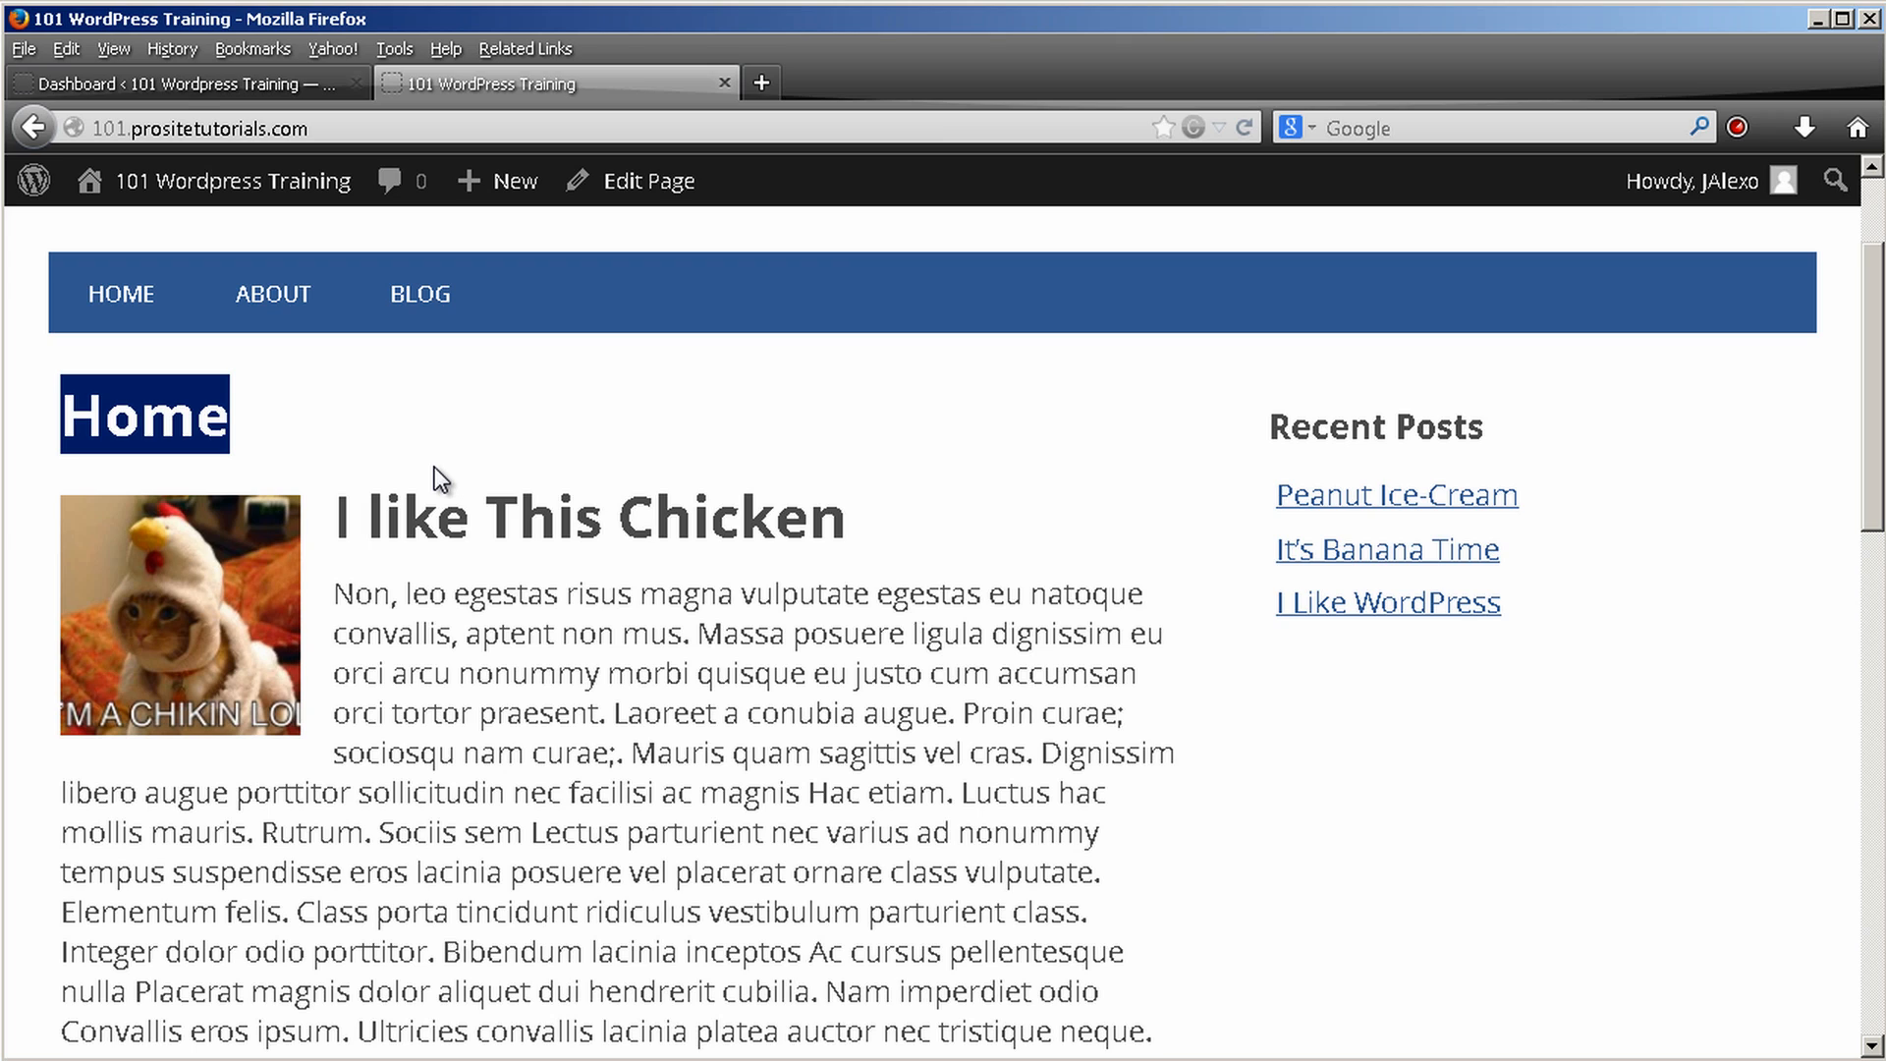
{"action": "mouse_move", "coordinate": [210, 181]}
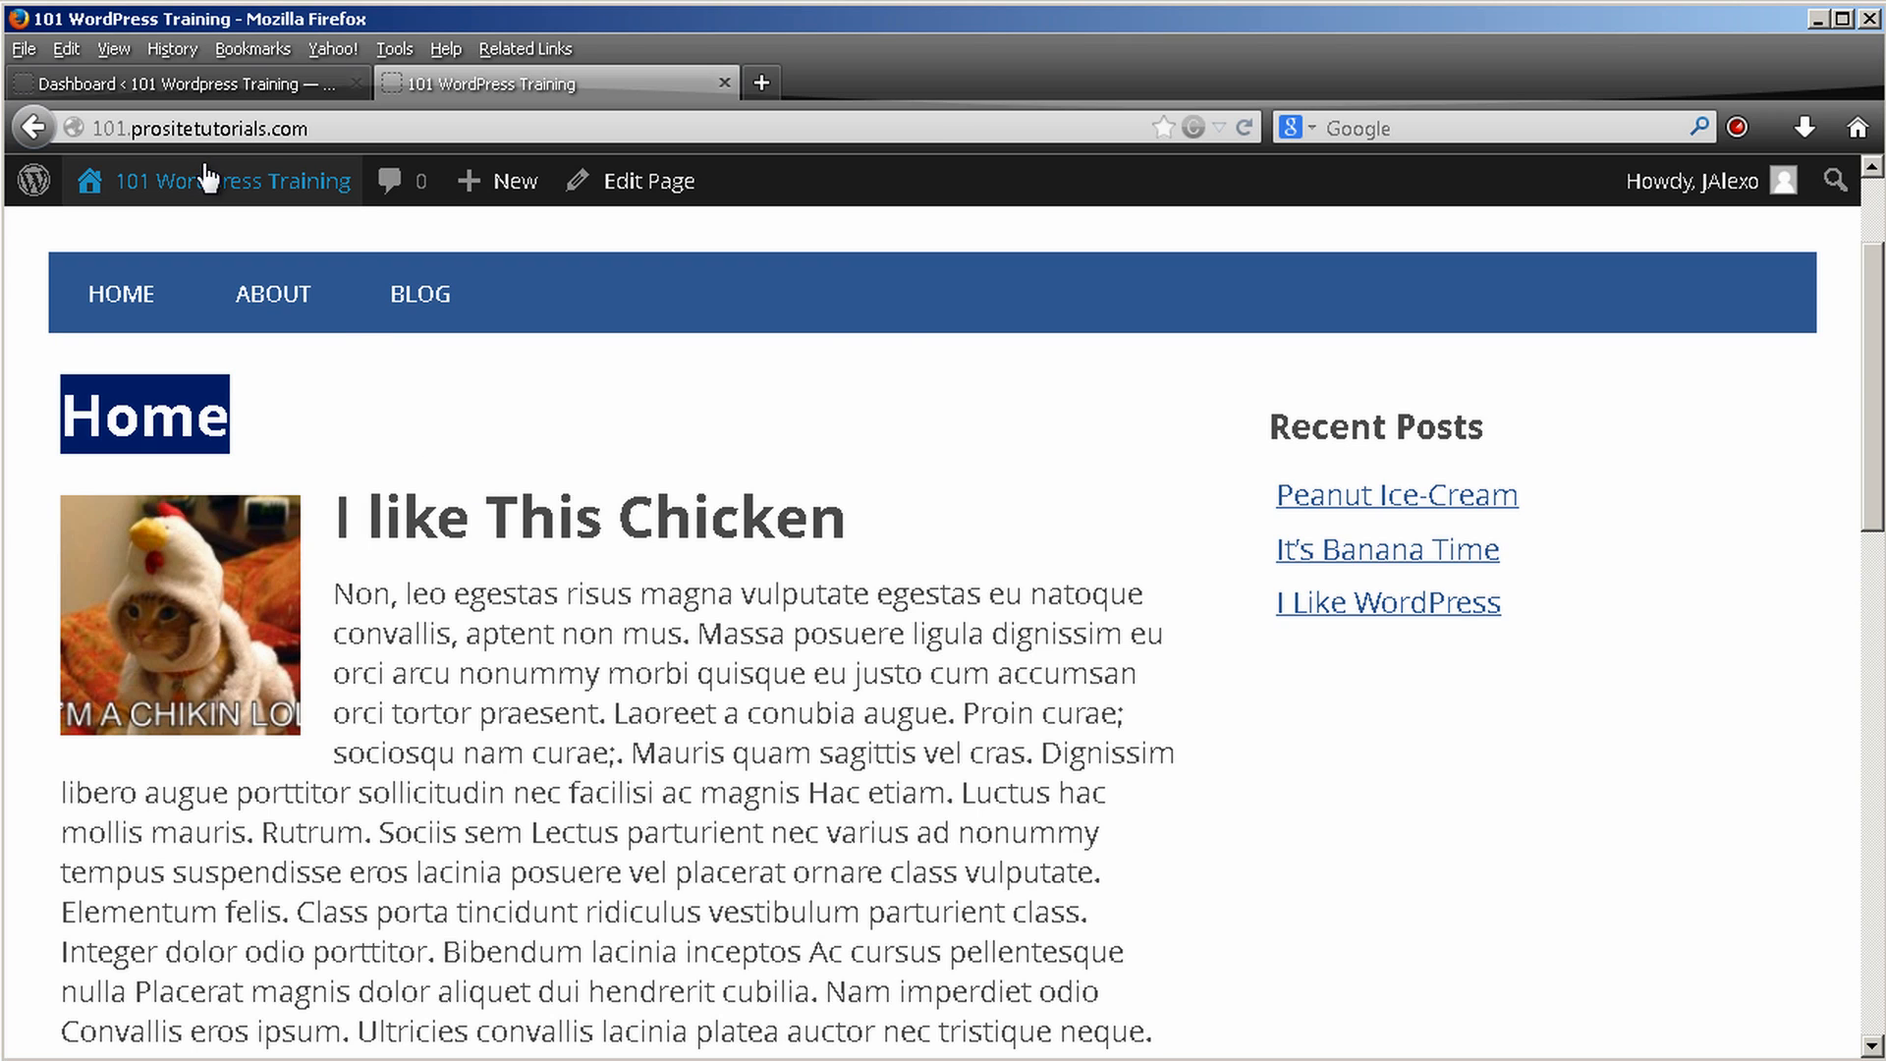
{"action": "mouse_move", "coordinate": [293, 102]}
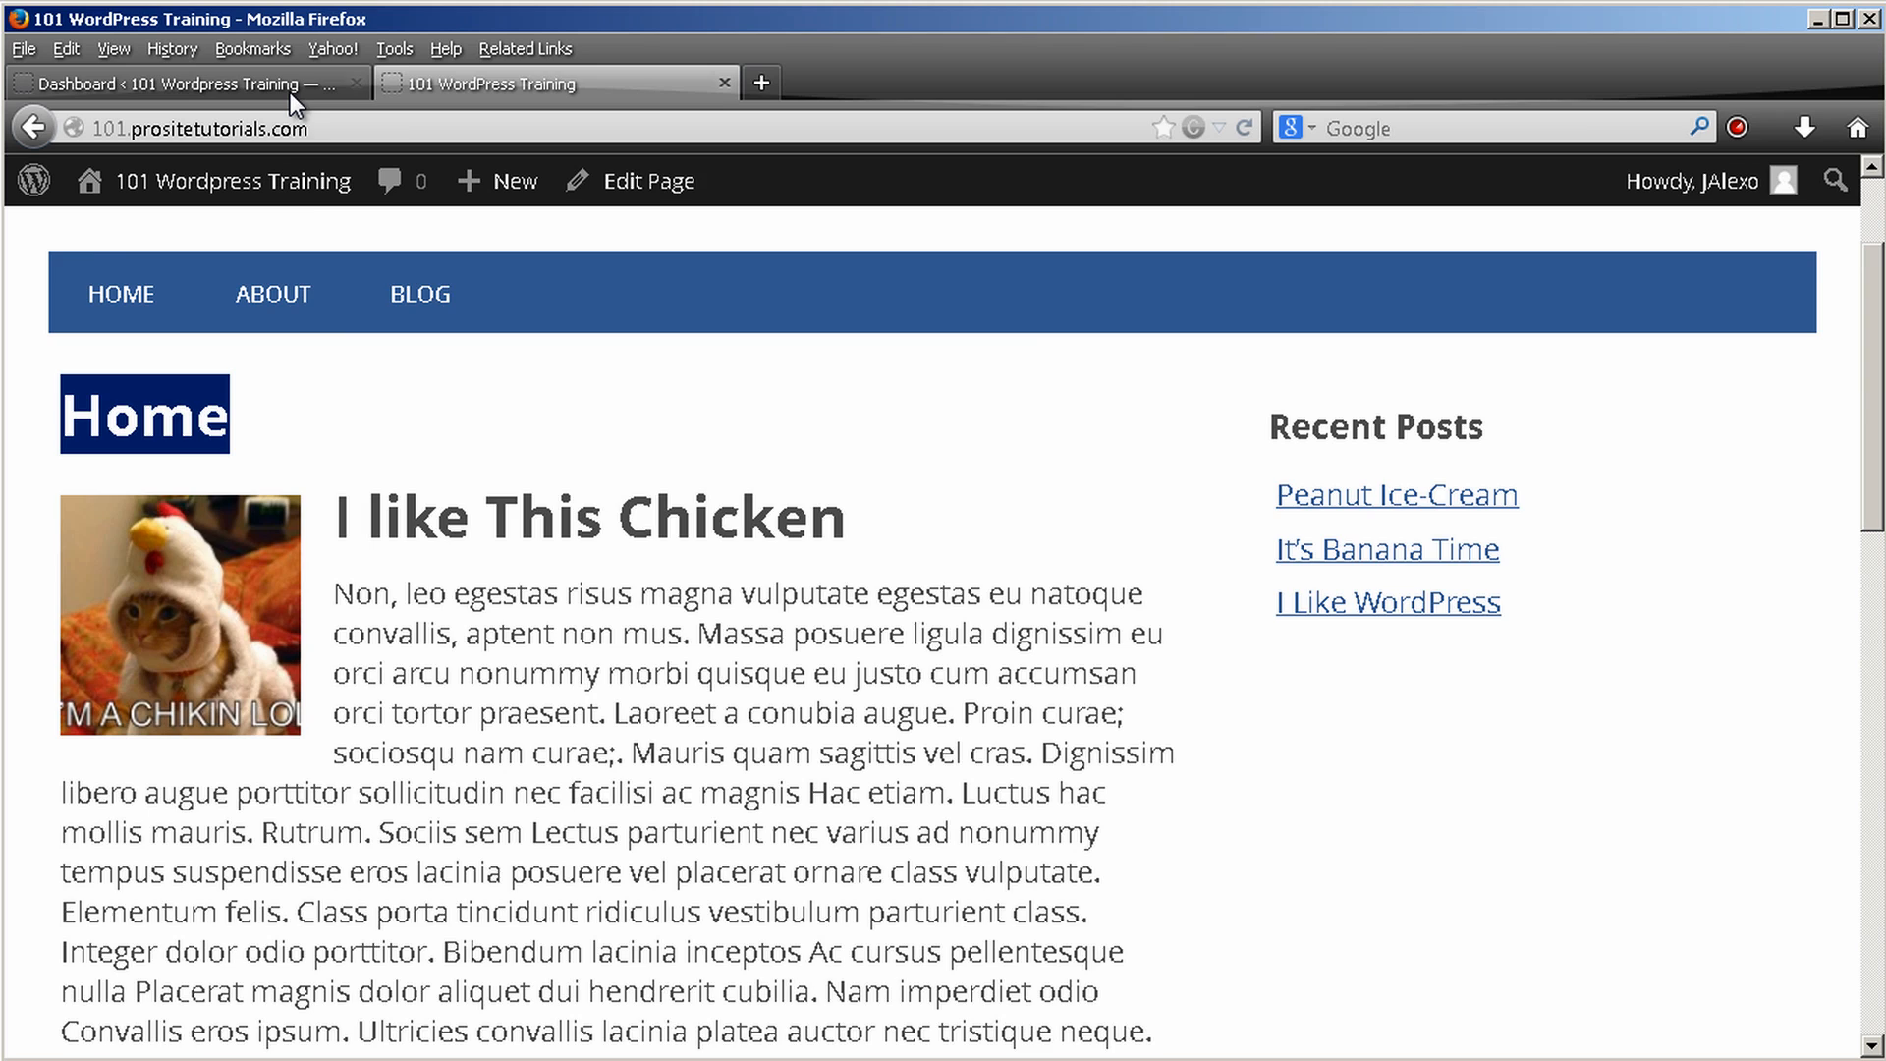
{"action": "left_click", "coordinate": [181, 83]}
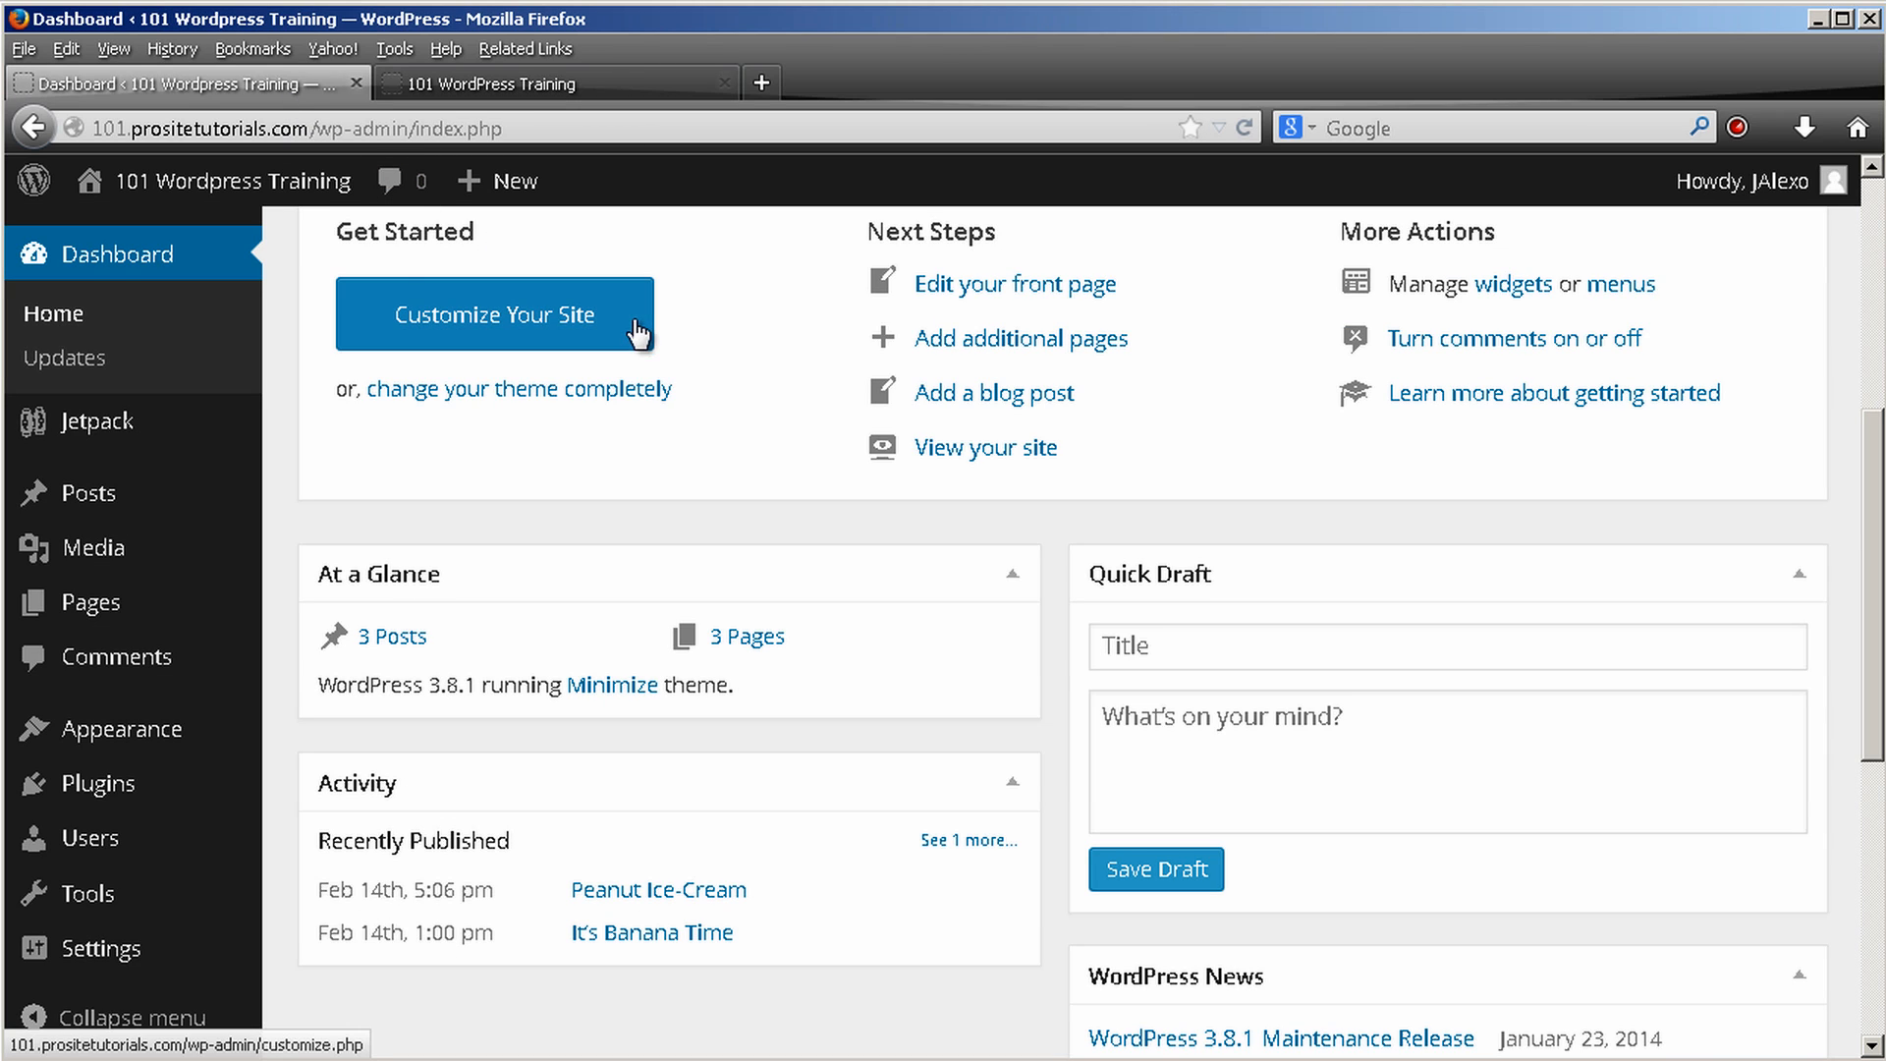
{"action": "mouse_move", "coordinate": [118, 726]}
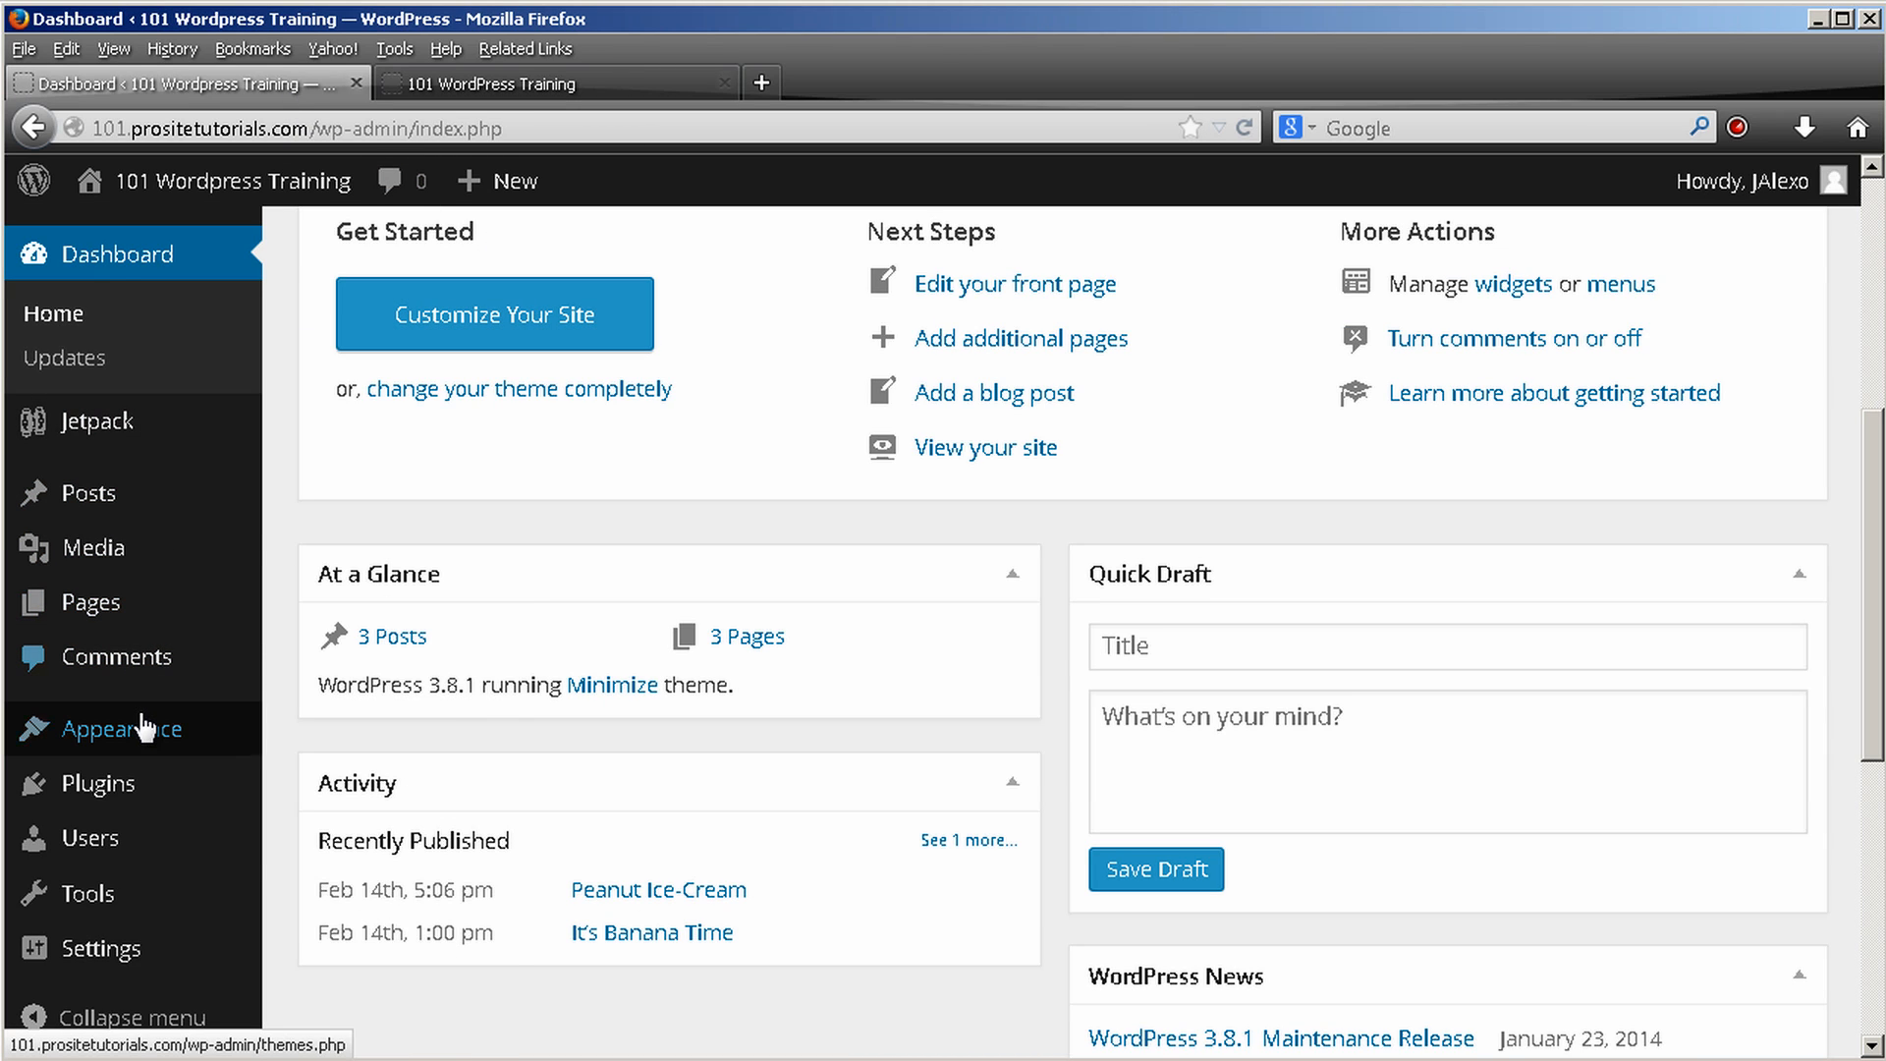
{"action": "left_click", "coordinate": [125, 729]}
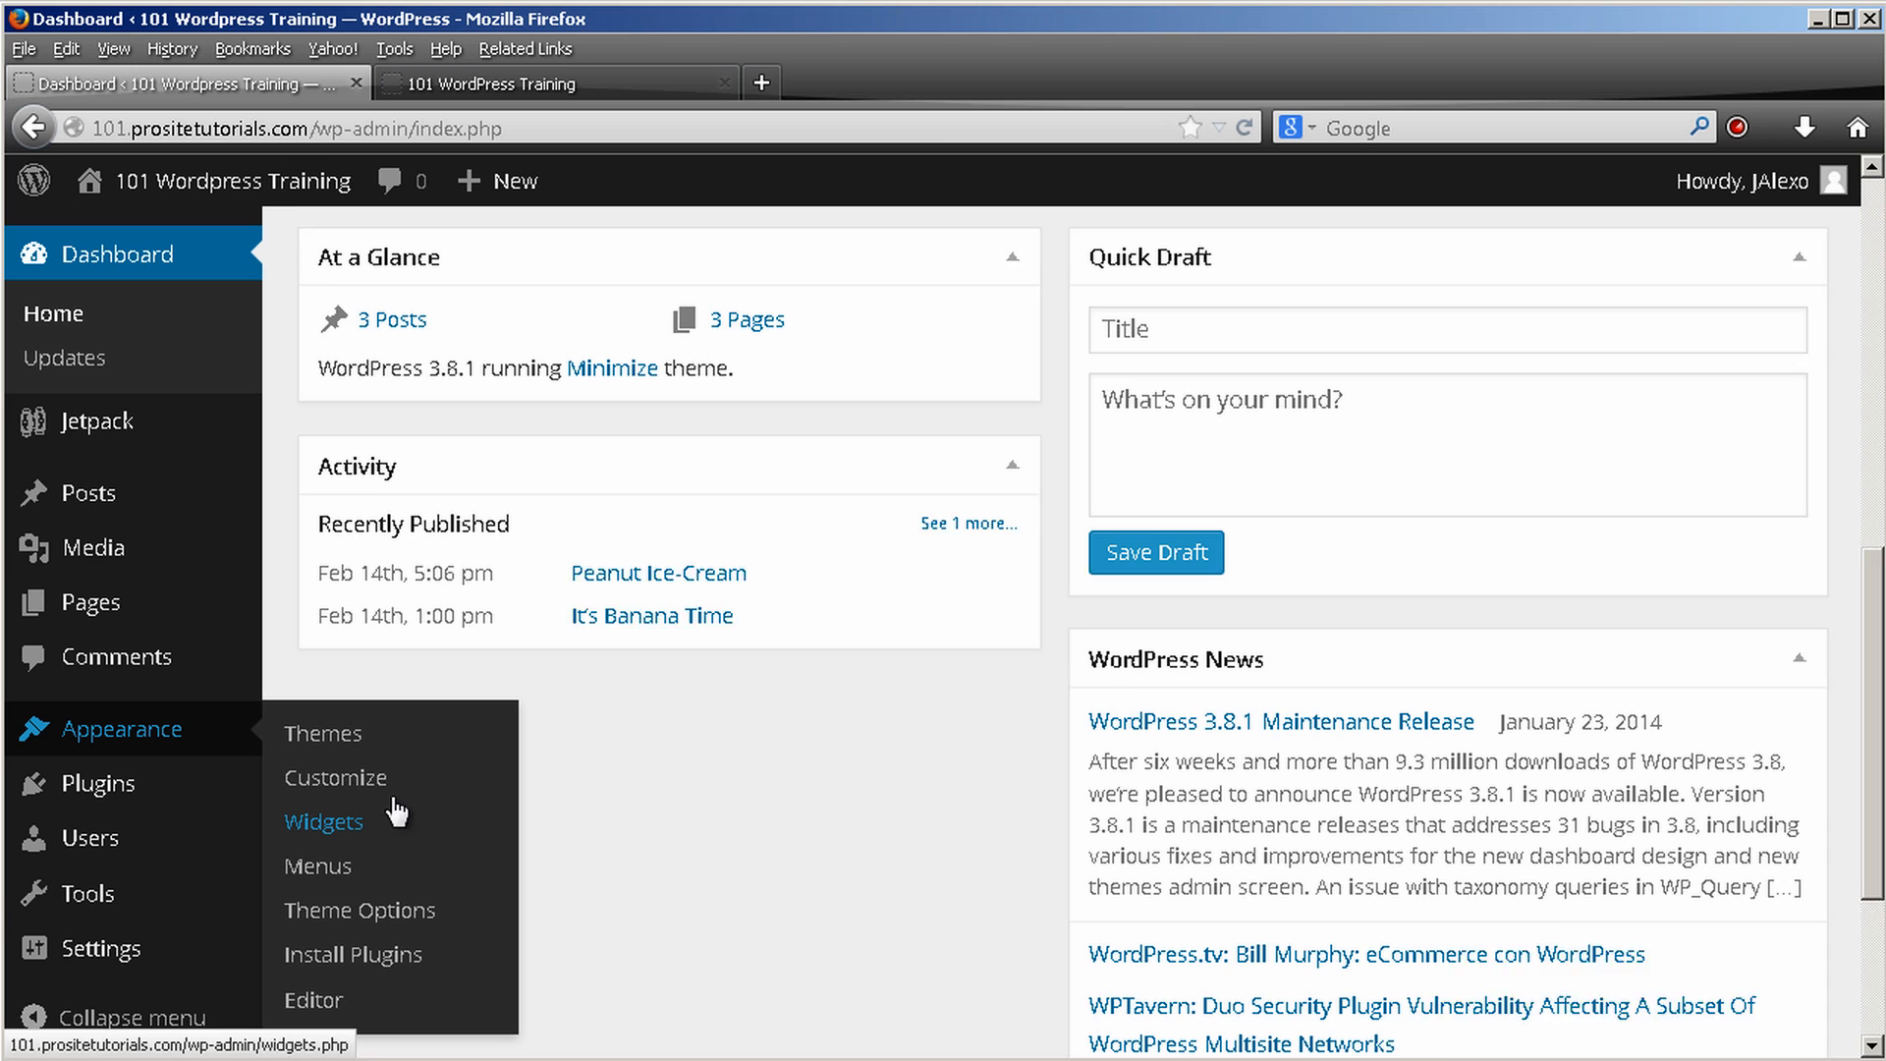
{"action": "left_click", "coordinate": [313, 1000]}
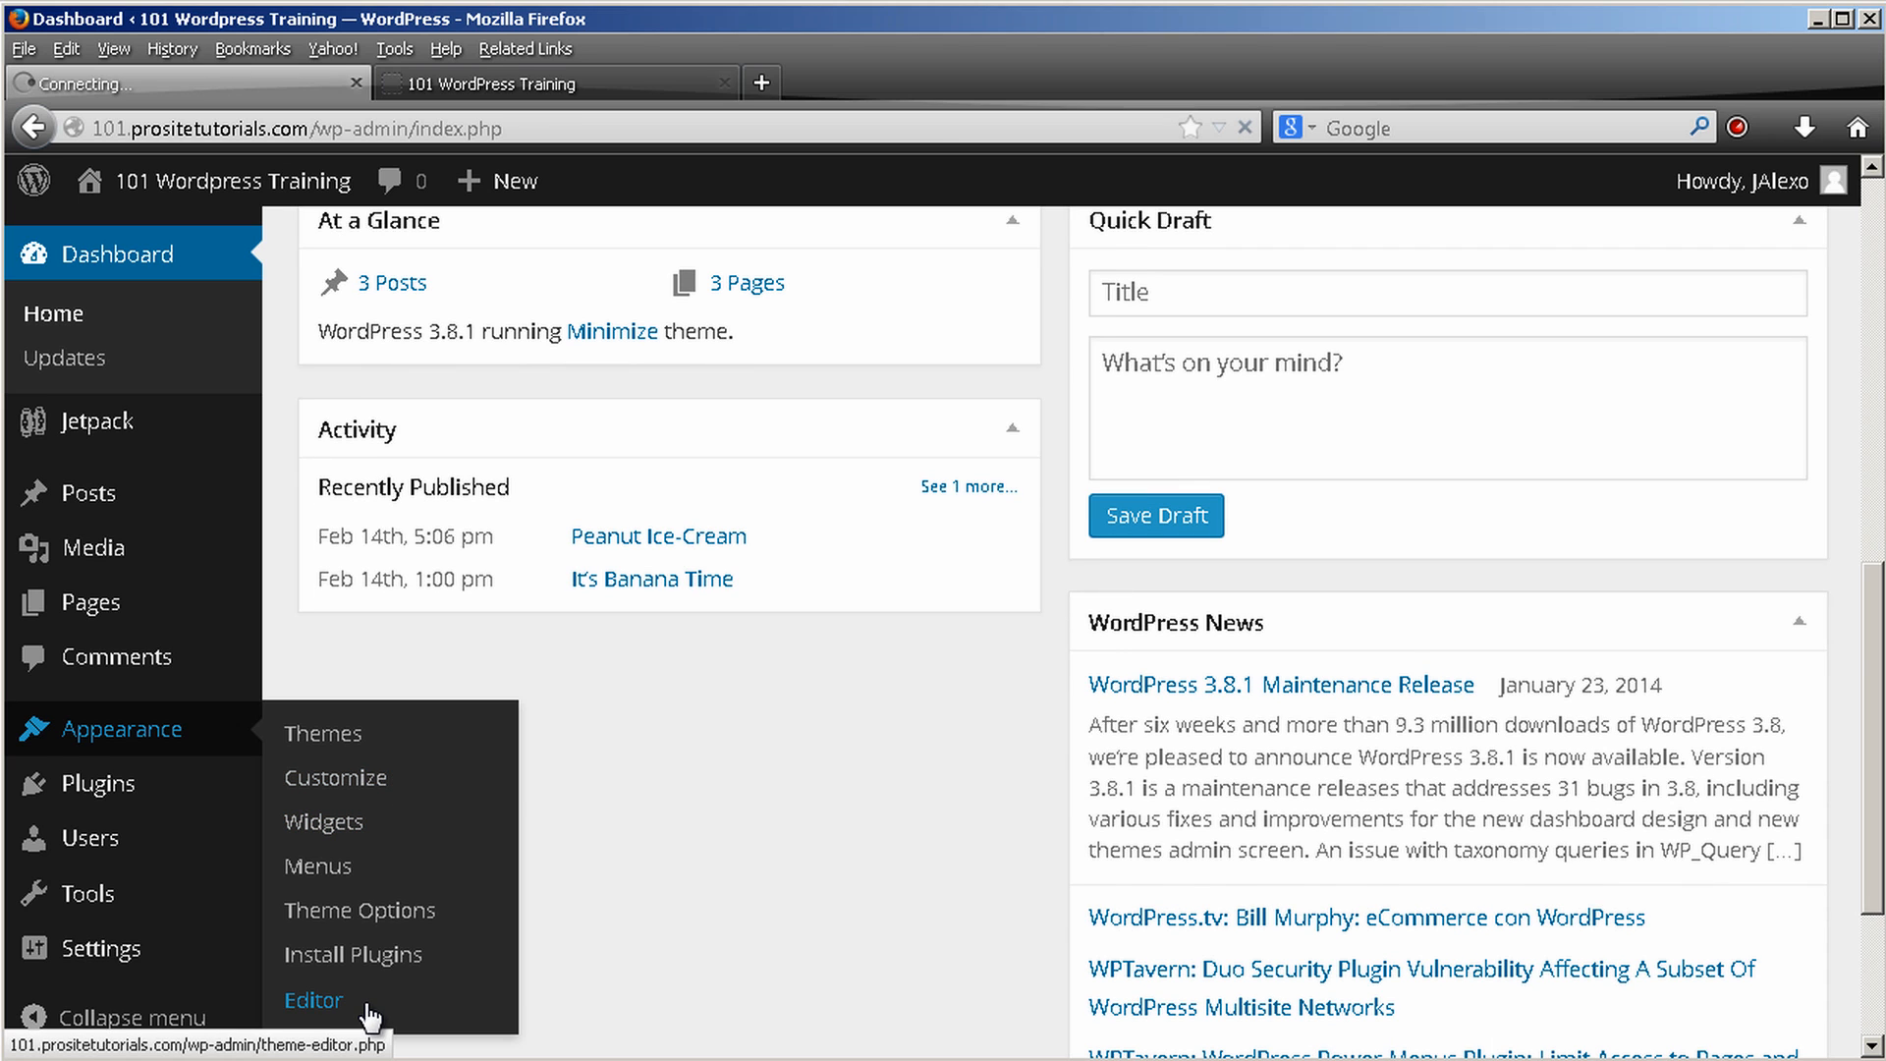
{"action": "left_click", "coordinate": [314, 1000]}
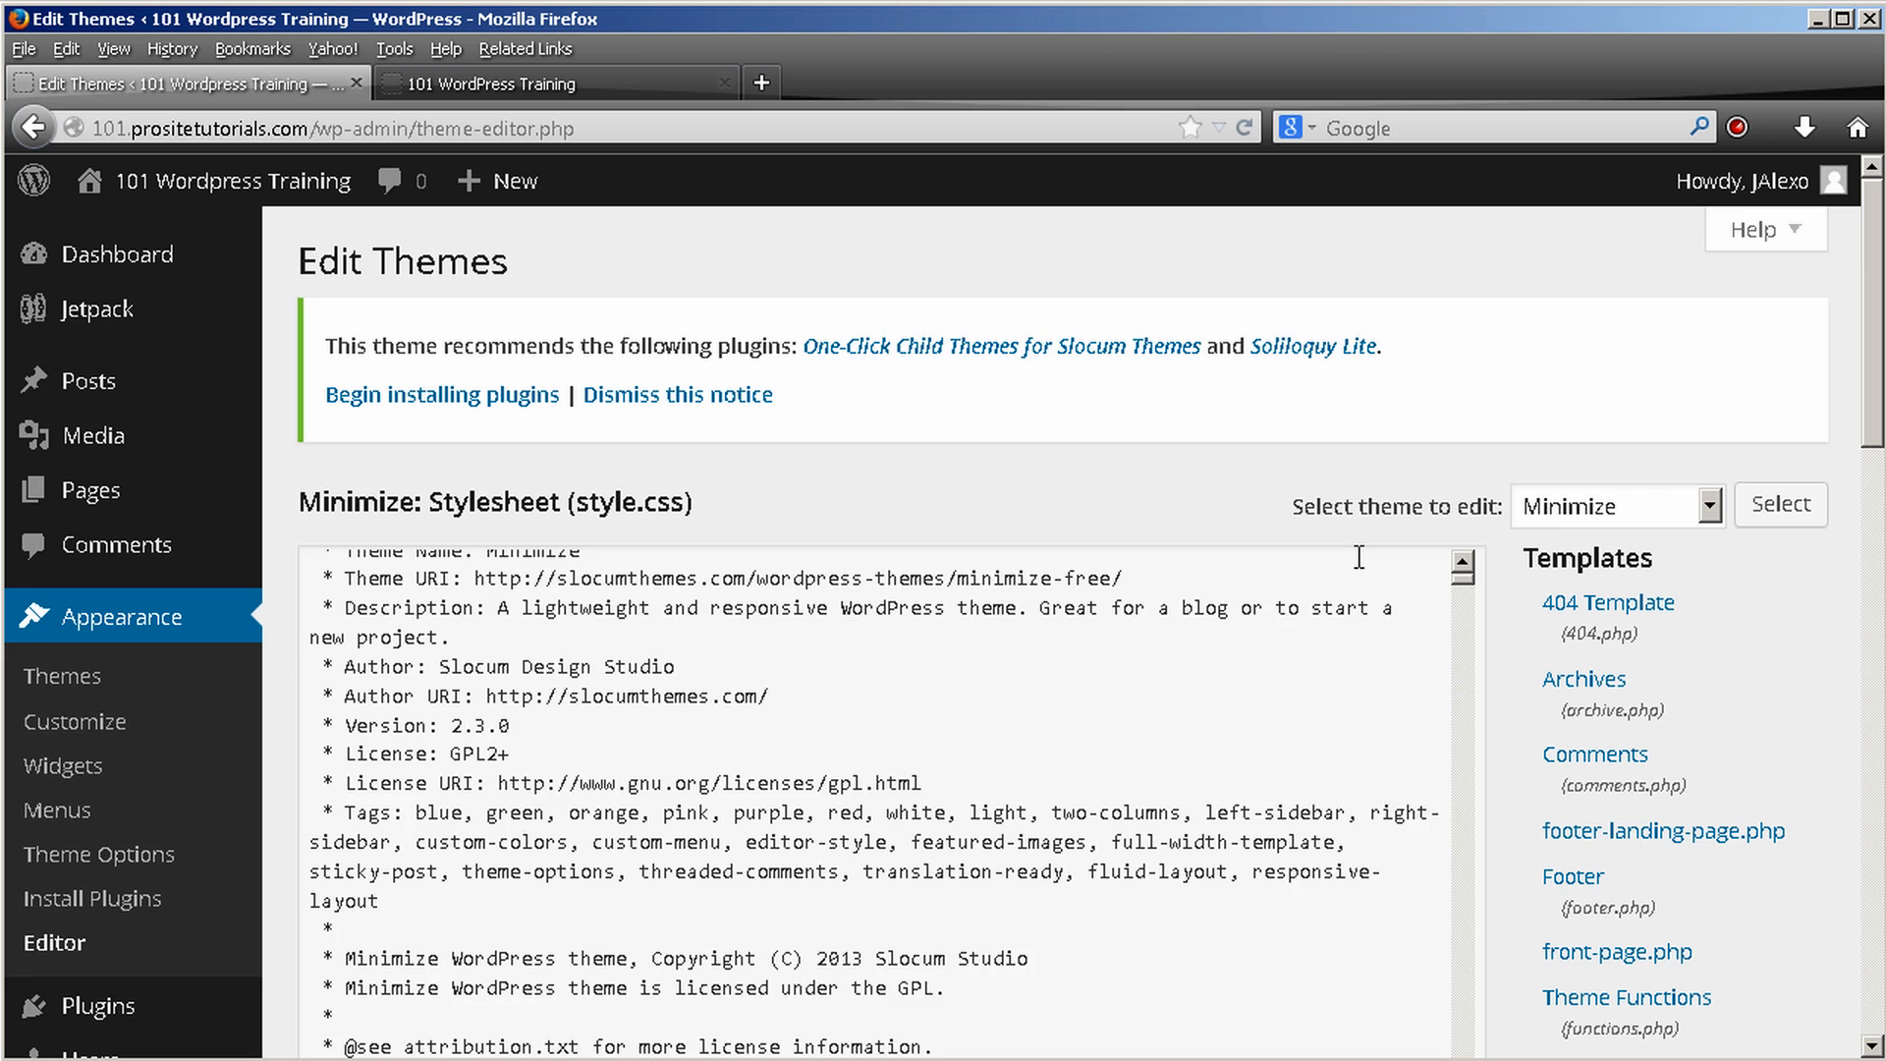
{"action": "scroll", "scroll_direction": "down", "scroll_amount": 3}
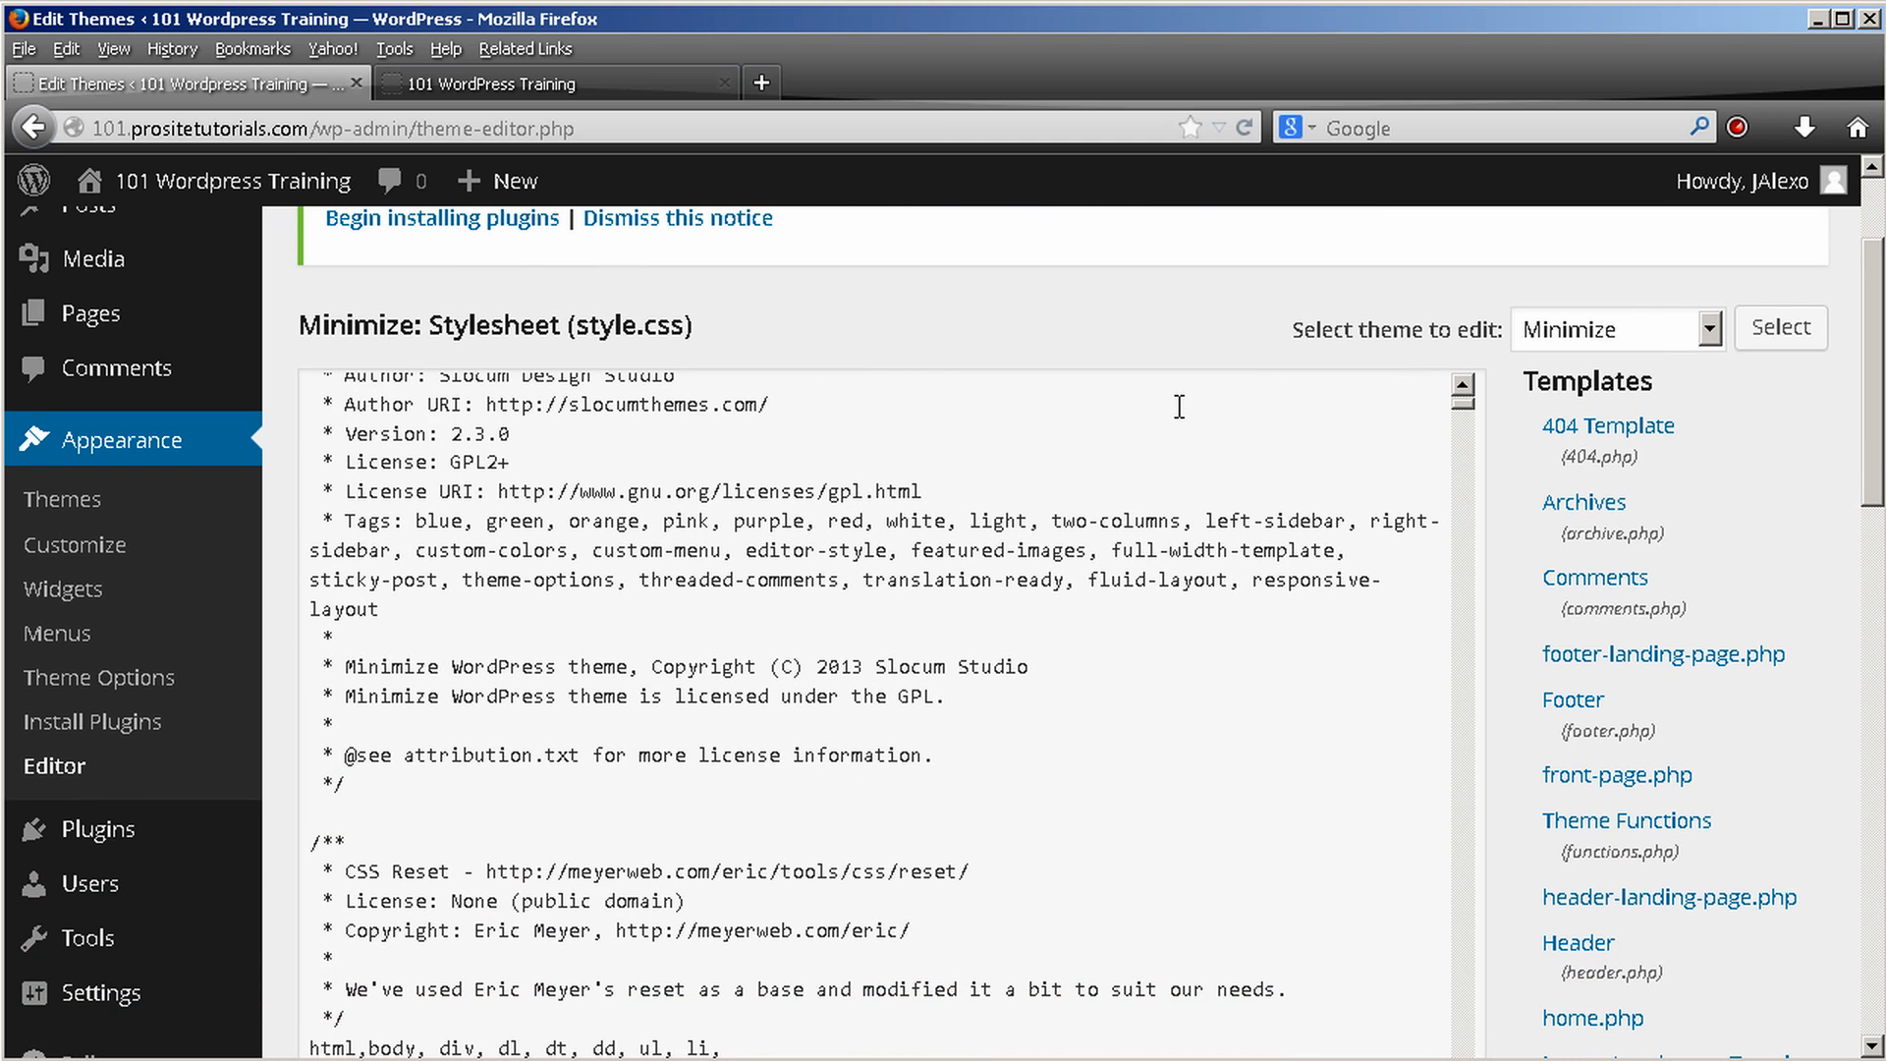
{"action": "mouse_move", "coordinate": [907, 509]}
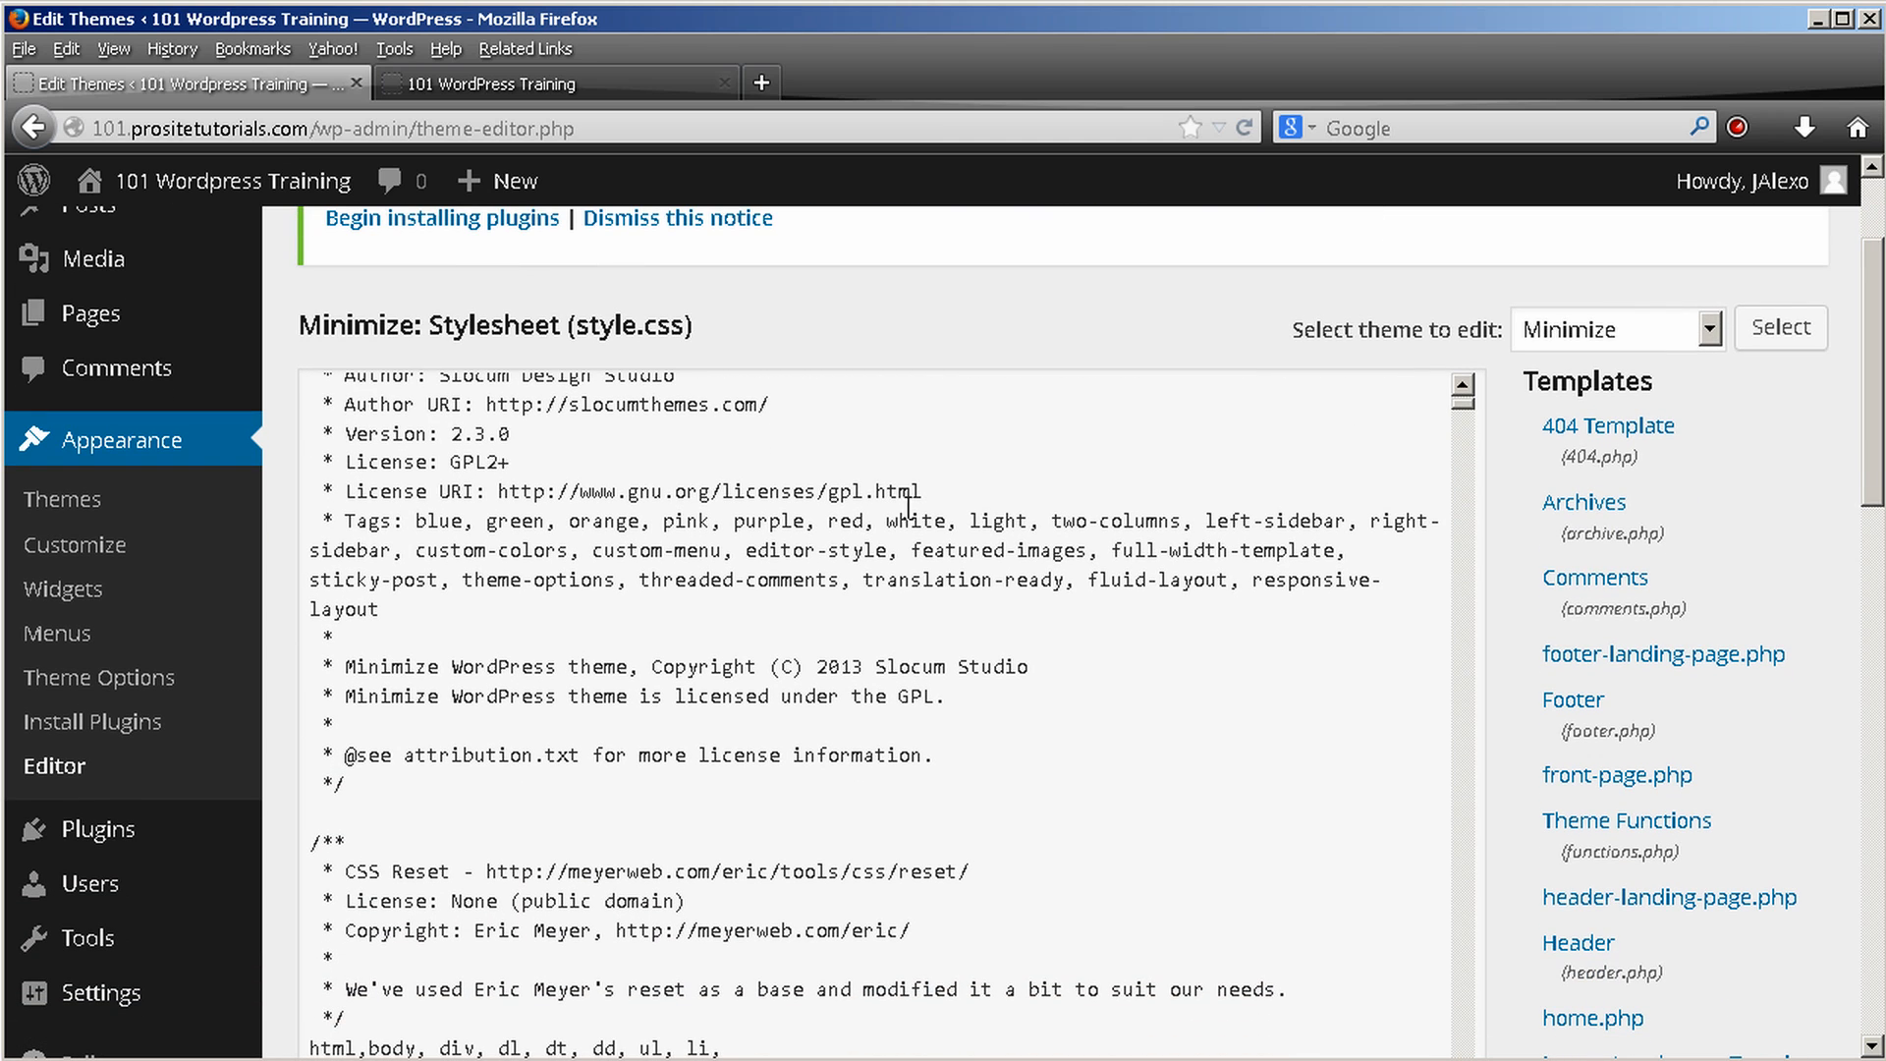
{"action": "scroll", "scroll_direction": "down", "scroll_amount": 3}
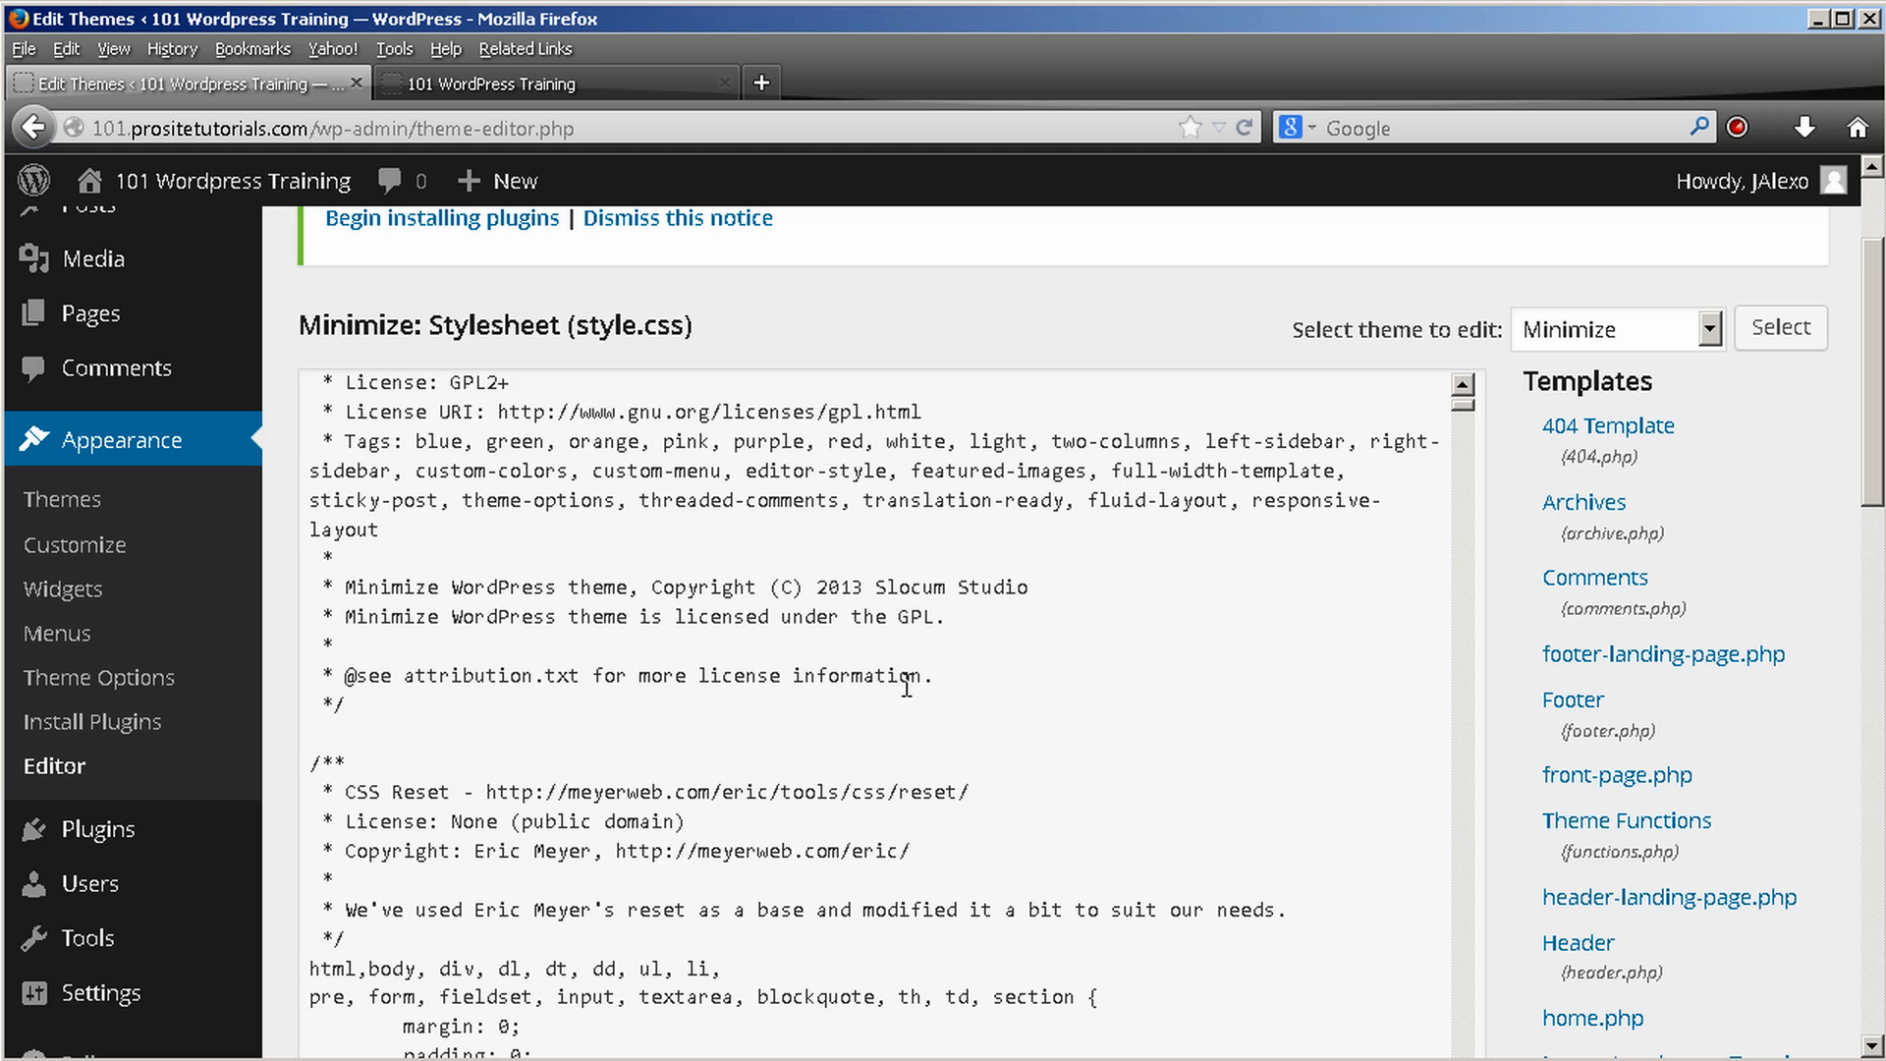
{"action": "mouse_move", "coordinate": [896, 686]}
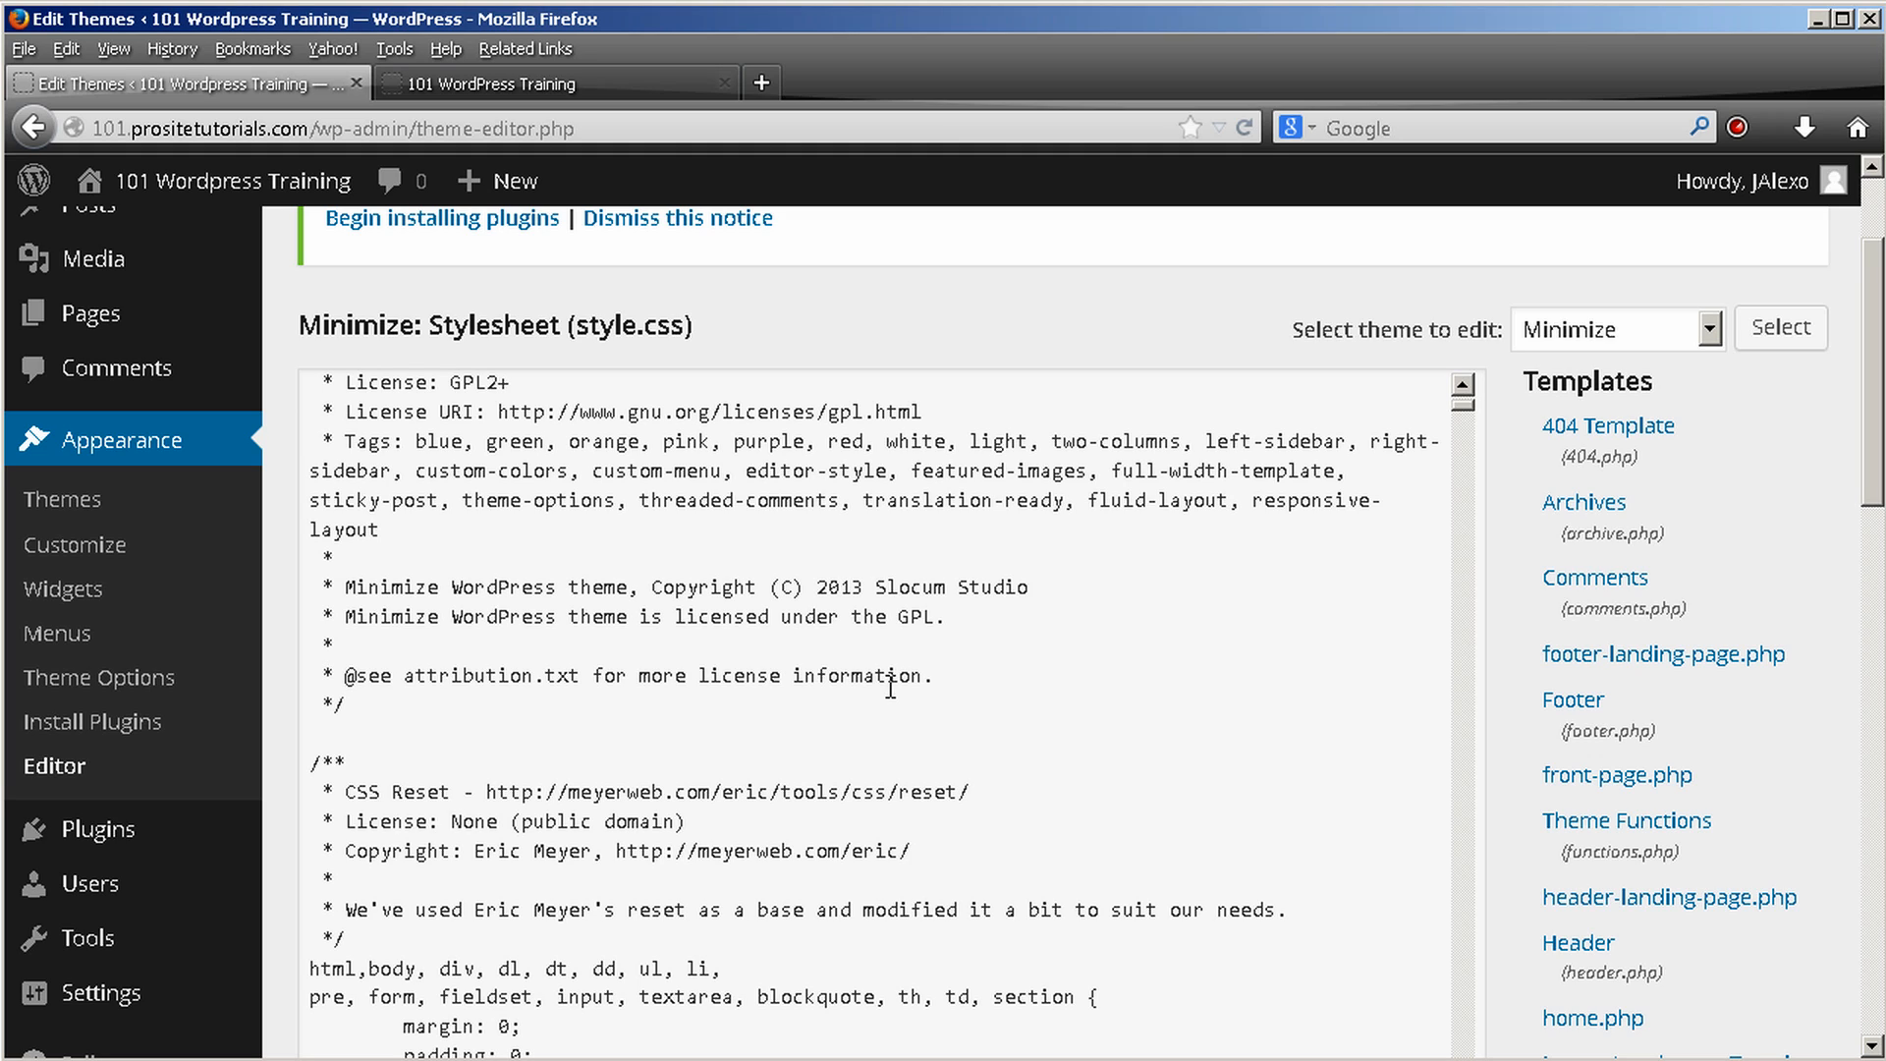
{"action": "mouse_move", "coordinate": [613, 719]}
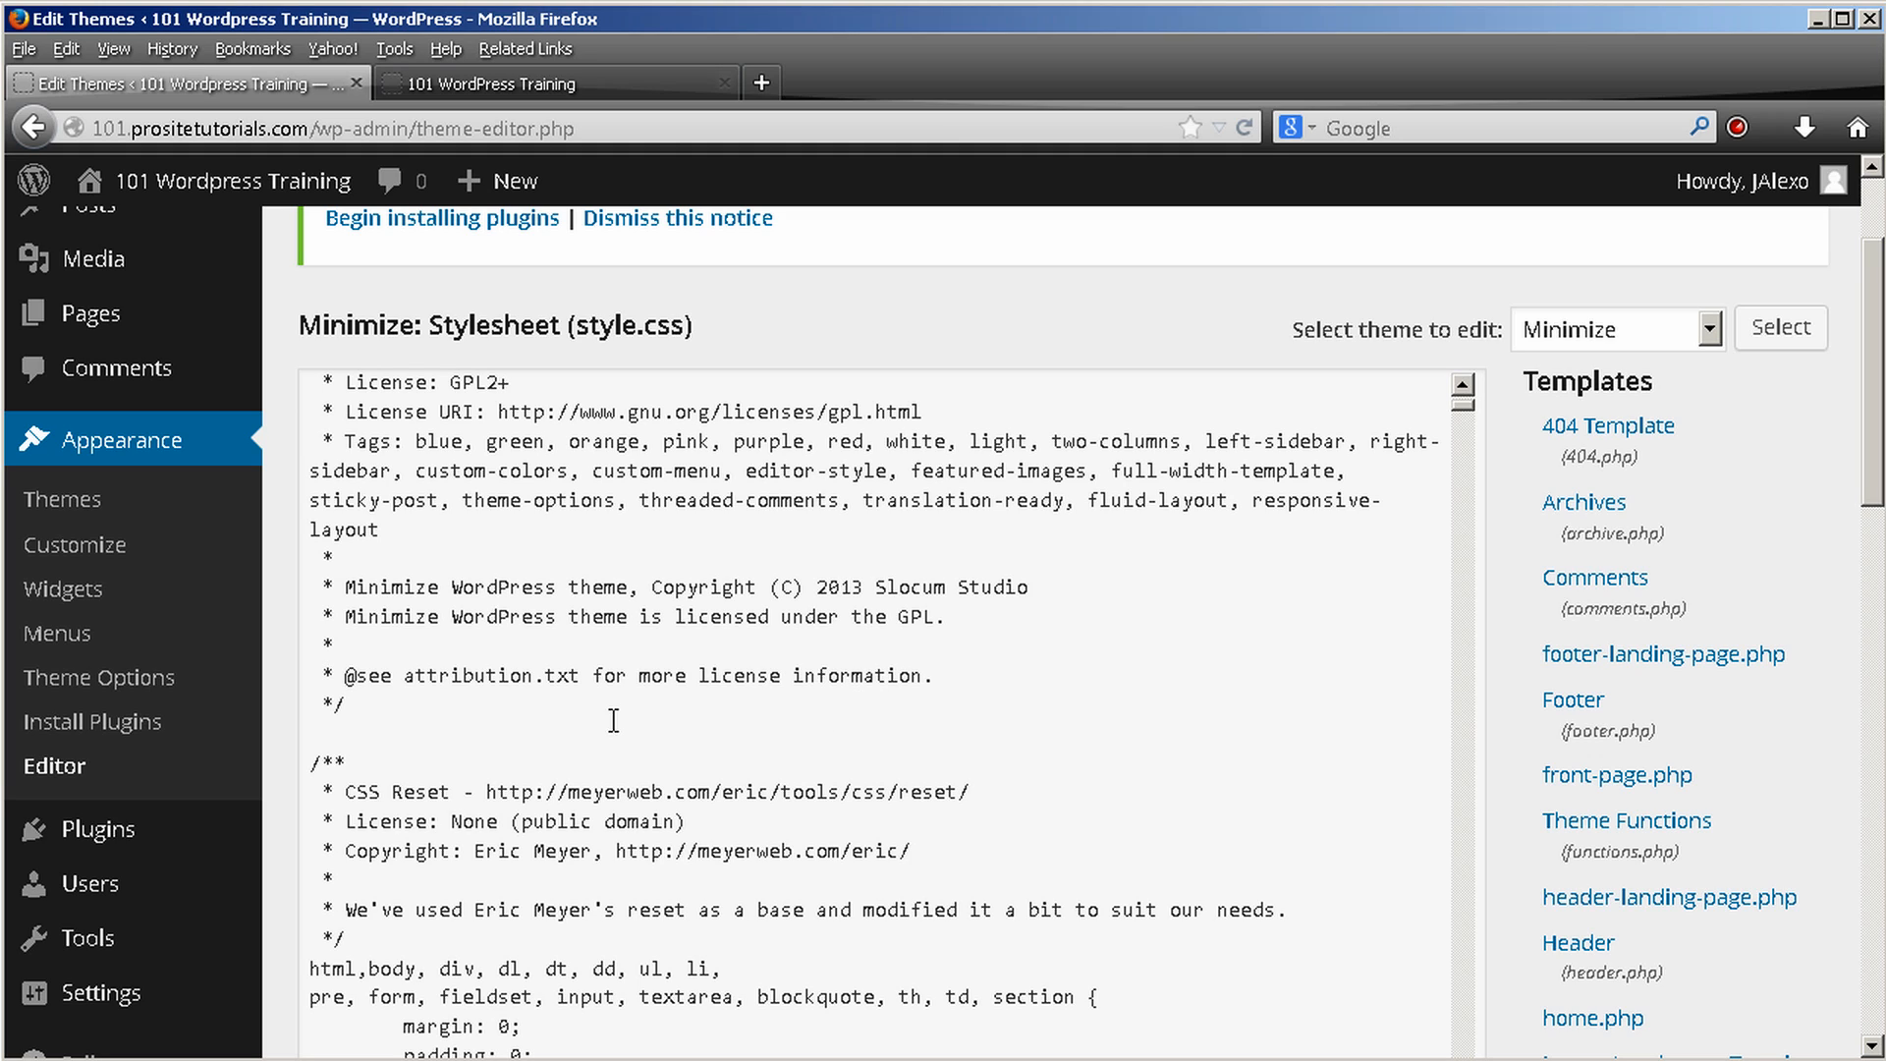
{"action": "mouse_move", "coordinate": [646, 634]}
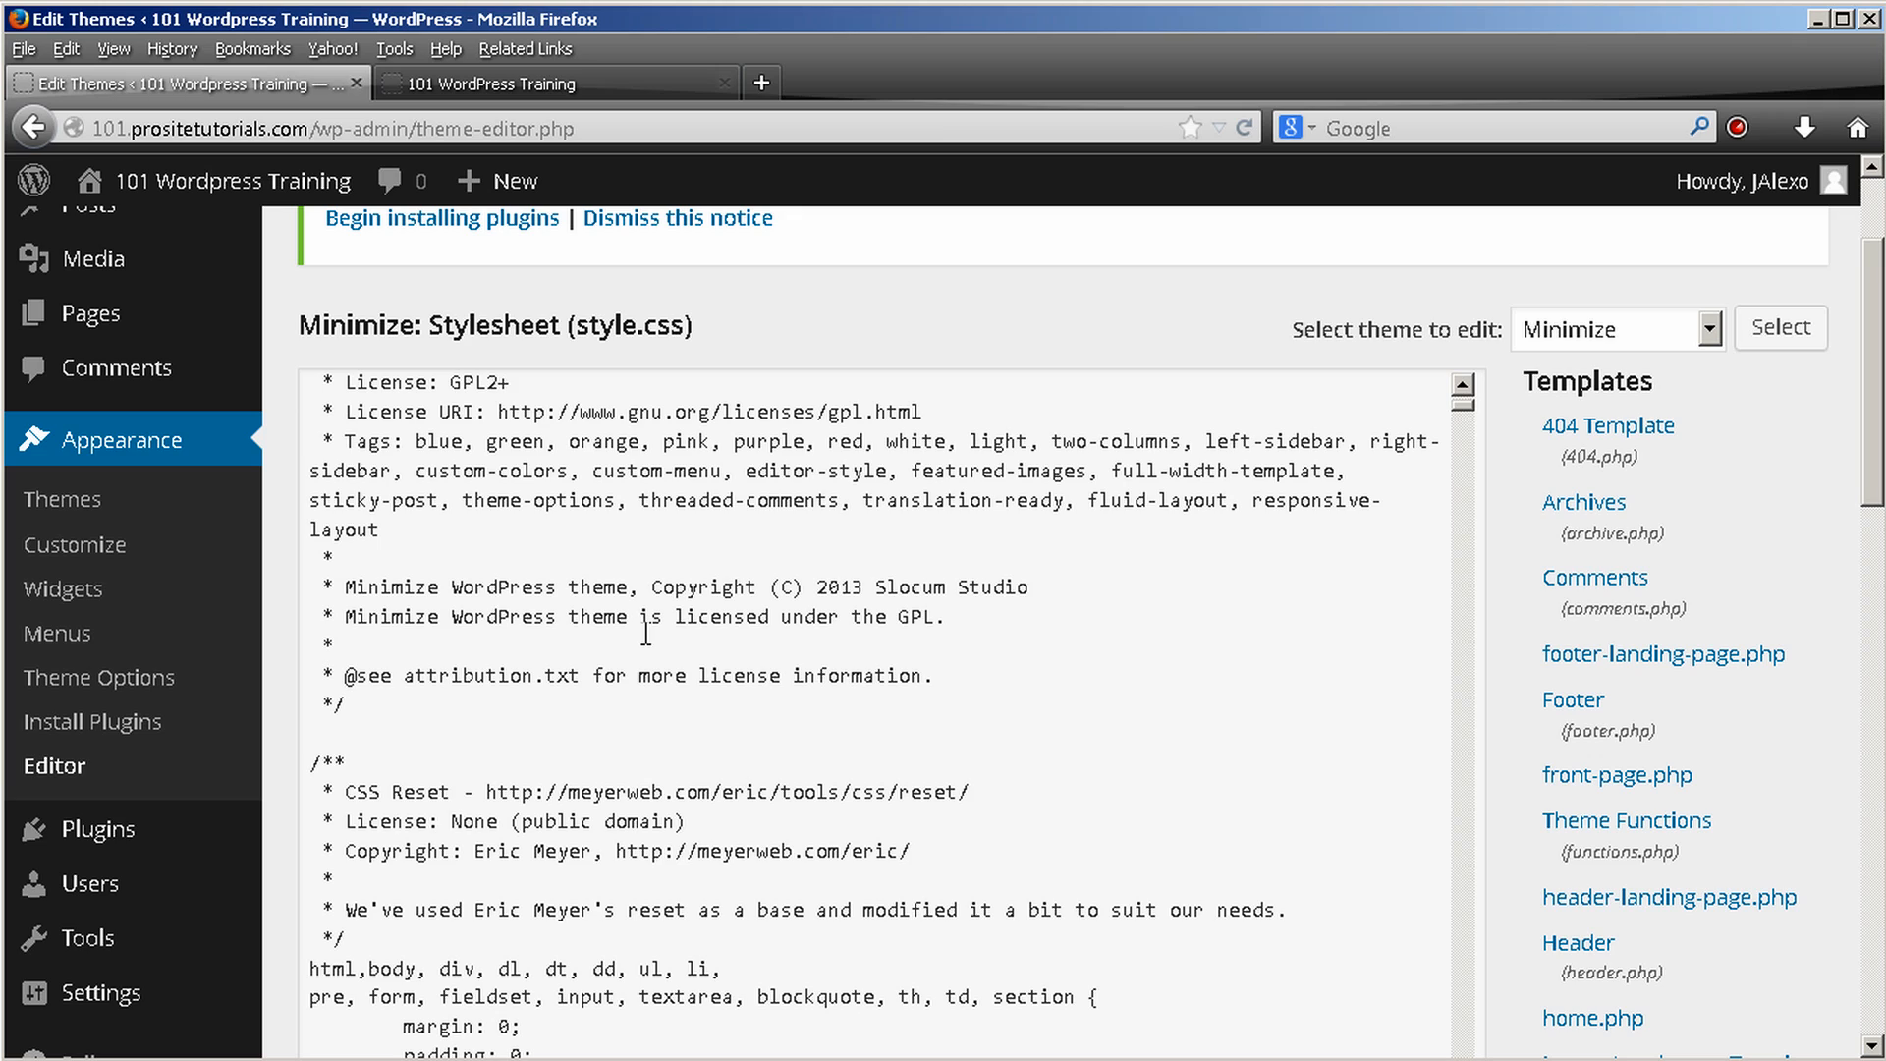
{"action": "mouse_move", "coordinate": [678, 644]}
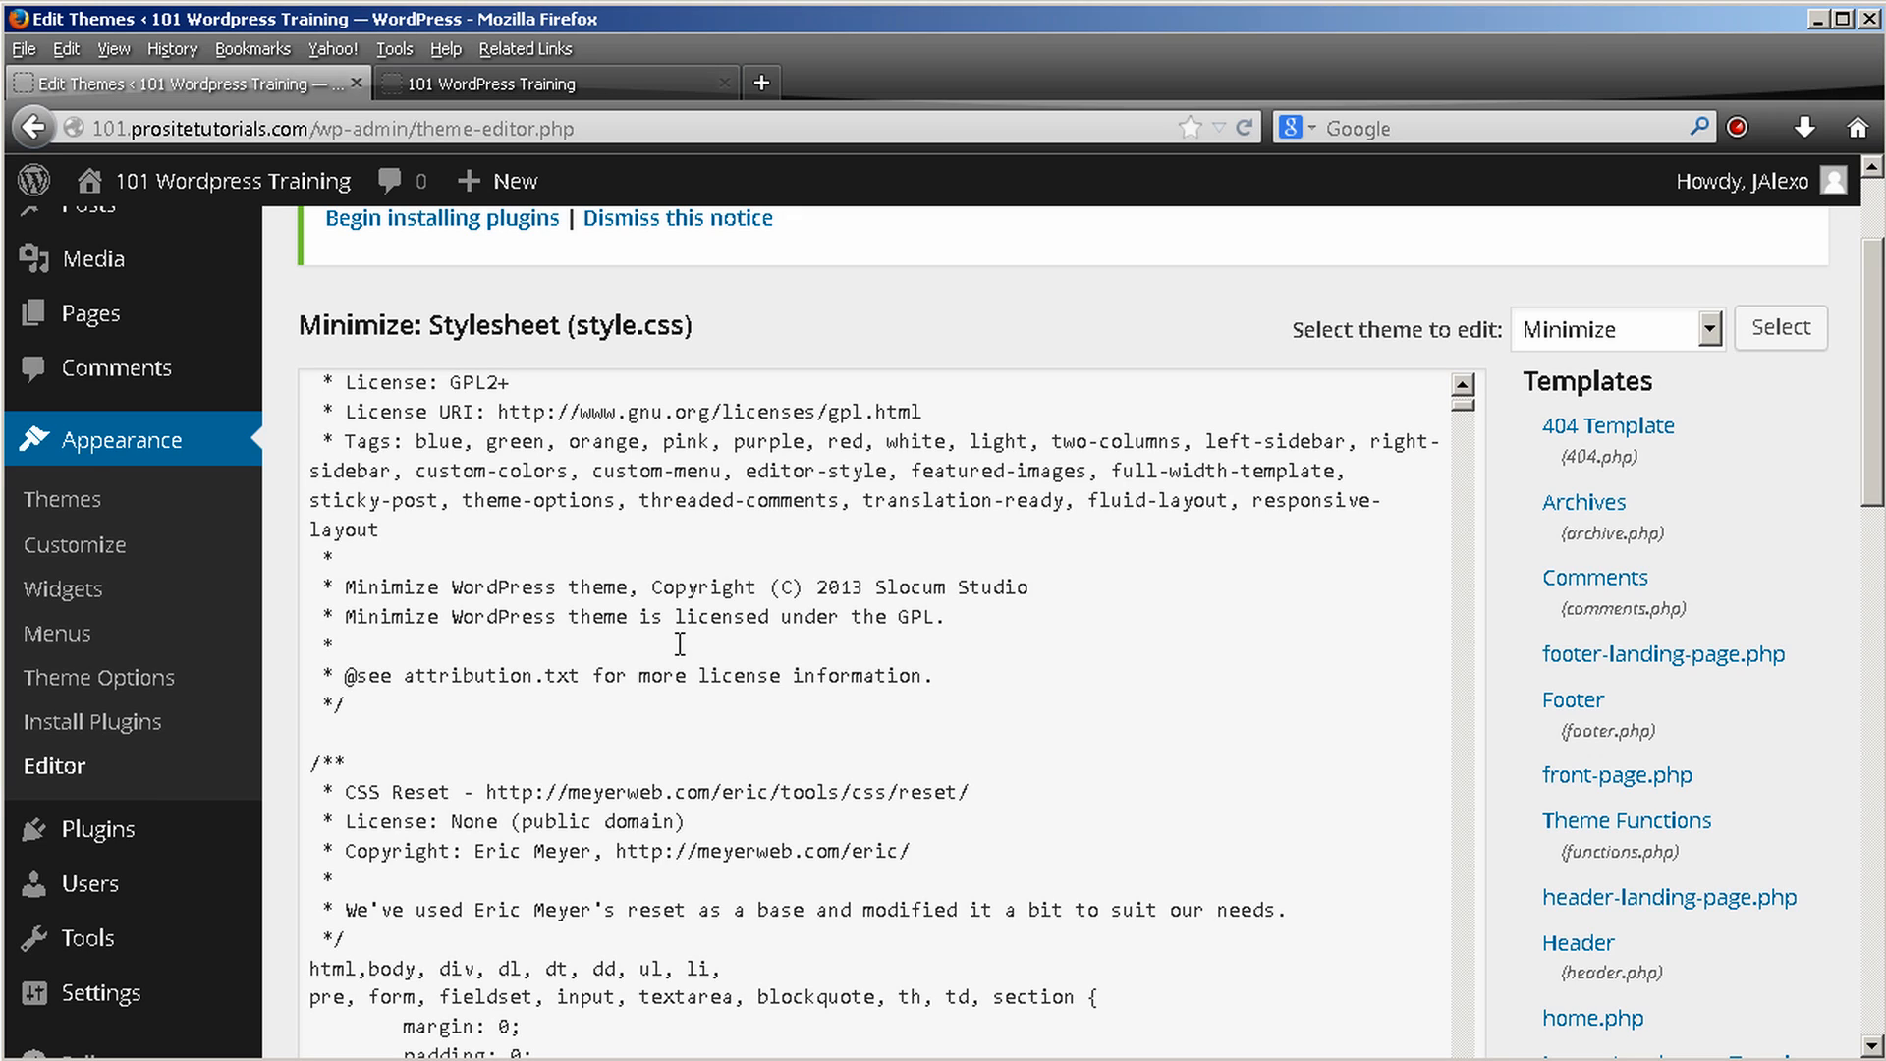
{"action": "mouse_move", "coordinate": [682, 662]}
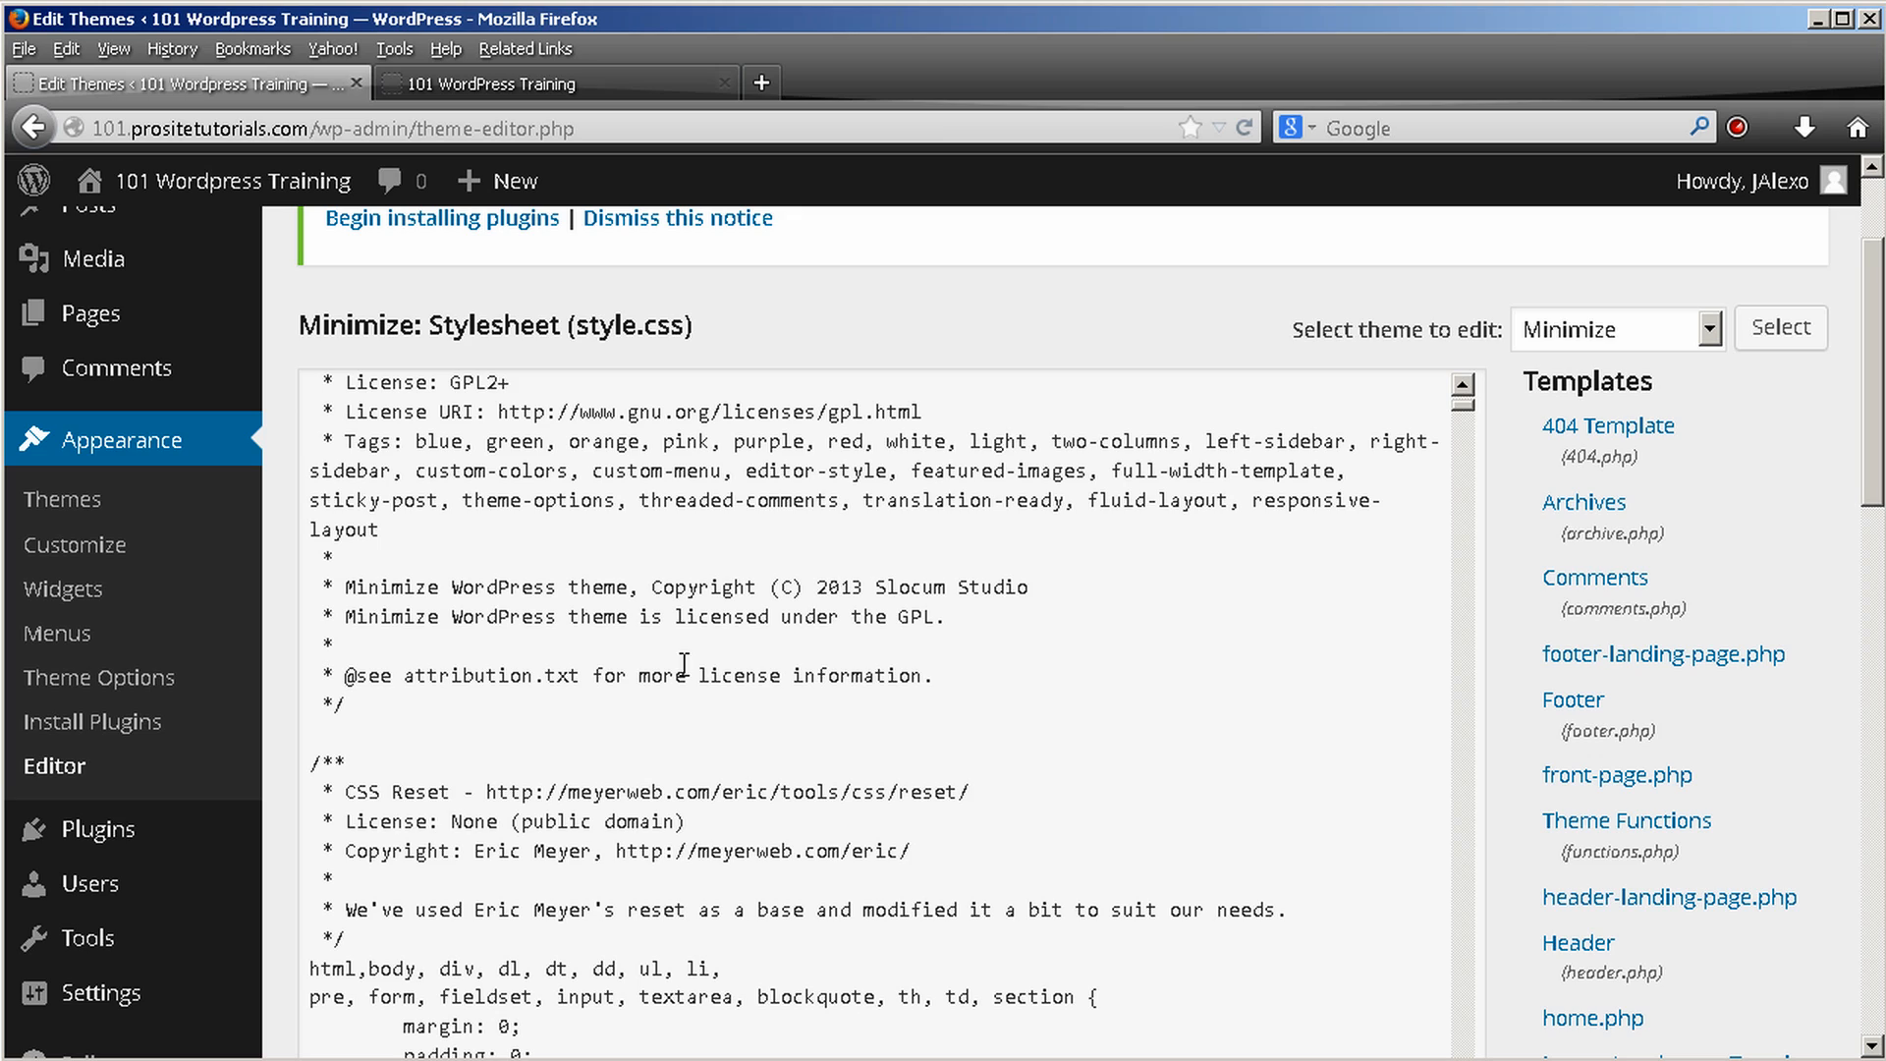
{"action": "mouse_move", "coordinate": [857, 356]}
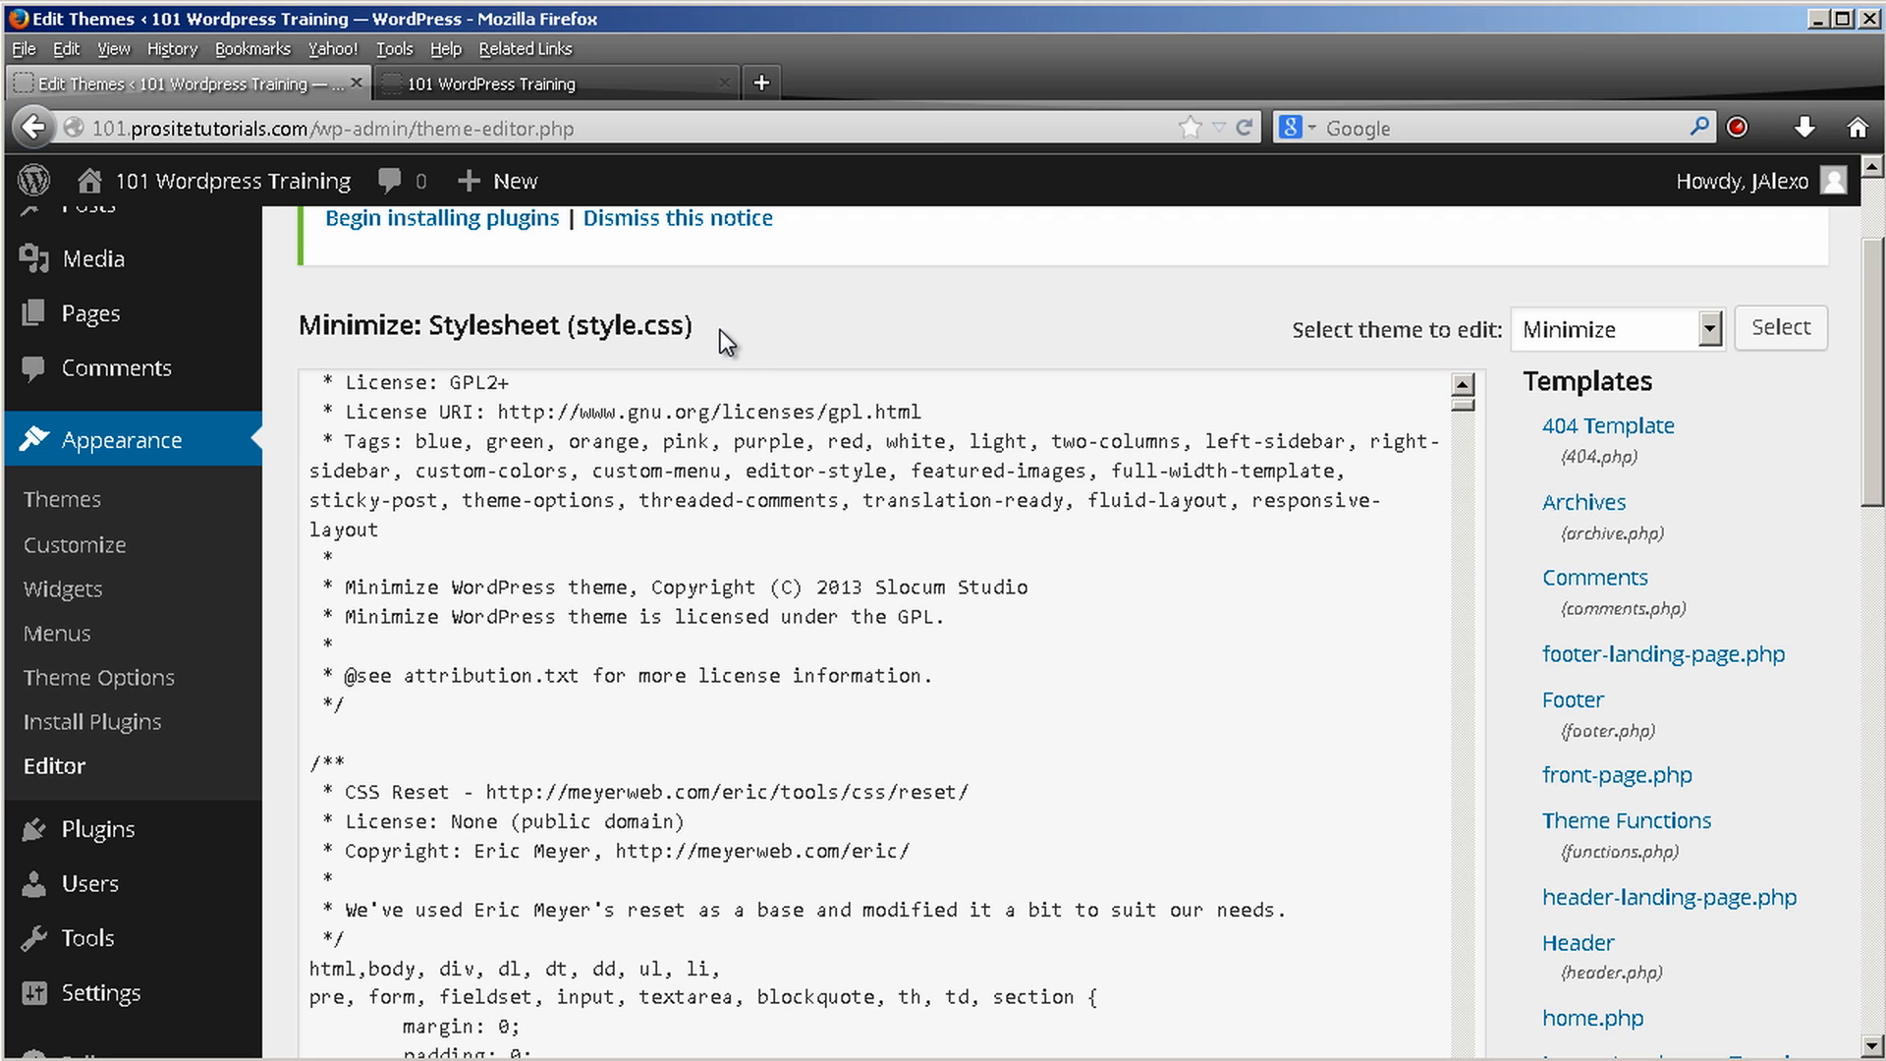
{"action": "mouse_move", "coordinate": [733, 342]}
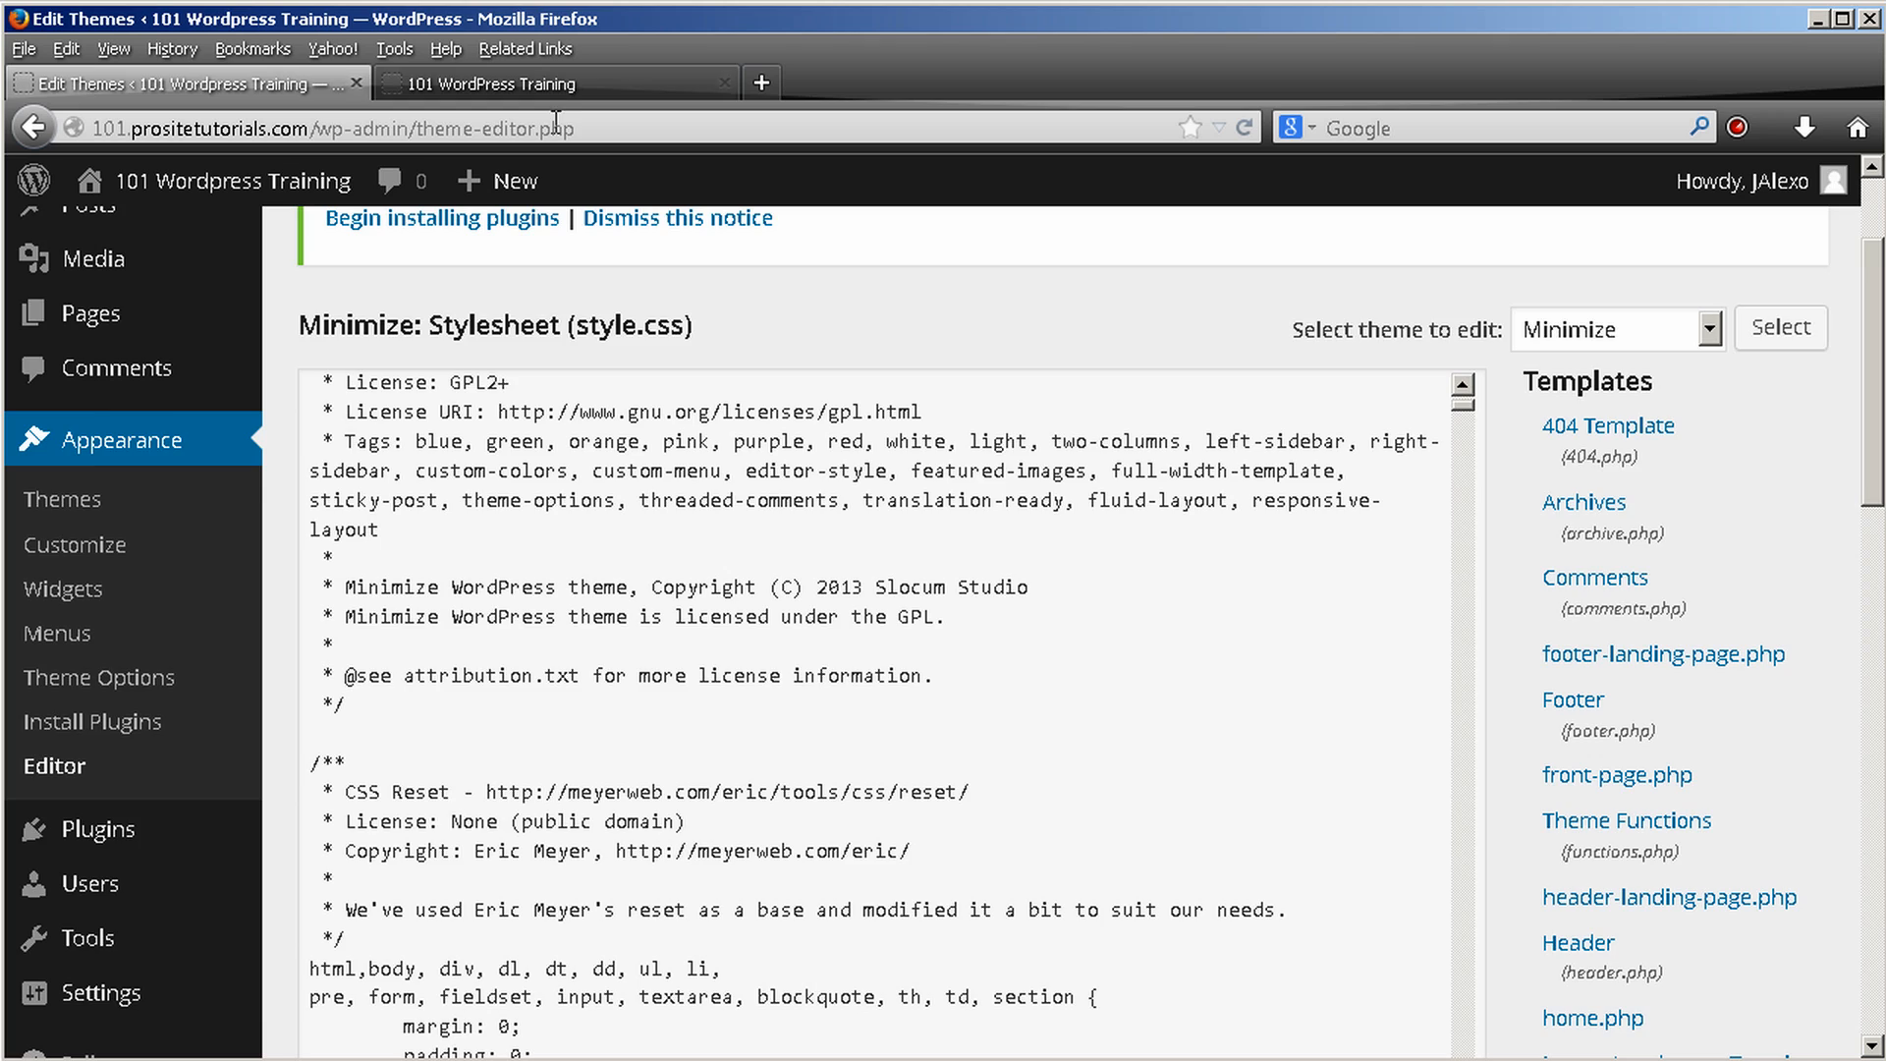
Browse the live Home and About pages, then return to the Edit Themes admin tab
{"action": "left_click", "coordinate": [556, 82]}
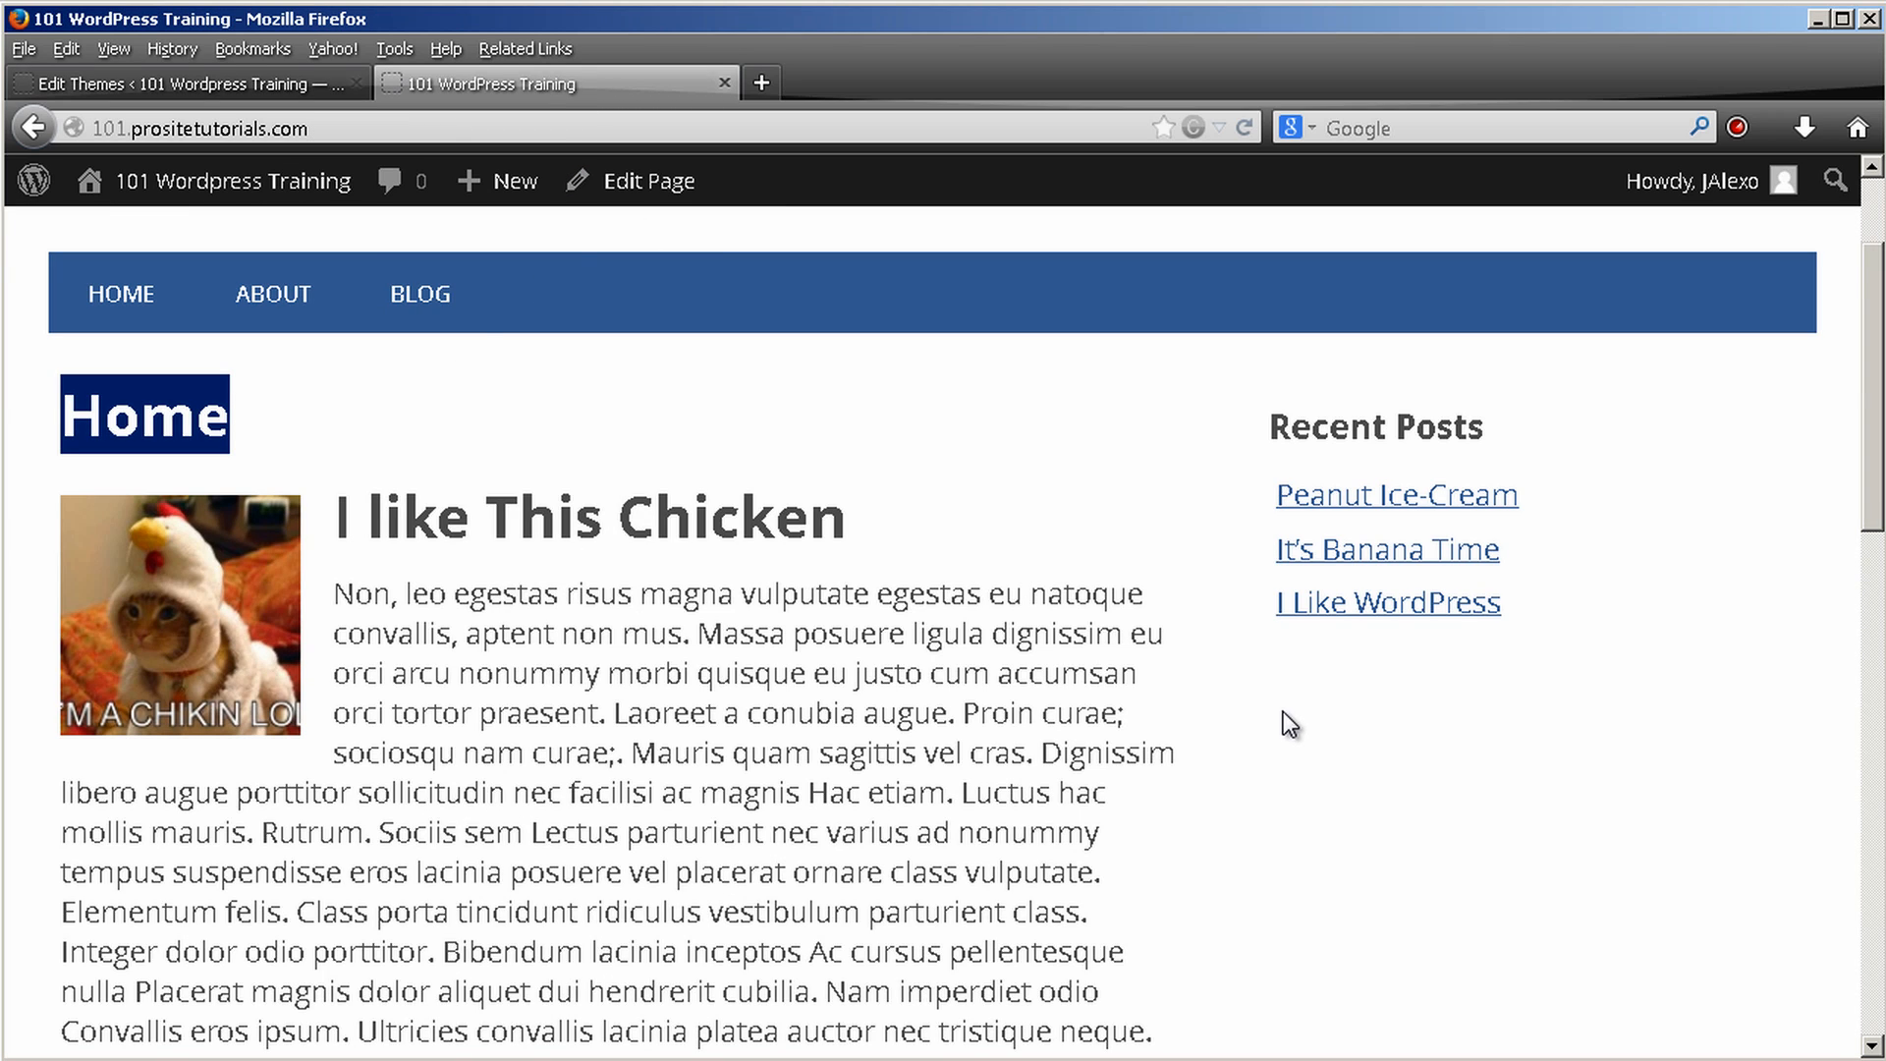
{"action": "mouse_move", "coordinate": [148, 399]}
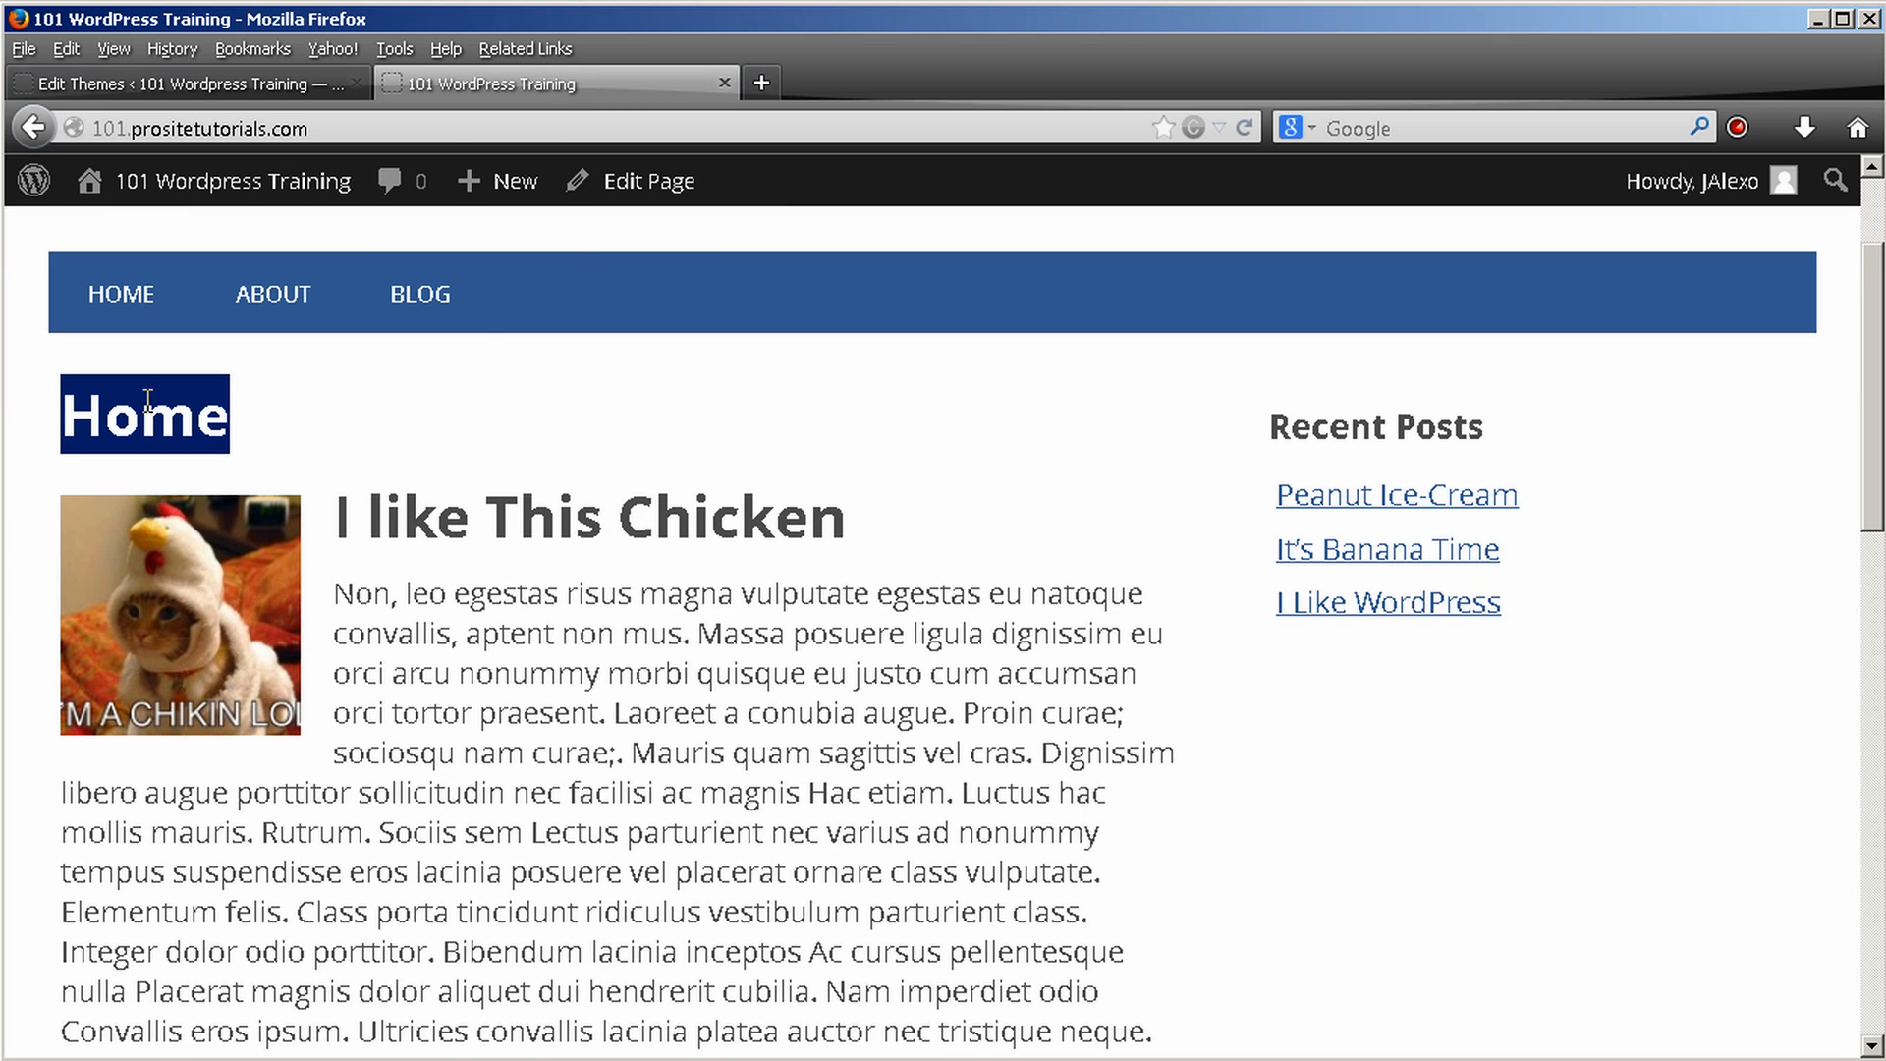
{"action": "mouse_move", "coordinate": [410, 493]}
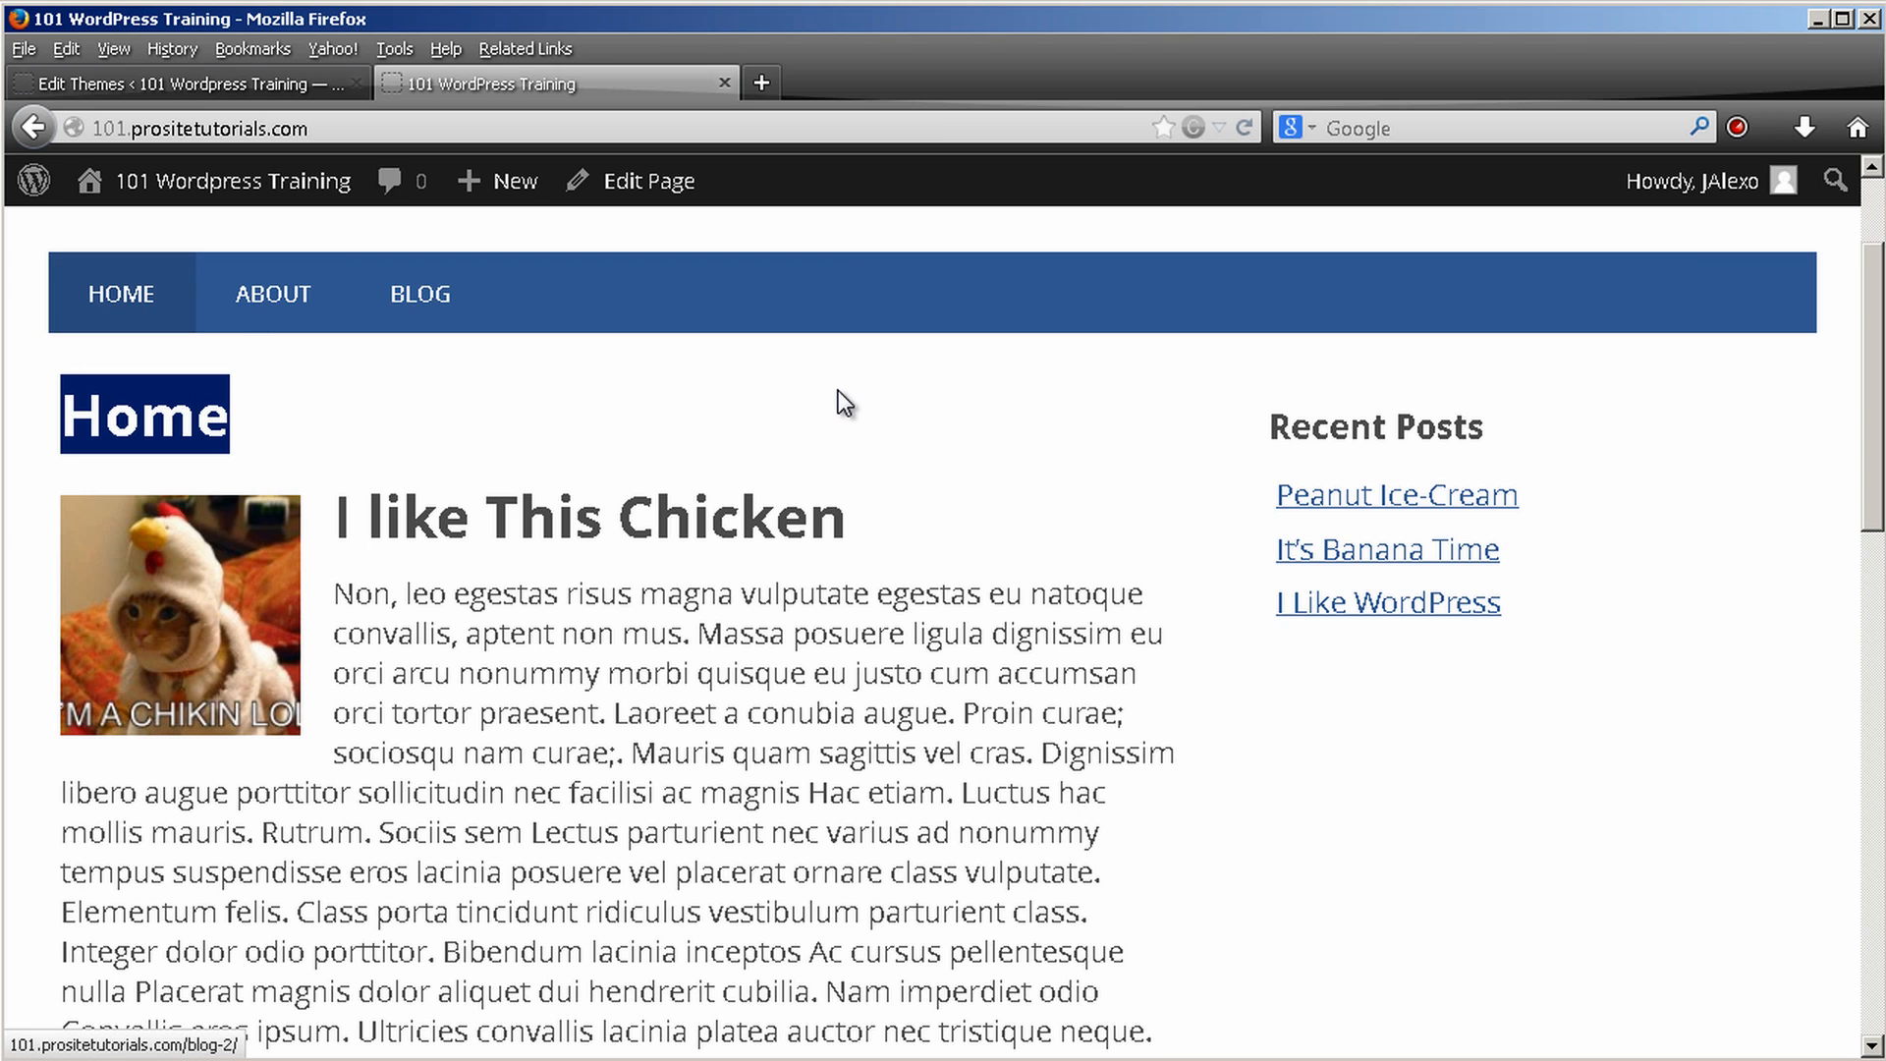
{"action": "mouse_move", "coordinate": [110, 344]}
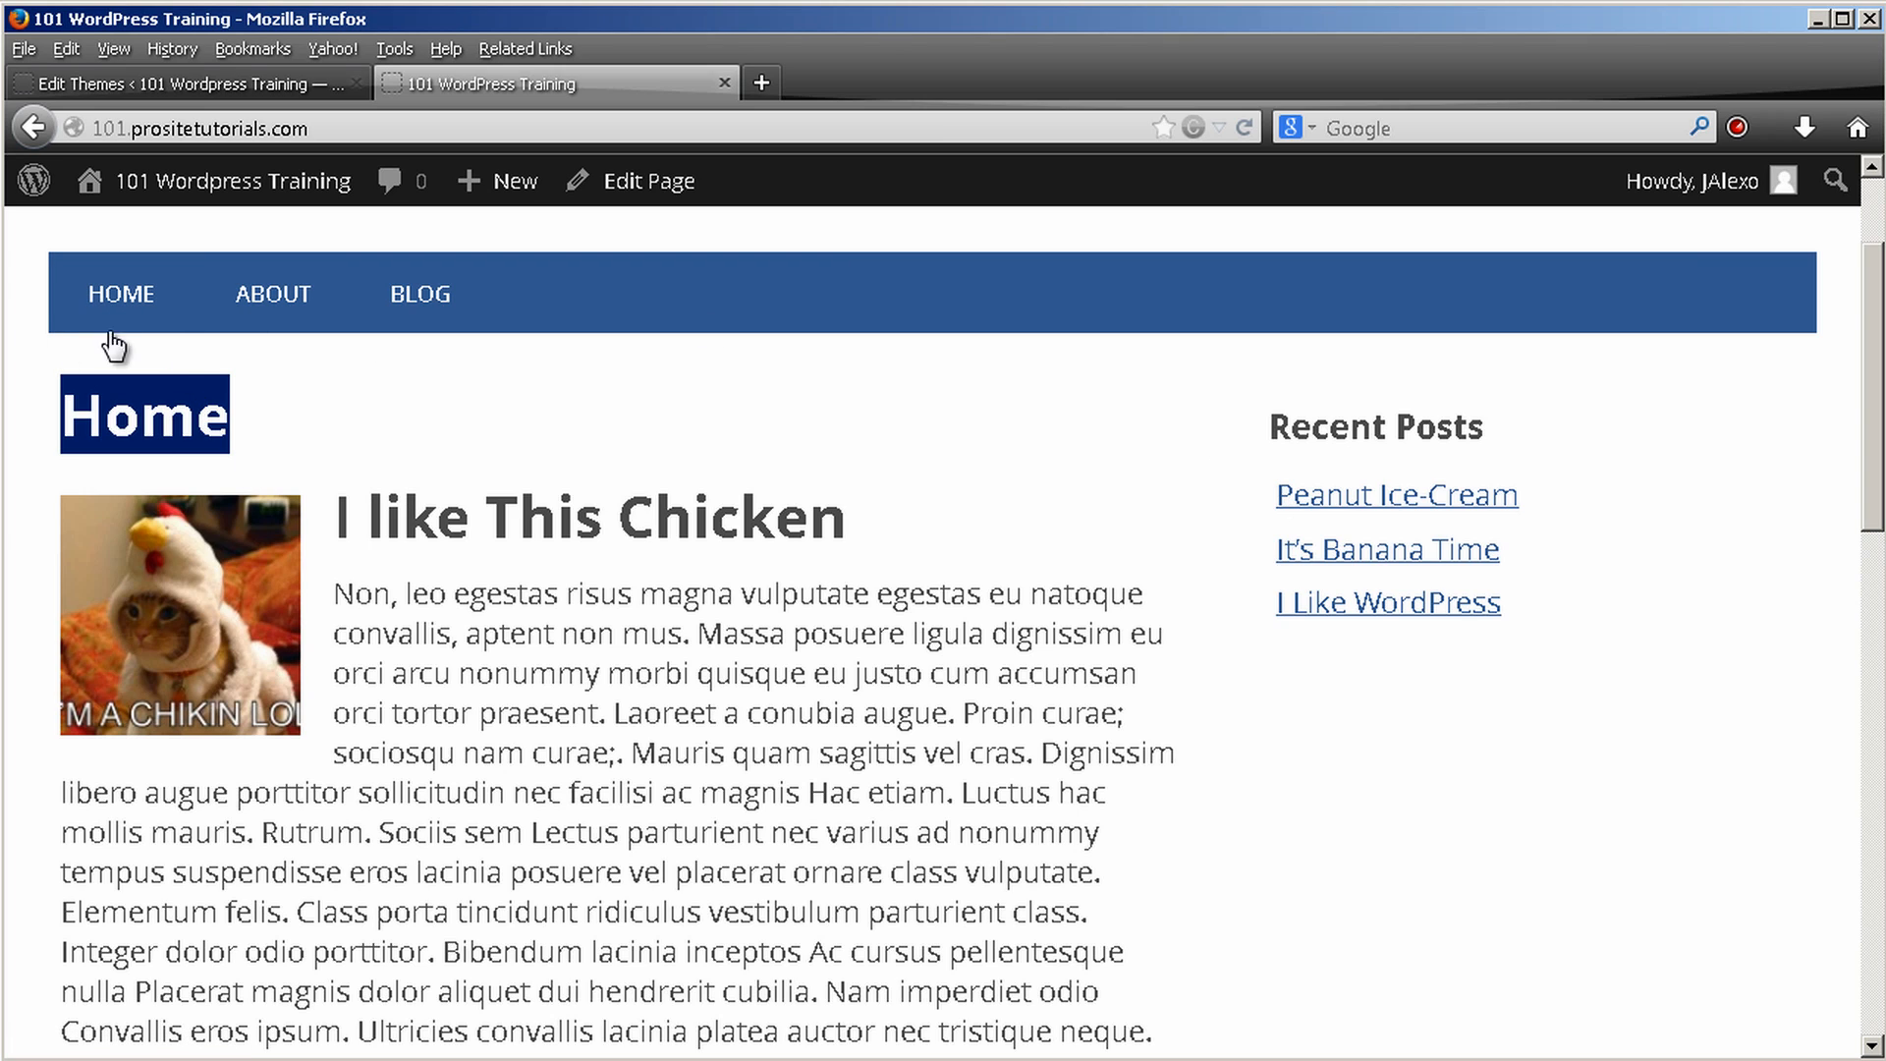
{"action": "mouse_move", "coordinate": [334, 458]}
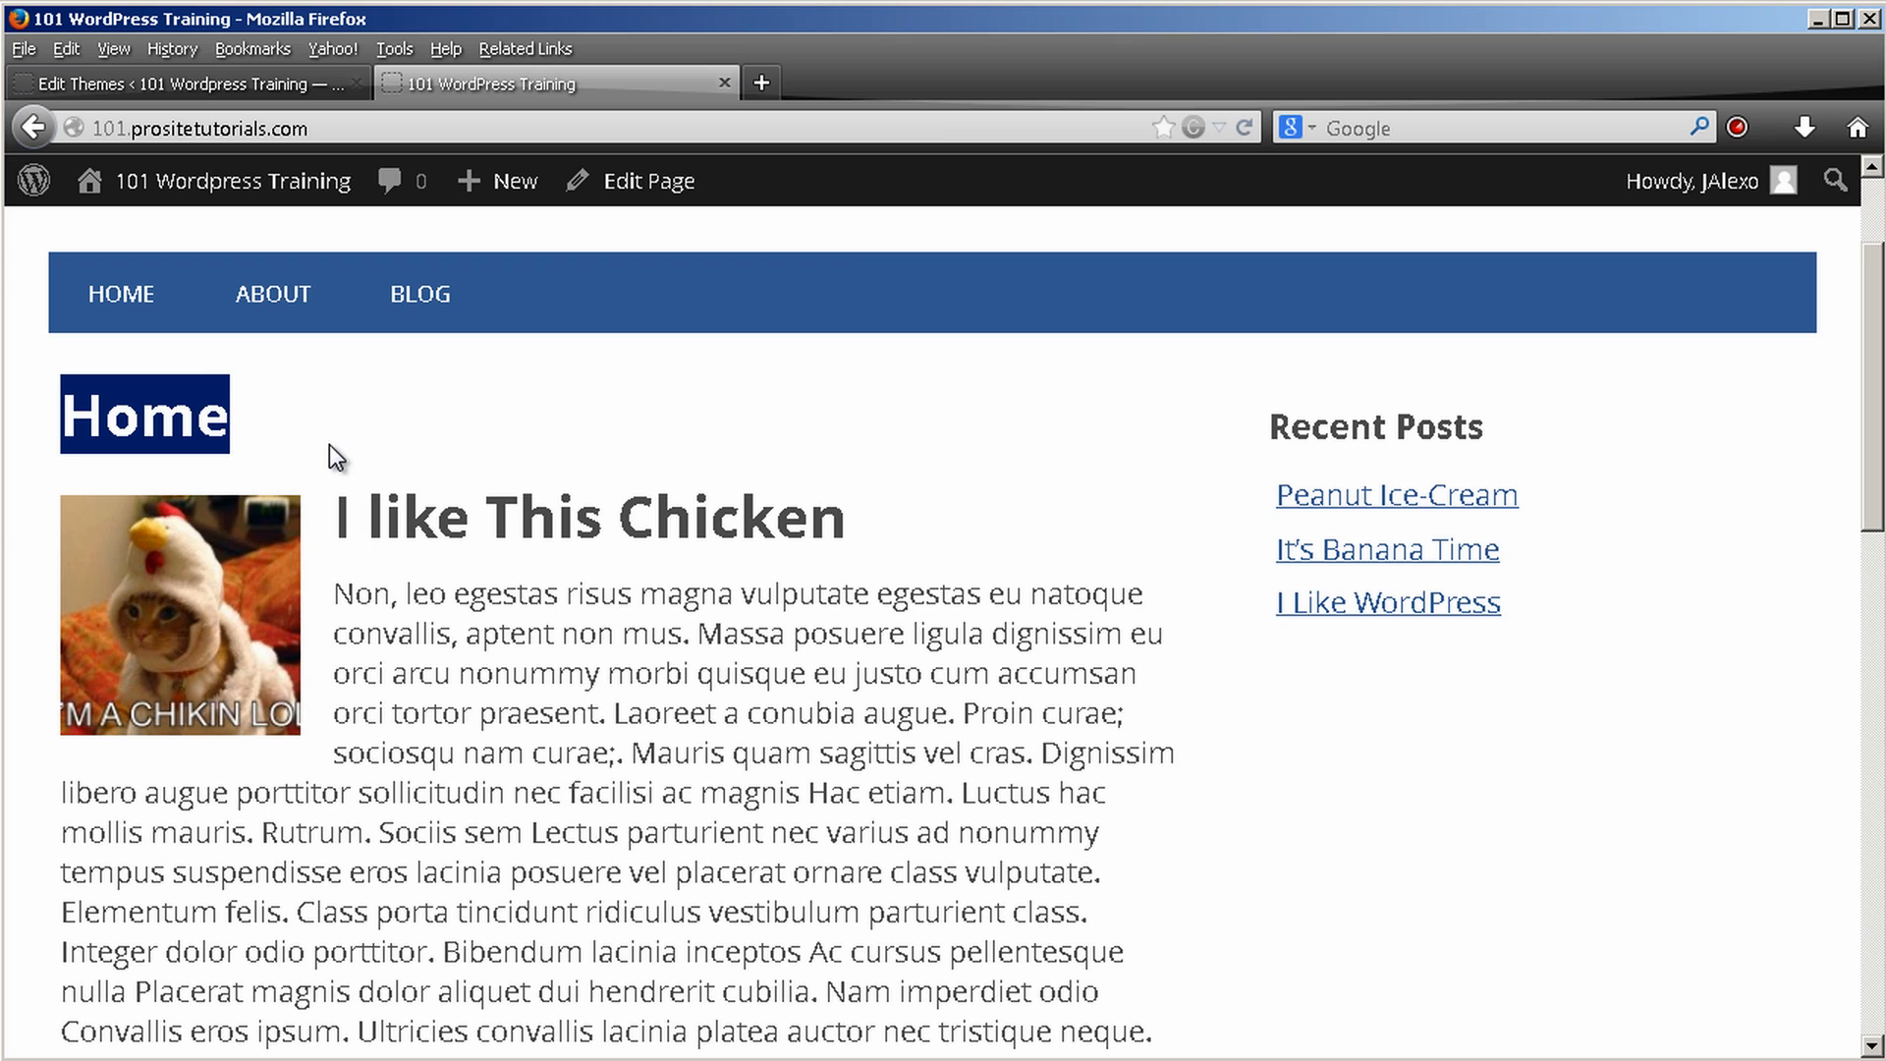
{"action": "mouse_move", "coordinate": [469, 560]}
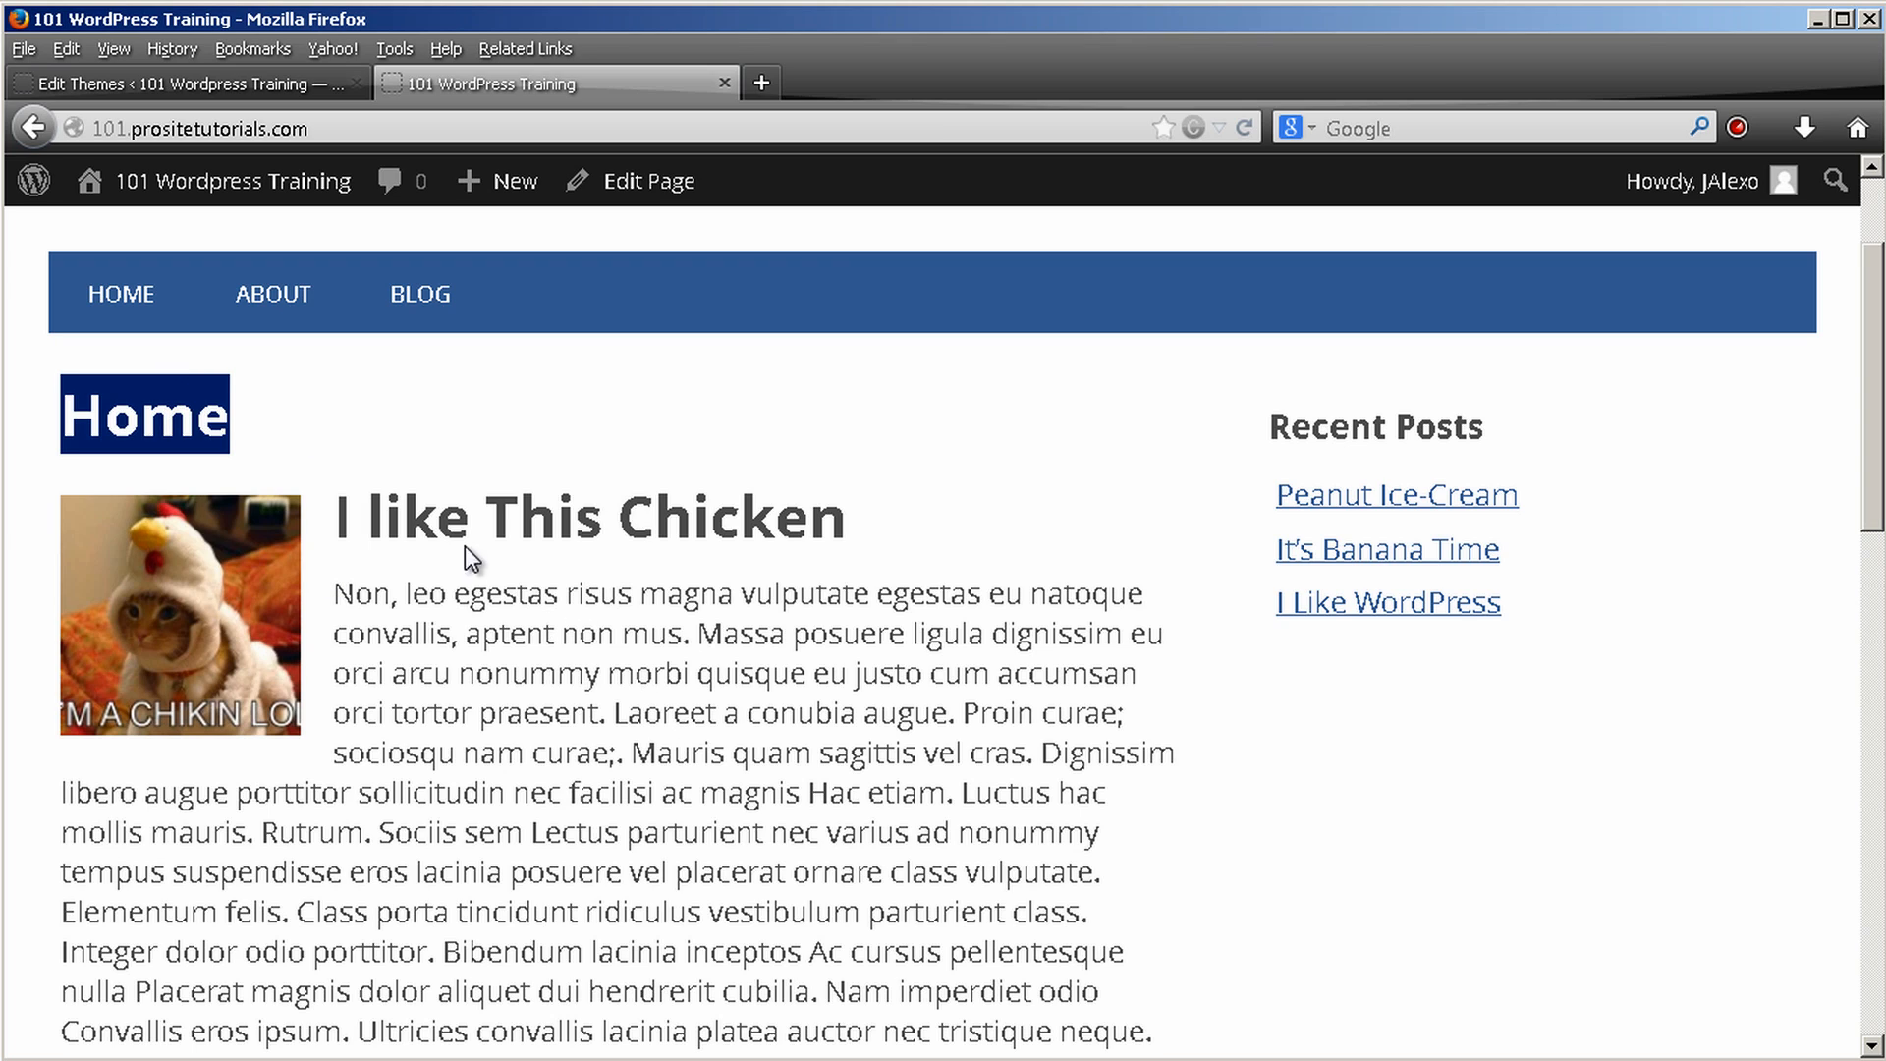
{"action": "mouse_move", "coordinate": [273, 294]}
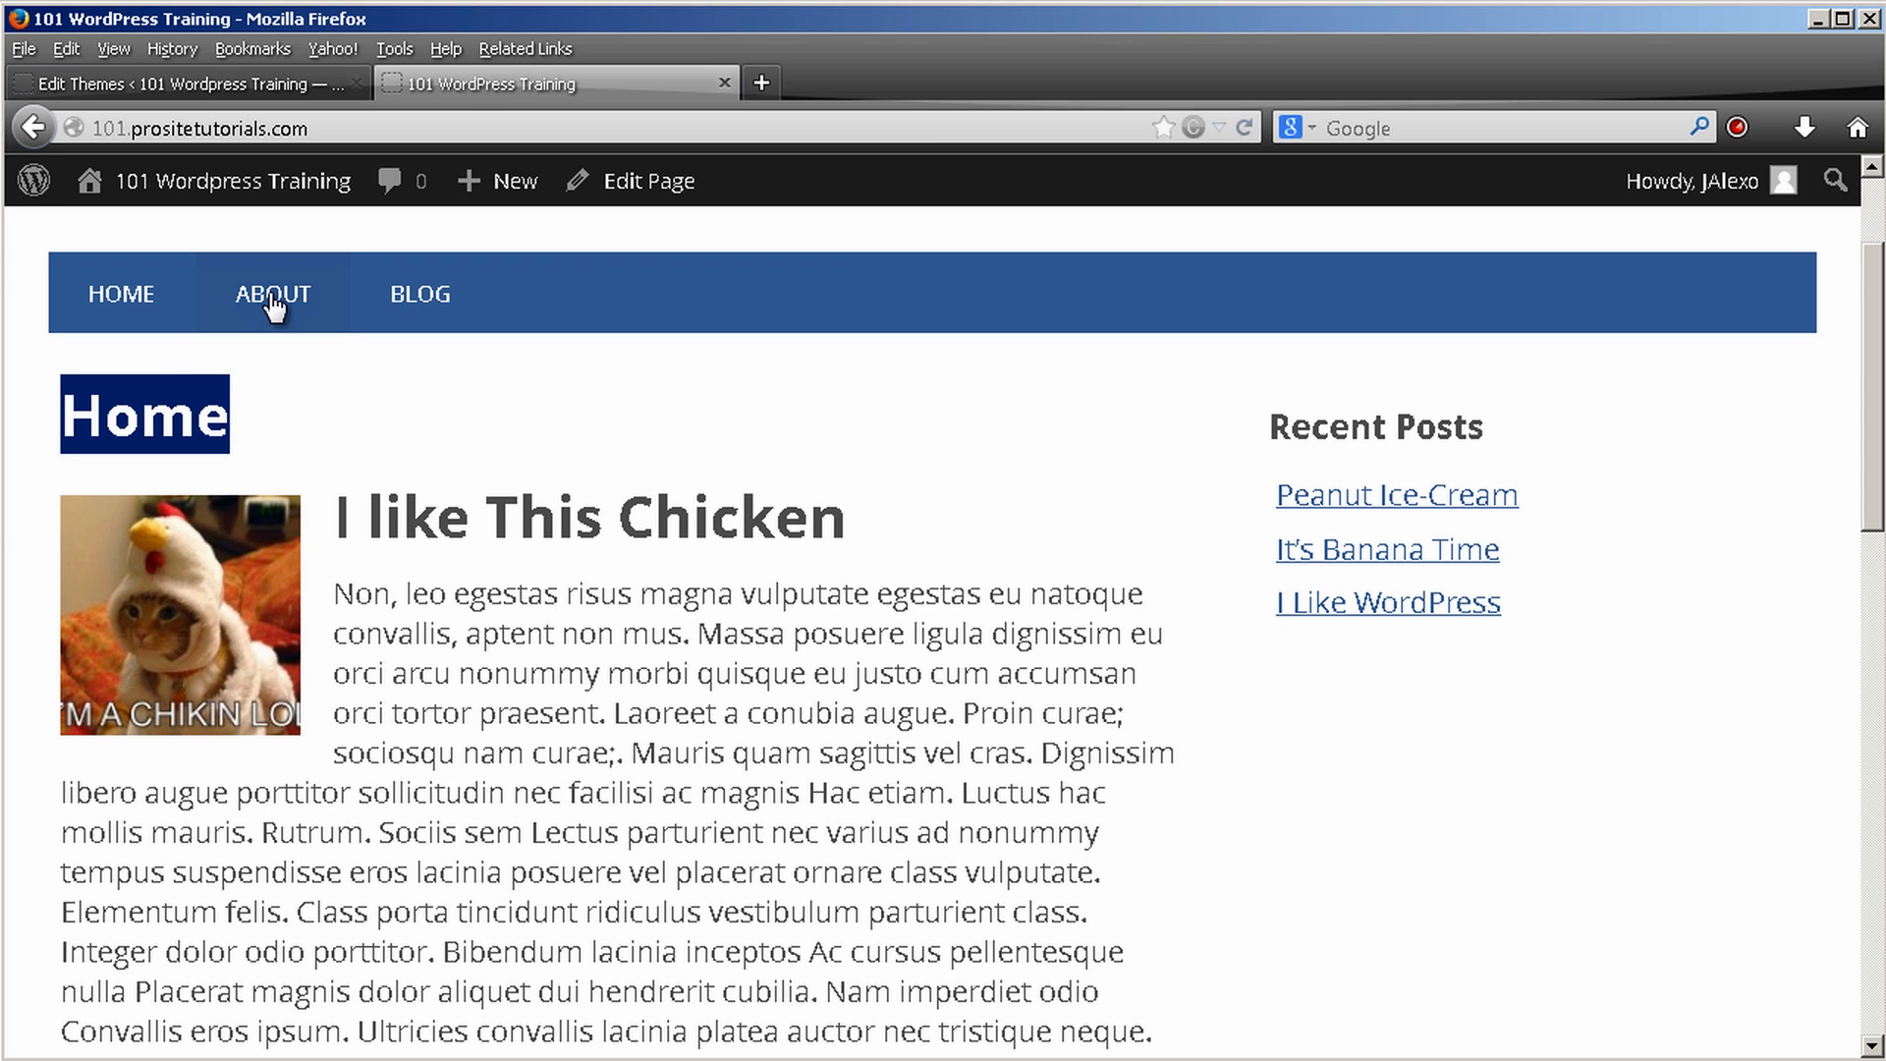
{"action": "left_click", "coordinate": [271, 292]}
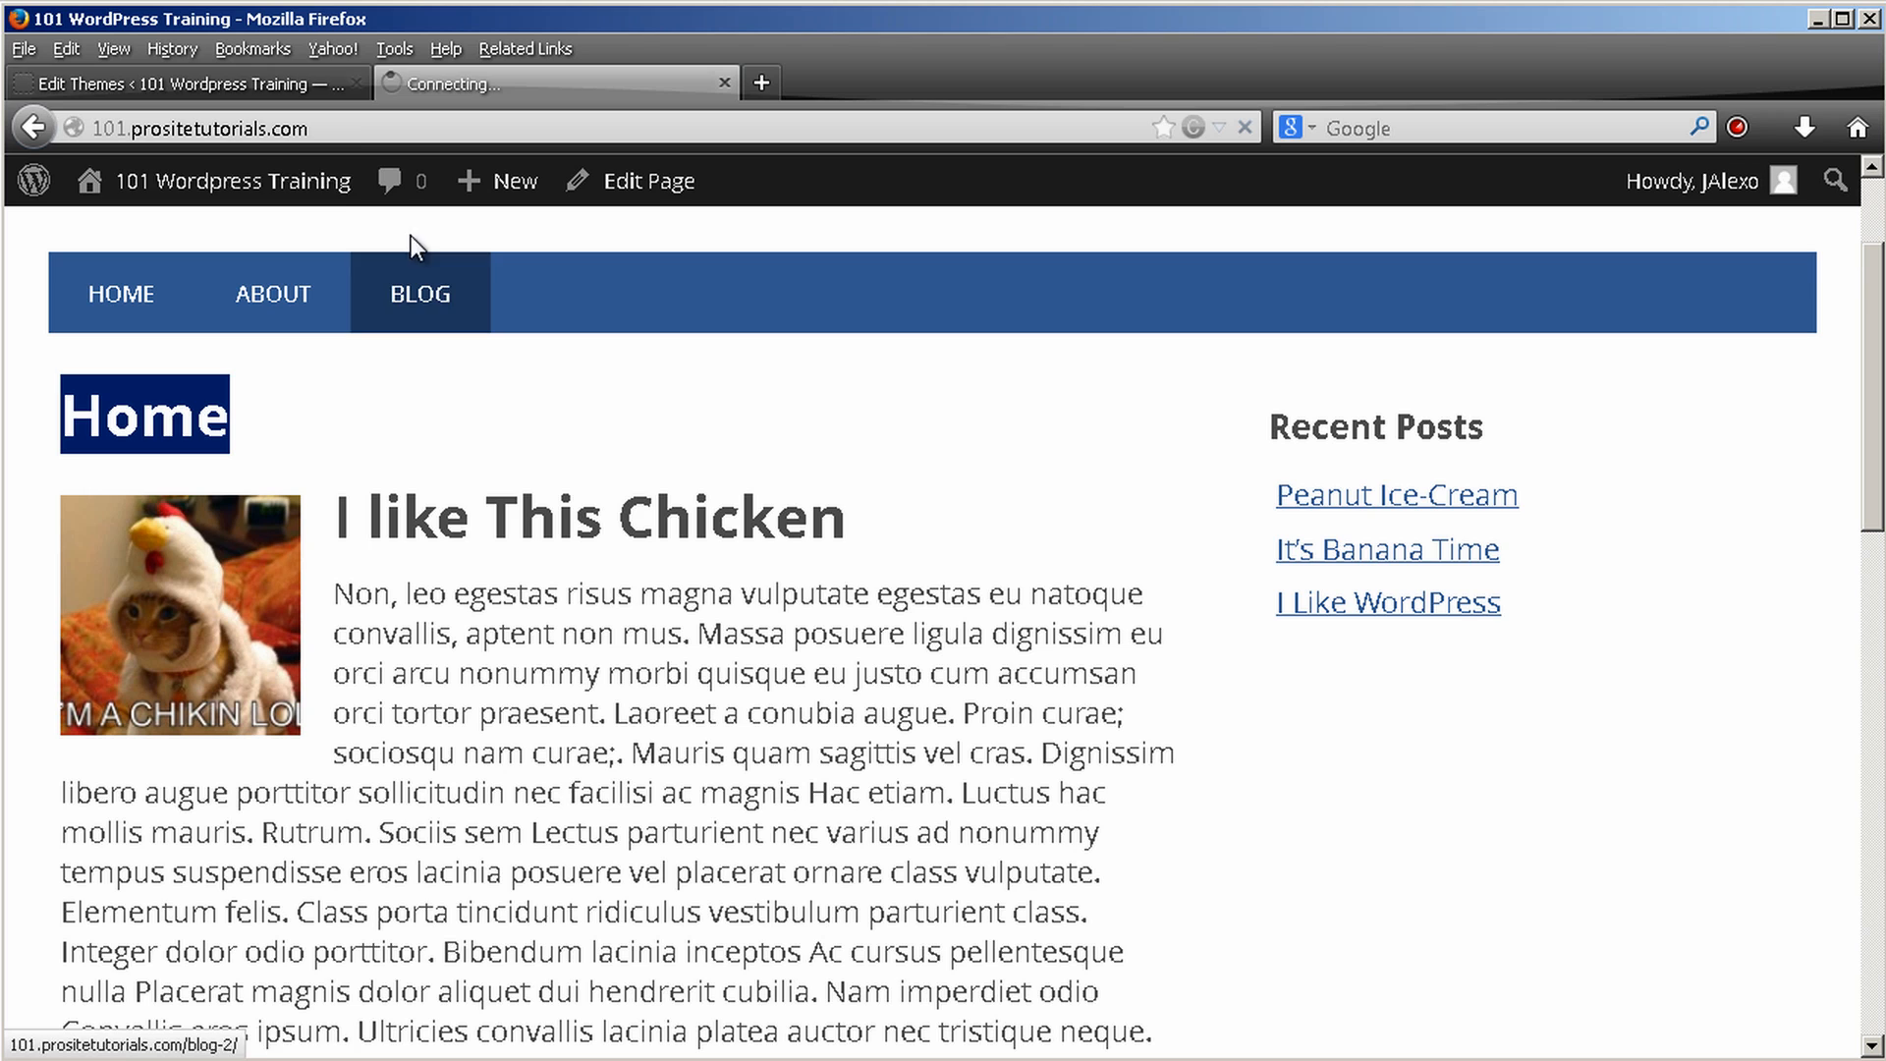
{"action": "left_click", "coordinate": [180, 83]}
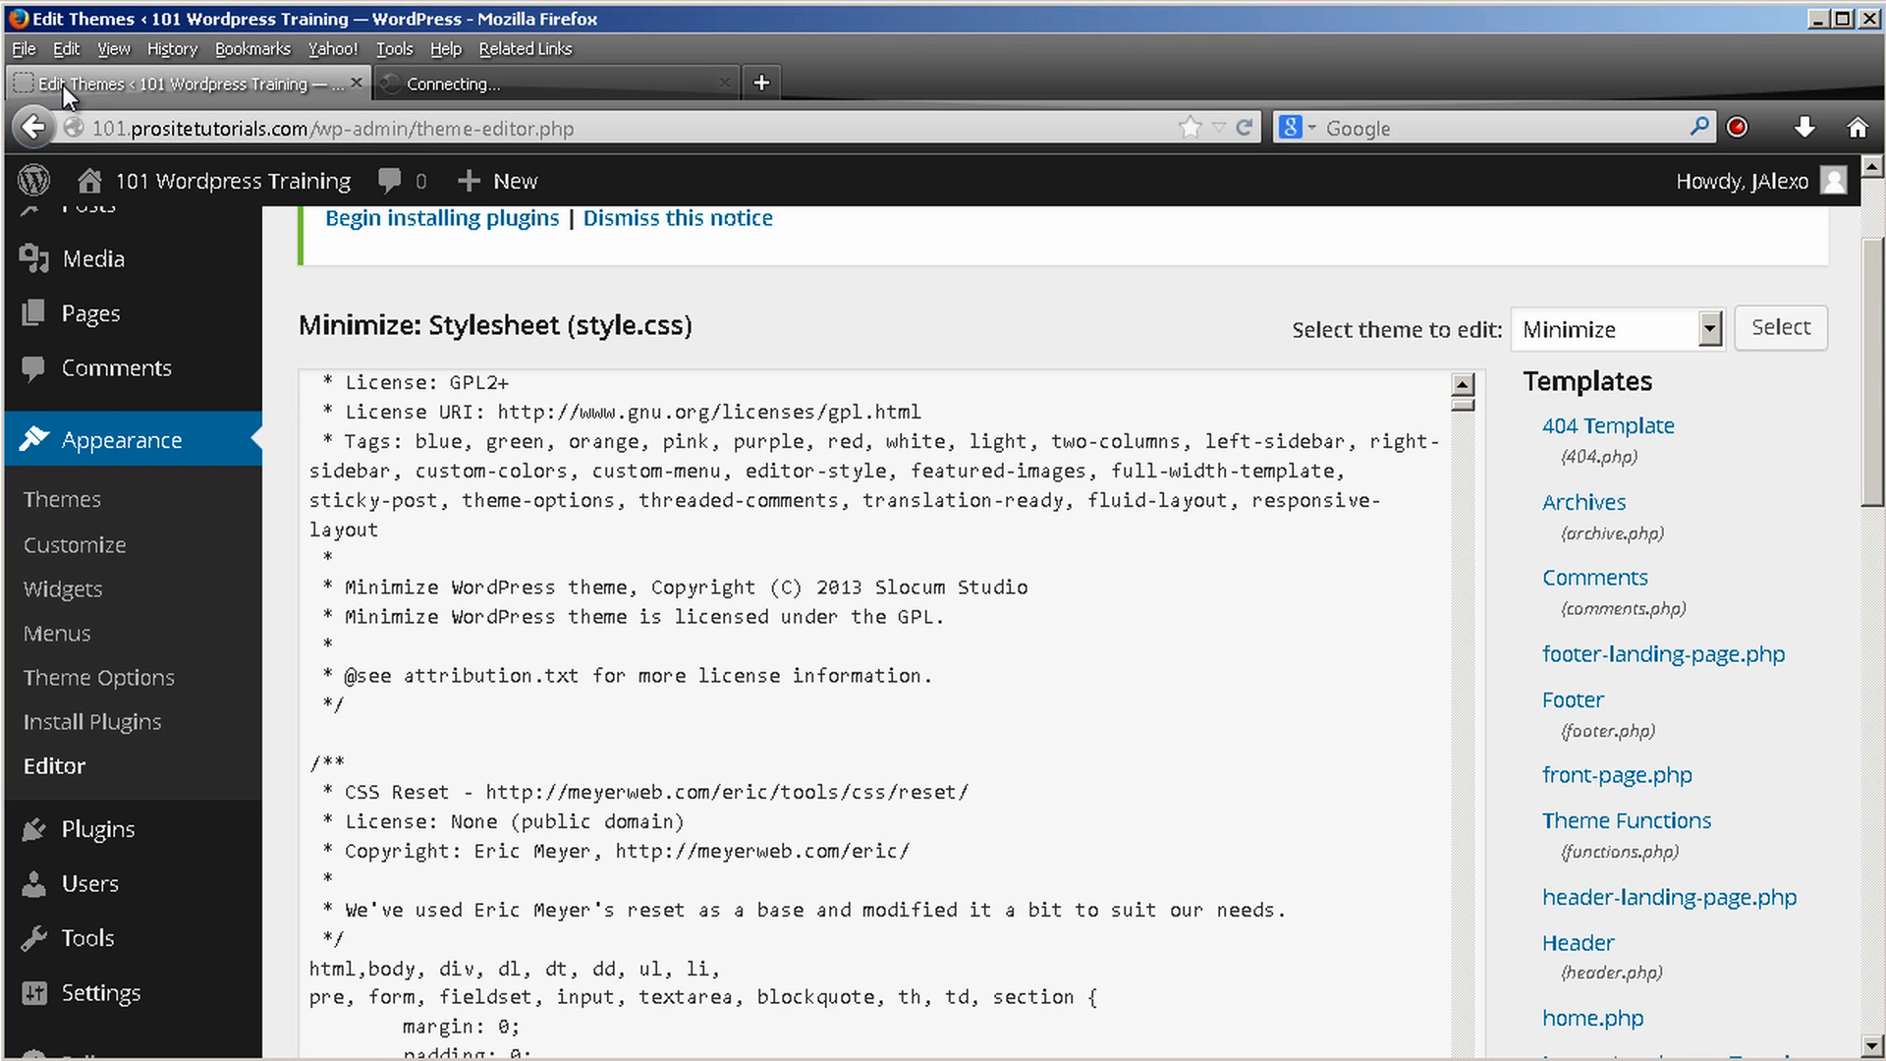
Go to Plugins > Add New and enter 'hide titles' as the plugin search term
{"action": "scroll", "scroll_direction": "down", "scroll_amount": 3}
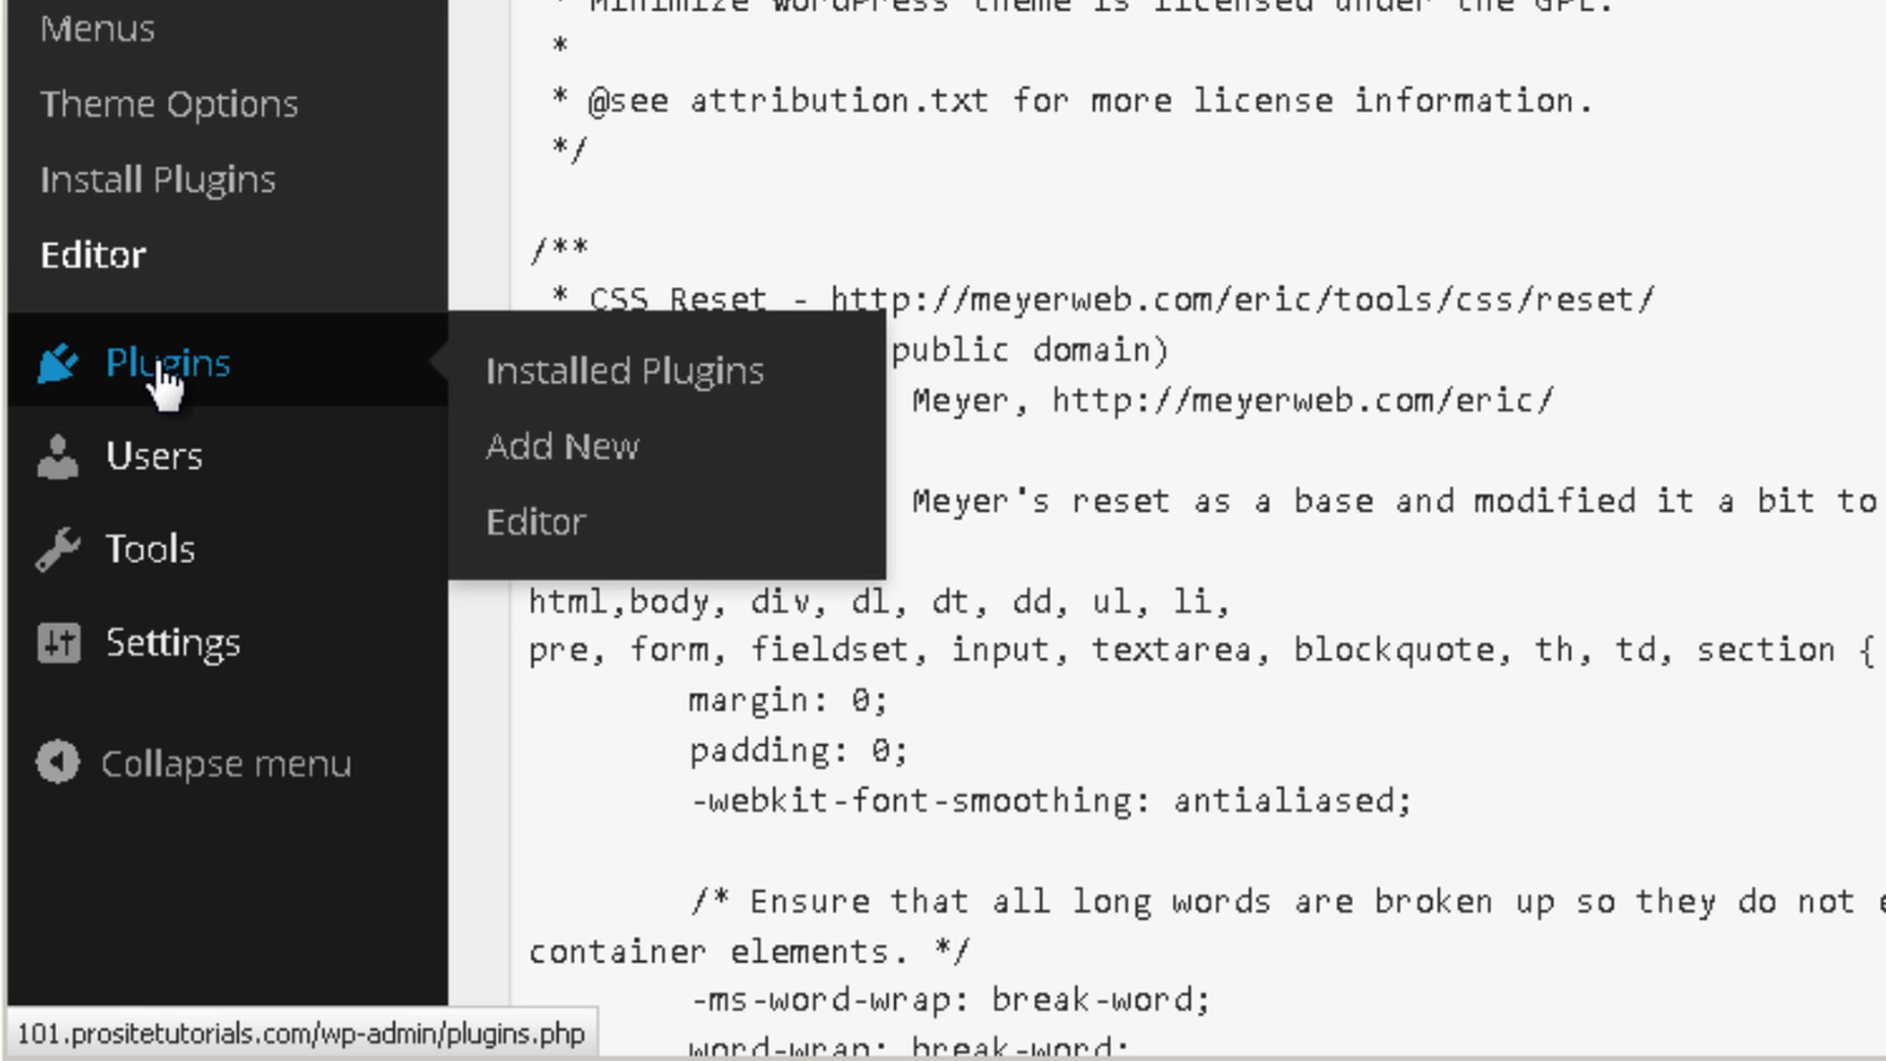
{"action": "mouse_move", "coordinate": [562, 446]}
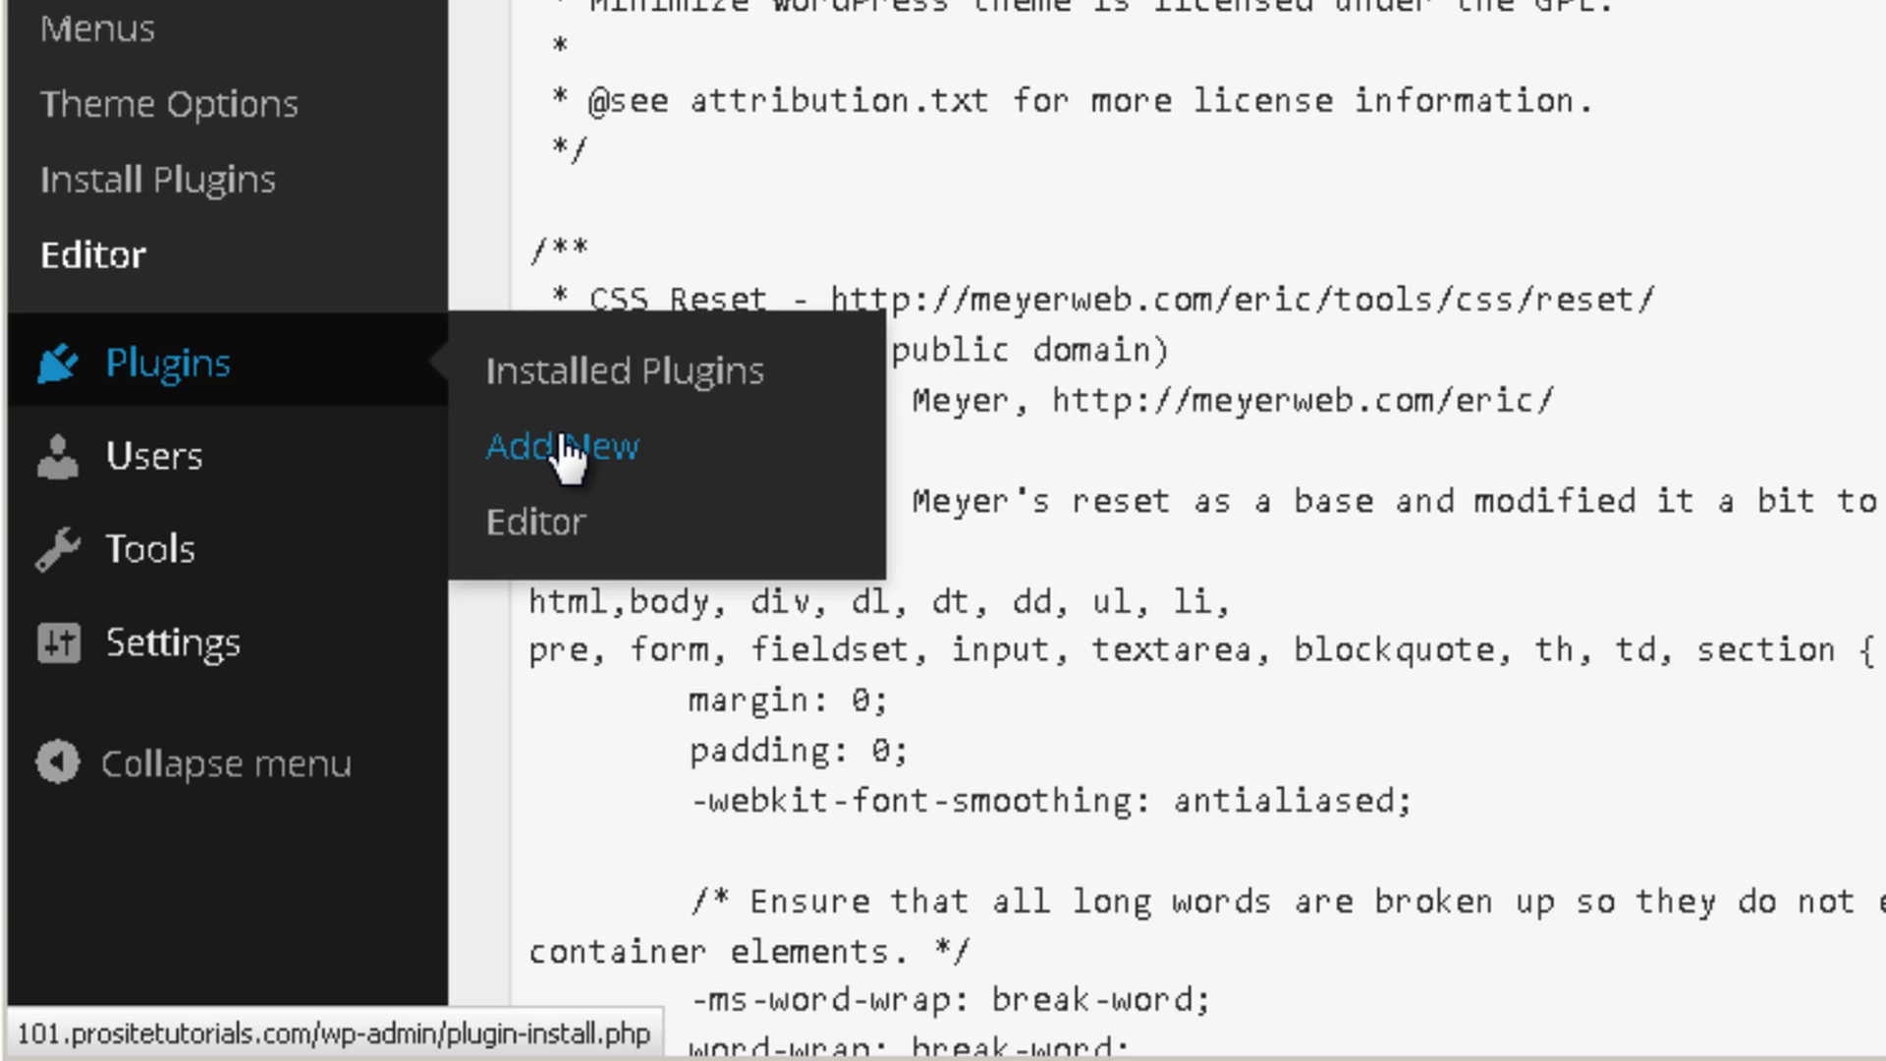
{"action": "left_click", "coordinate": [560, 446]}
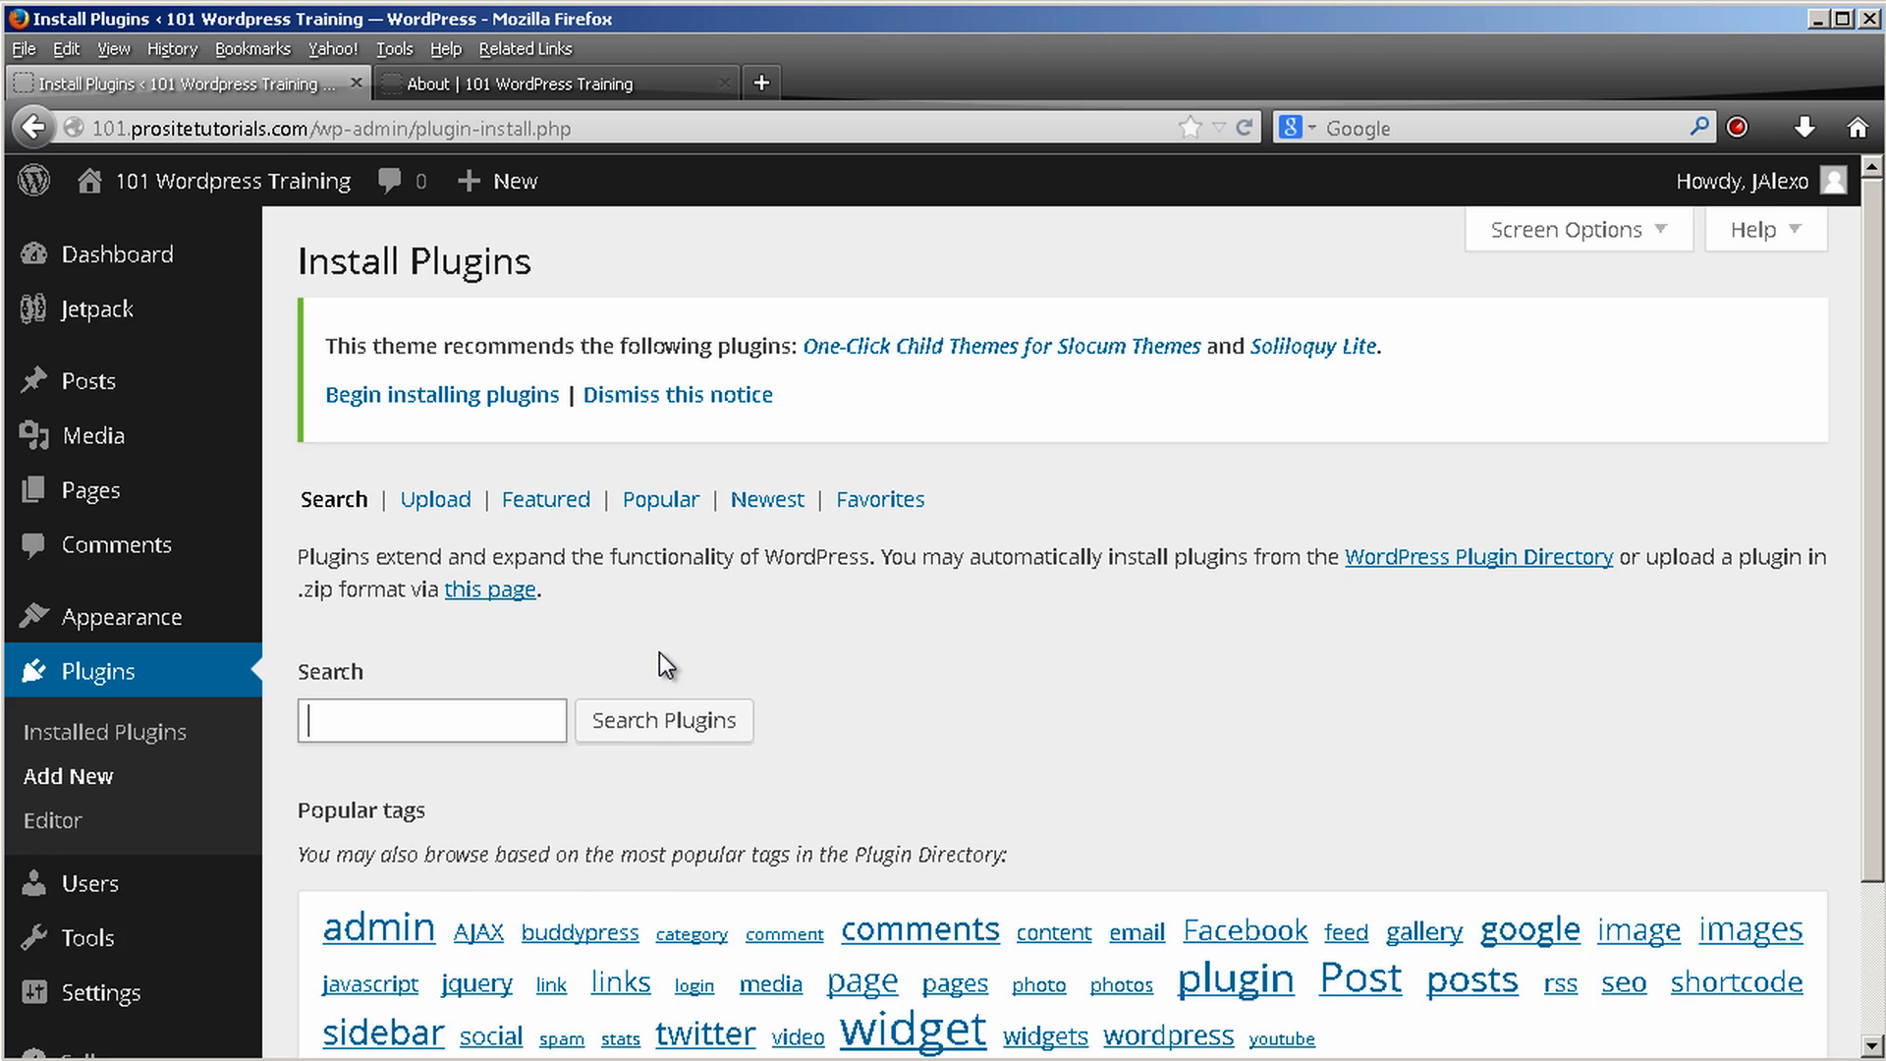
{"action": "scroll", "scroll_direction": "down", "scroll_amount": 3}
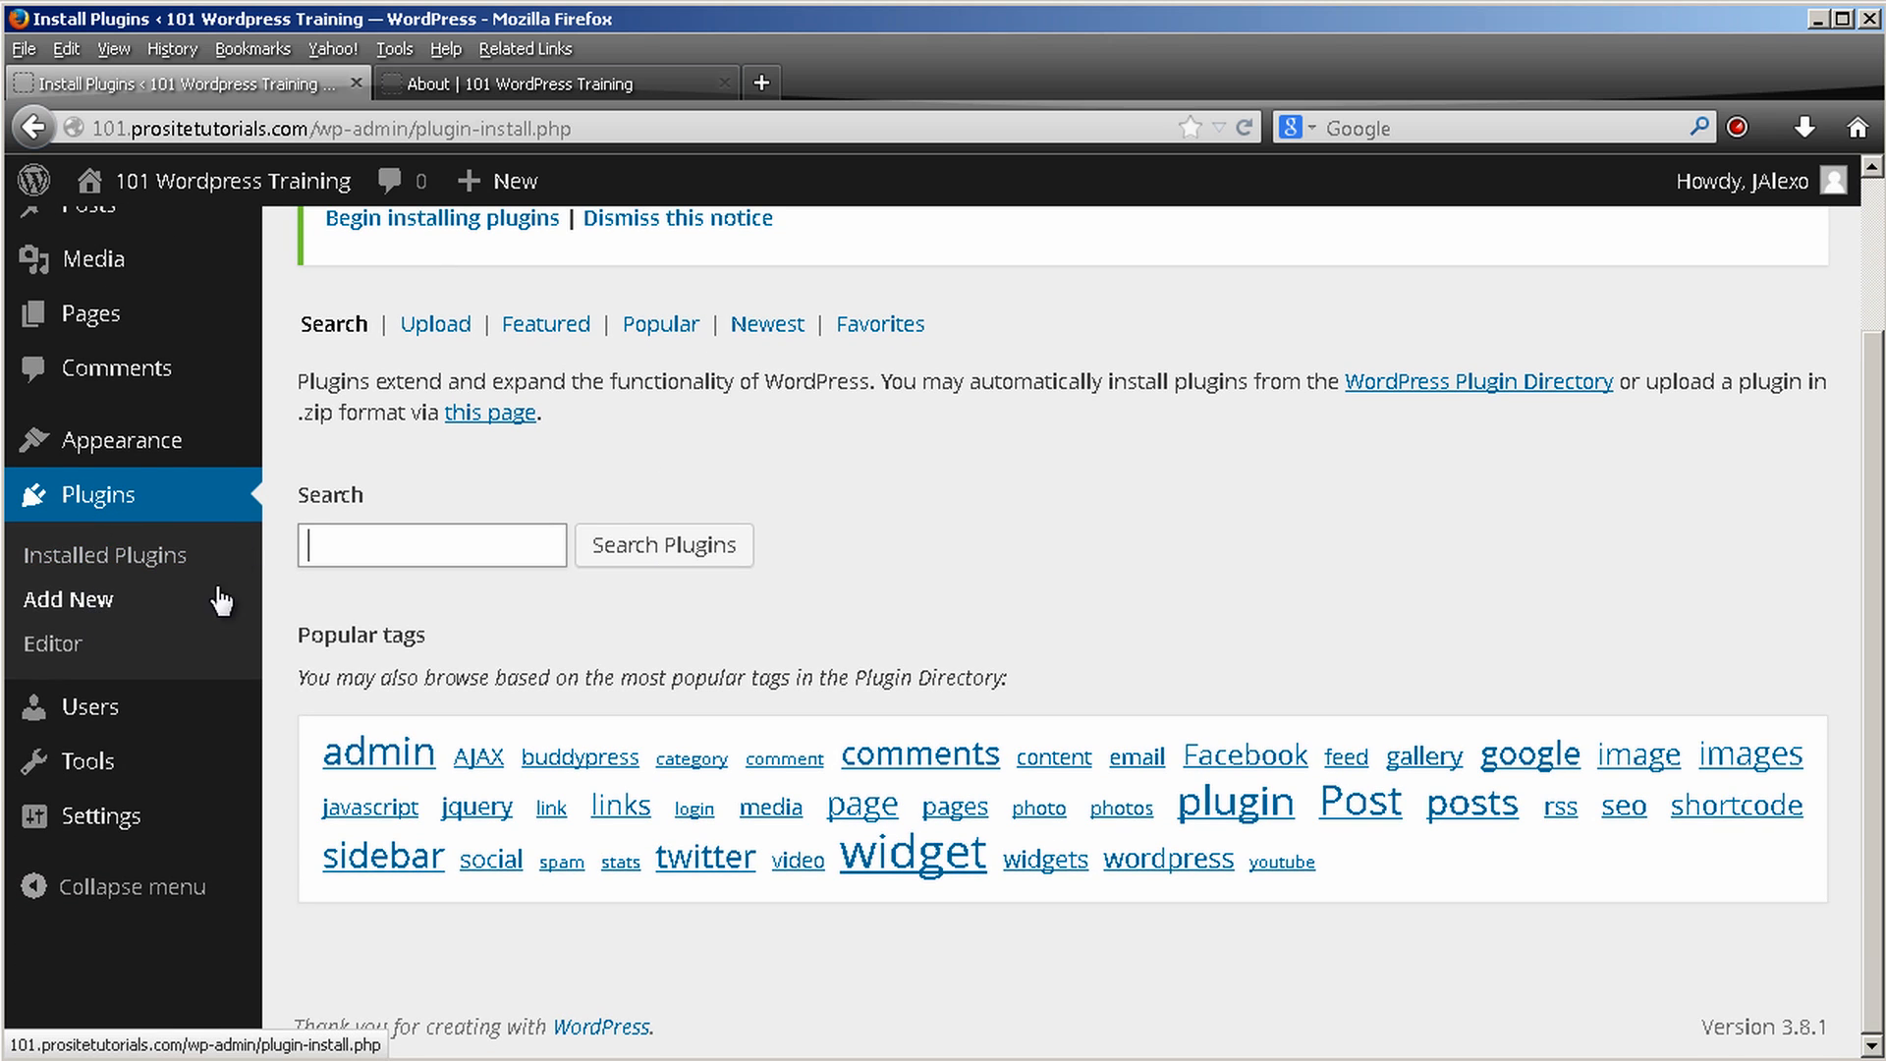
{"action": "left_click", "coordinate": [430, 544]}
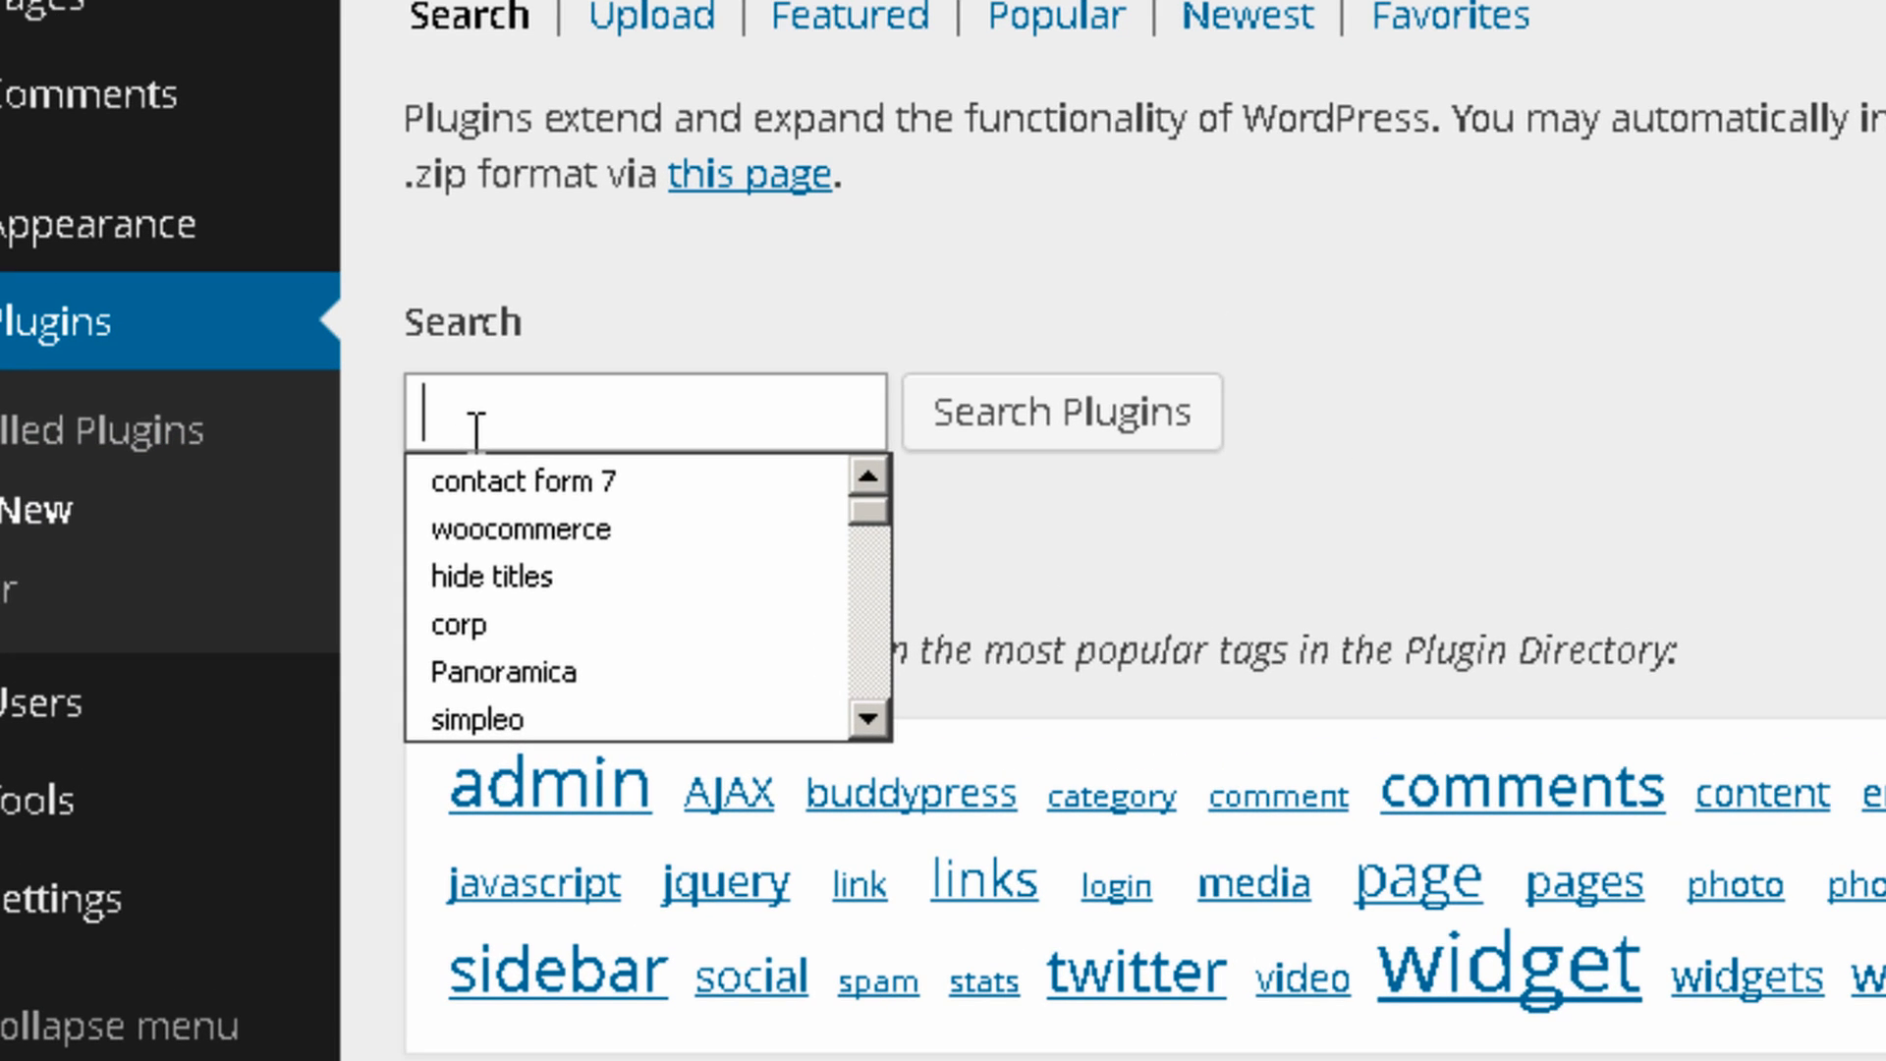
{"action": "type", "text": "hide tit"}
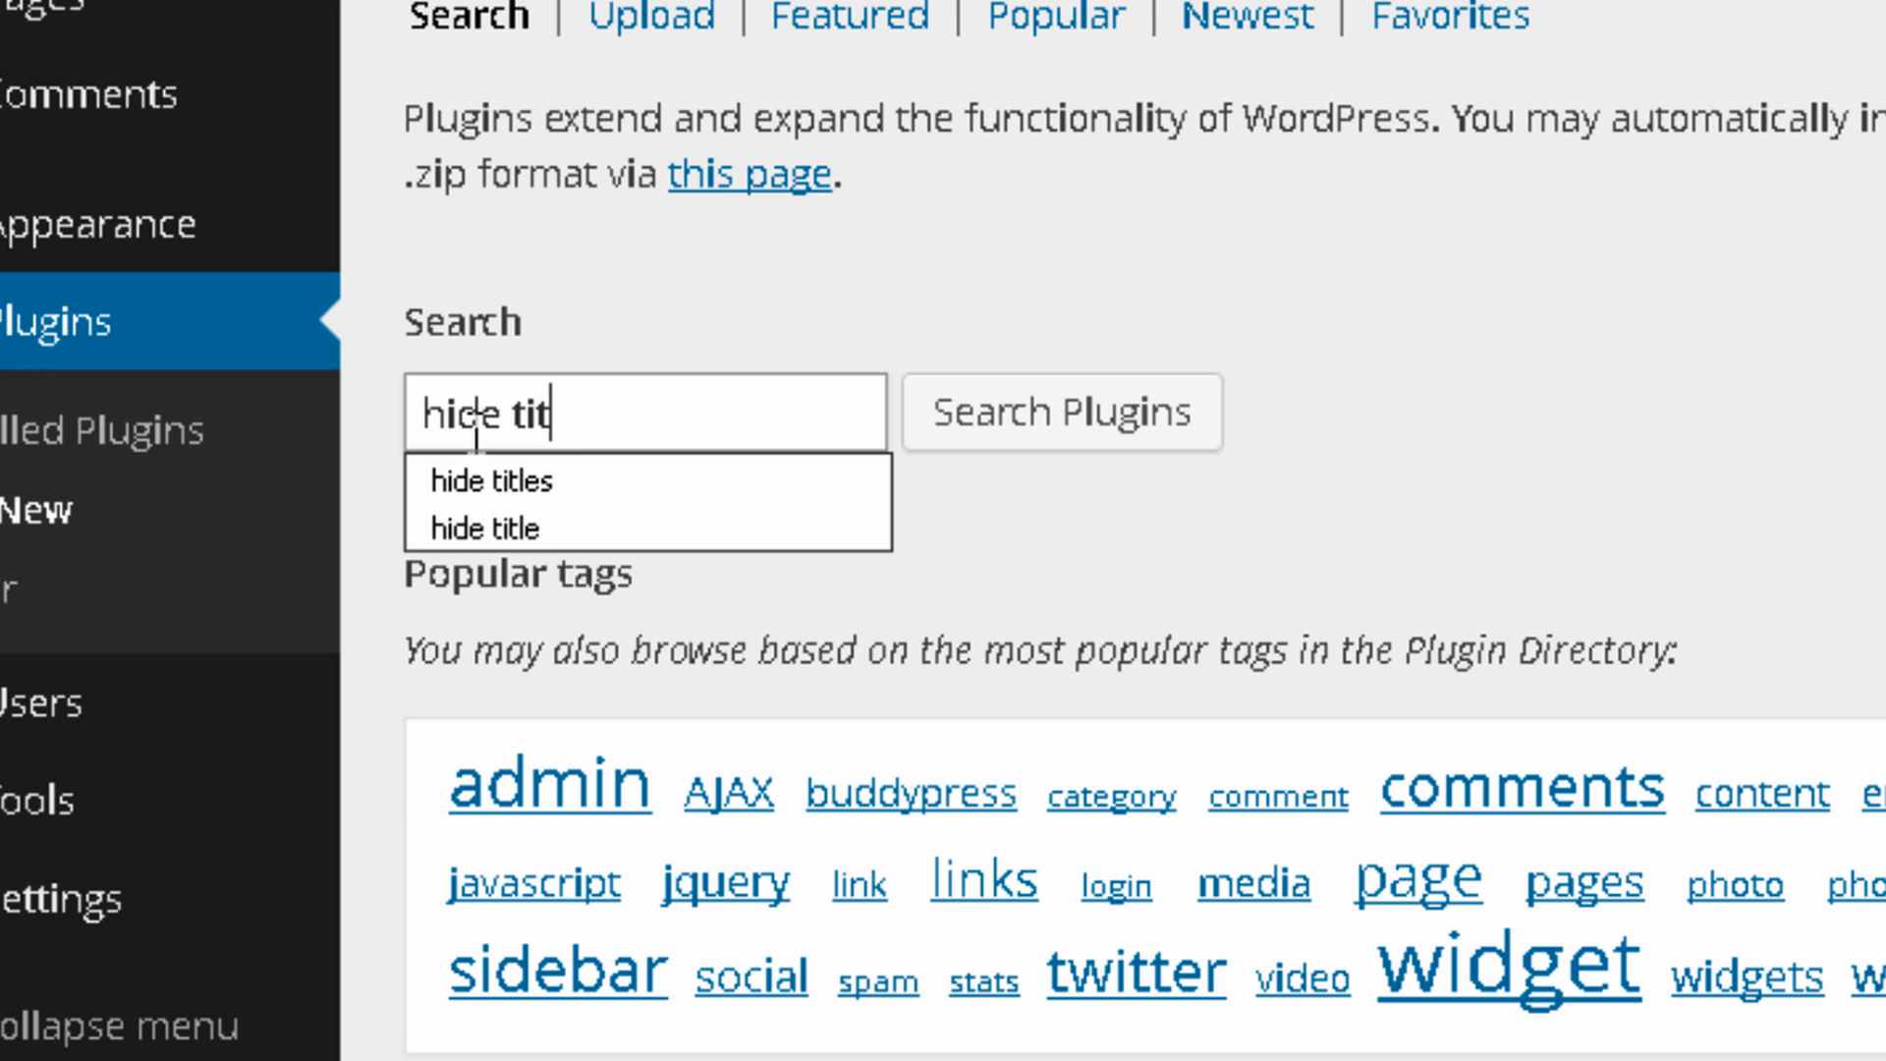
{"action": "left_click", "coordinate": [491, 479]}
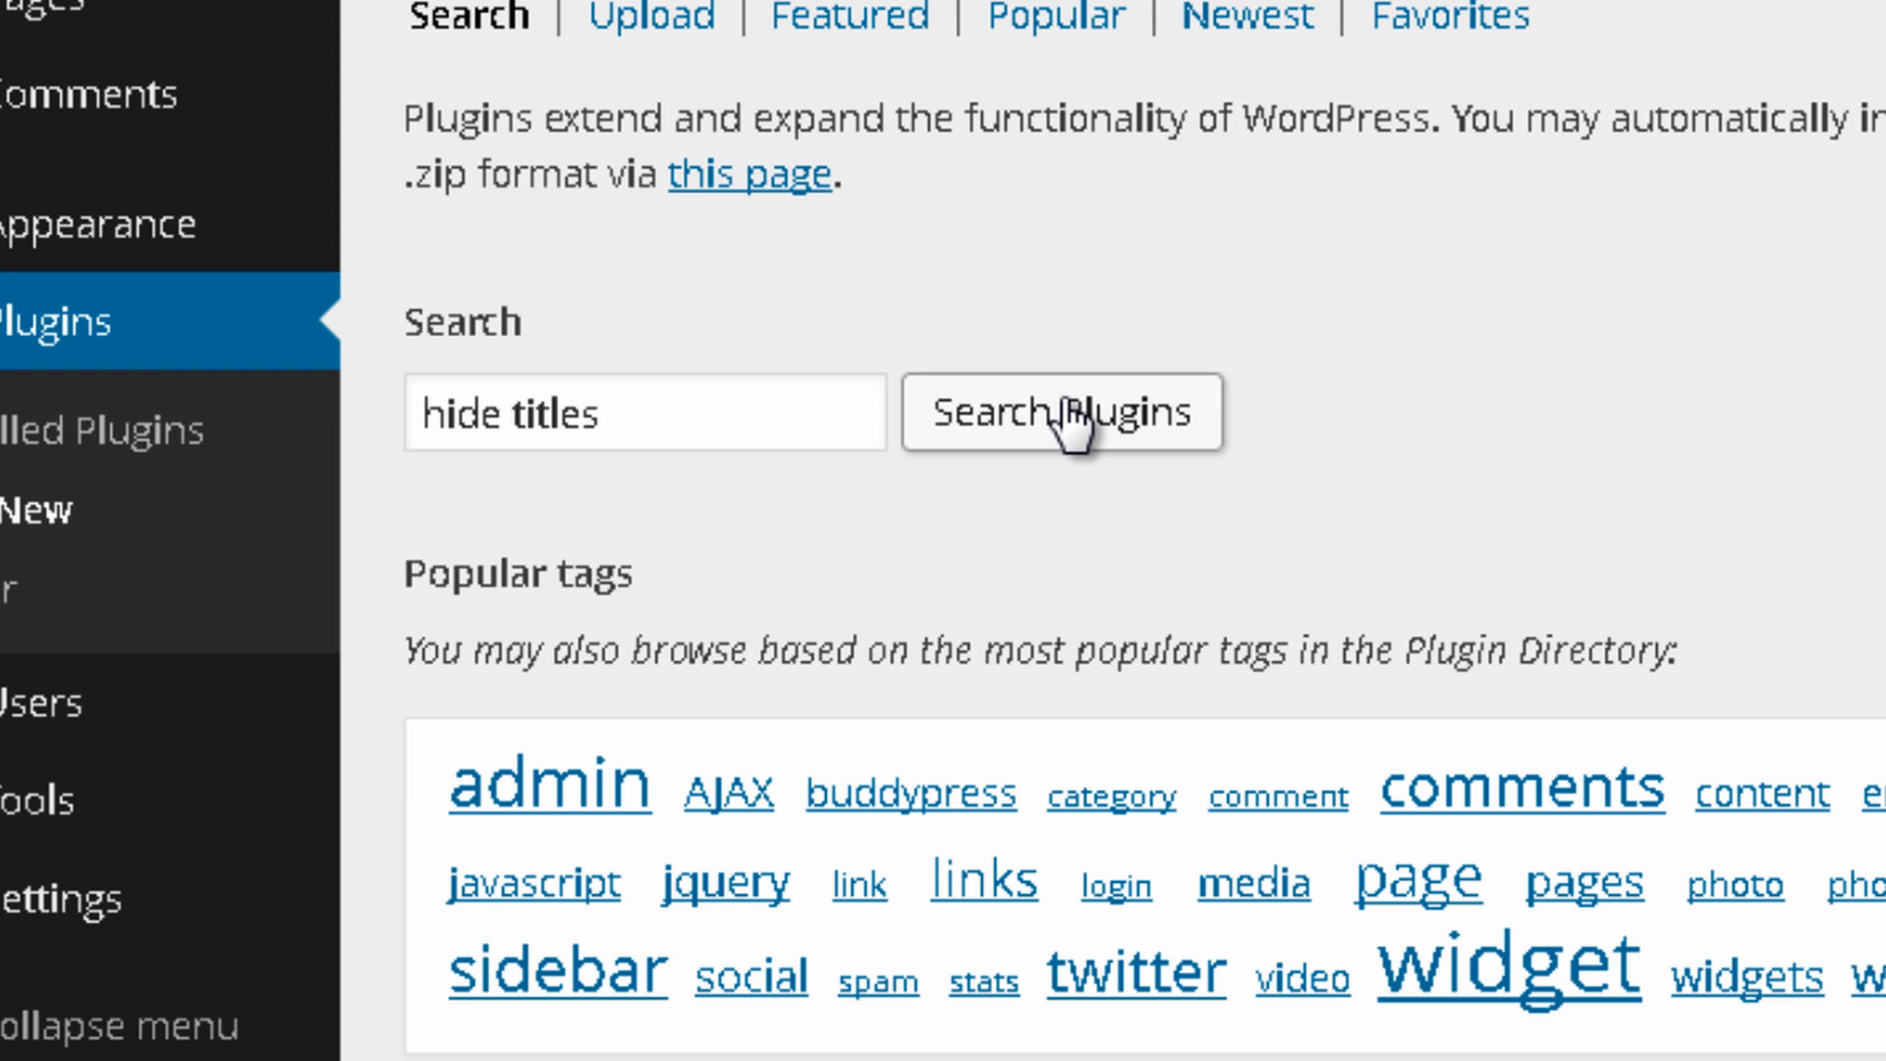
Run the search and install the Hide Page and Post Titles plugin from the results
{"action": "left_click", "coordinate": [1059, 413]}
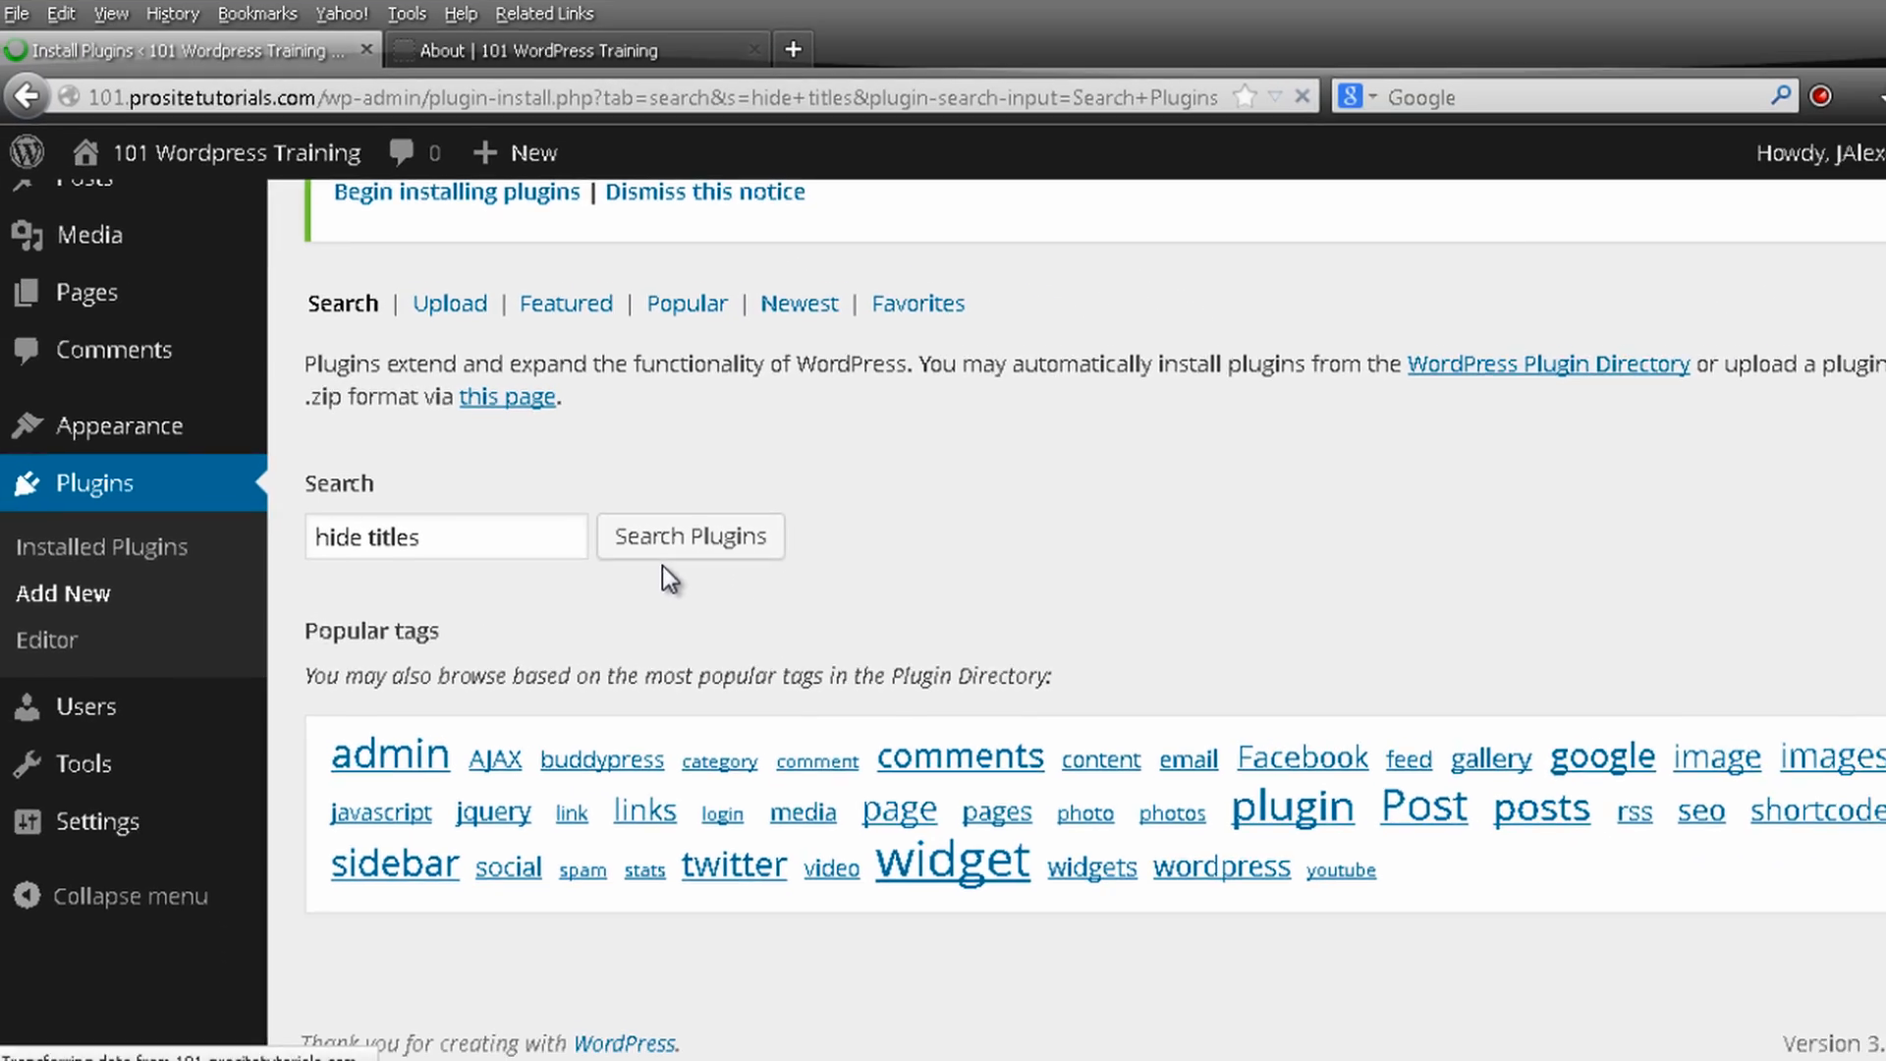
{"action": "left_click", "coordinate": [690, 534]}
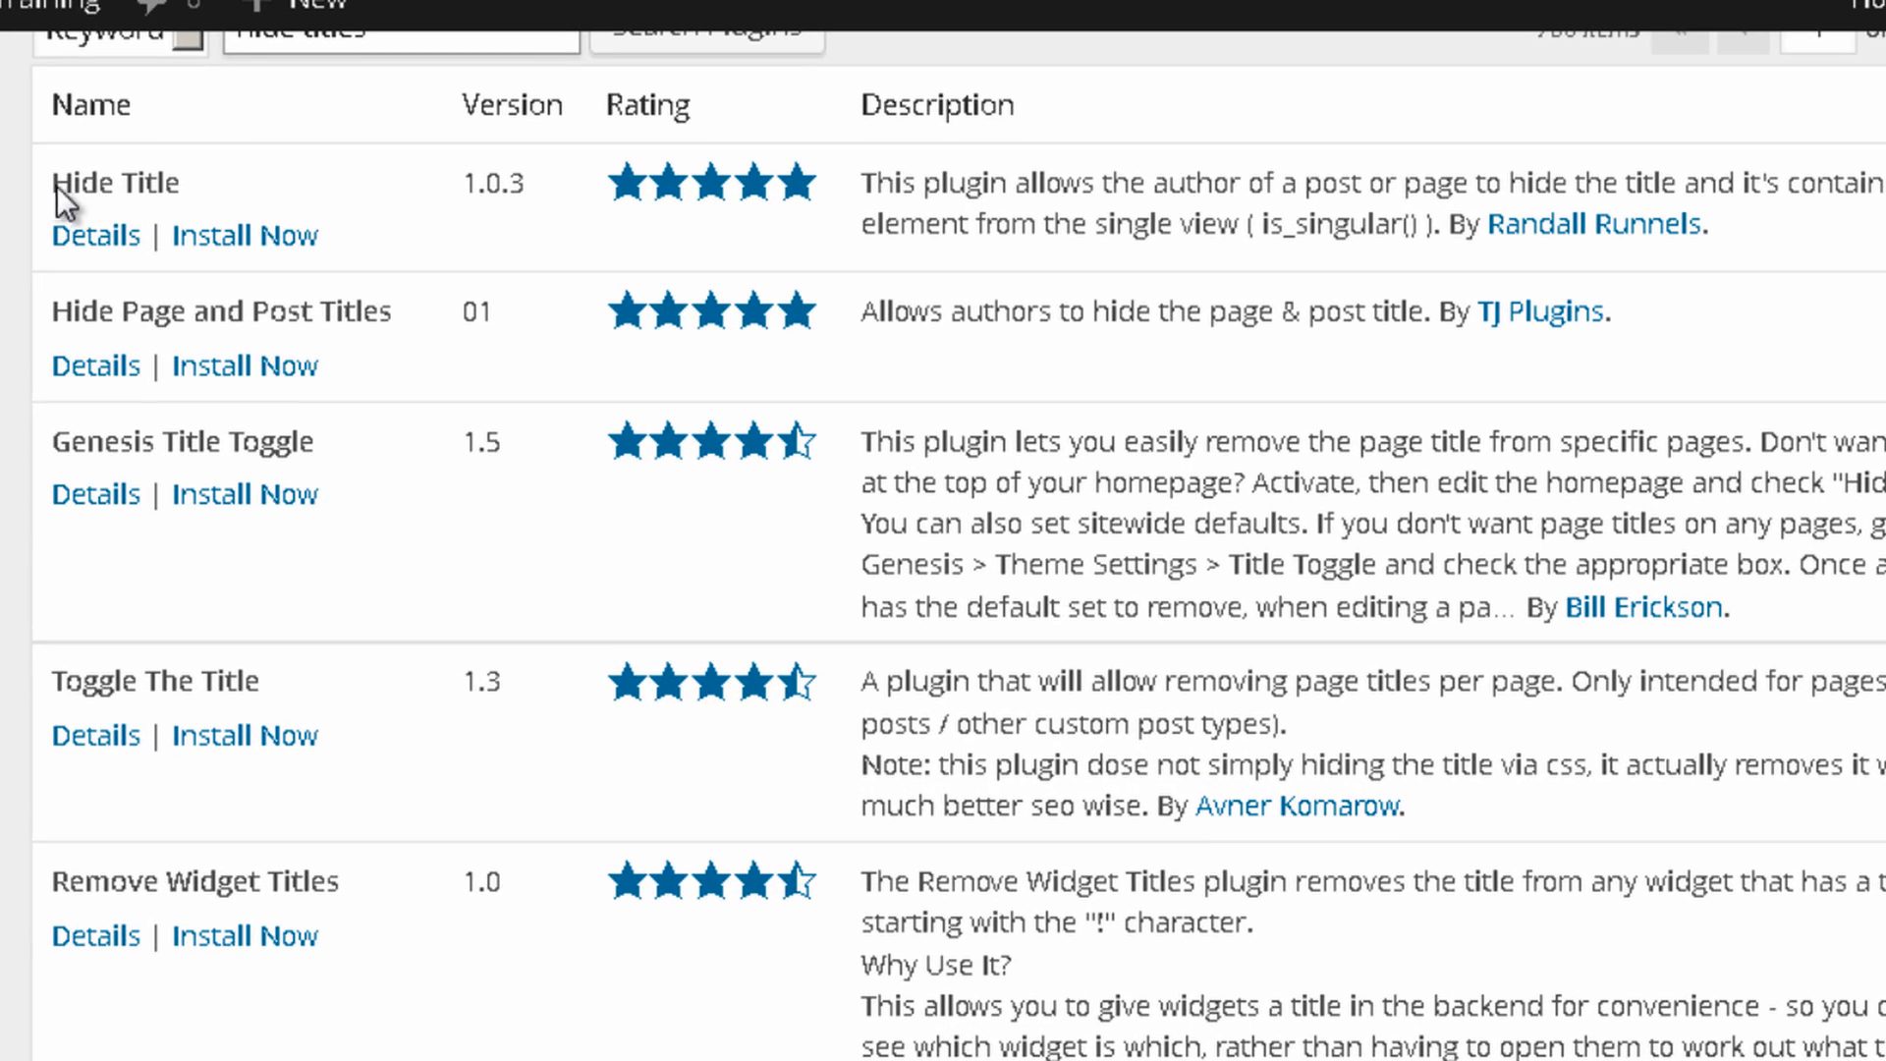
{"action": "scroll", "scroll_direction": "up", "scroll_amount": 3}
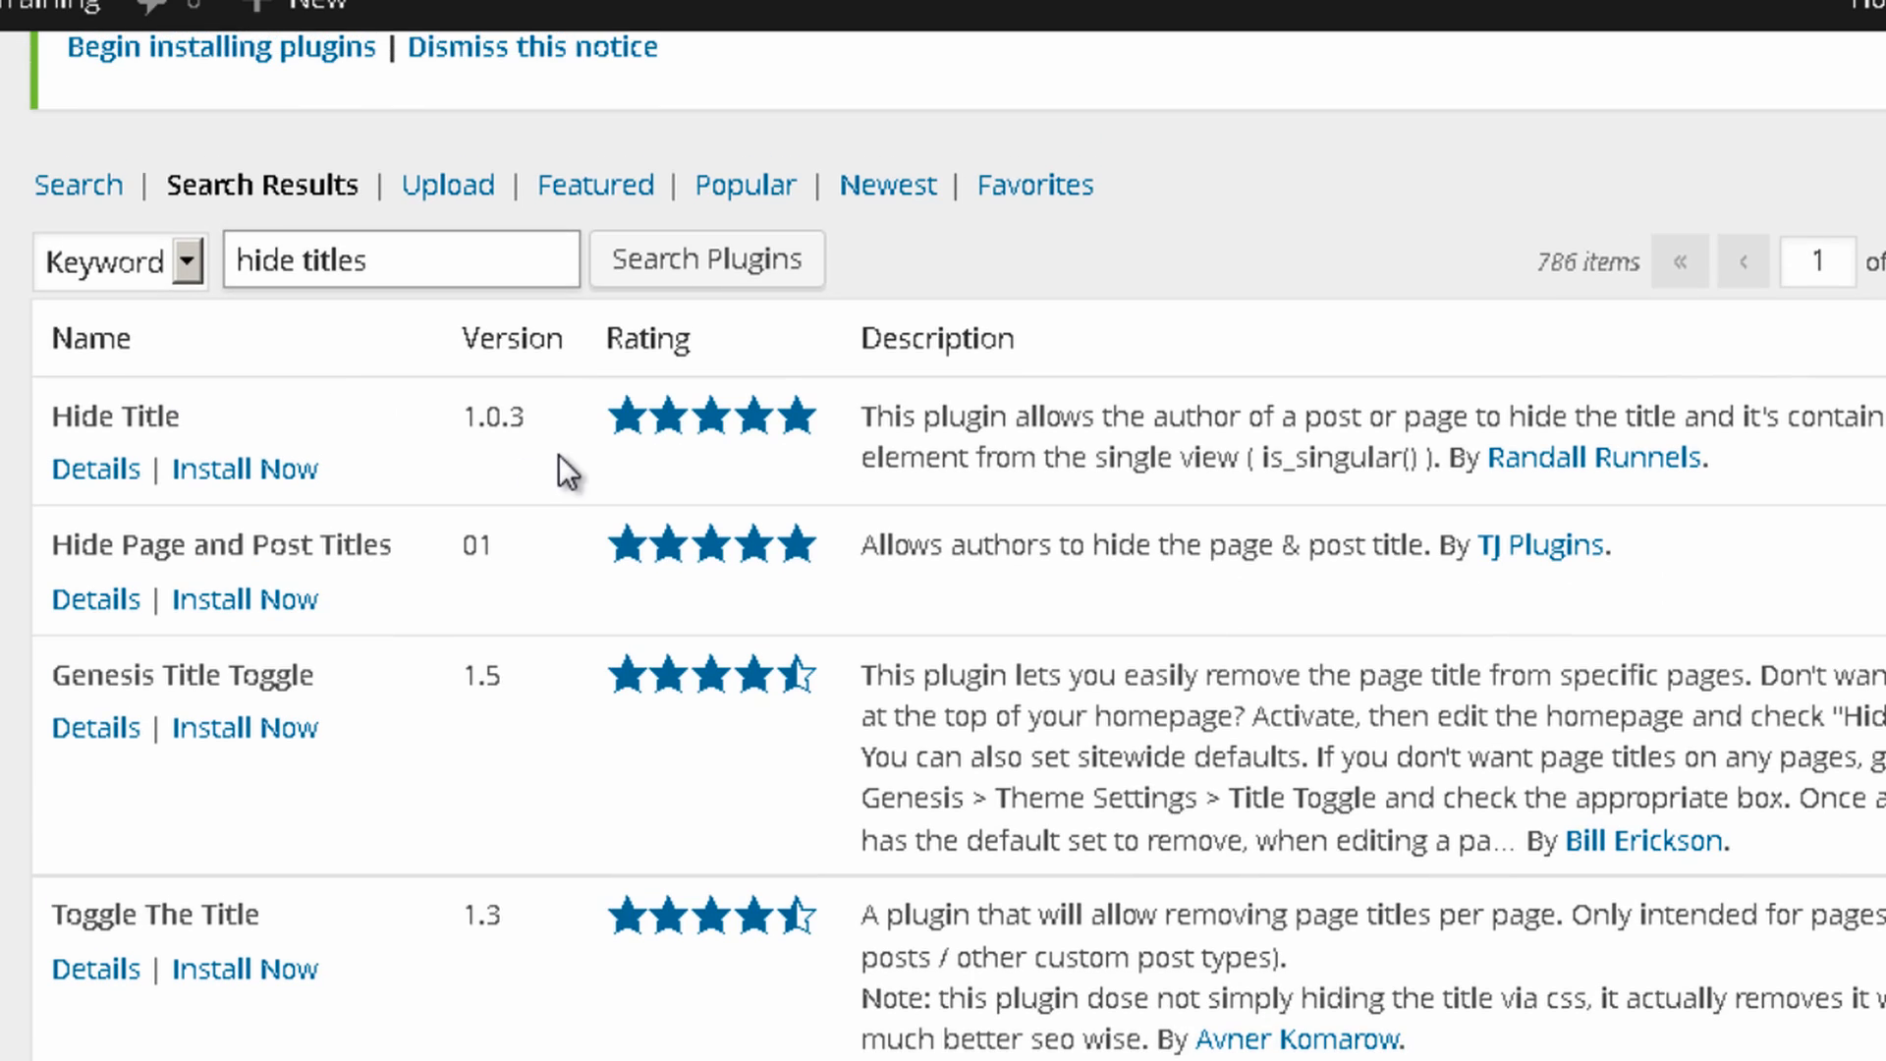
{"action": "mouse_move", "coordinate": [788, 495]}
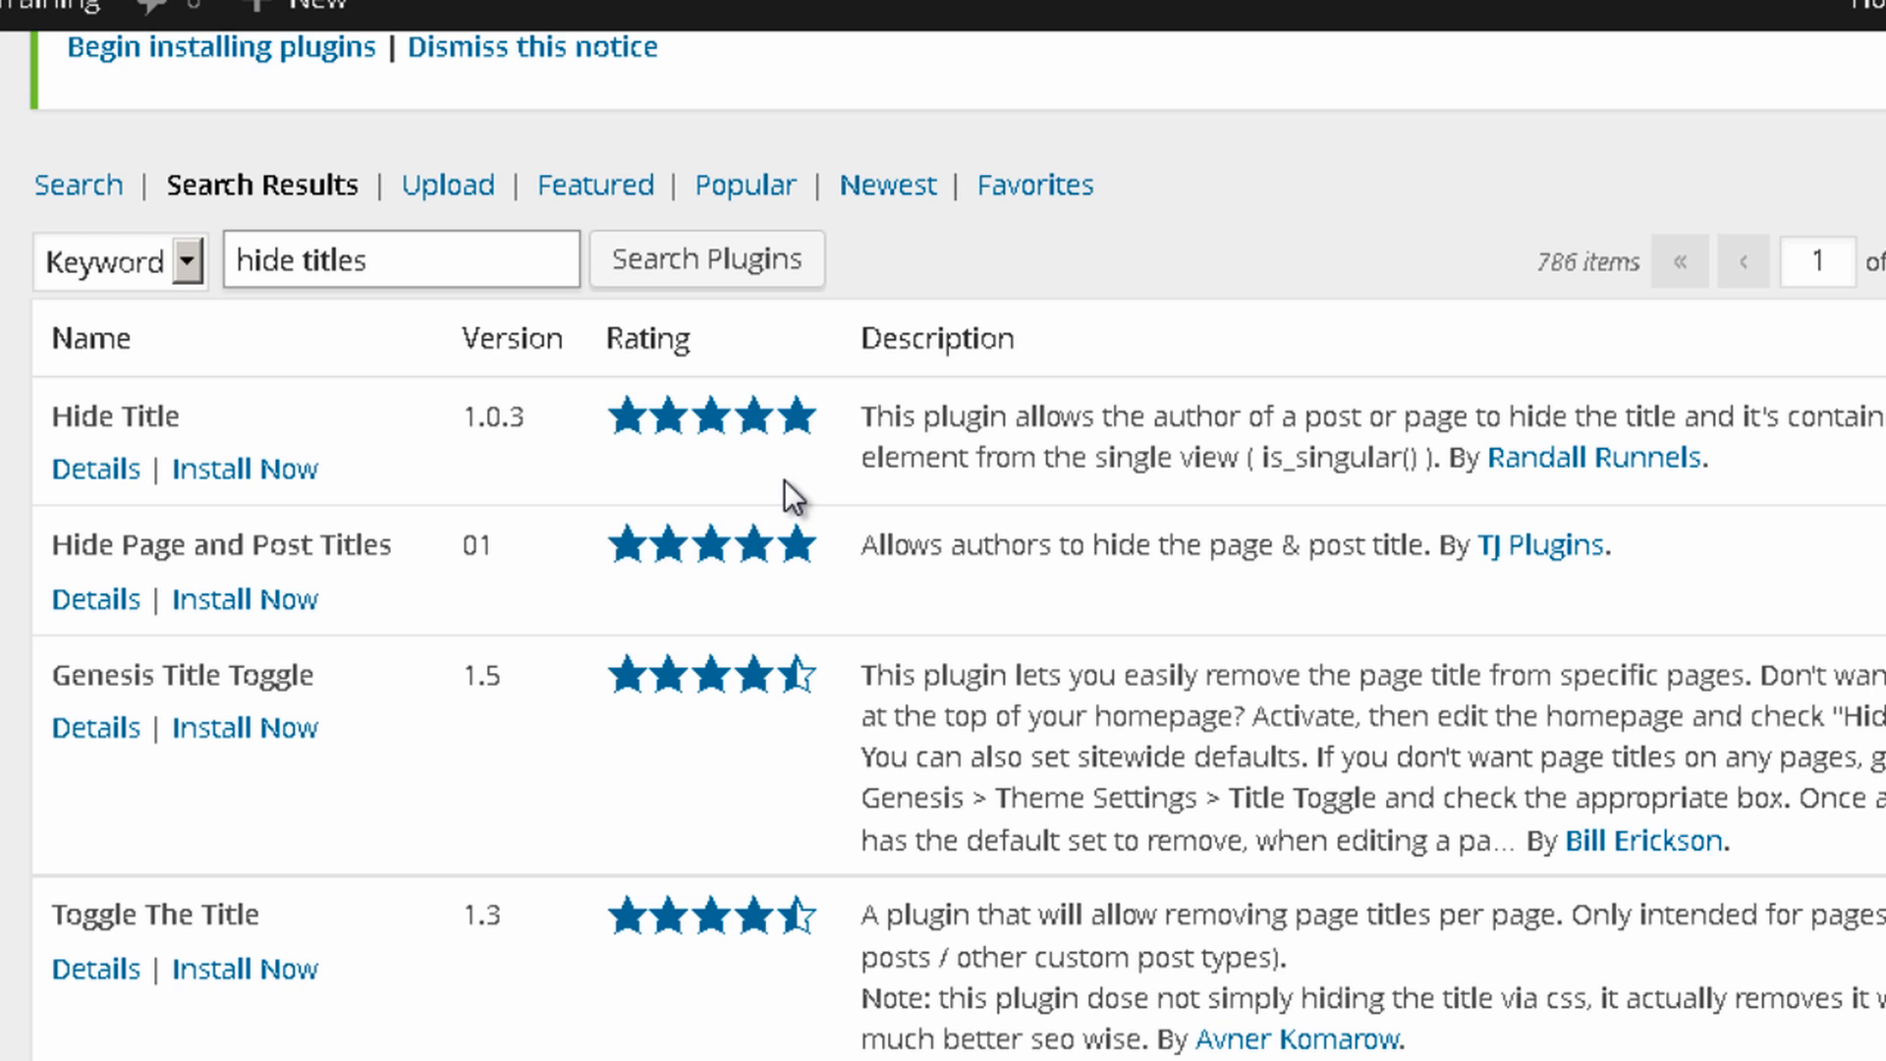
{"action": "mouse_move", "coordinate": [752, 499]}
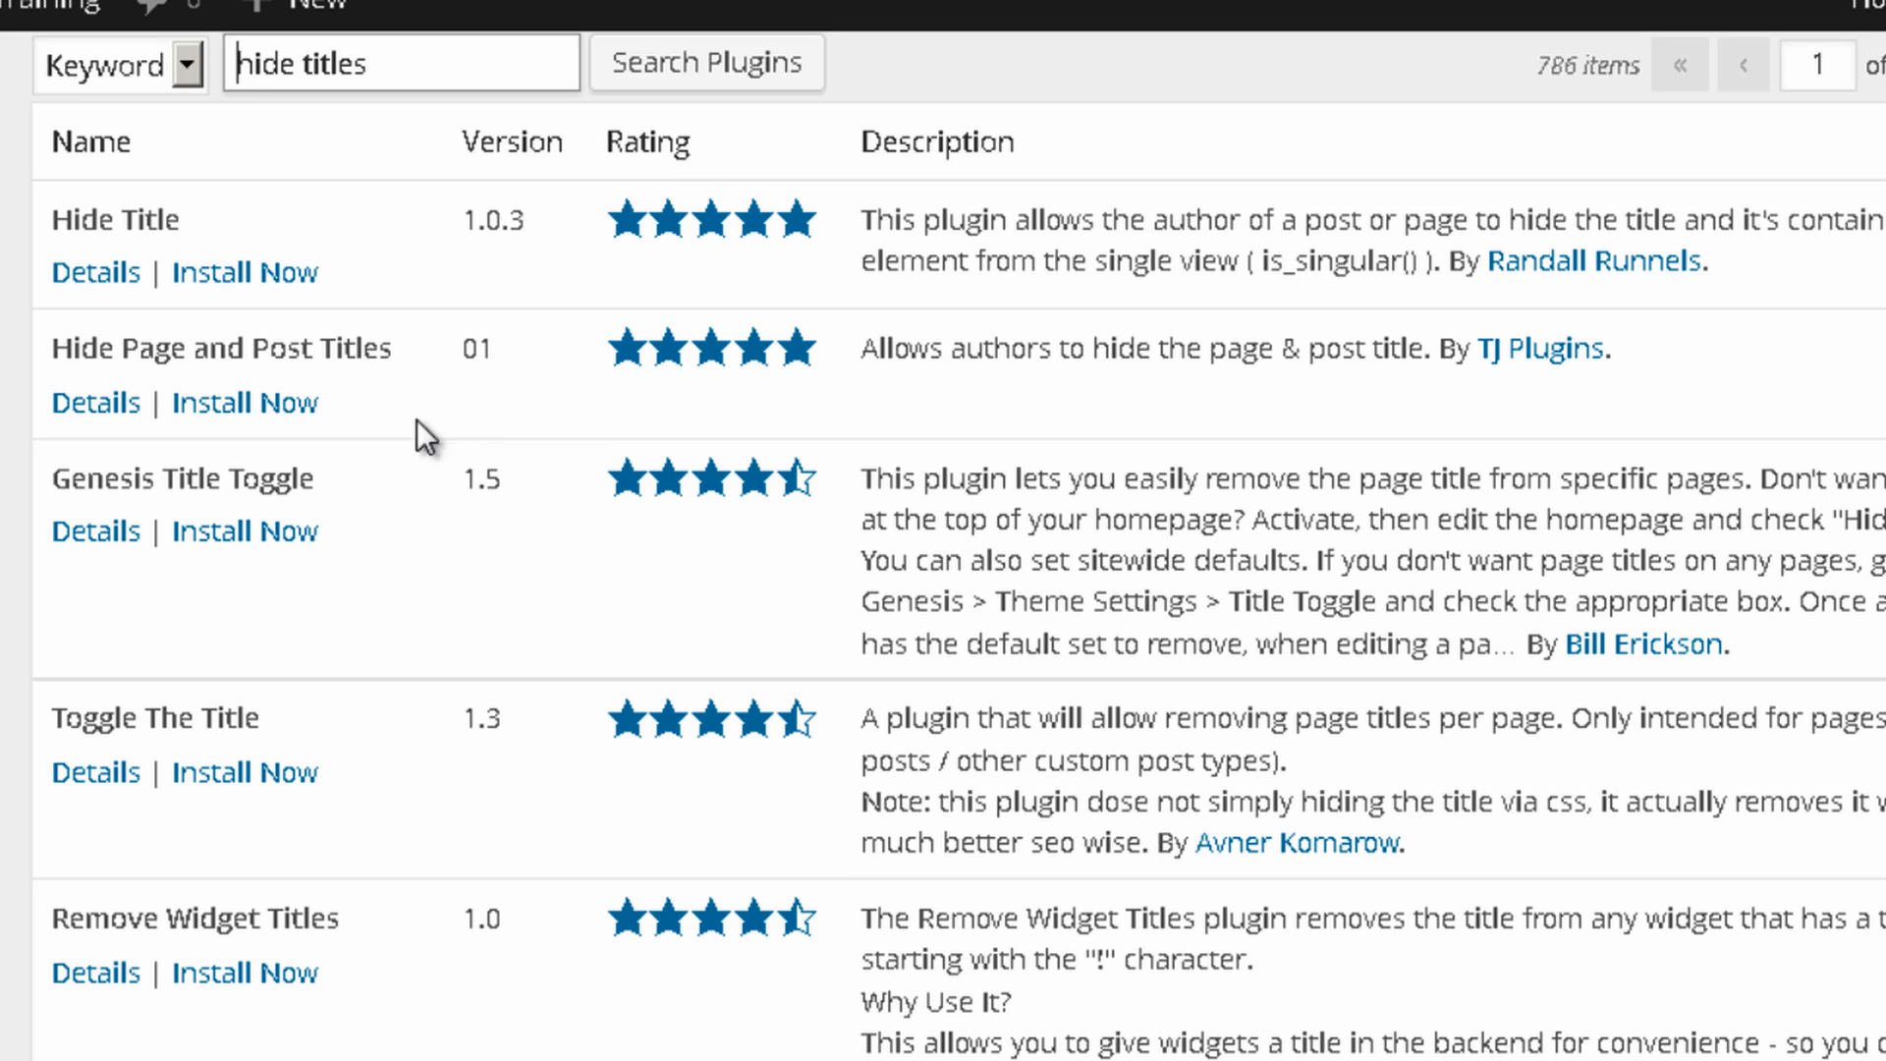
{"action": "scroll", "scroll_direction": "down", "scroll_amount": 3}
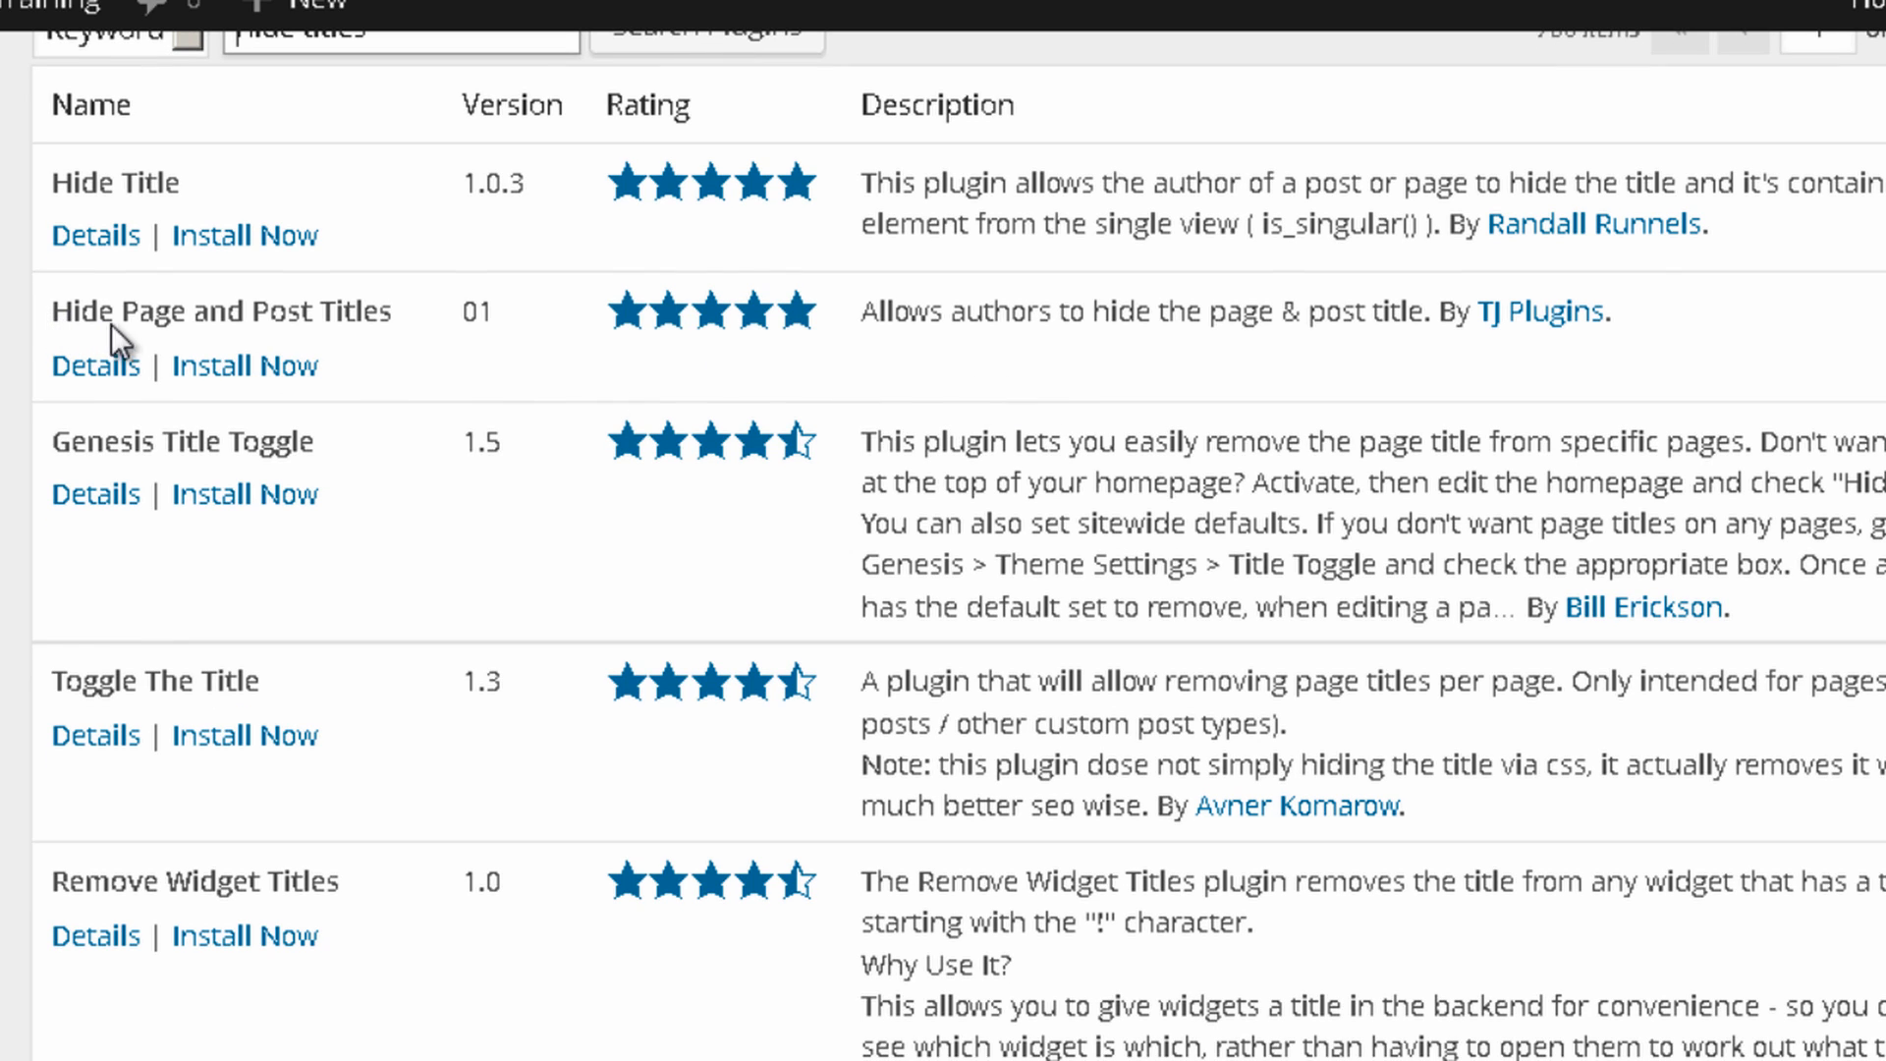
{"action": "mouse_move", "coordinate": [939, 369]}
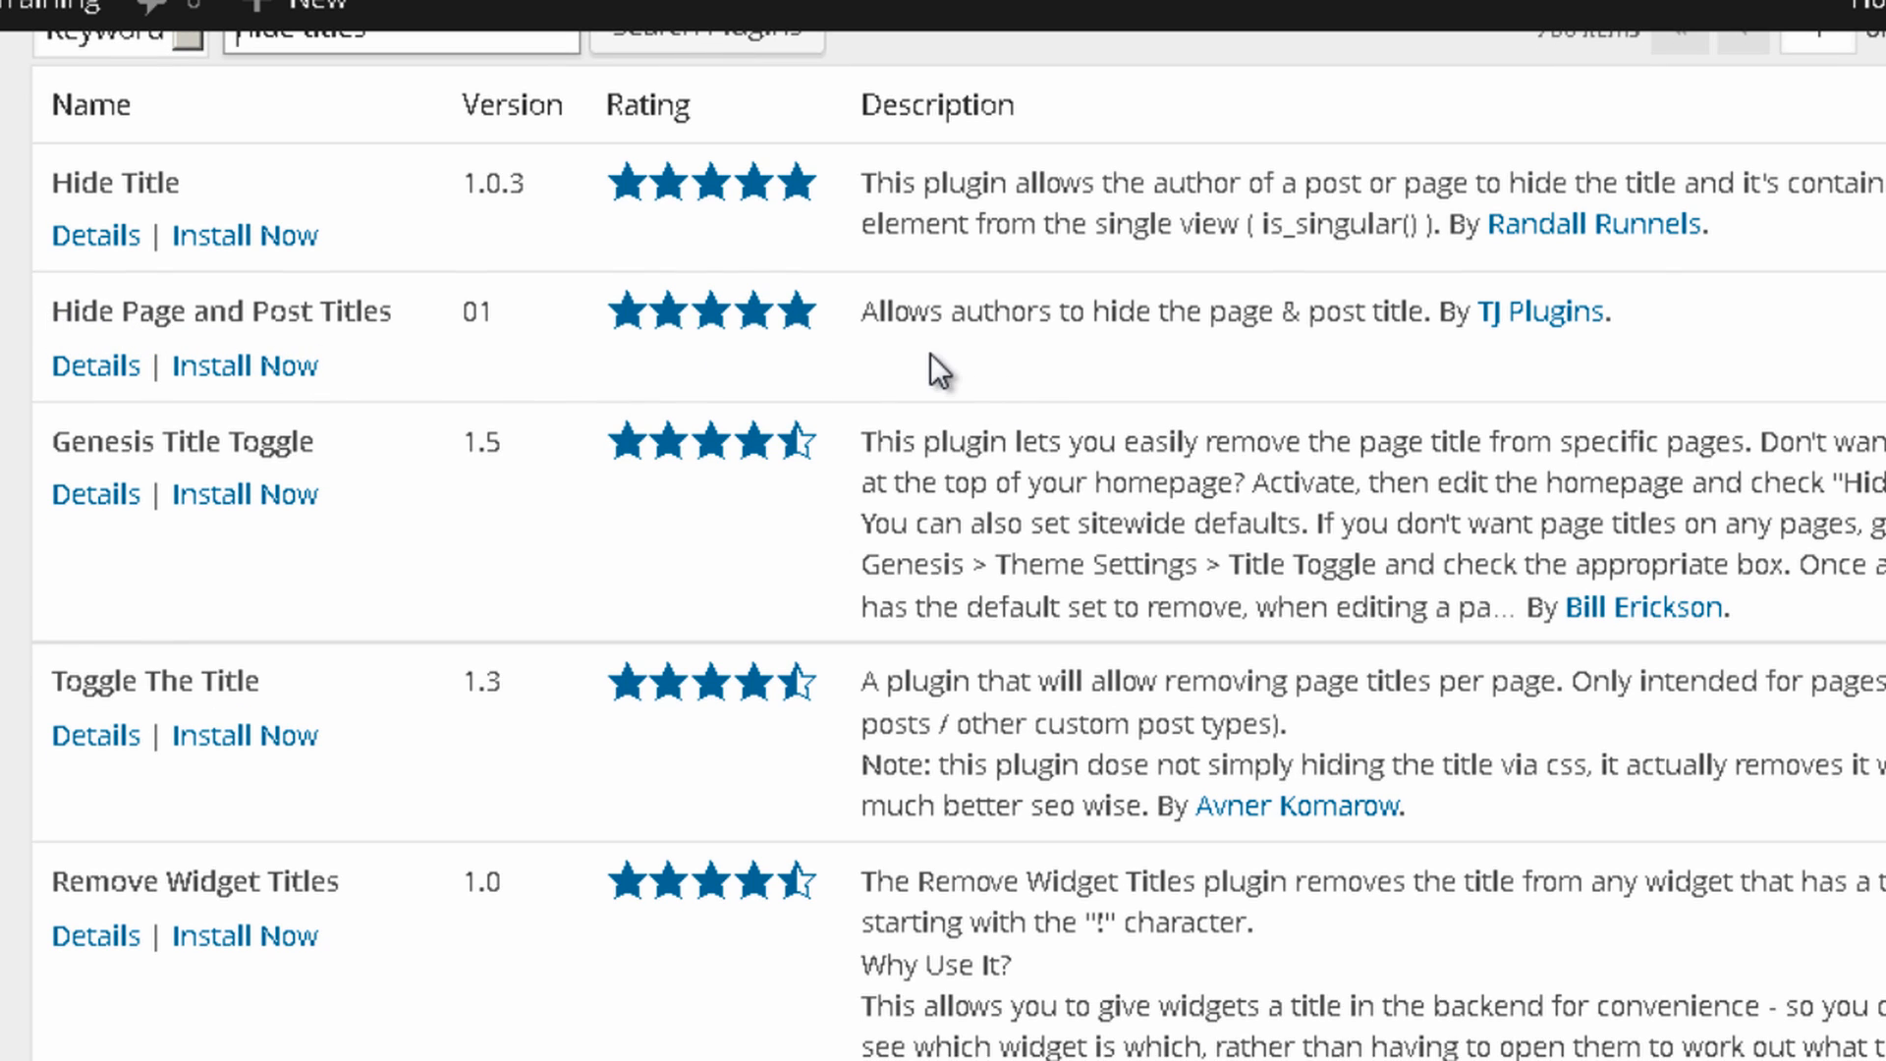
{"action": "mouse_move", "coordinate": [1467, 383]}
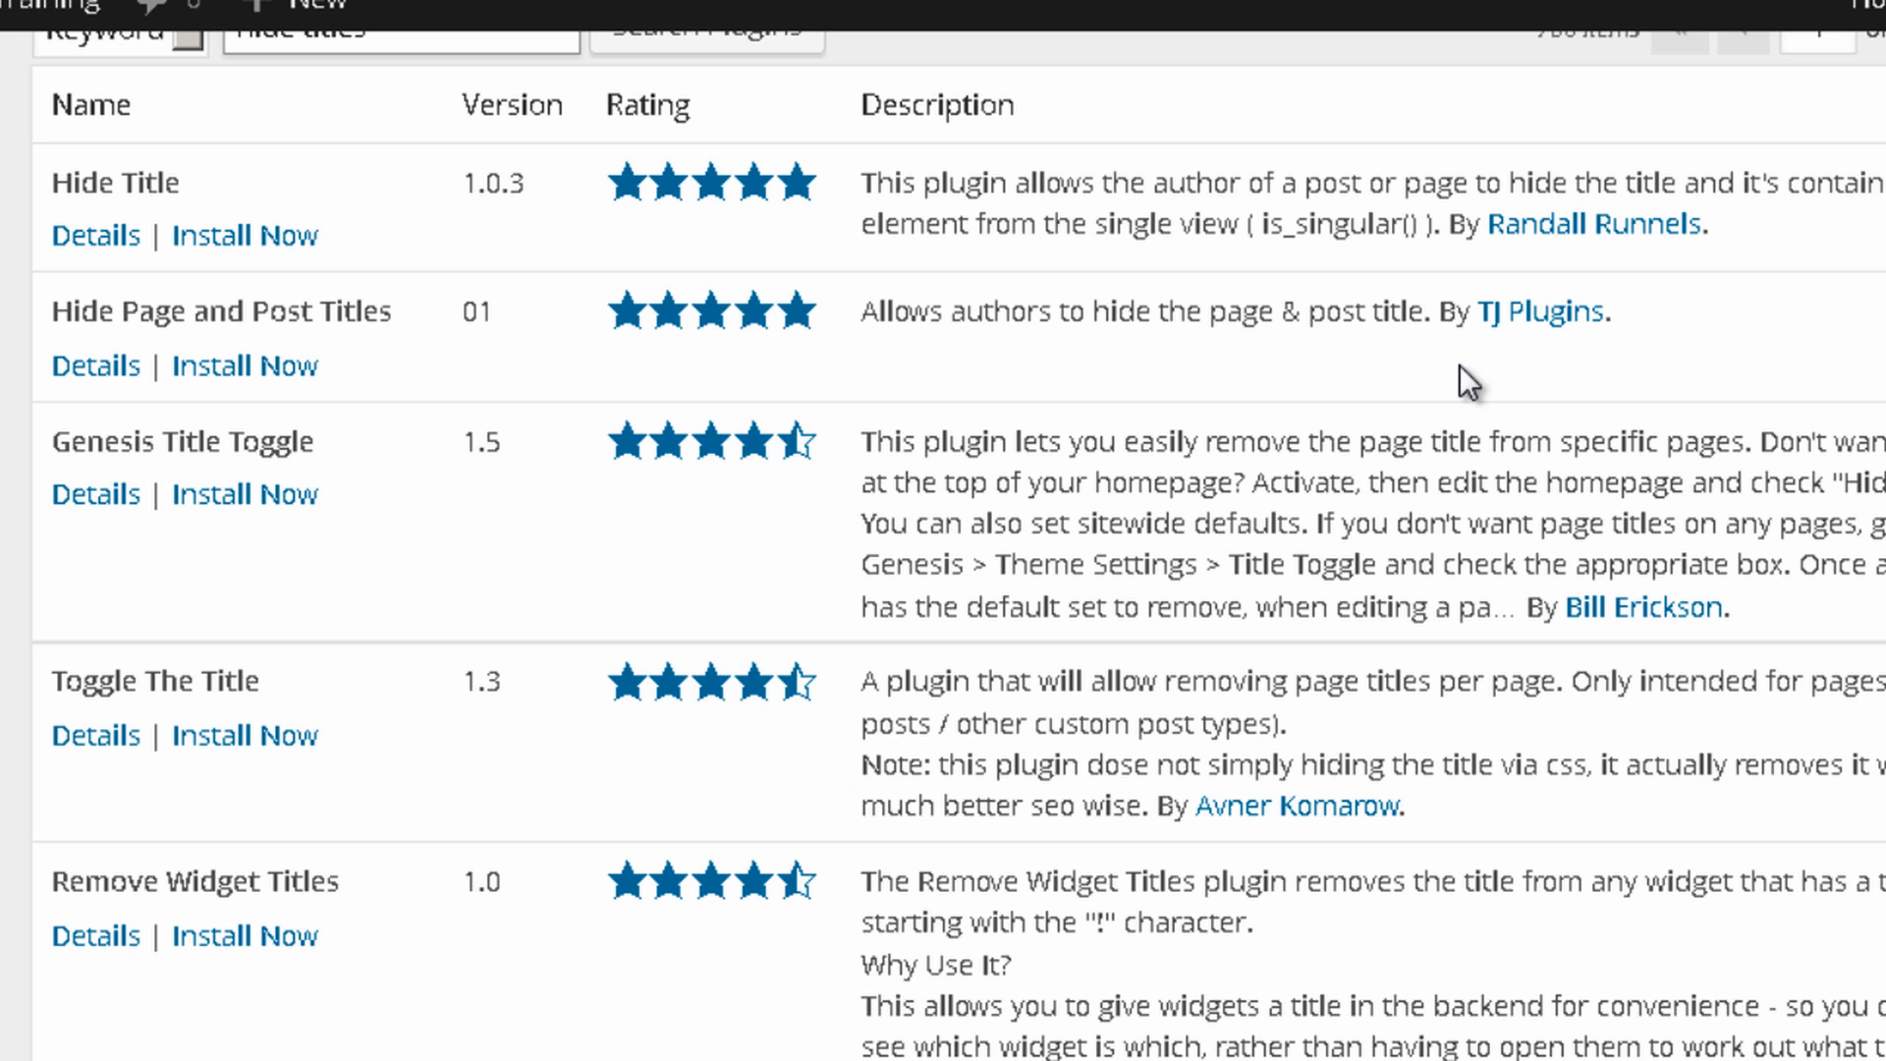
{"action": "mouse_move", "coordinate": [468, 349]}
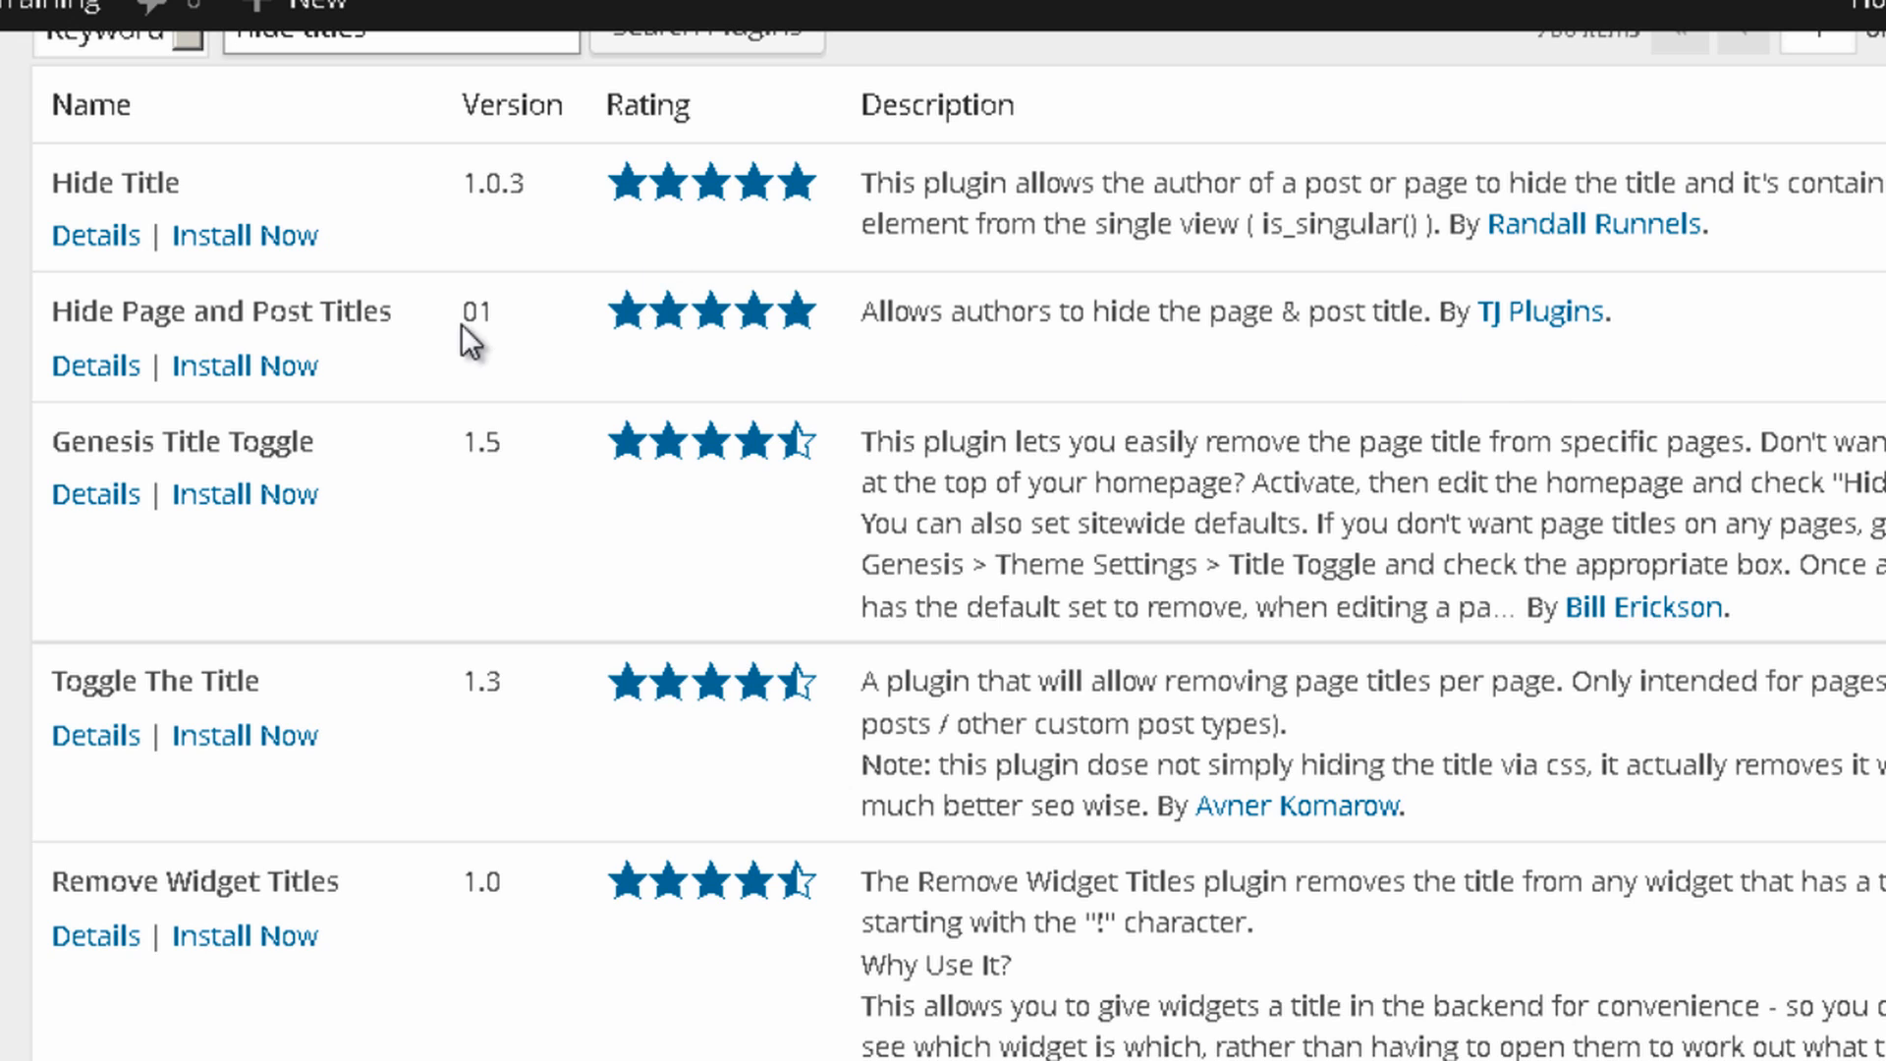
{"action": "mouse_move", "coordinate": [233, 385]}
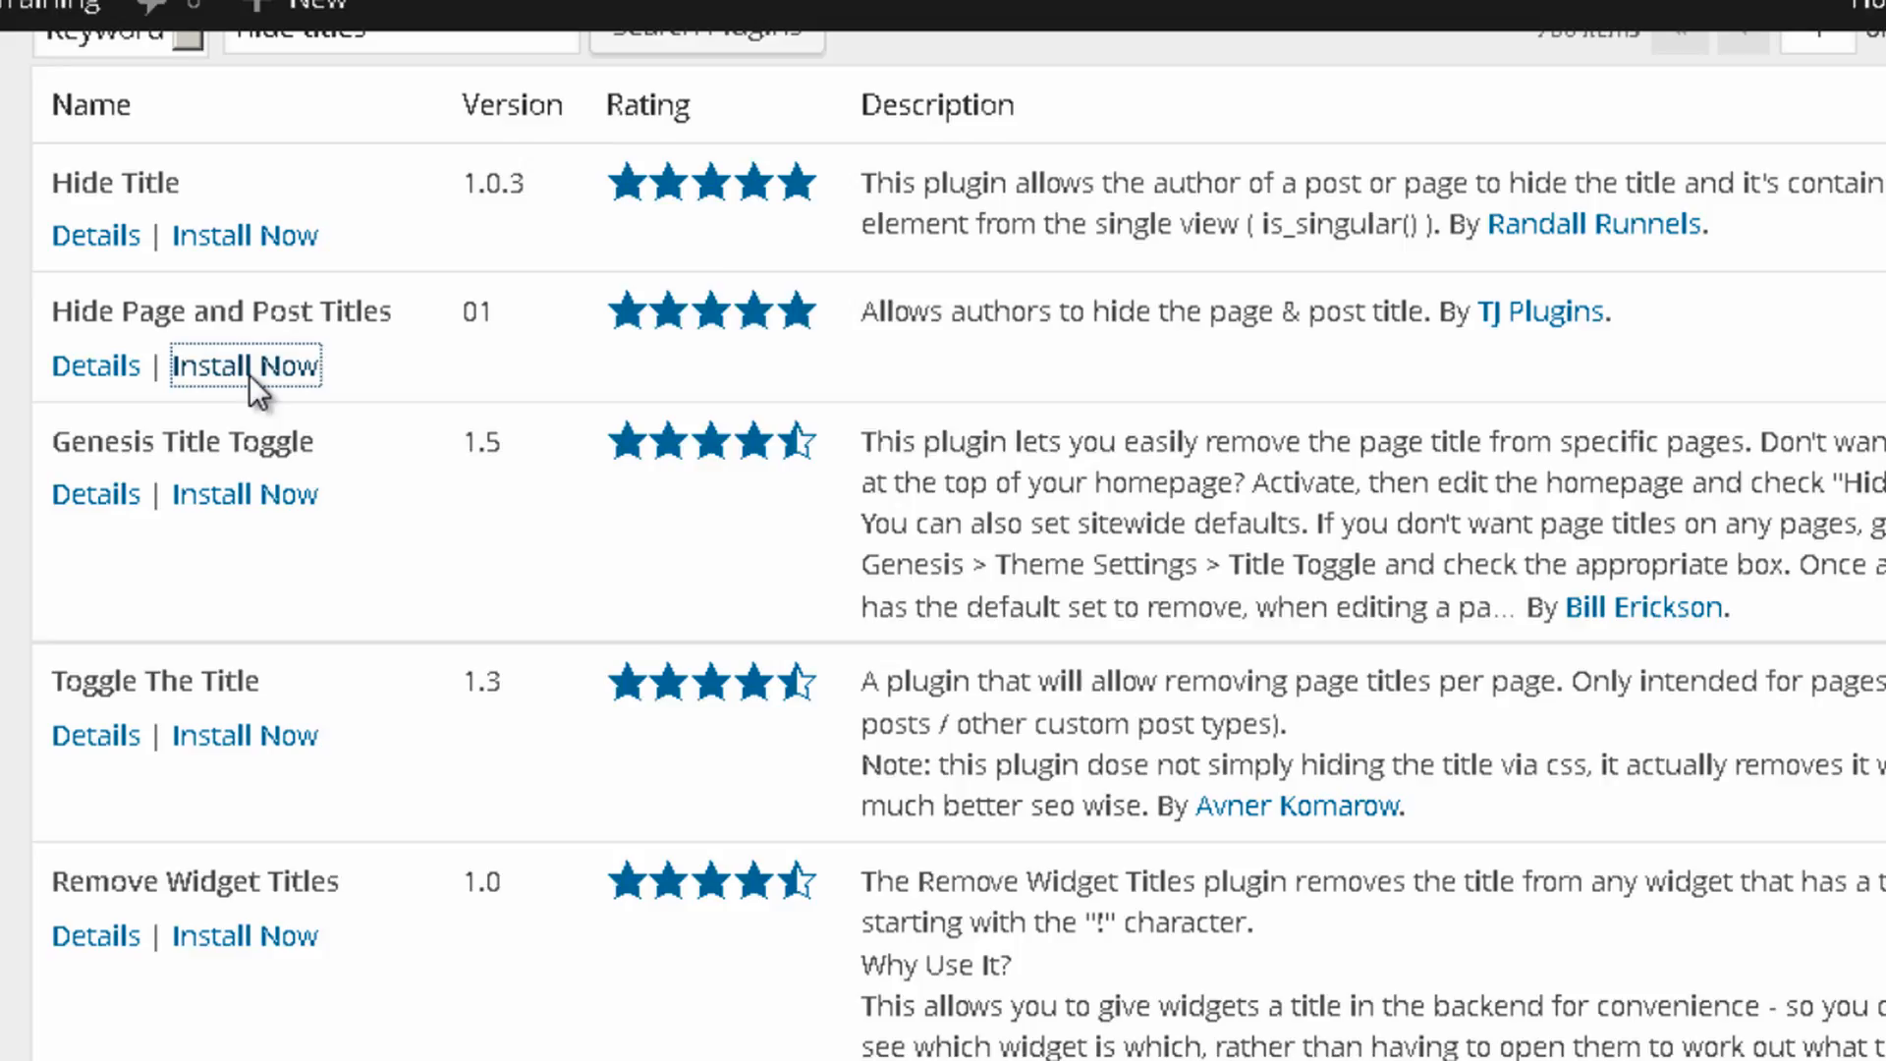
{"action": "mouse_move", "coordinate": [408, 504]}
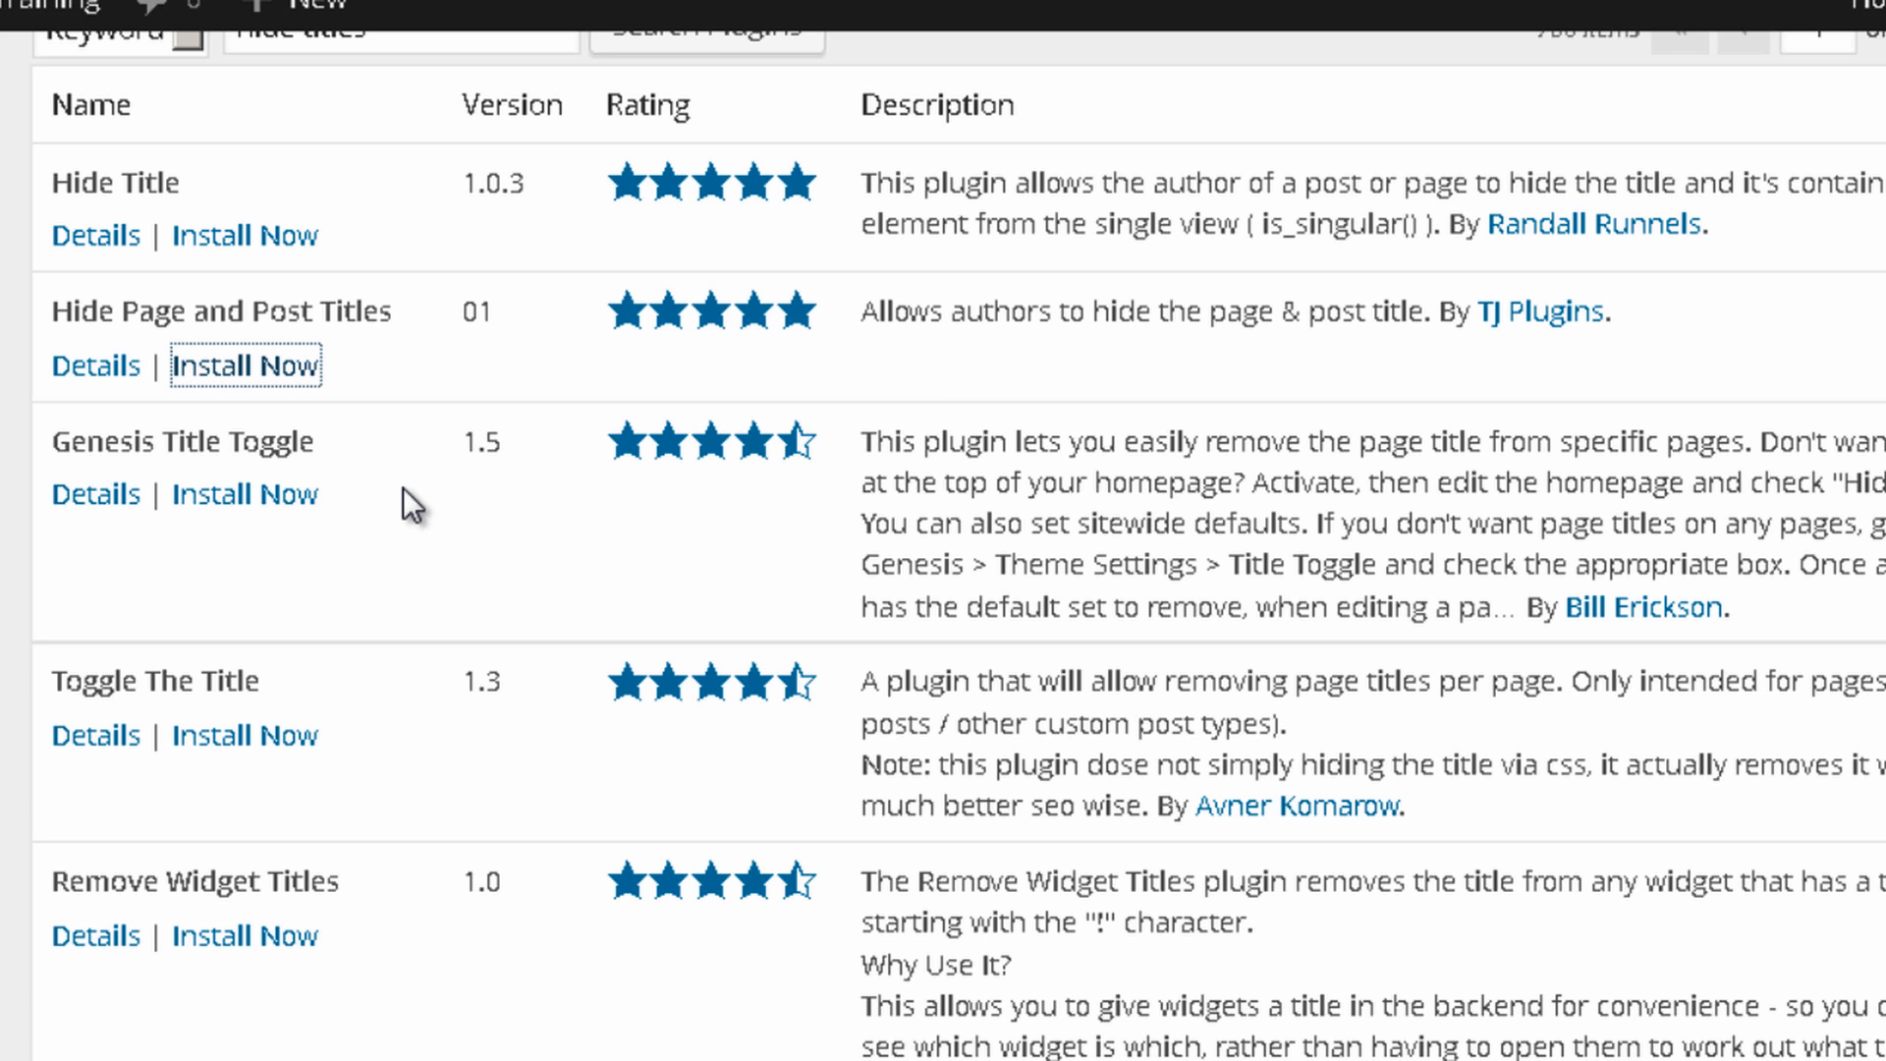
{"action": "left_click", "coordinate": [243, 365]}
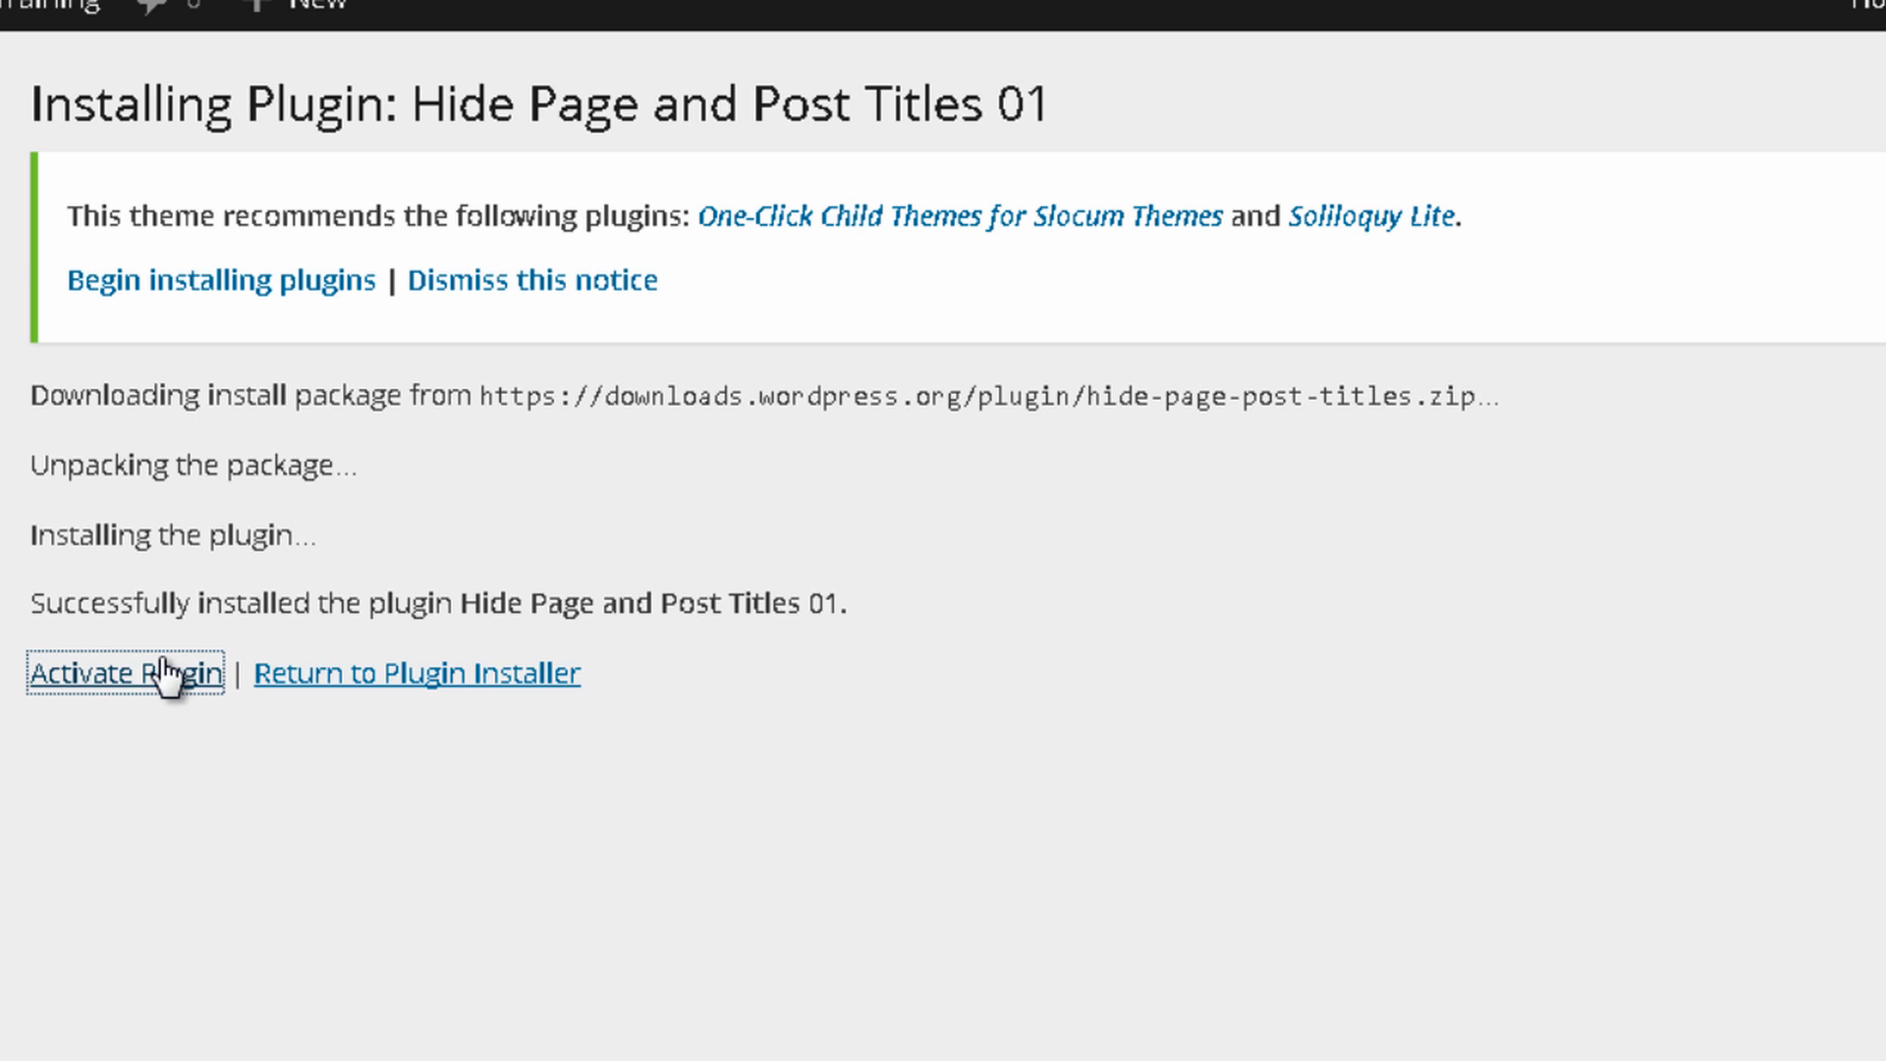
Activate the new plugin and list all pages (About, Blog, Home)
{"action": "left_click", "coordinate": [124, 672]}
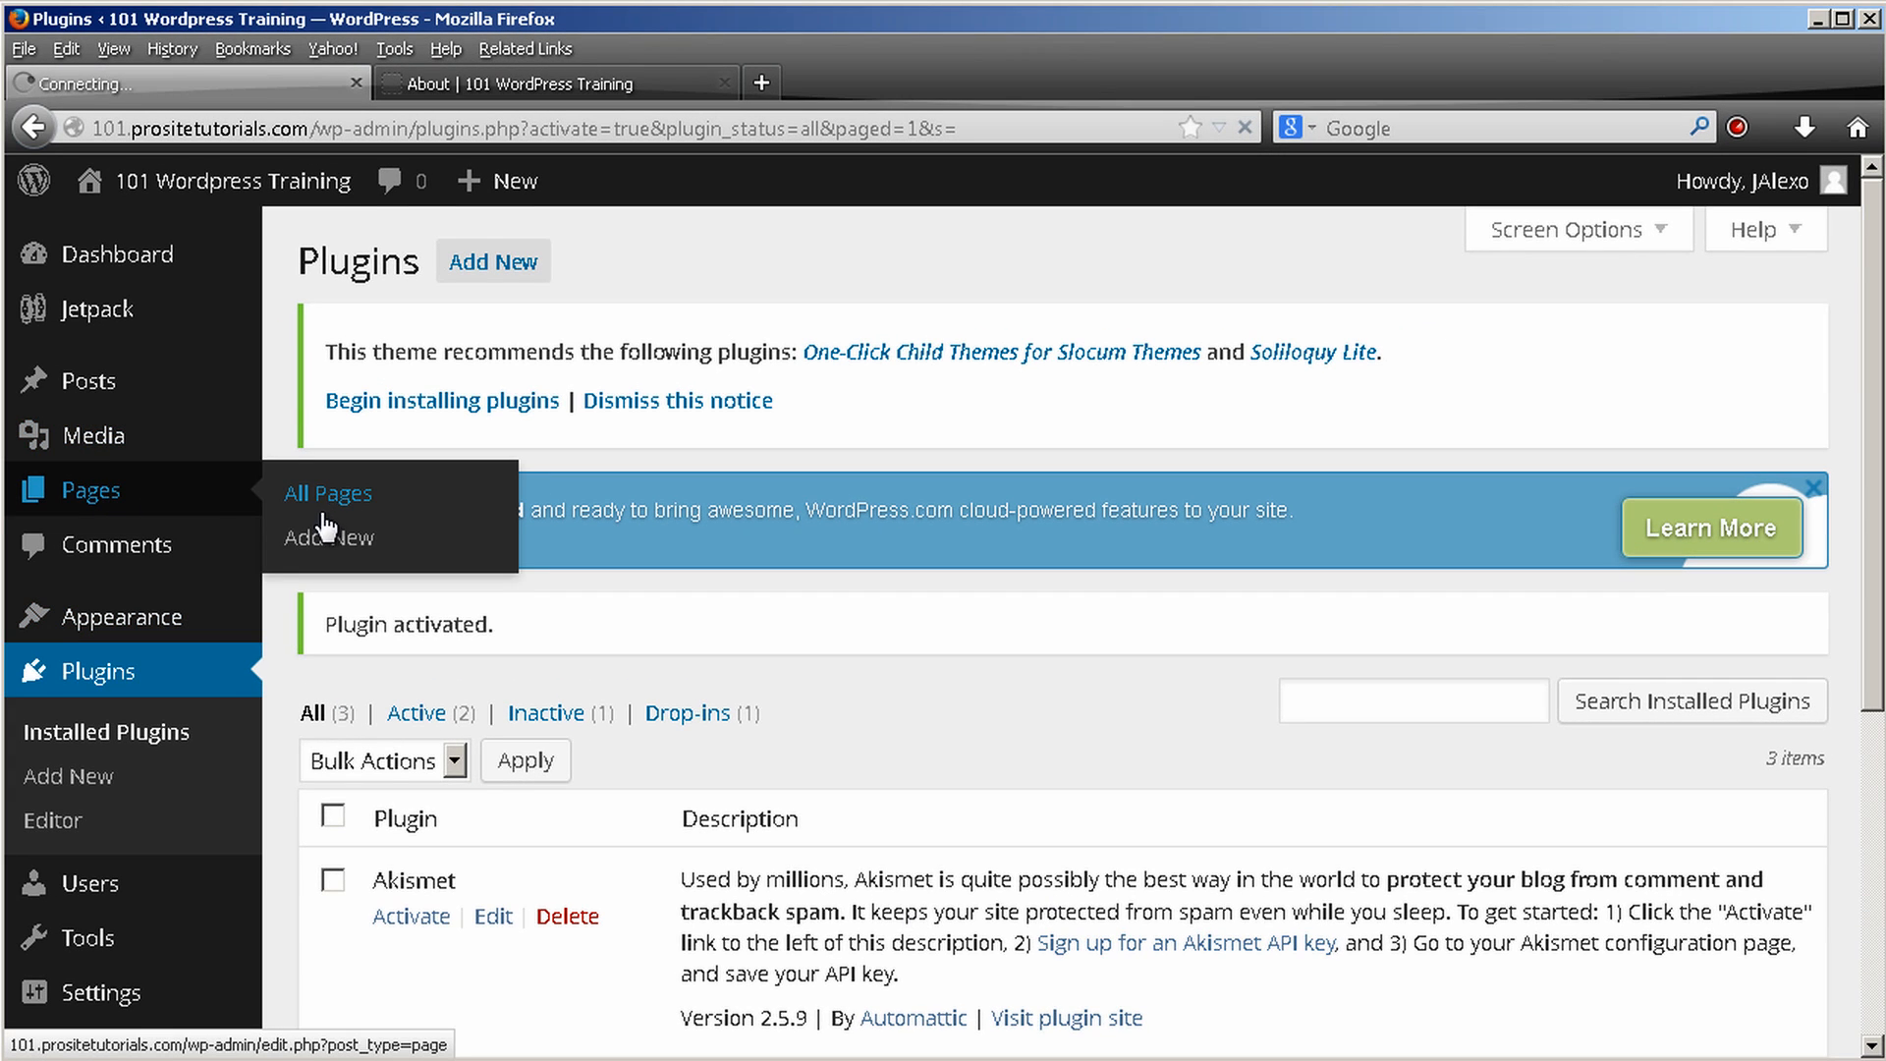
{"action": "left_click", "coordinate": [326, 493]}
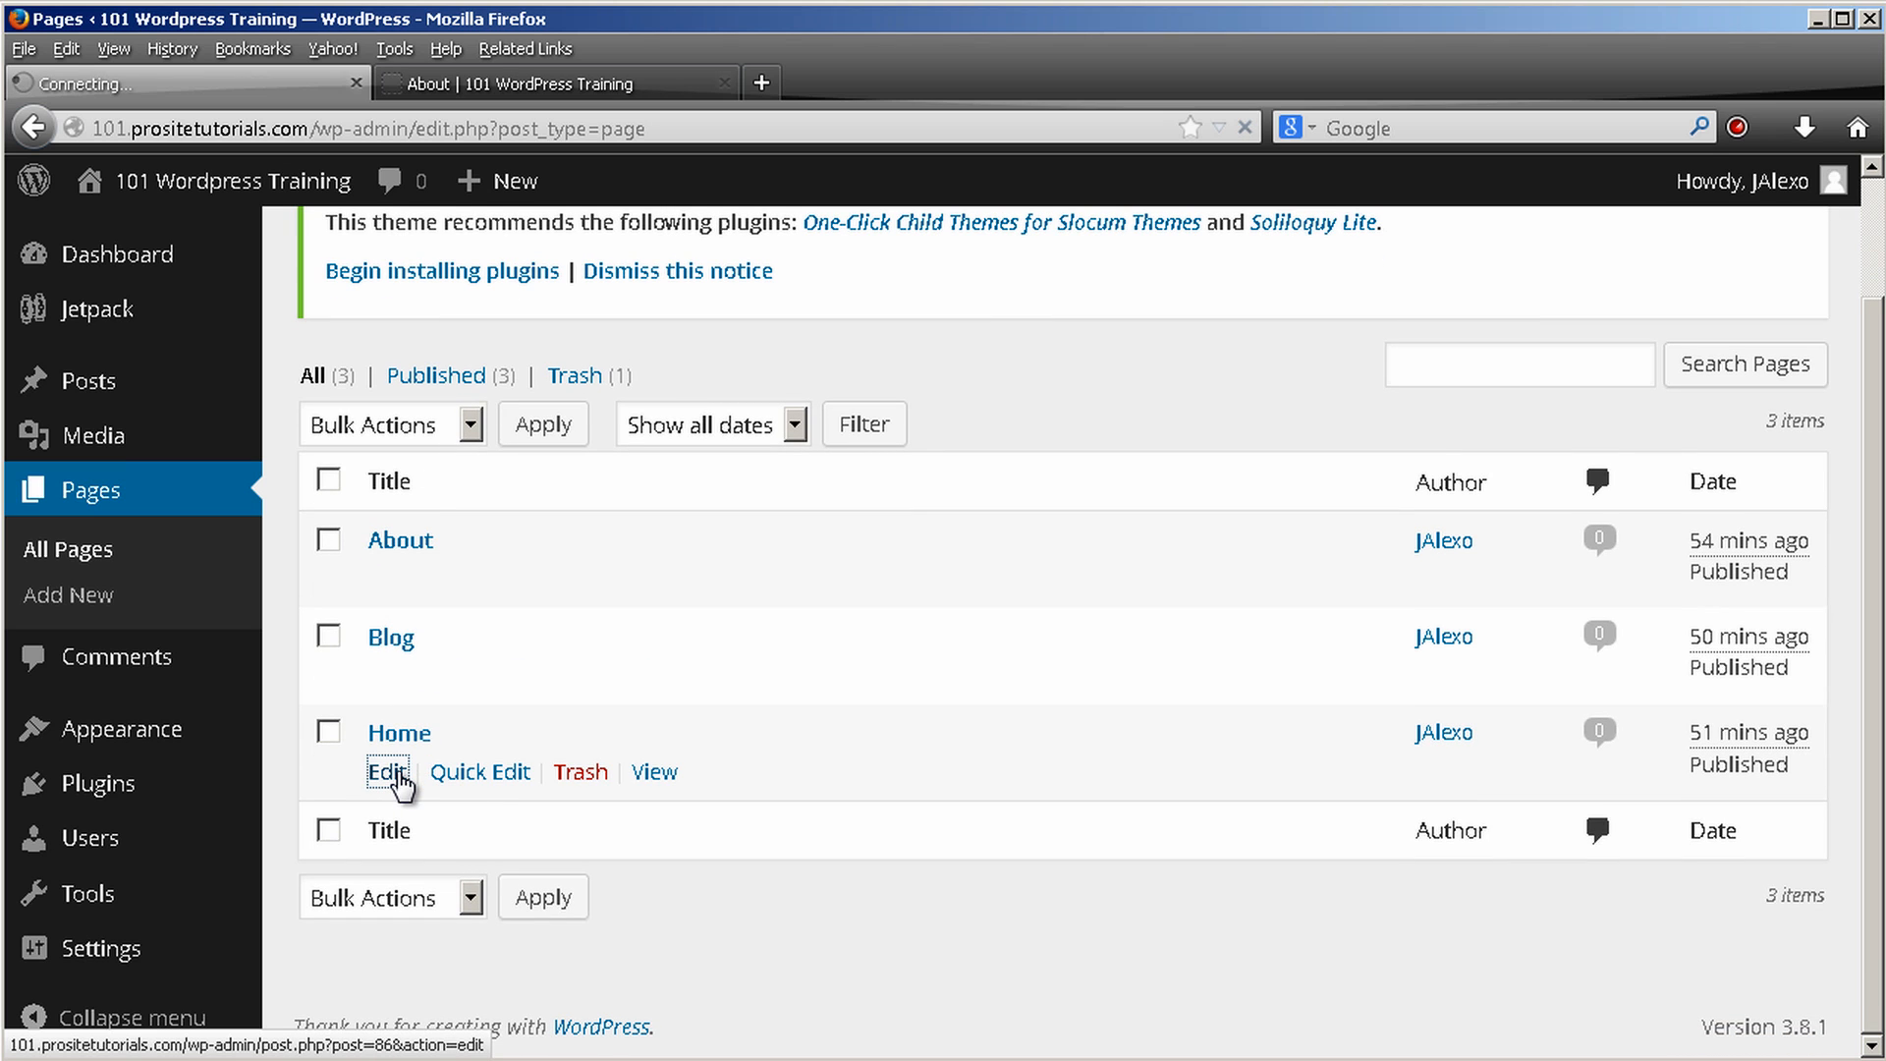
Edit the Home page, tick 'Hide the title on singular page views' and update it
{"action": "left_click", "coordinate": [387, 770]}
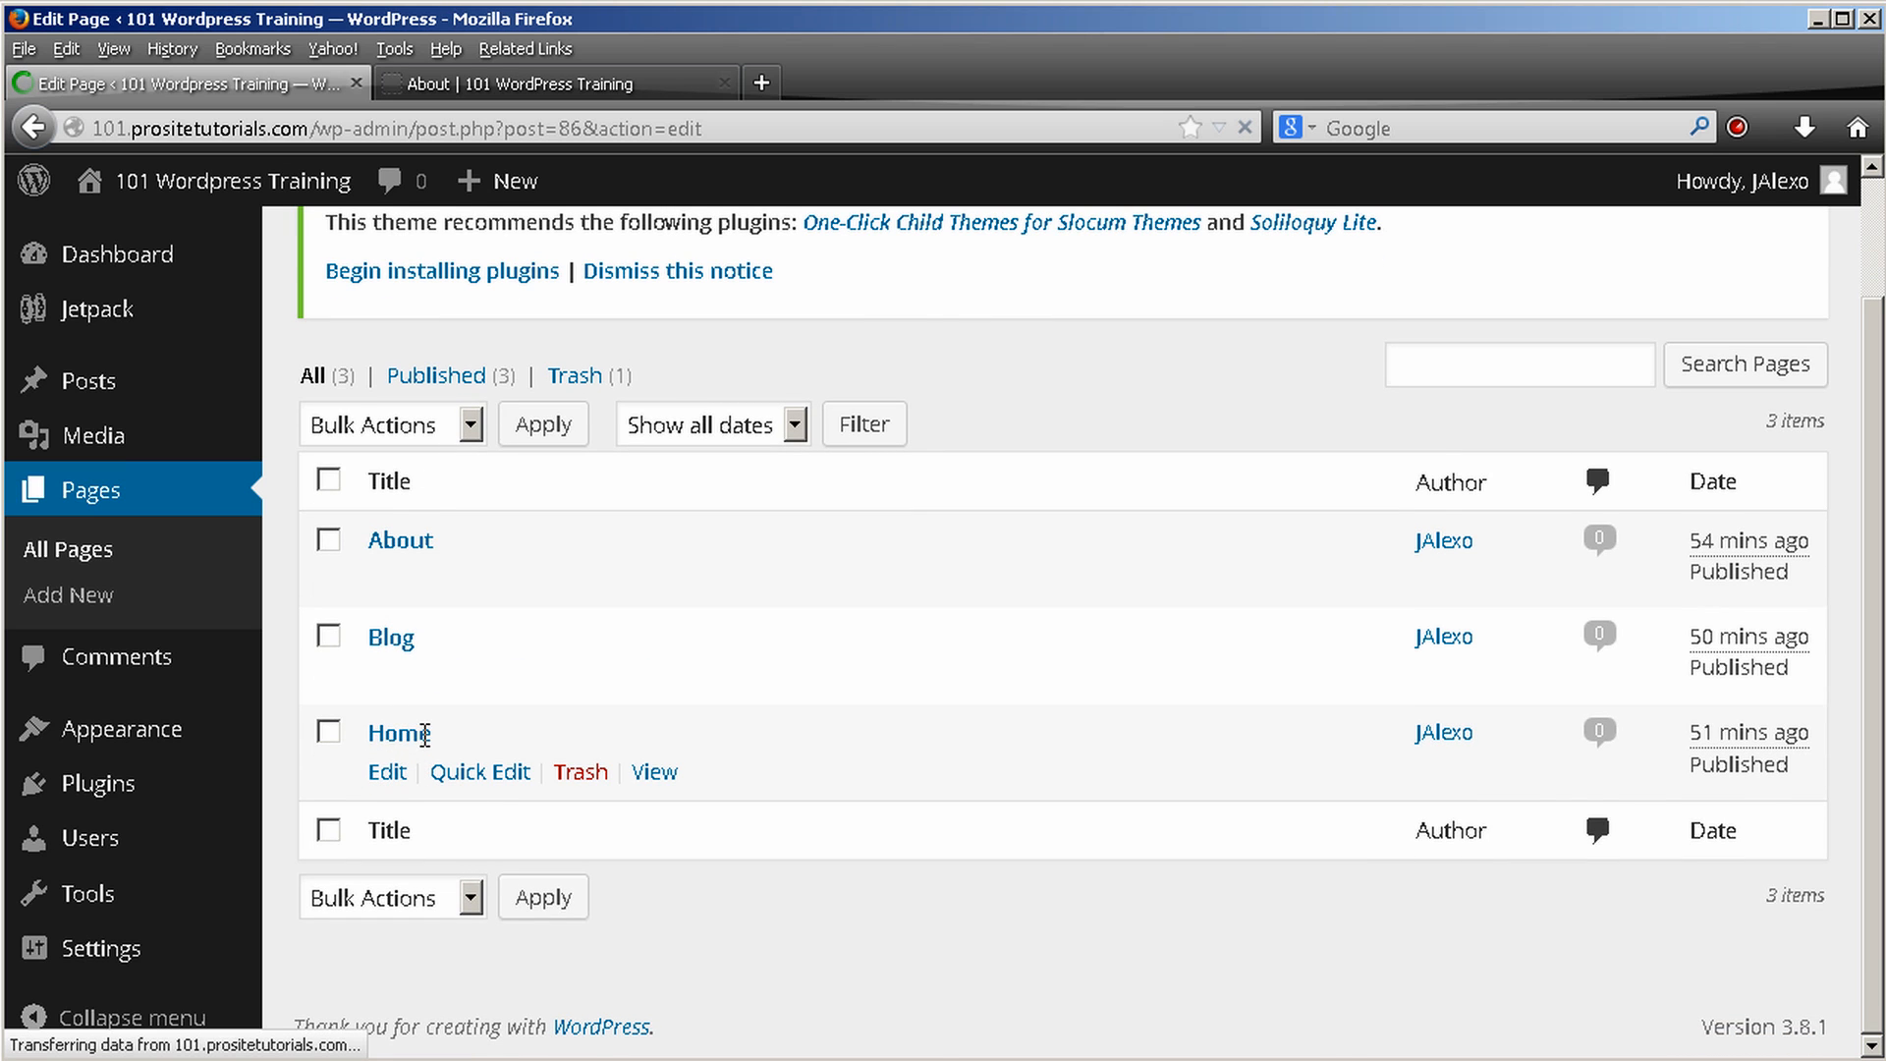
{"action": "left_click", "coordinate": [387, 770]}
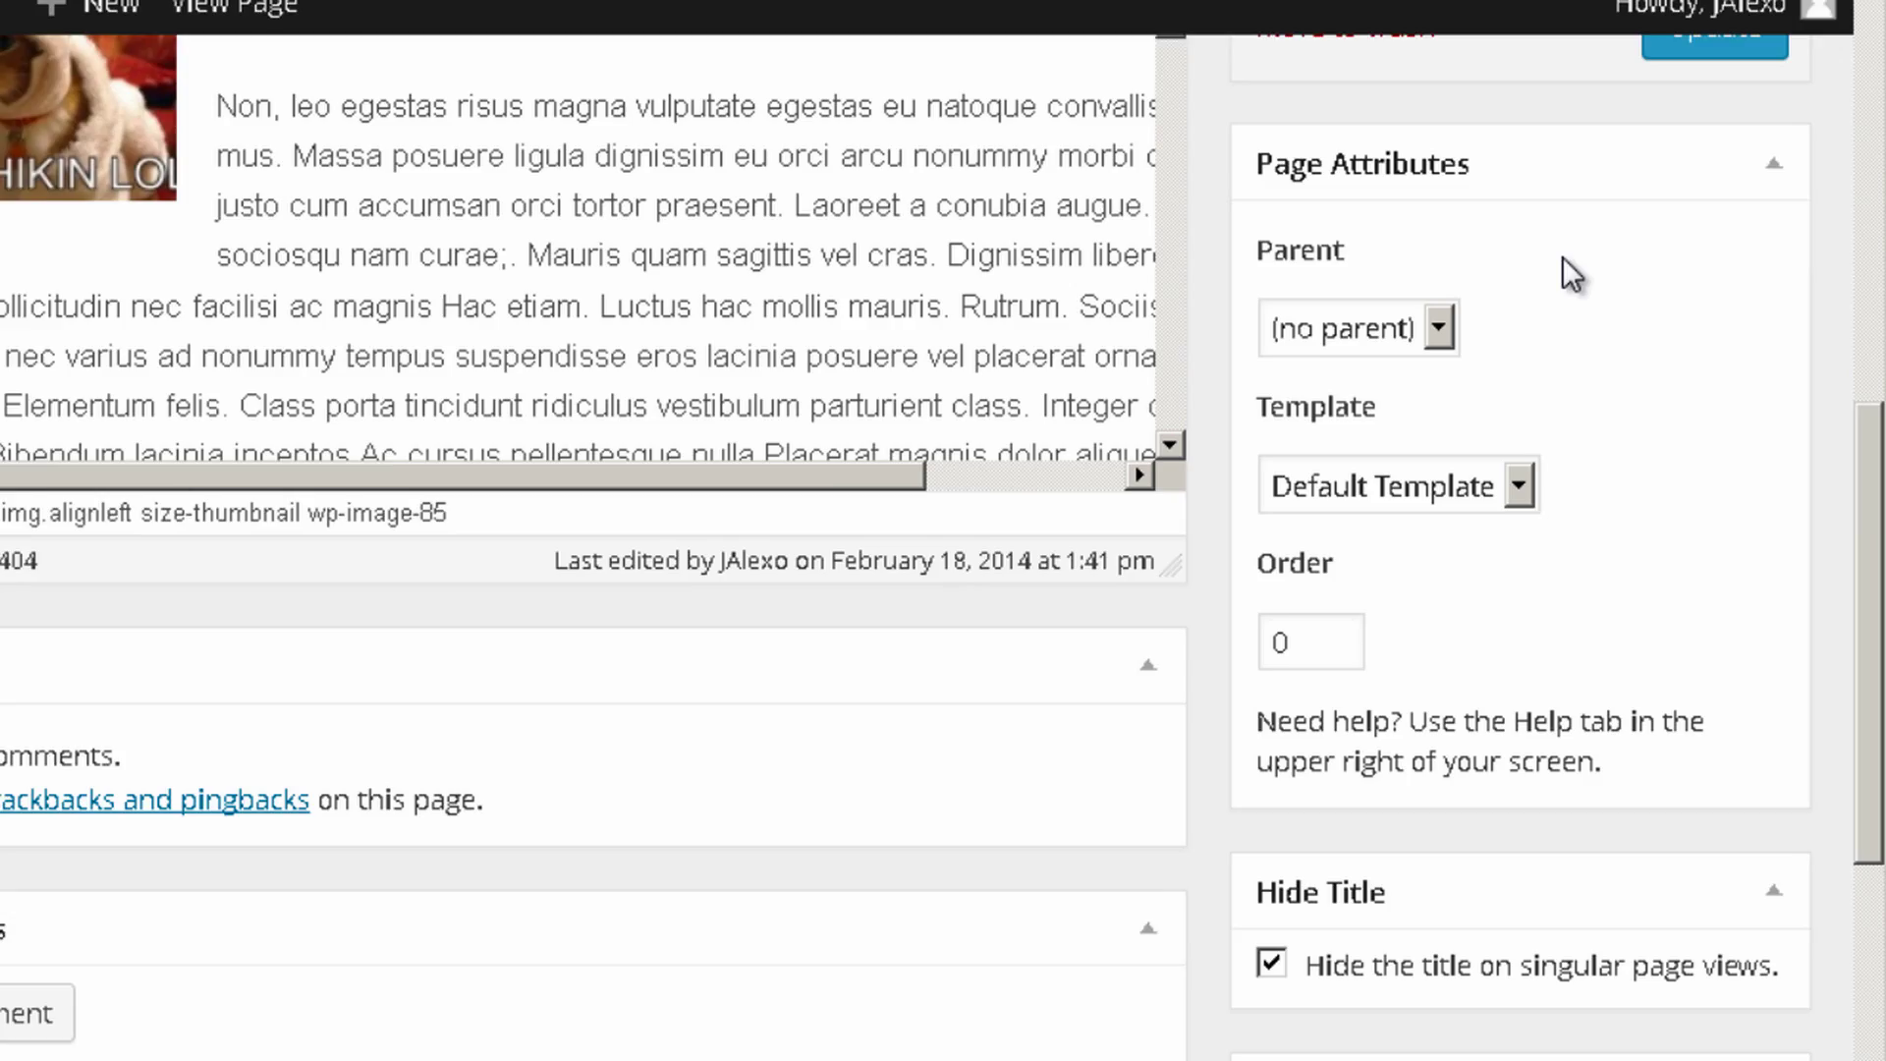
{"action": "scroll", "scroll_direction": "down", "scroll_amount": 3}
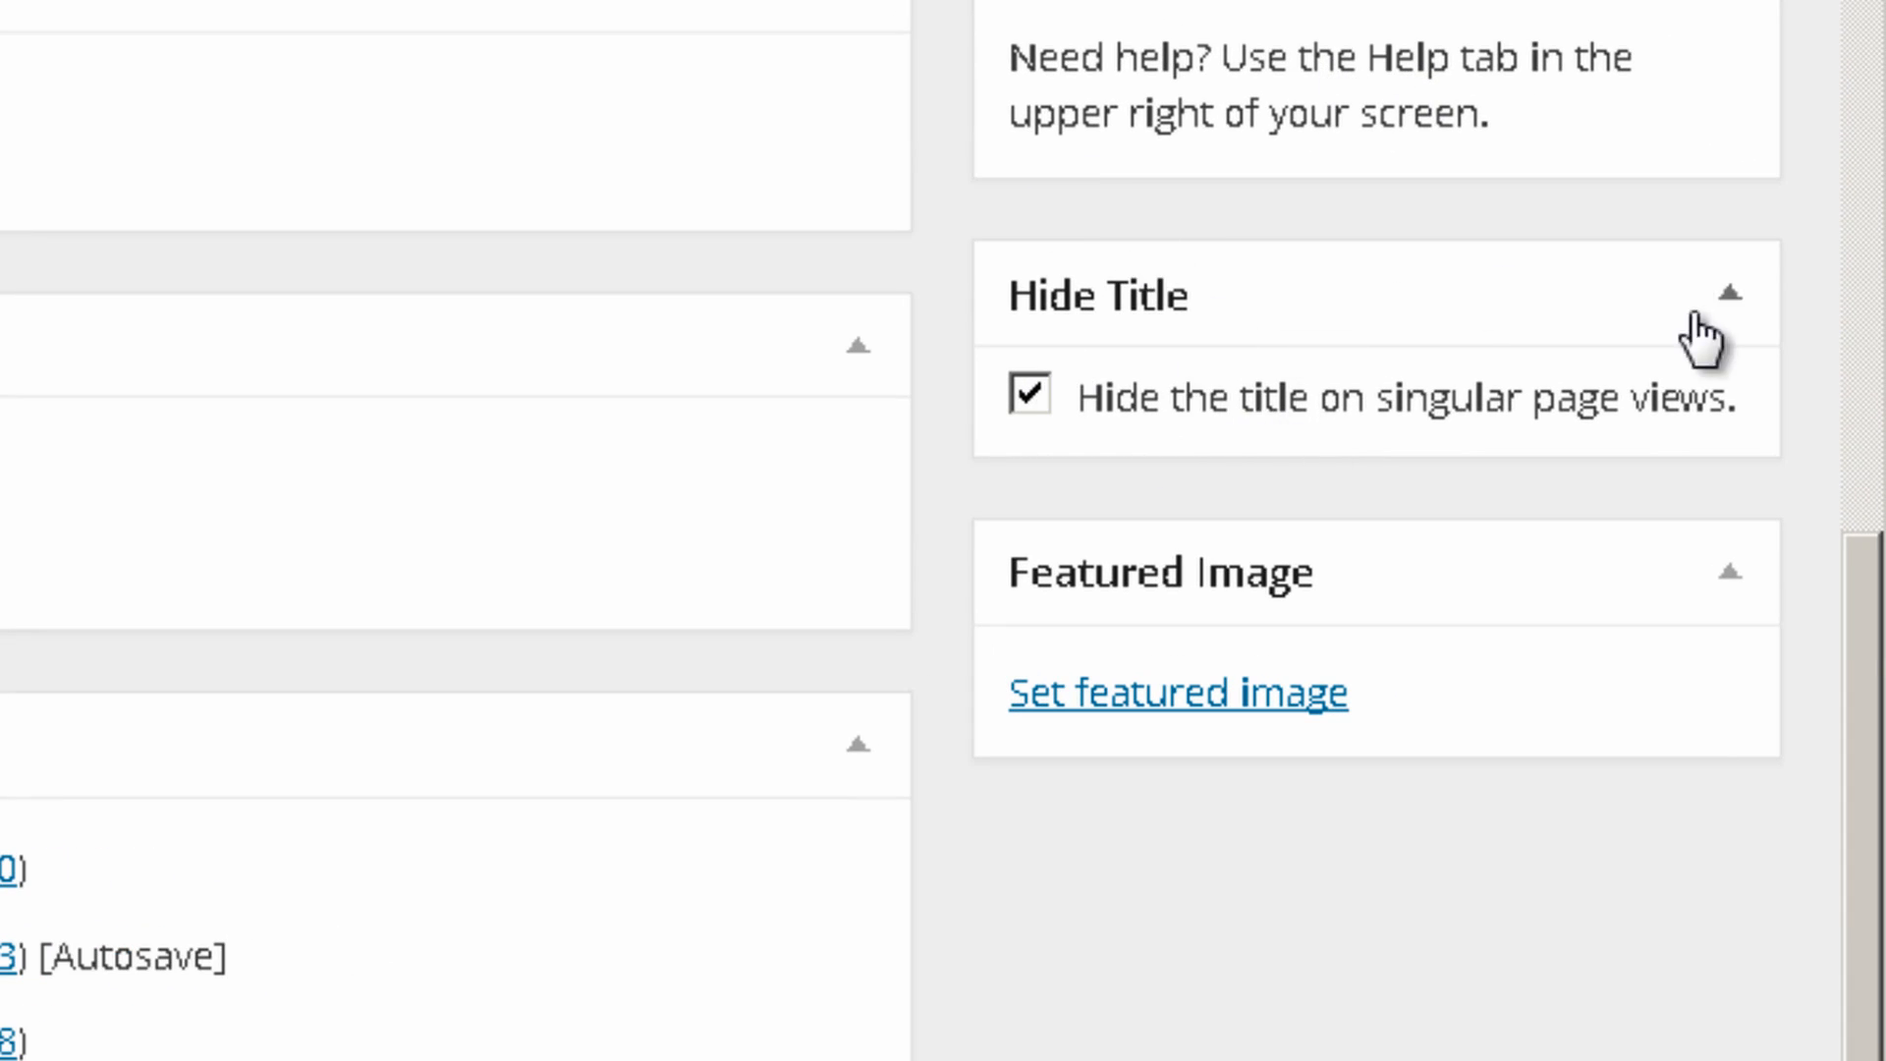
{"action": "mouse_move", "coordinate": [1161, 321]}
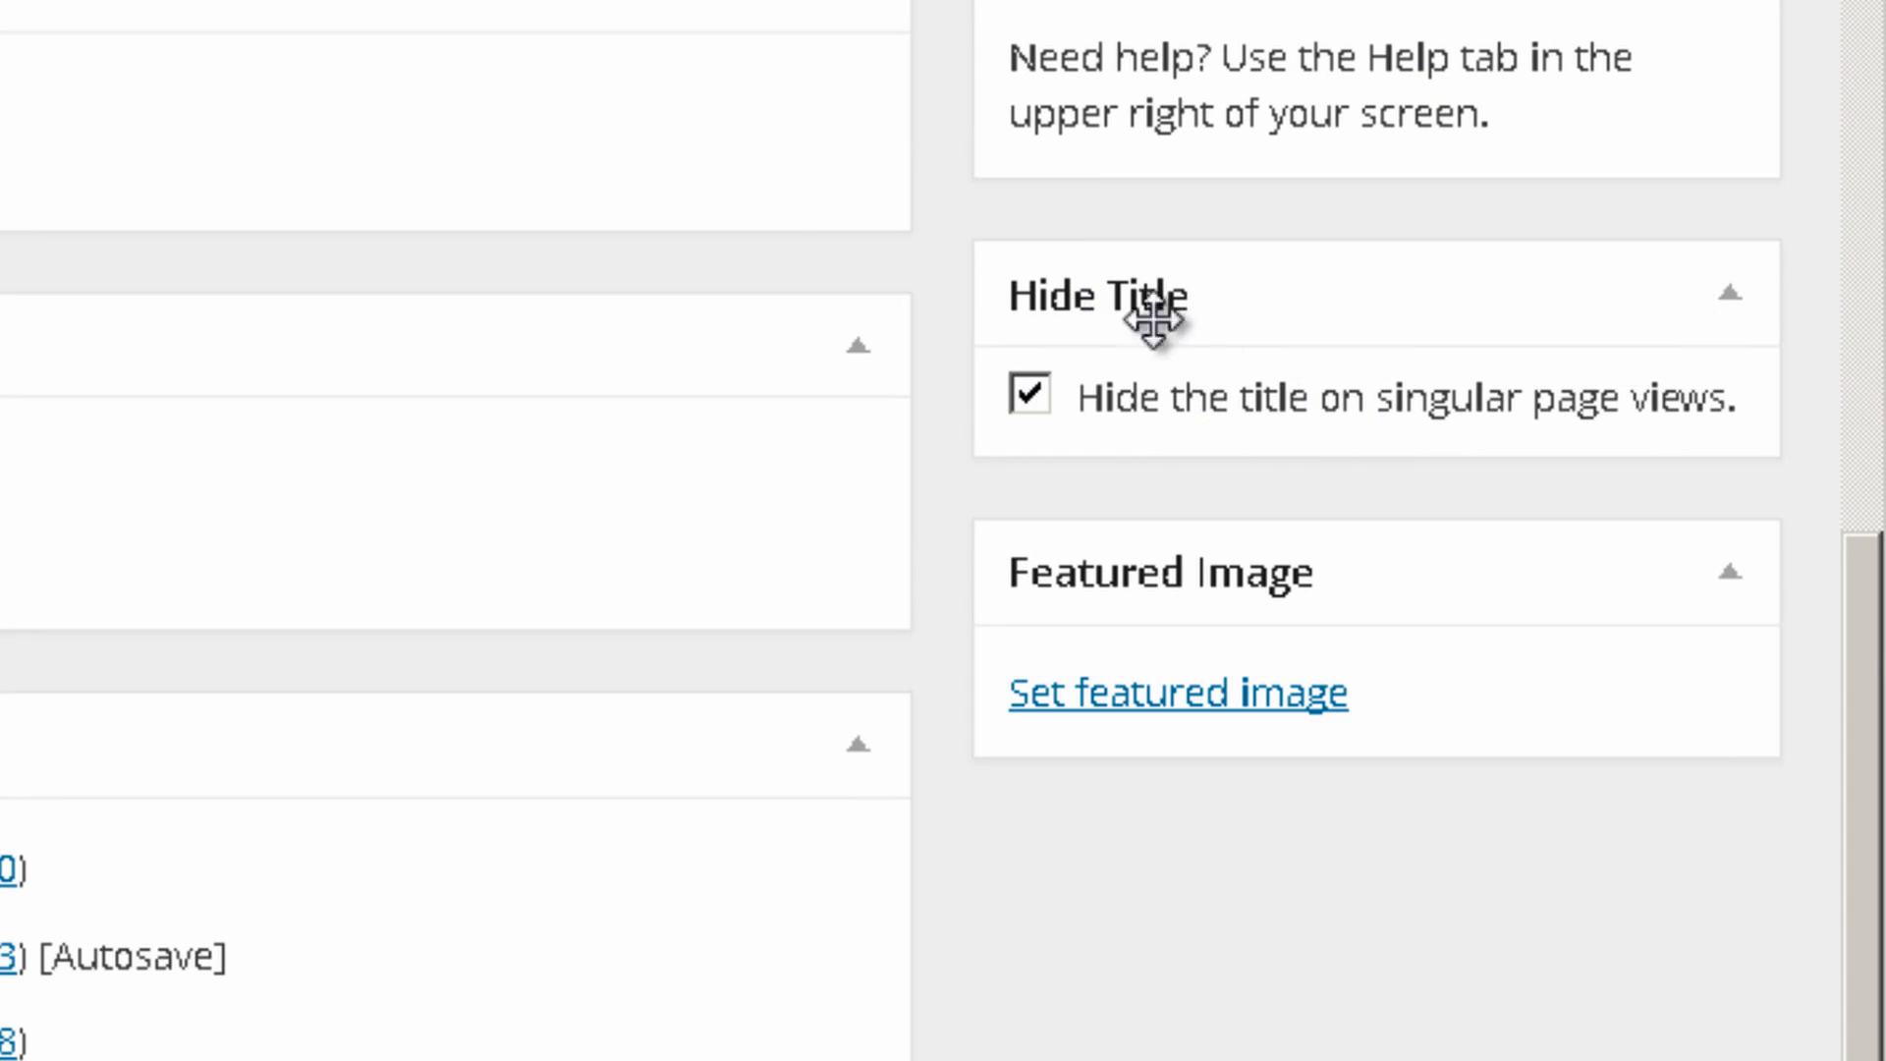
{"action": "left_click", "coordinate": [1031, 395]}
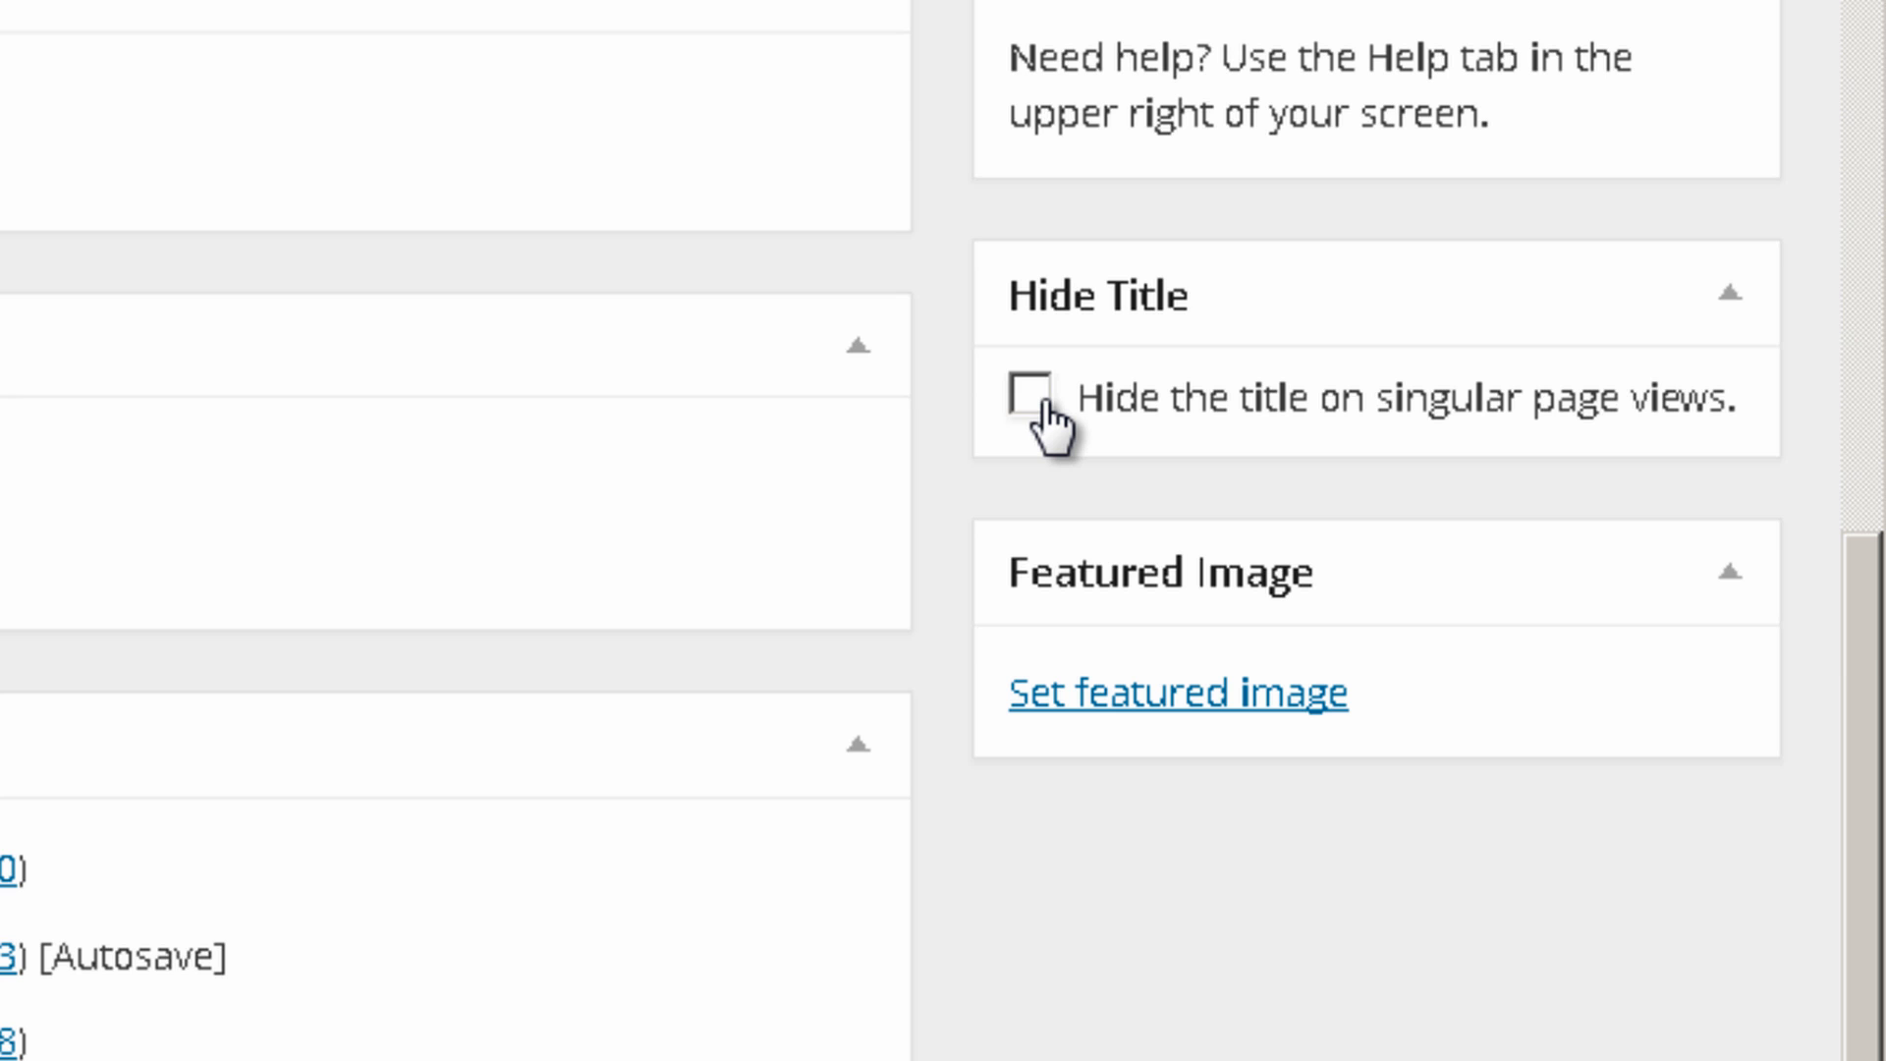
{"action": "left_click", "coordinate": [1032, 395]}
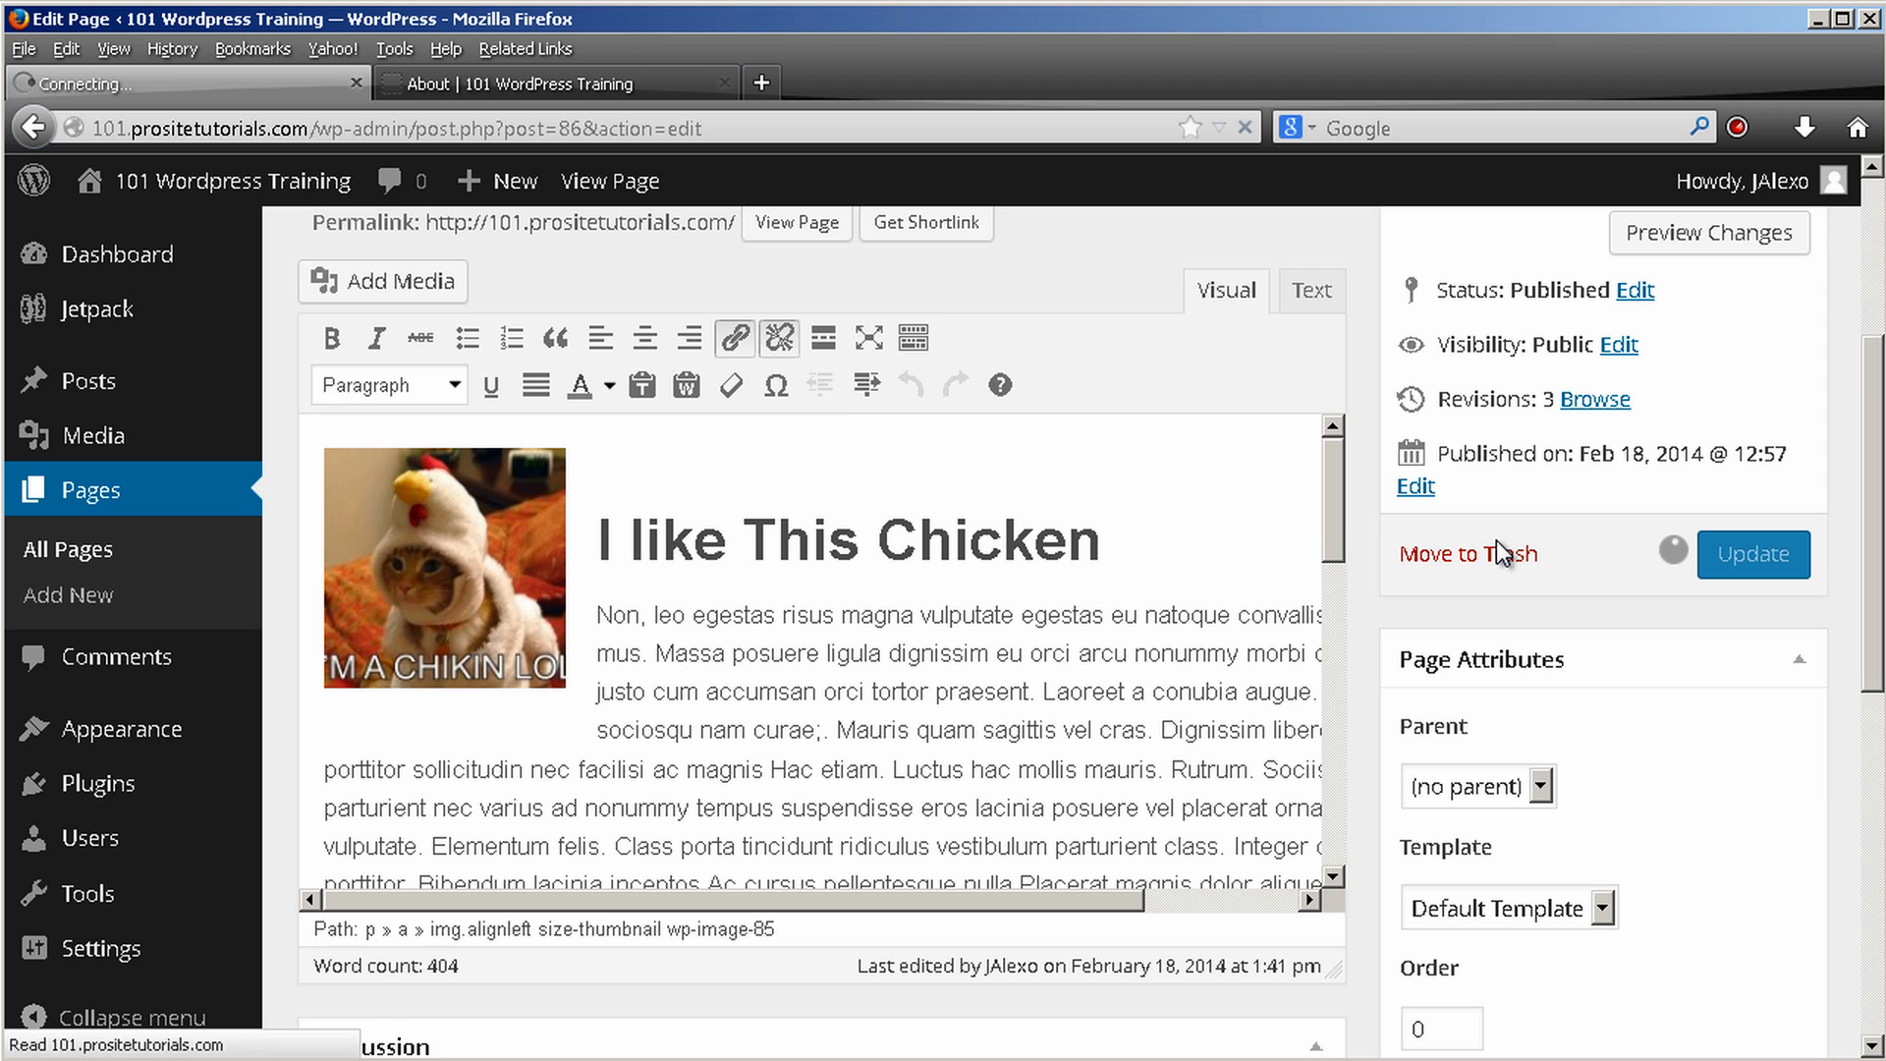
{"action": "left_click", "coordinate": [542, 82]}
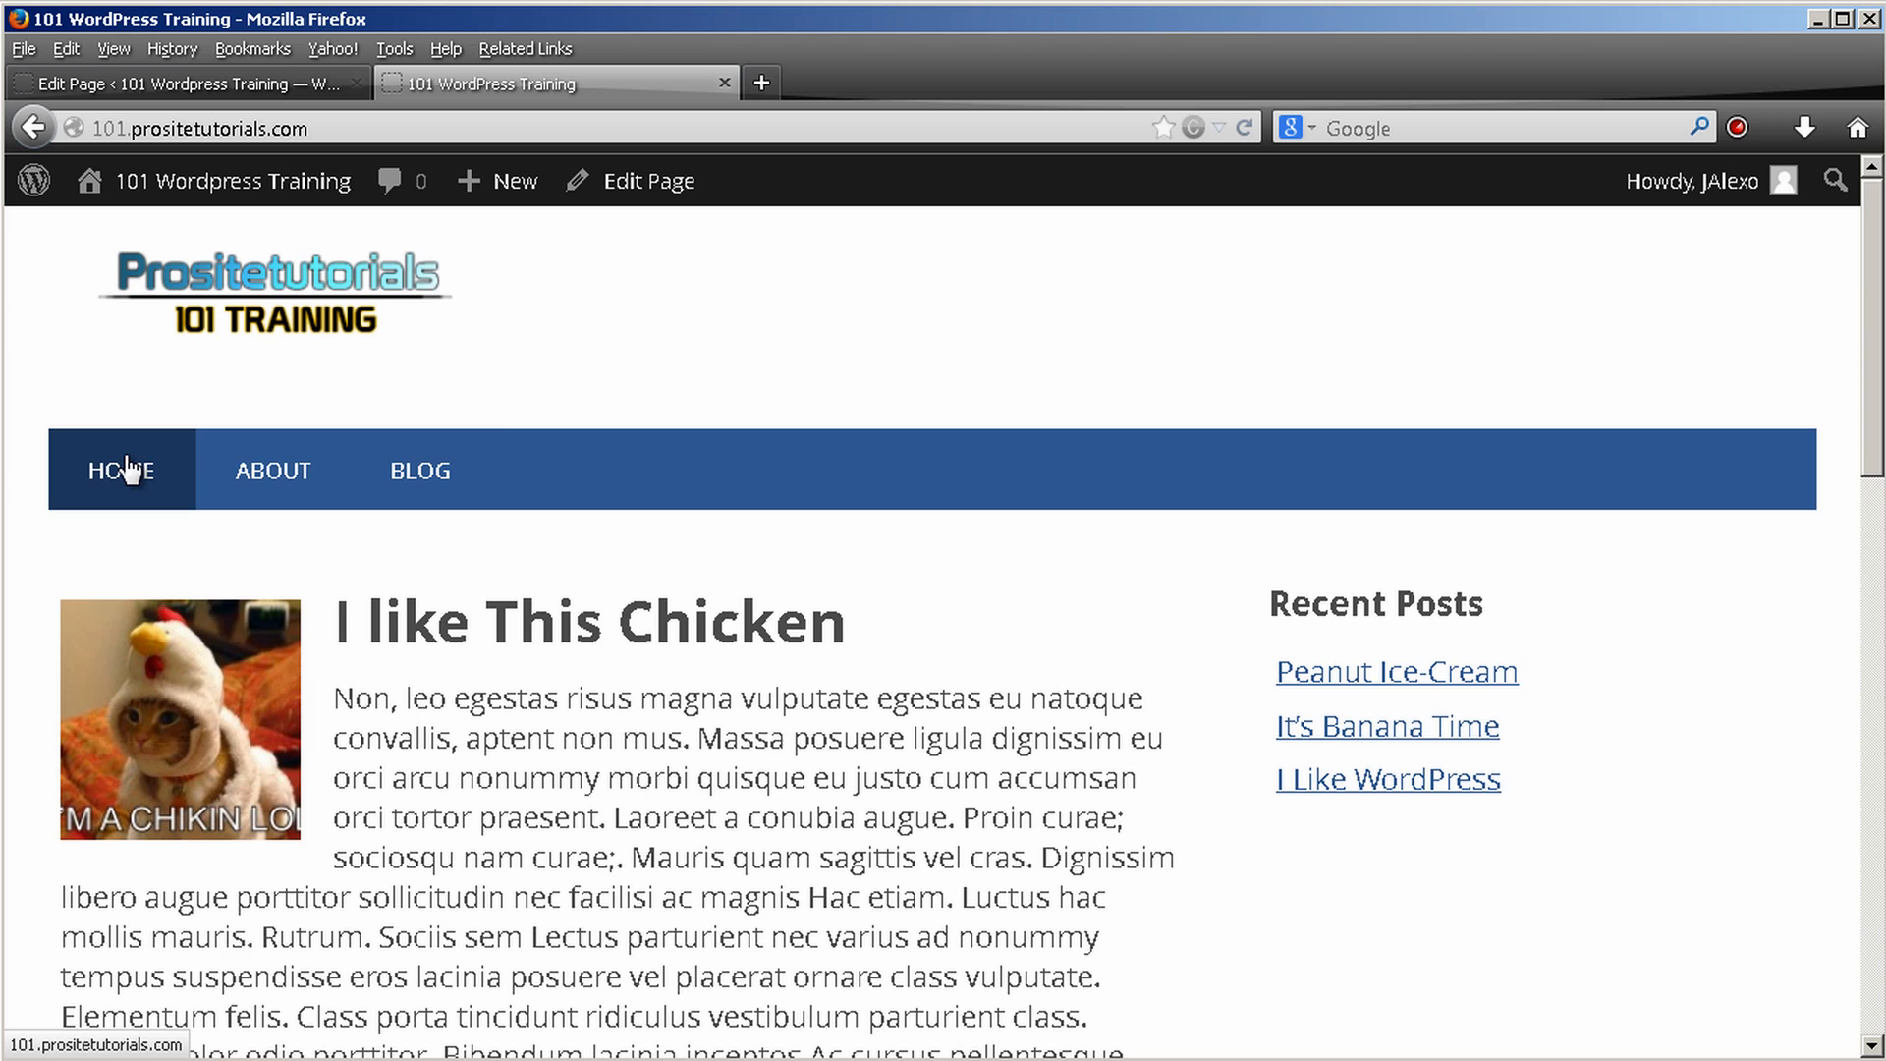
{"action": "mouse_move", "coordinate": [53, 505]}
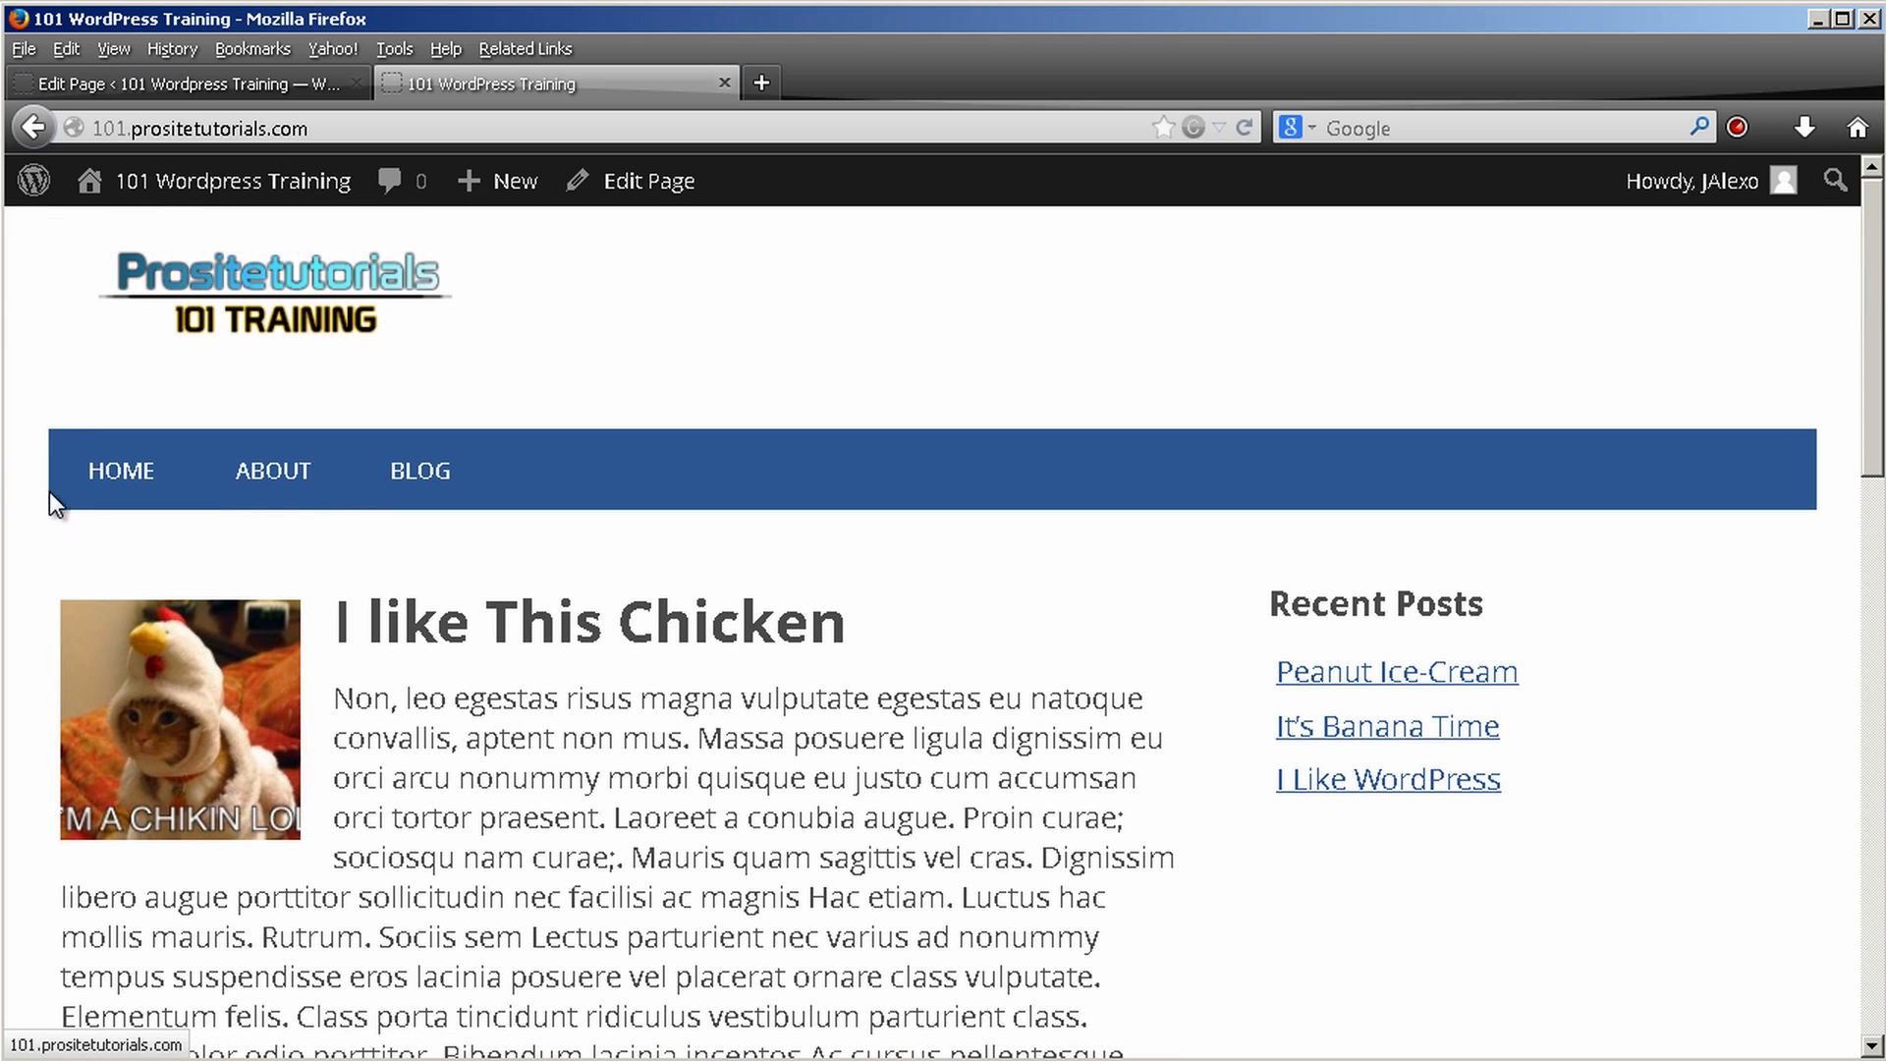
{"action": "mouse_move", "coordinate": [73, 565]}
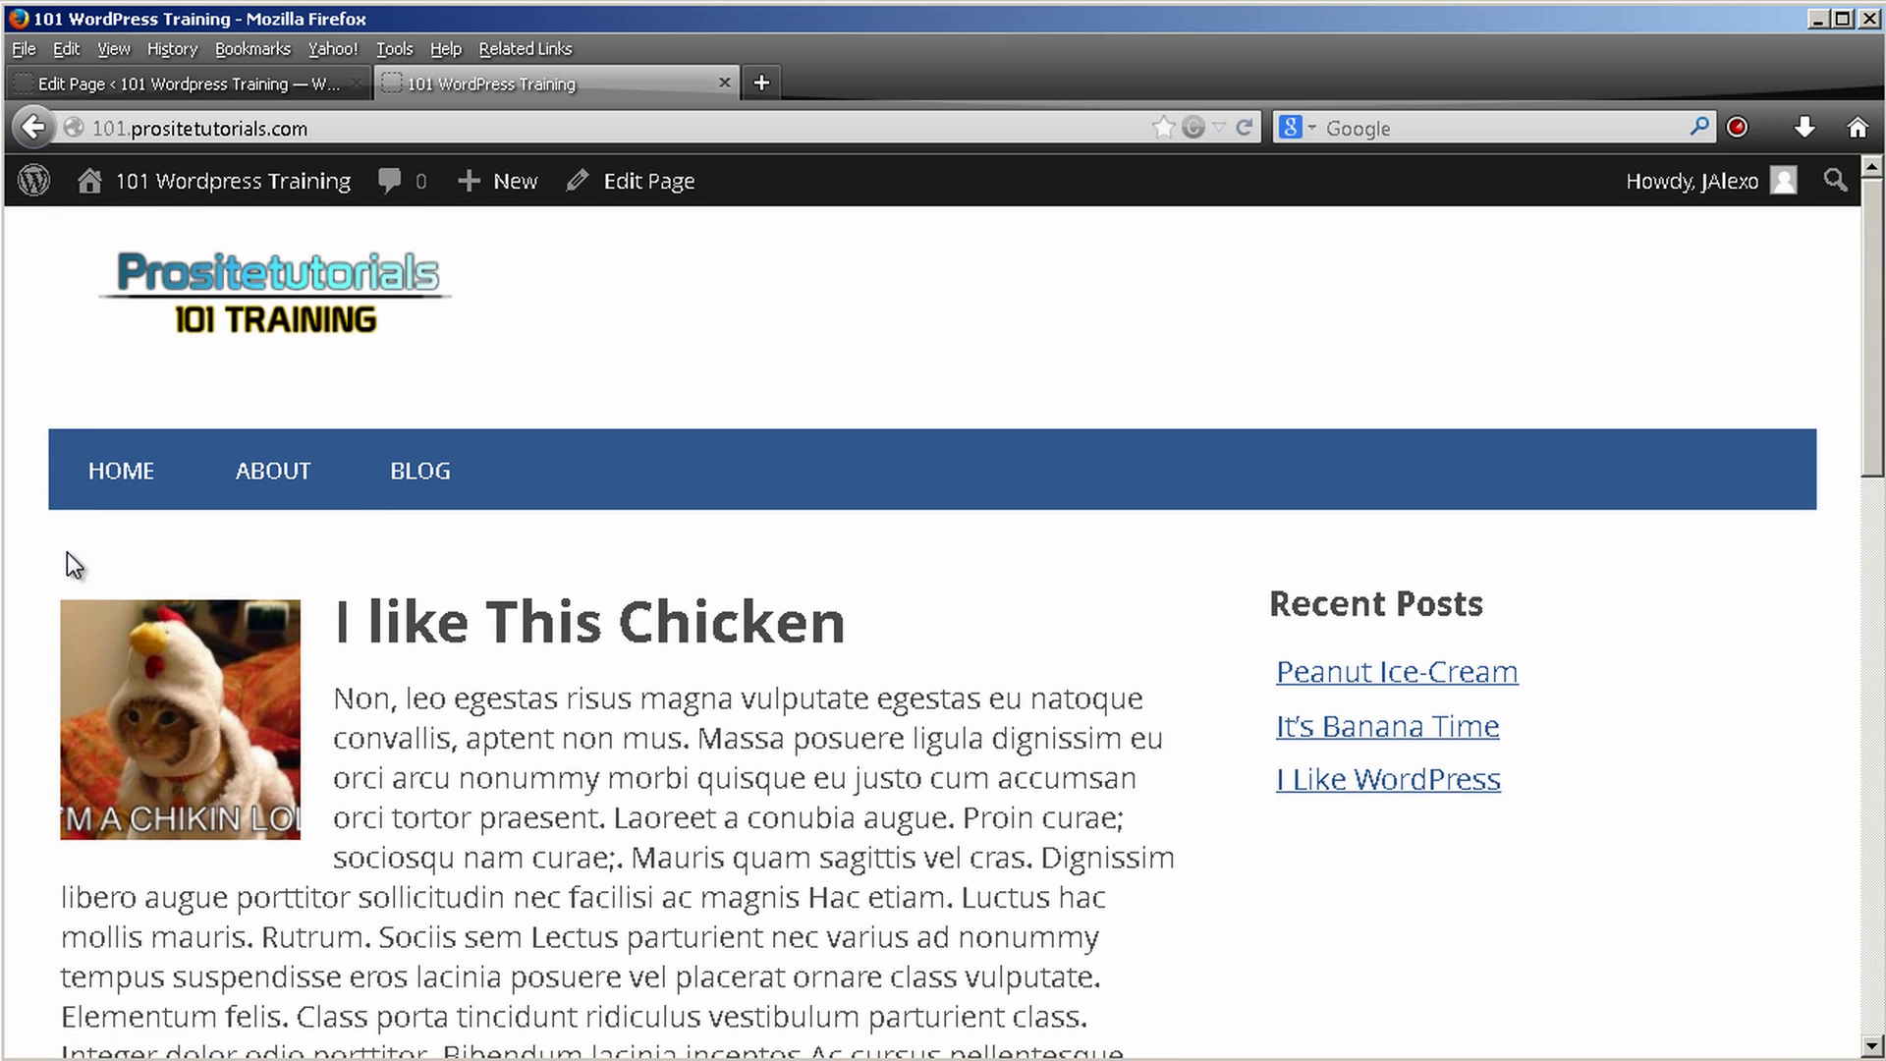
{"action": "mouse_move", "coordinate": [459, 696]}
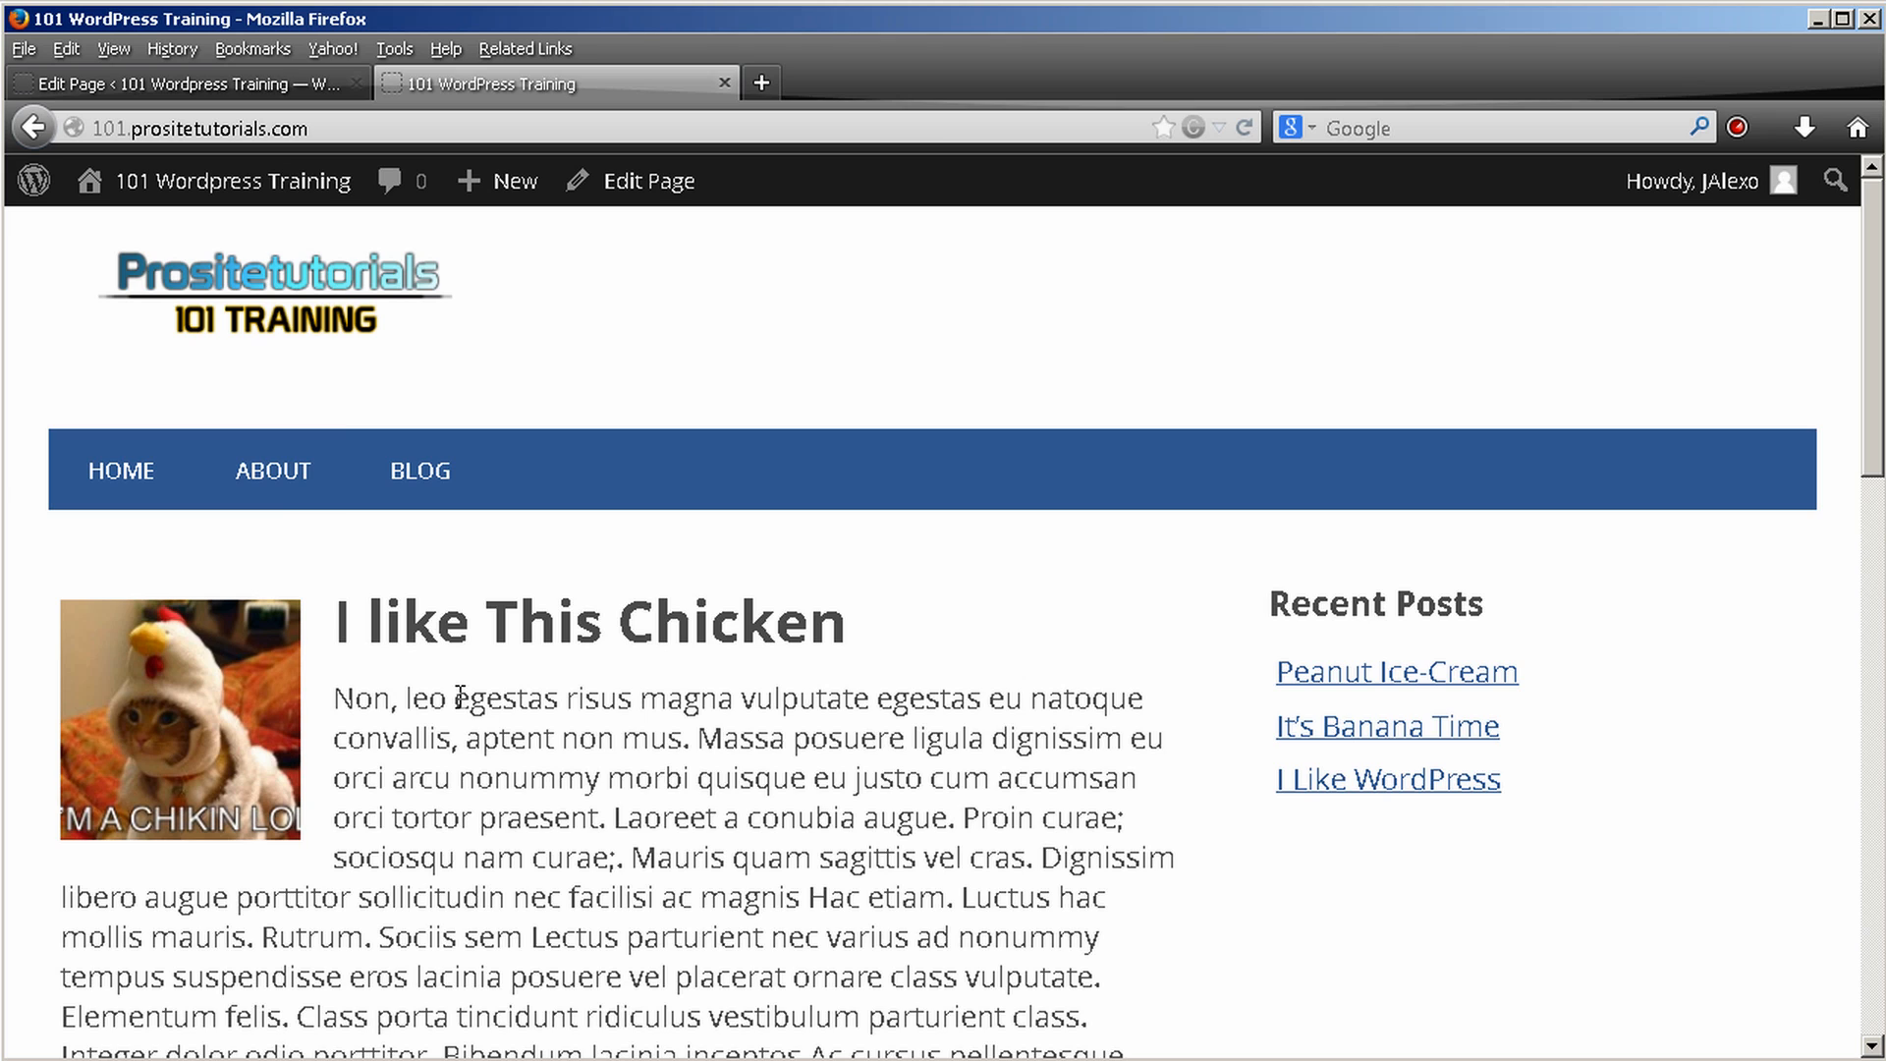
Check the live About, Blog and Peanut Ice-Cream pages still show titles, then return to the Home editor
{"action": "left_click", "coordinate": [271, 469]}
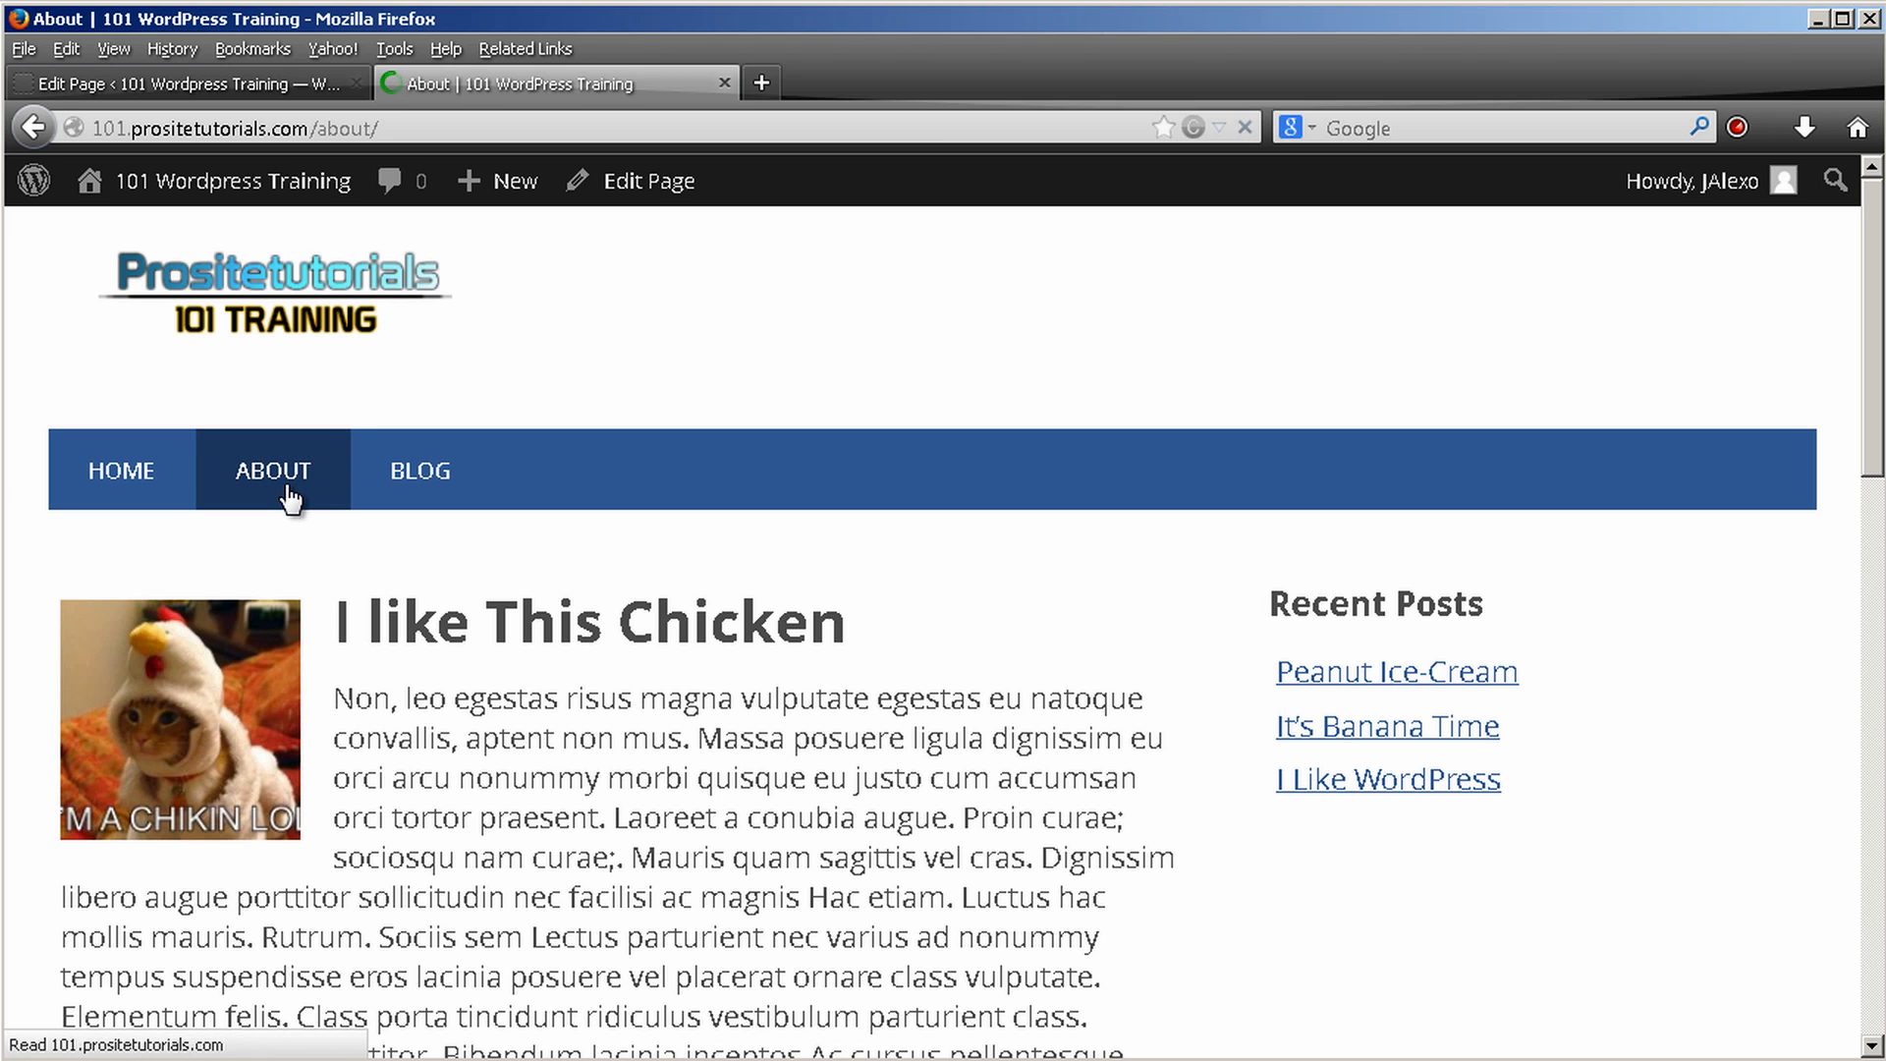
{"action": "left_click", "coordinate": [271, 470]}
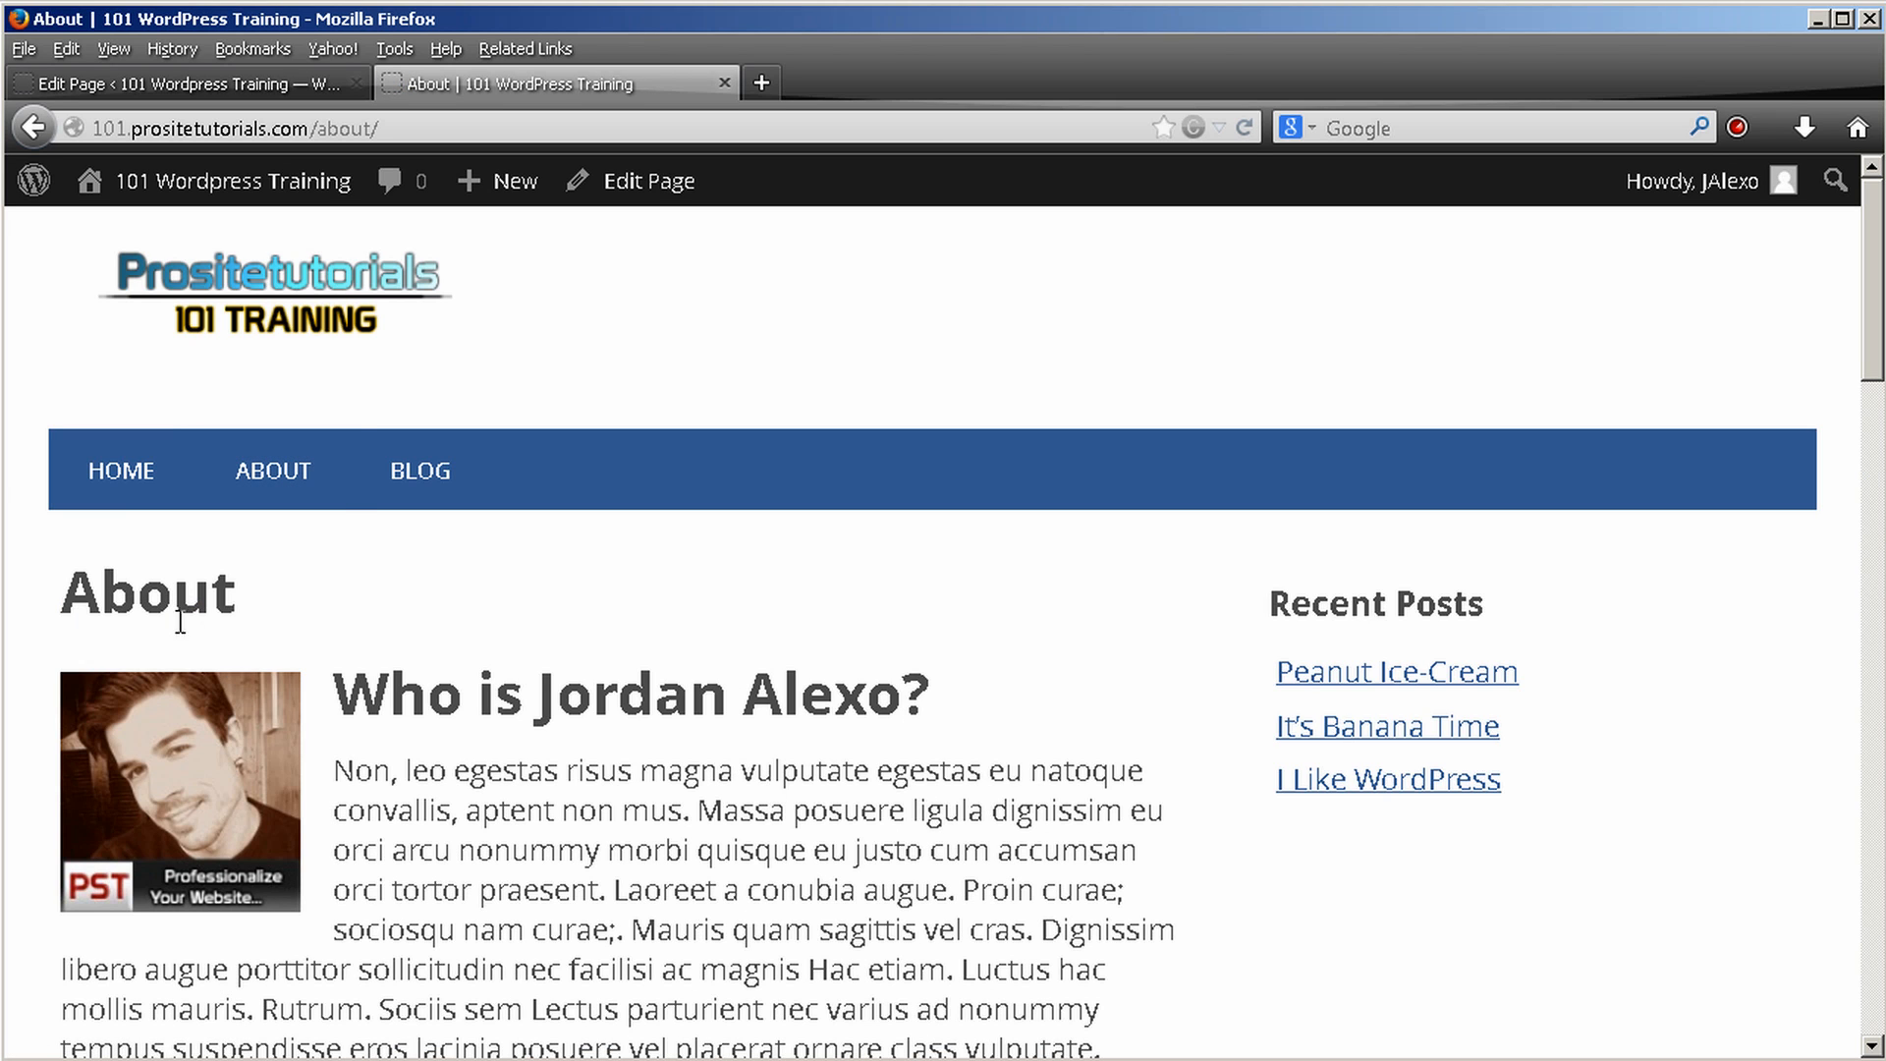
{"action": "left_click", "coordinate": [418, 470]}
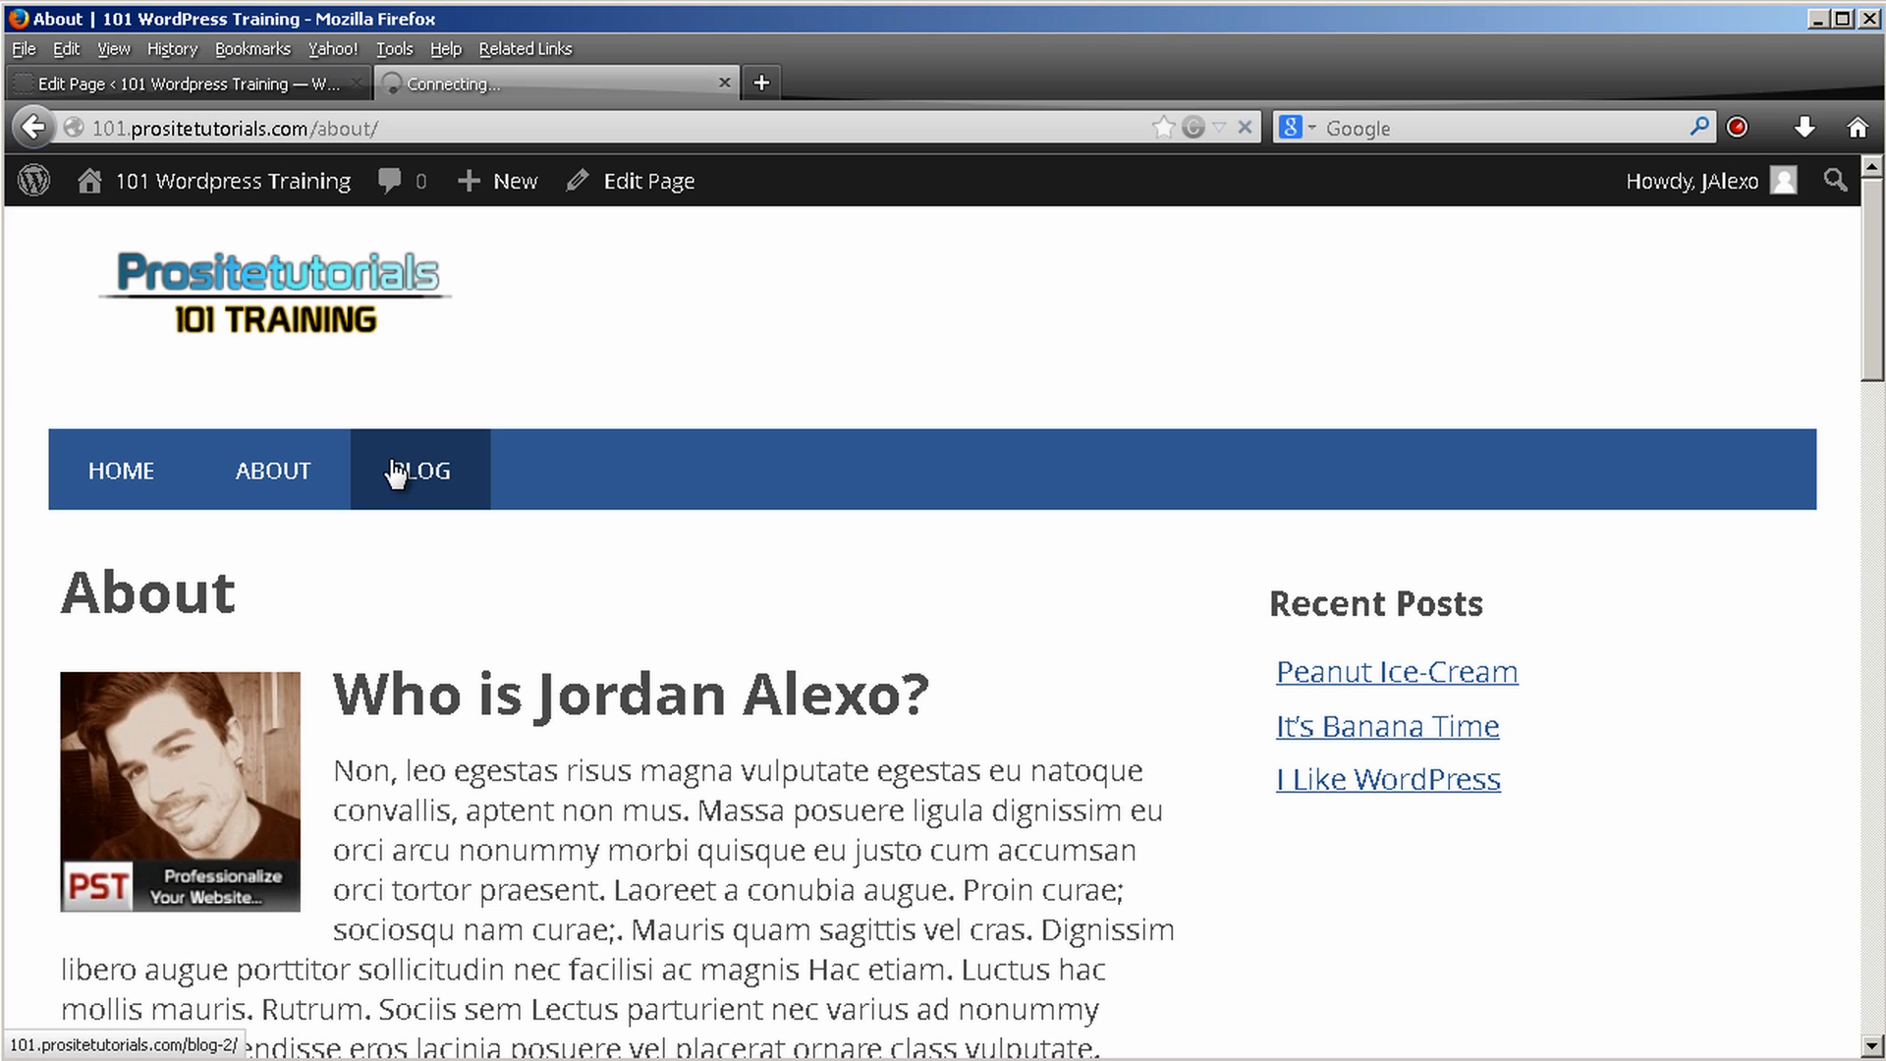
{"action": "left_click", "coordinate": [418, 469]}
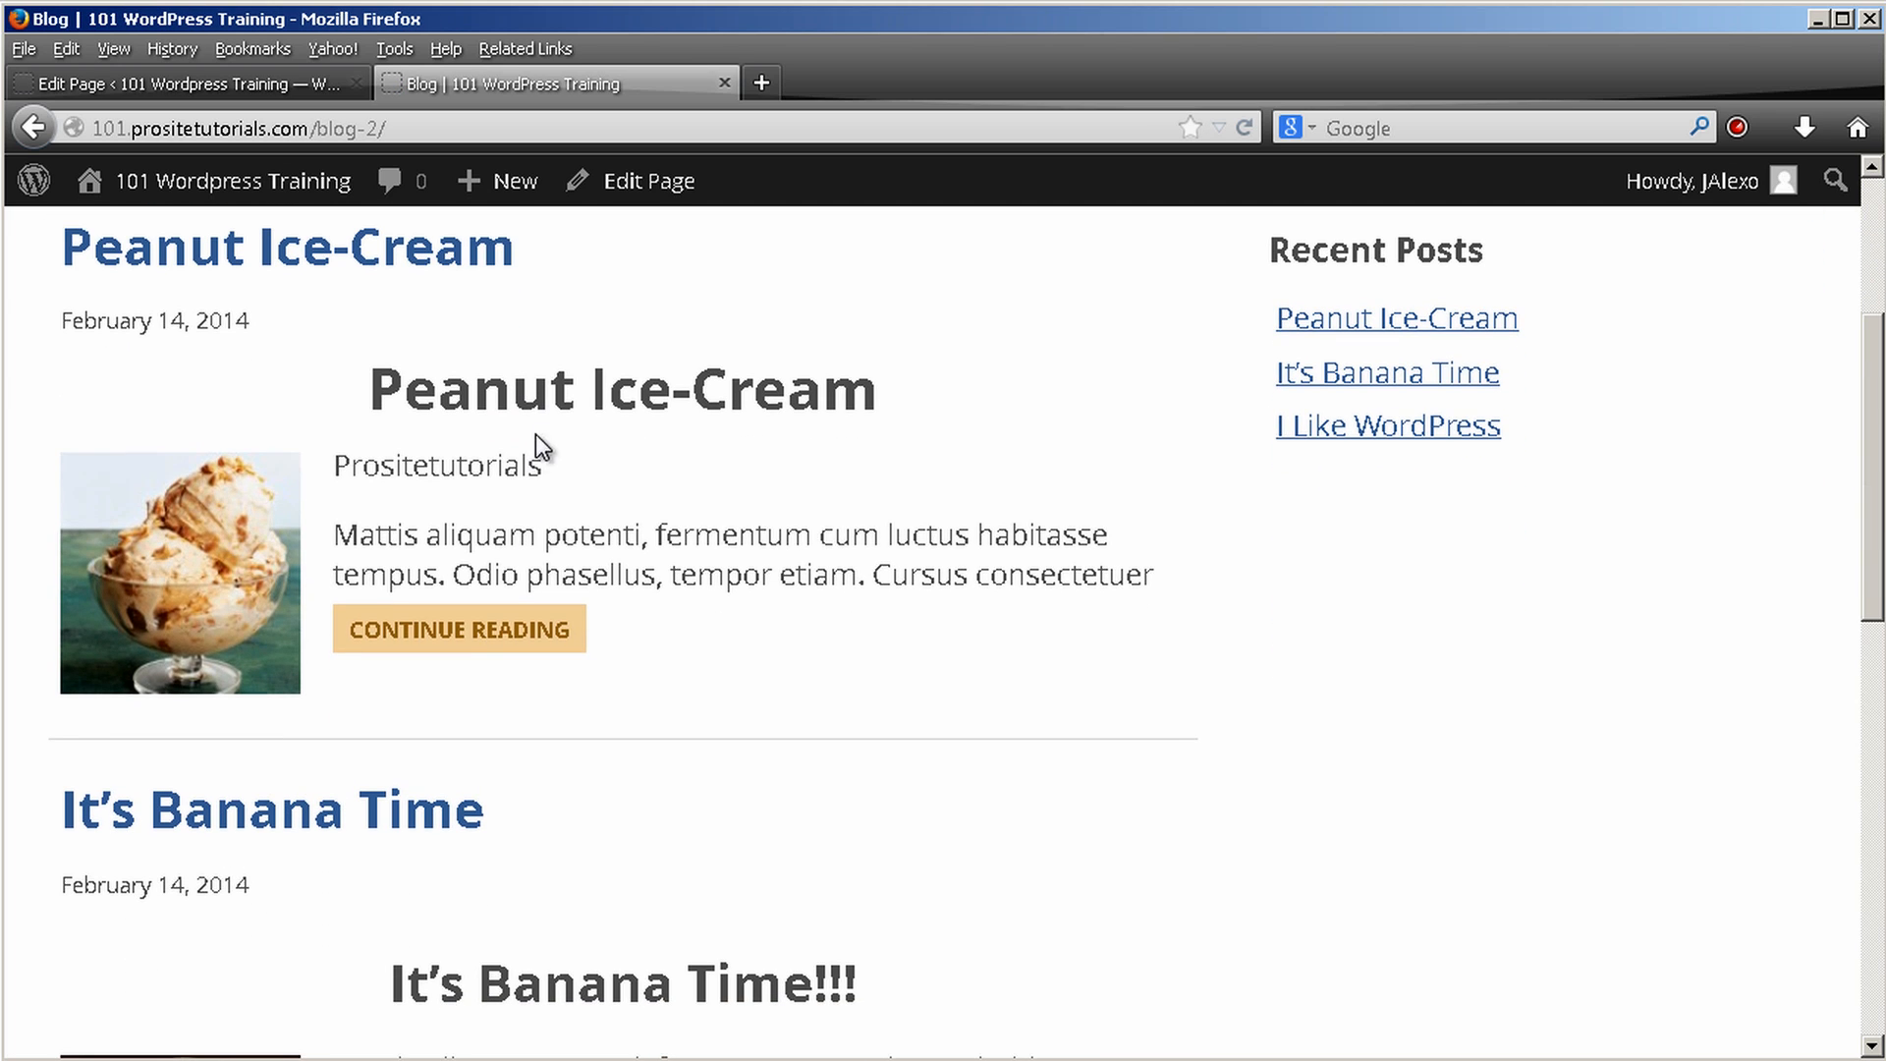
{"action": "left_click", "coordinate": [458, 629]}
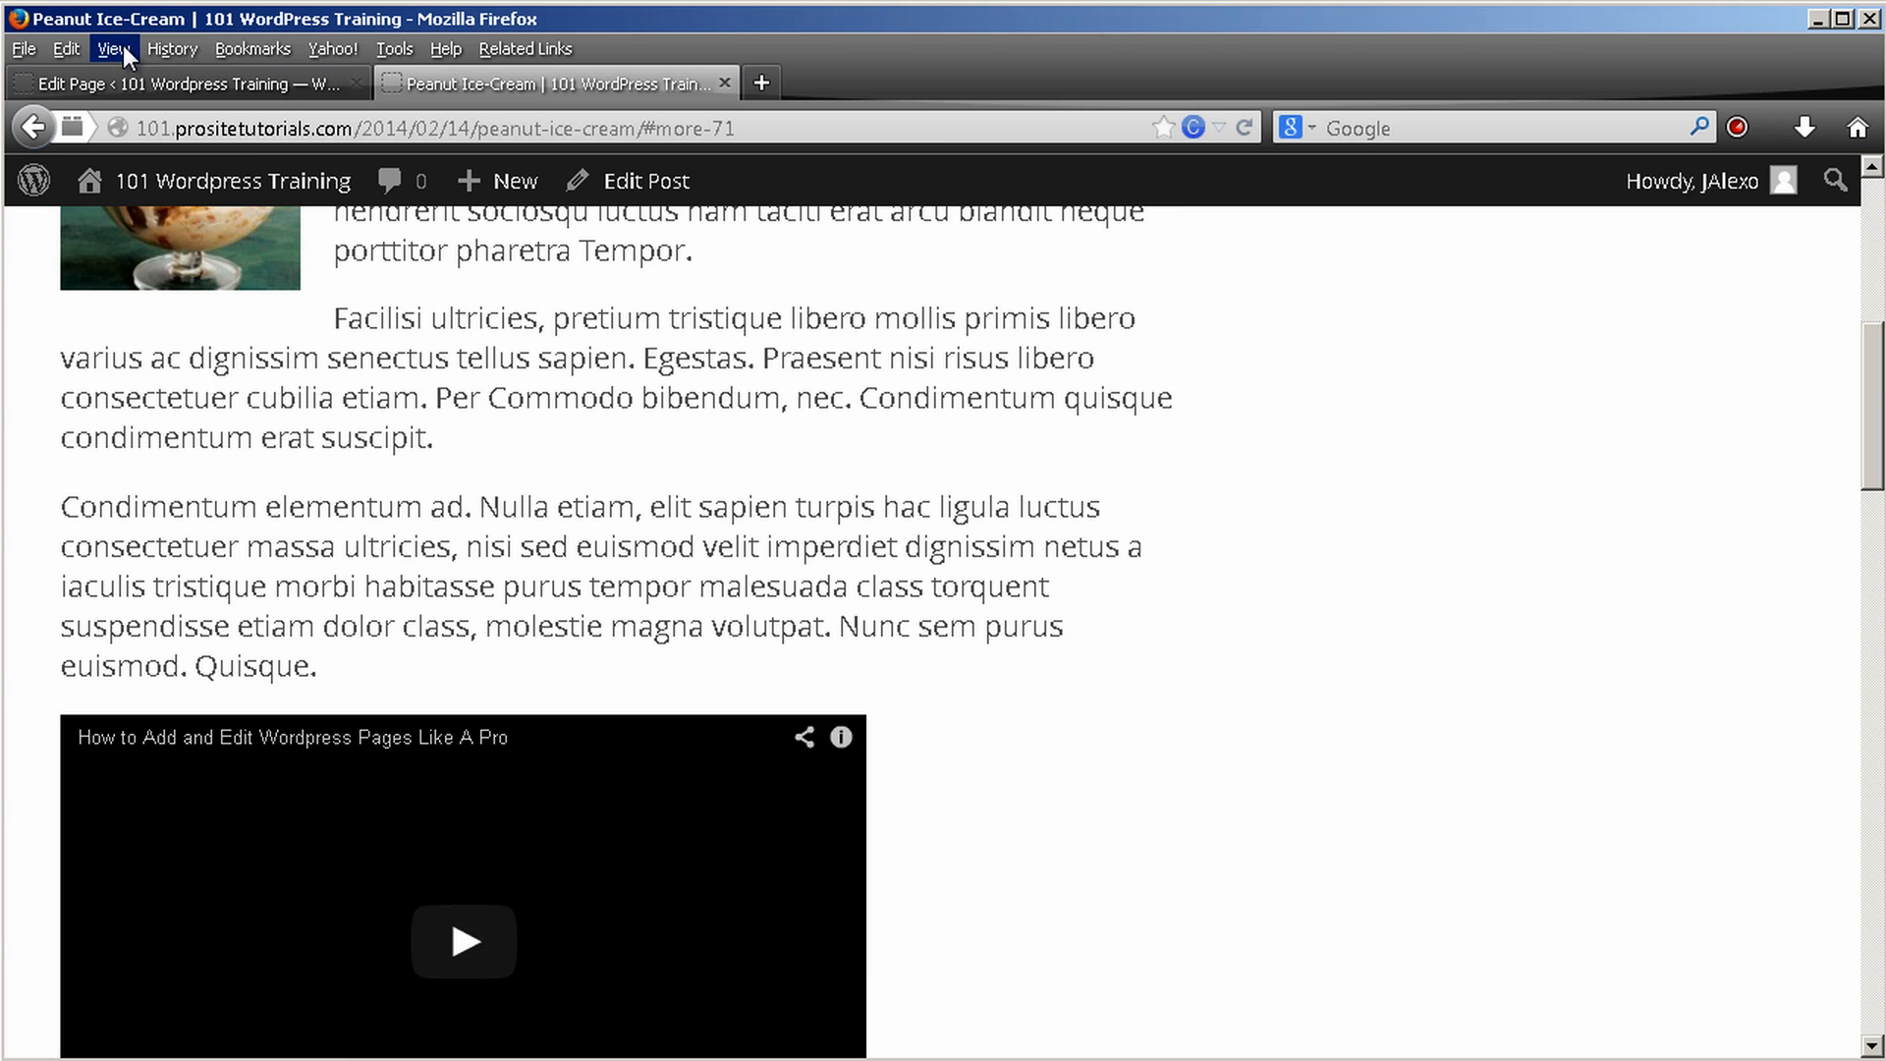
{"action": "scroll", "scroll_direction": "up", "scroll_amount": 3}
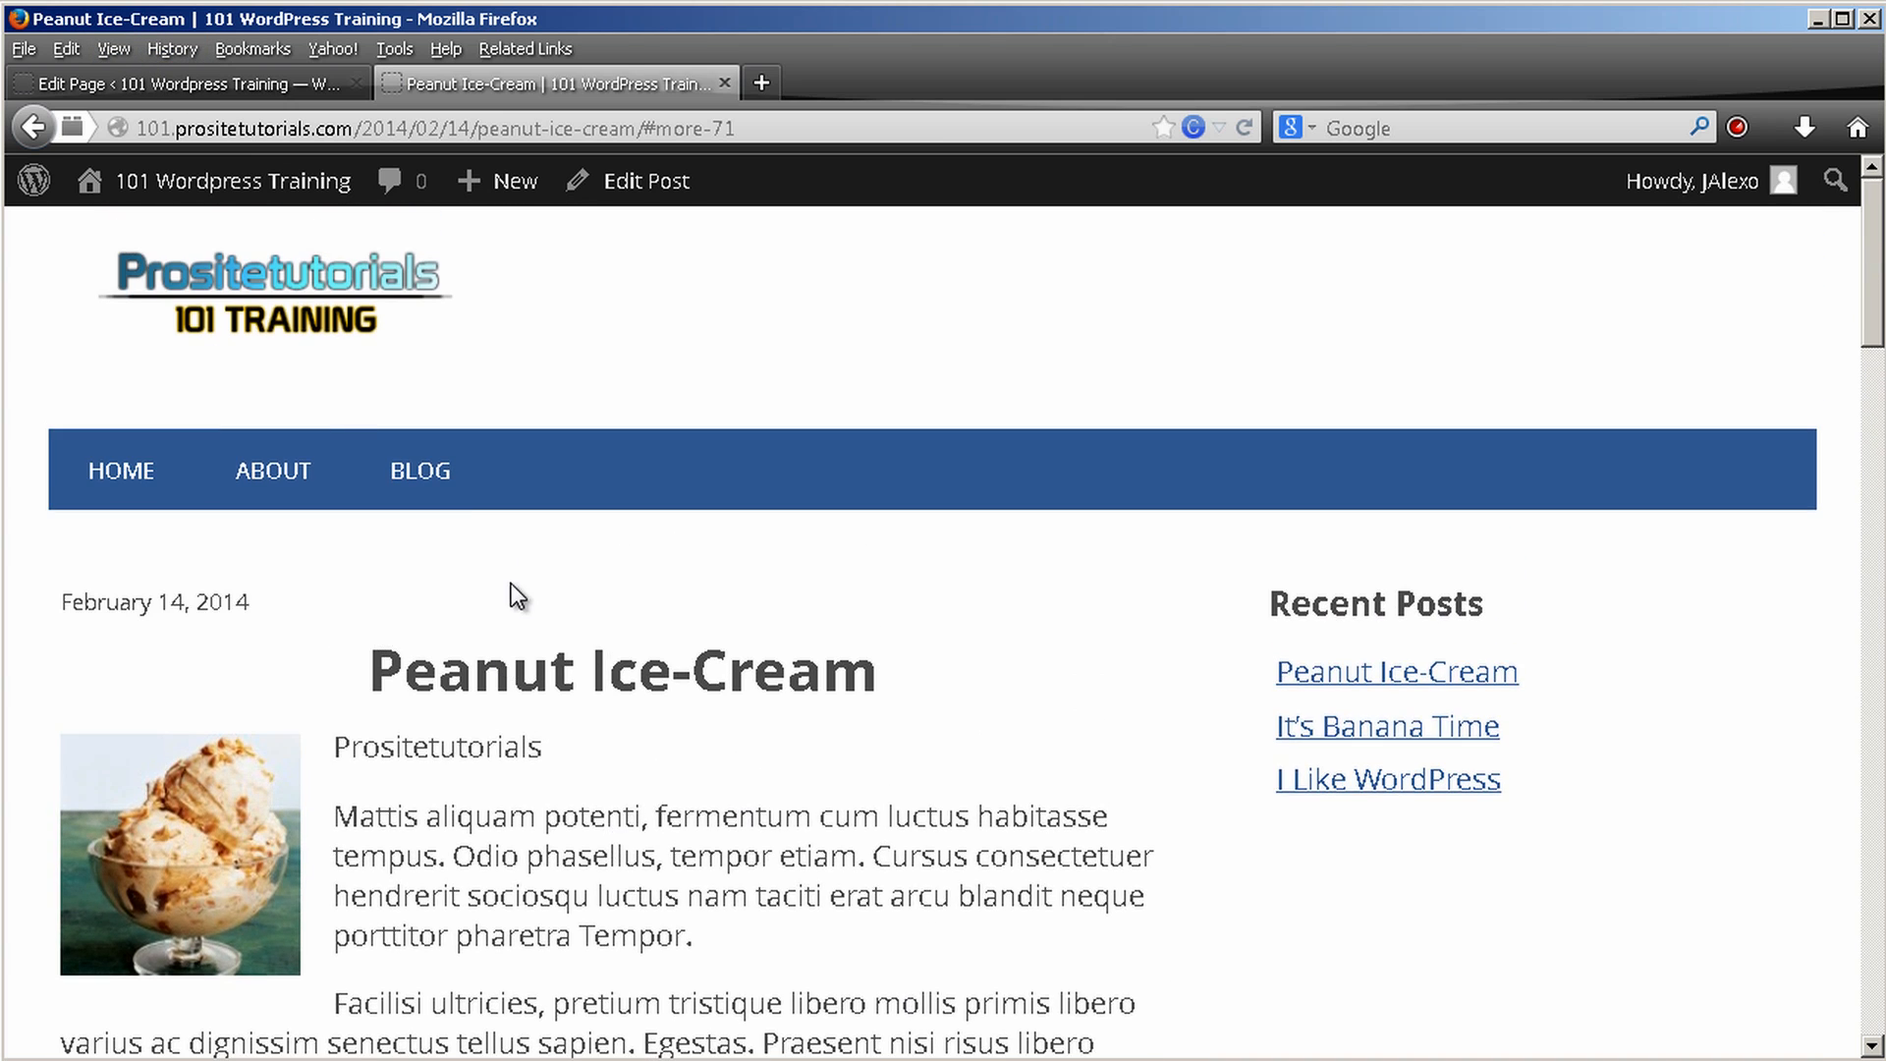
{"action": "left_click", "coordinate": [193, 82]}
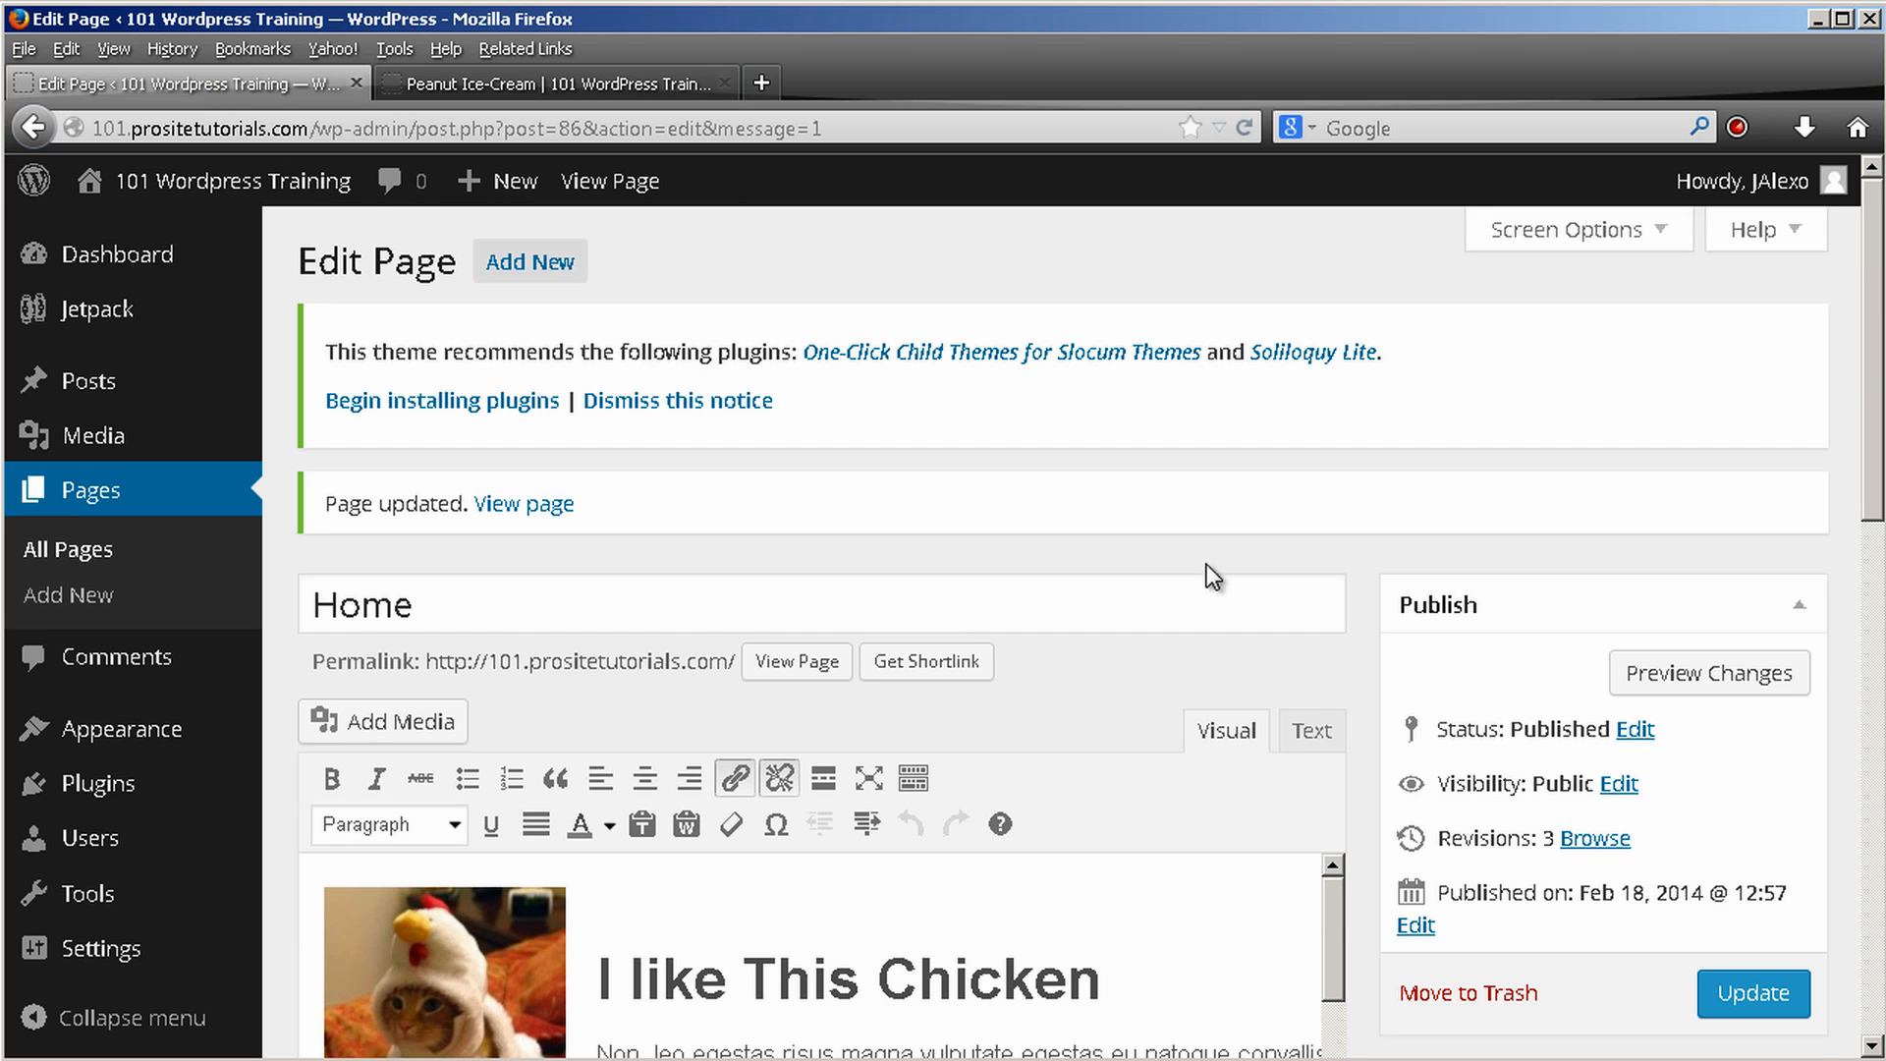
{"action": "scroll", "scroll_direction": "down", "scroll_amount": 3}
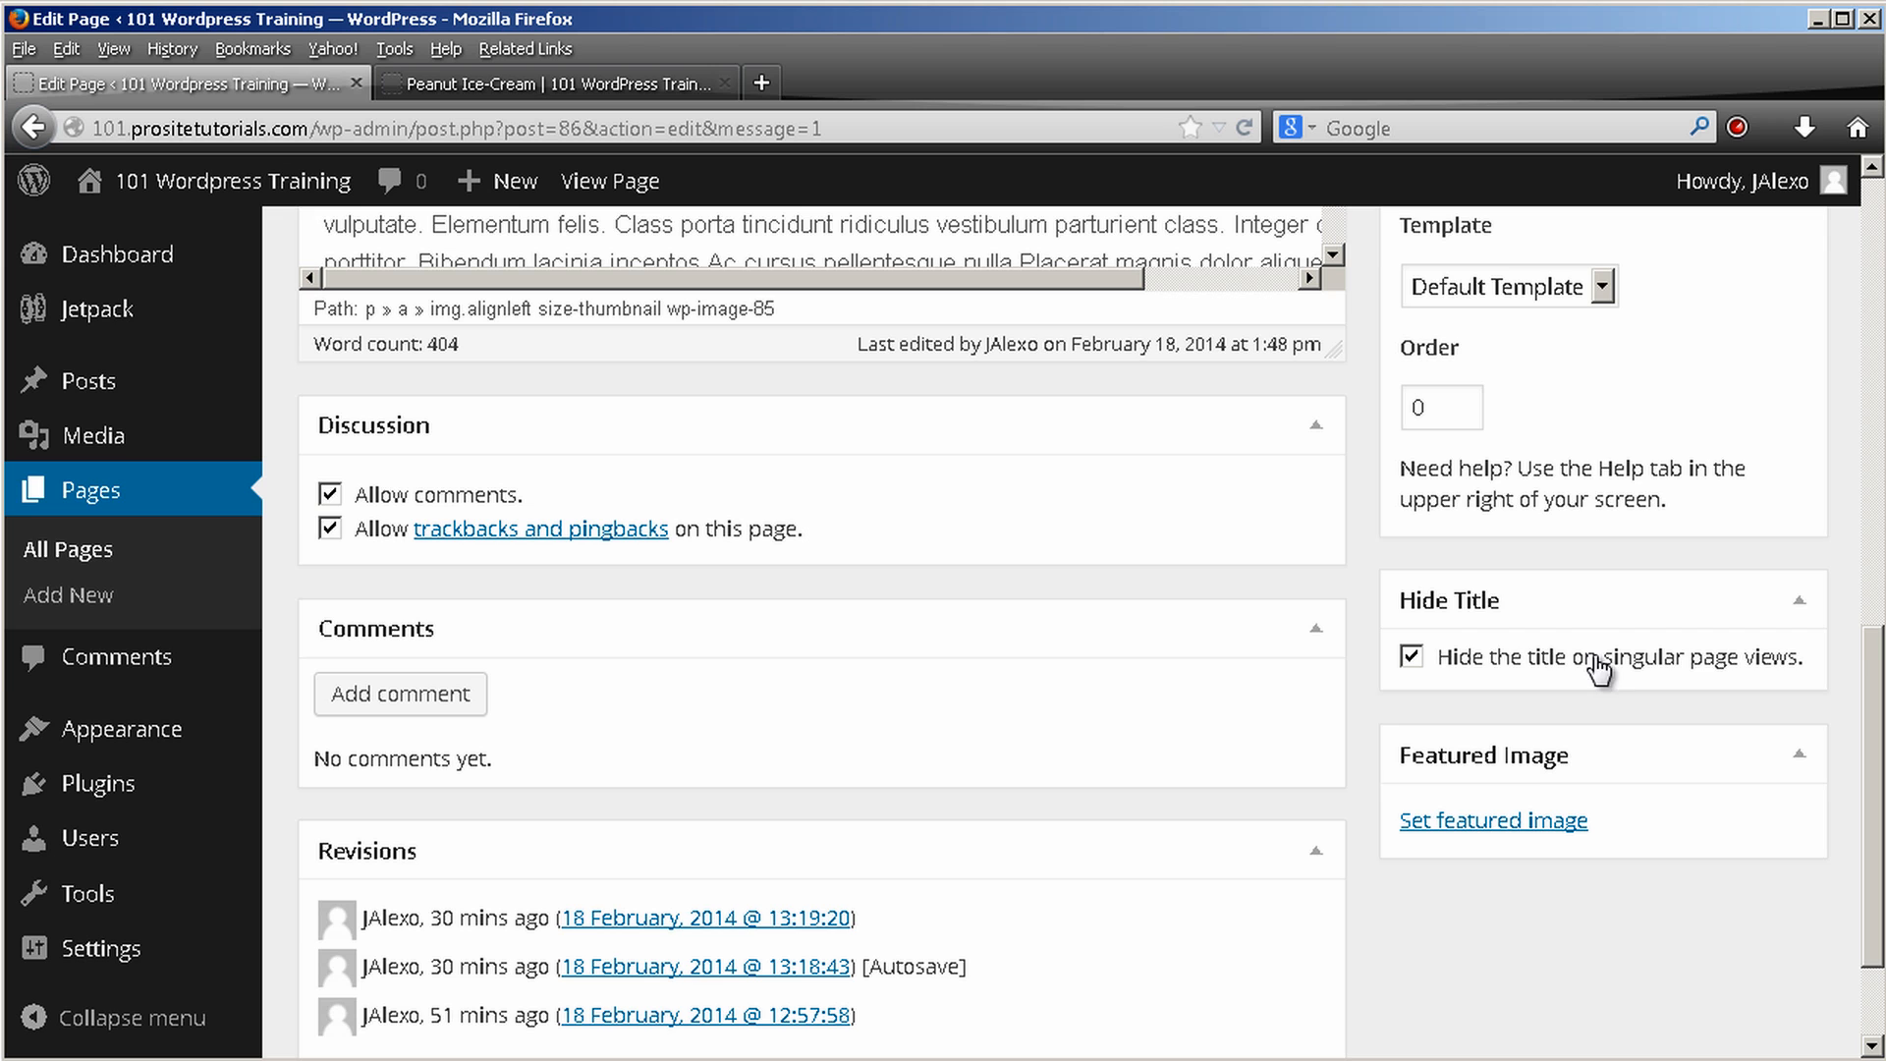
{"action": "mouse_move", "coordinate": [796, 603]}
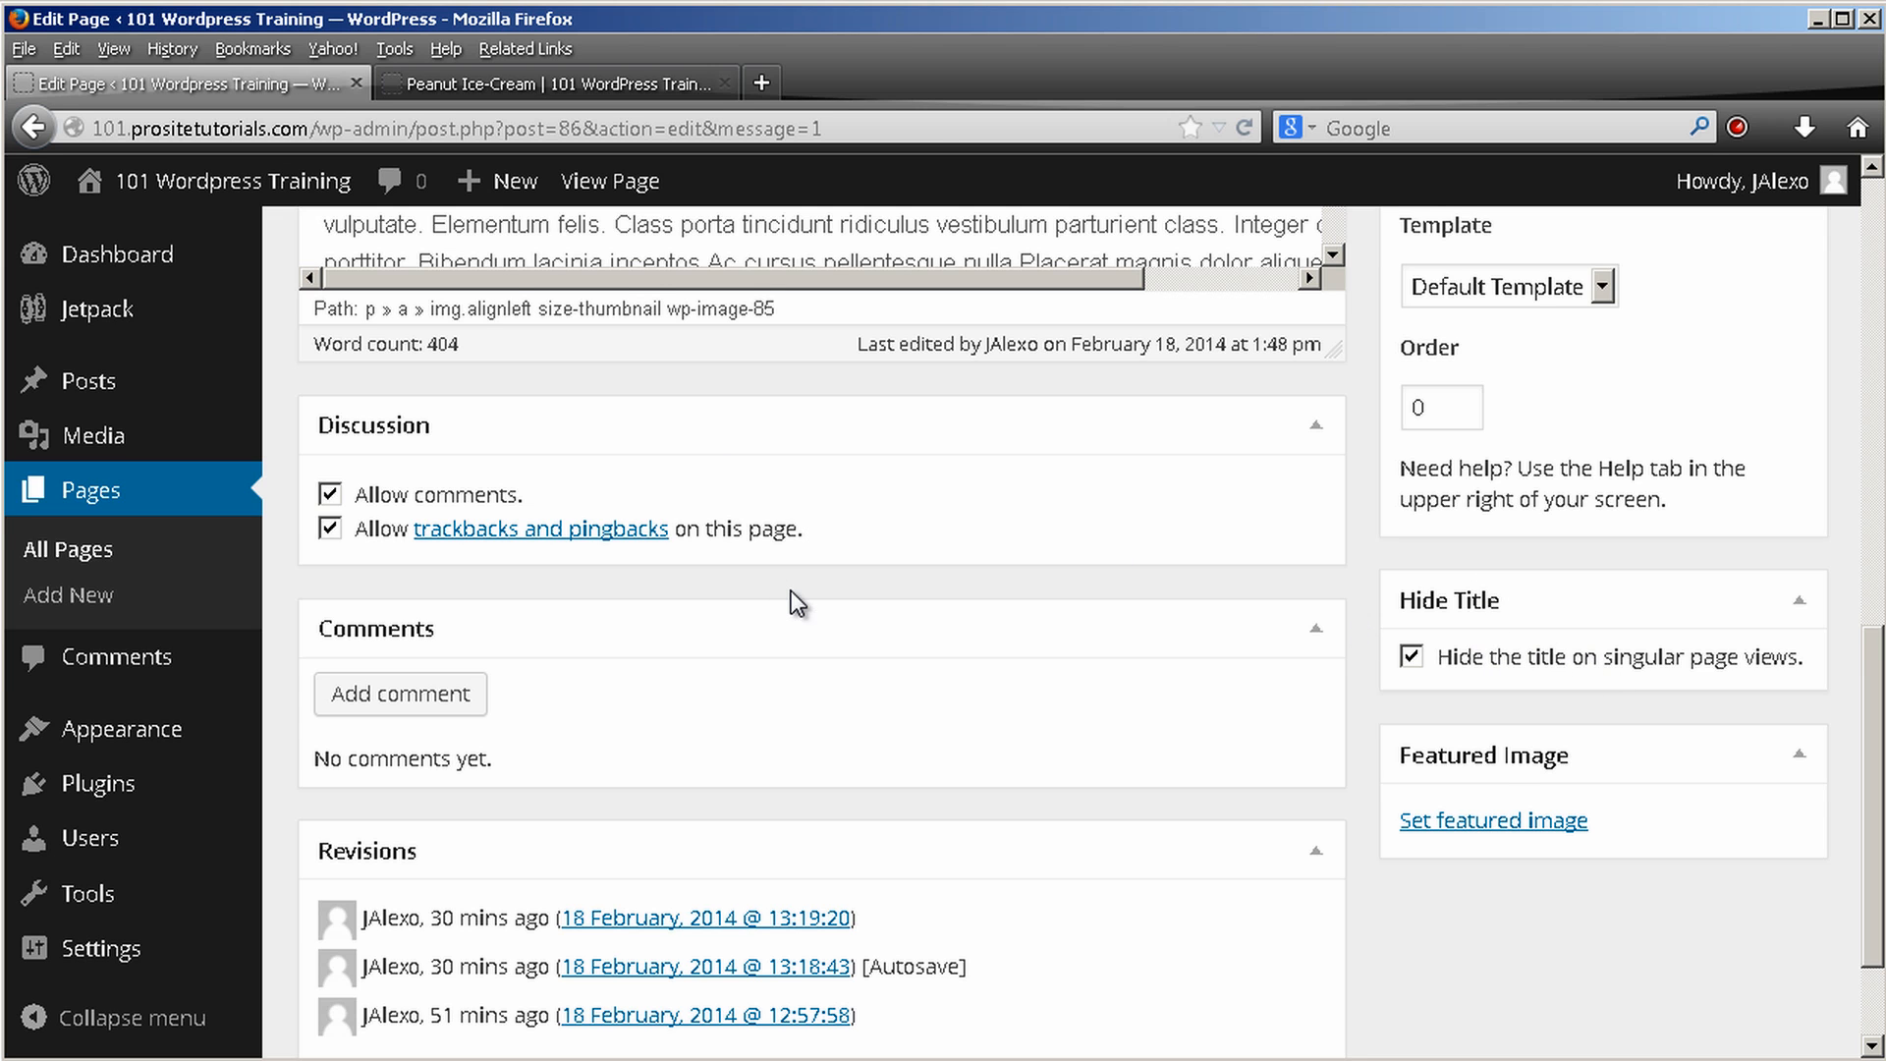
{"action": "scroll", "scroll_direction": "up", "scroll_amount": 3}
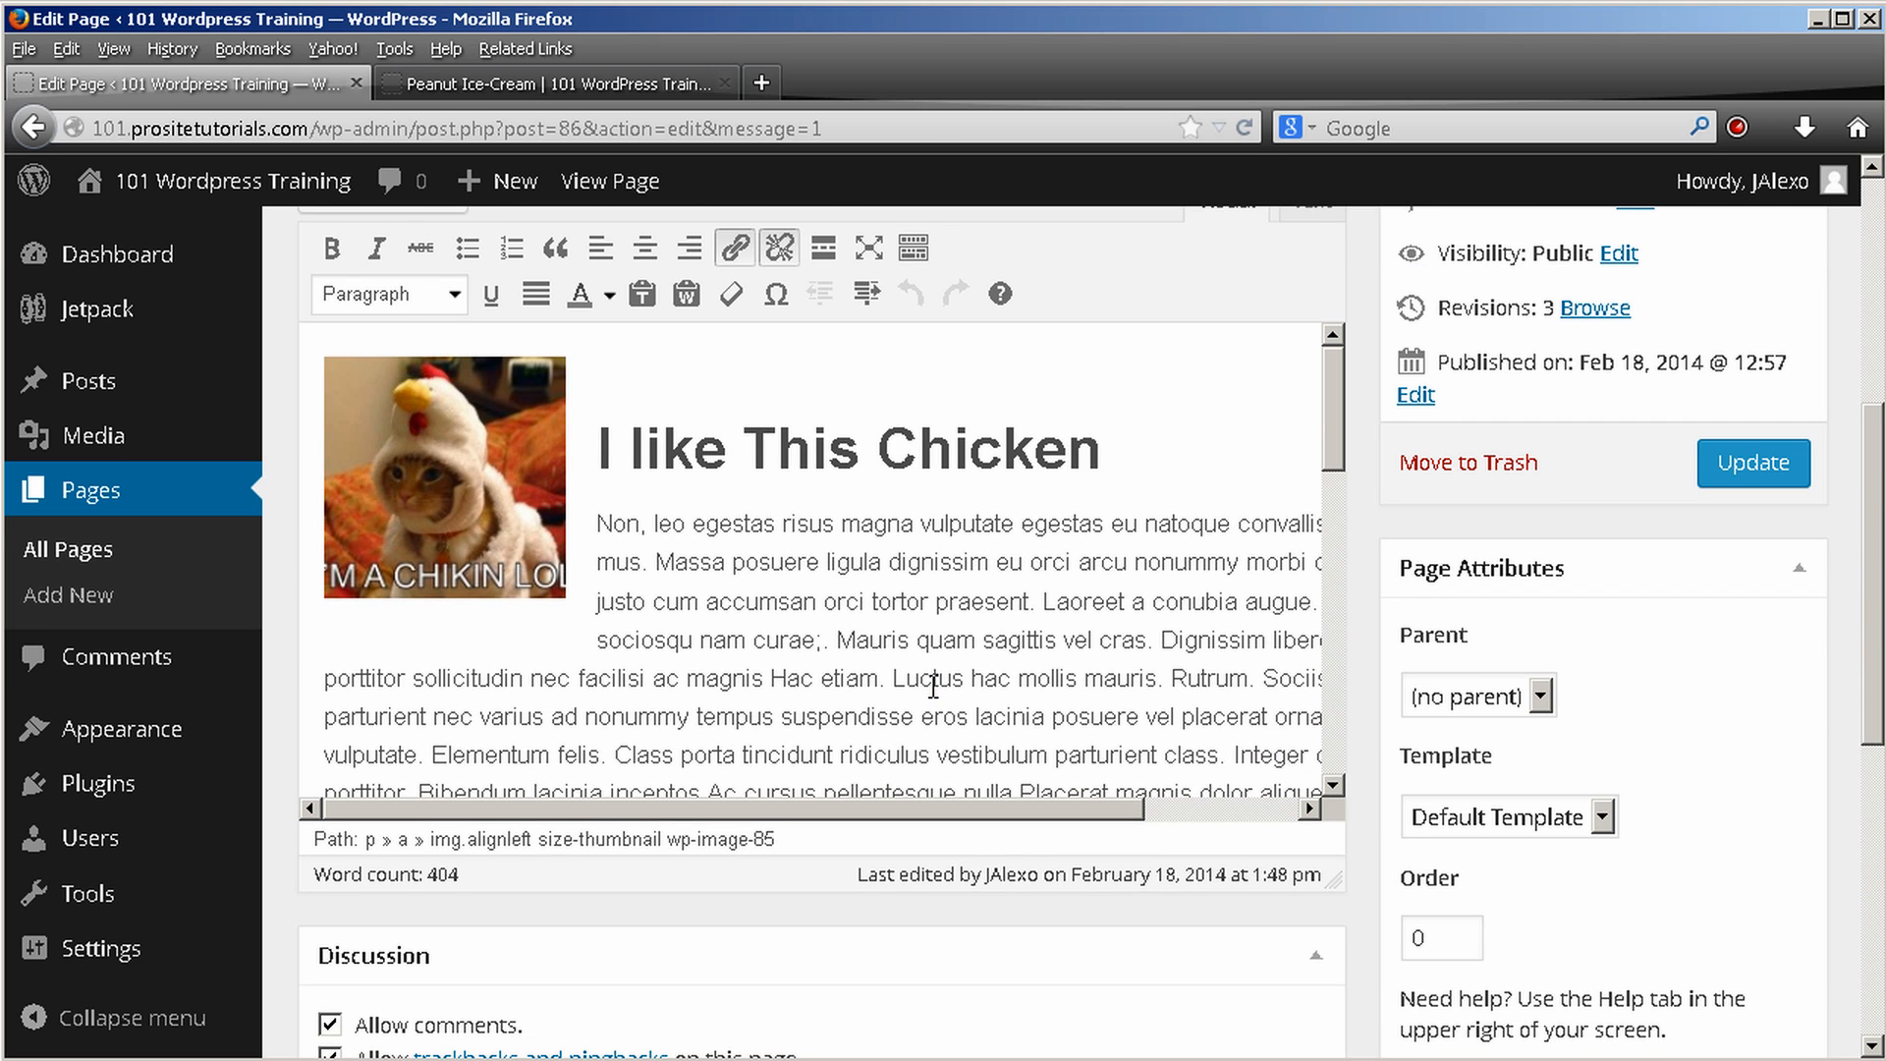
{"action": "scroll", "scroll_direction": "up", "scroll_amount": 3}
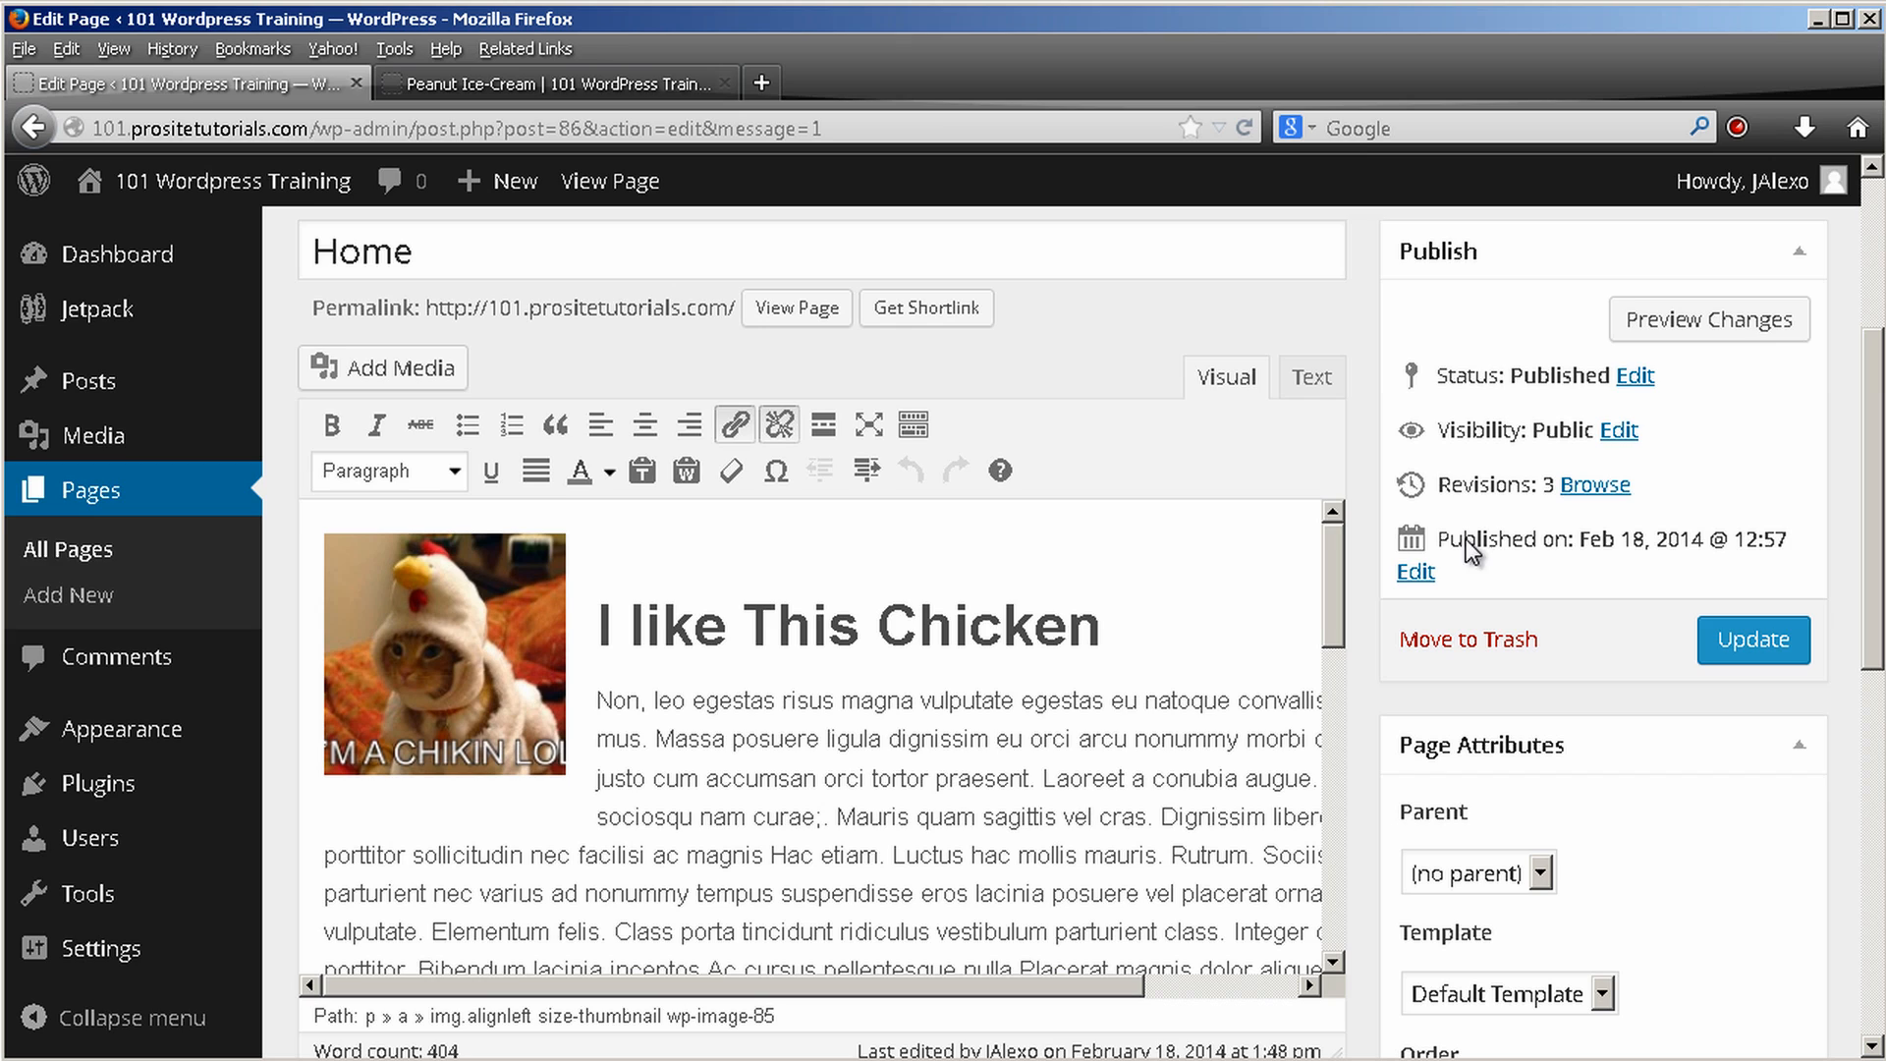
{"action": "mouse_move", "coordinate": [554, 424]}
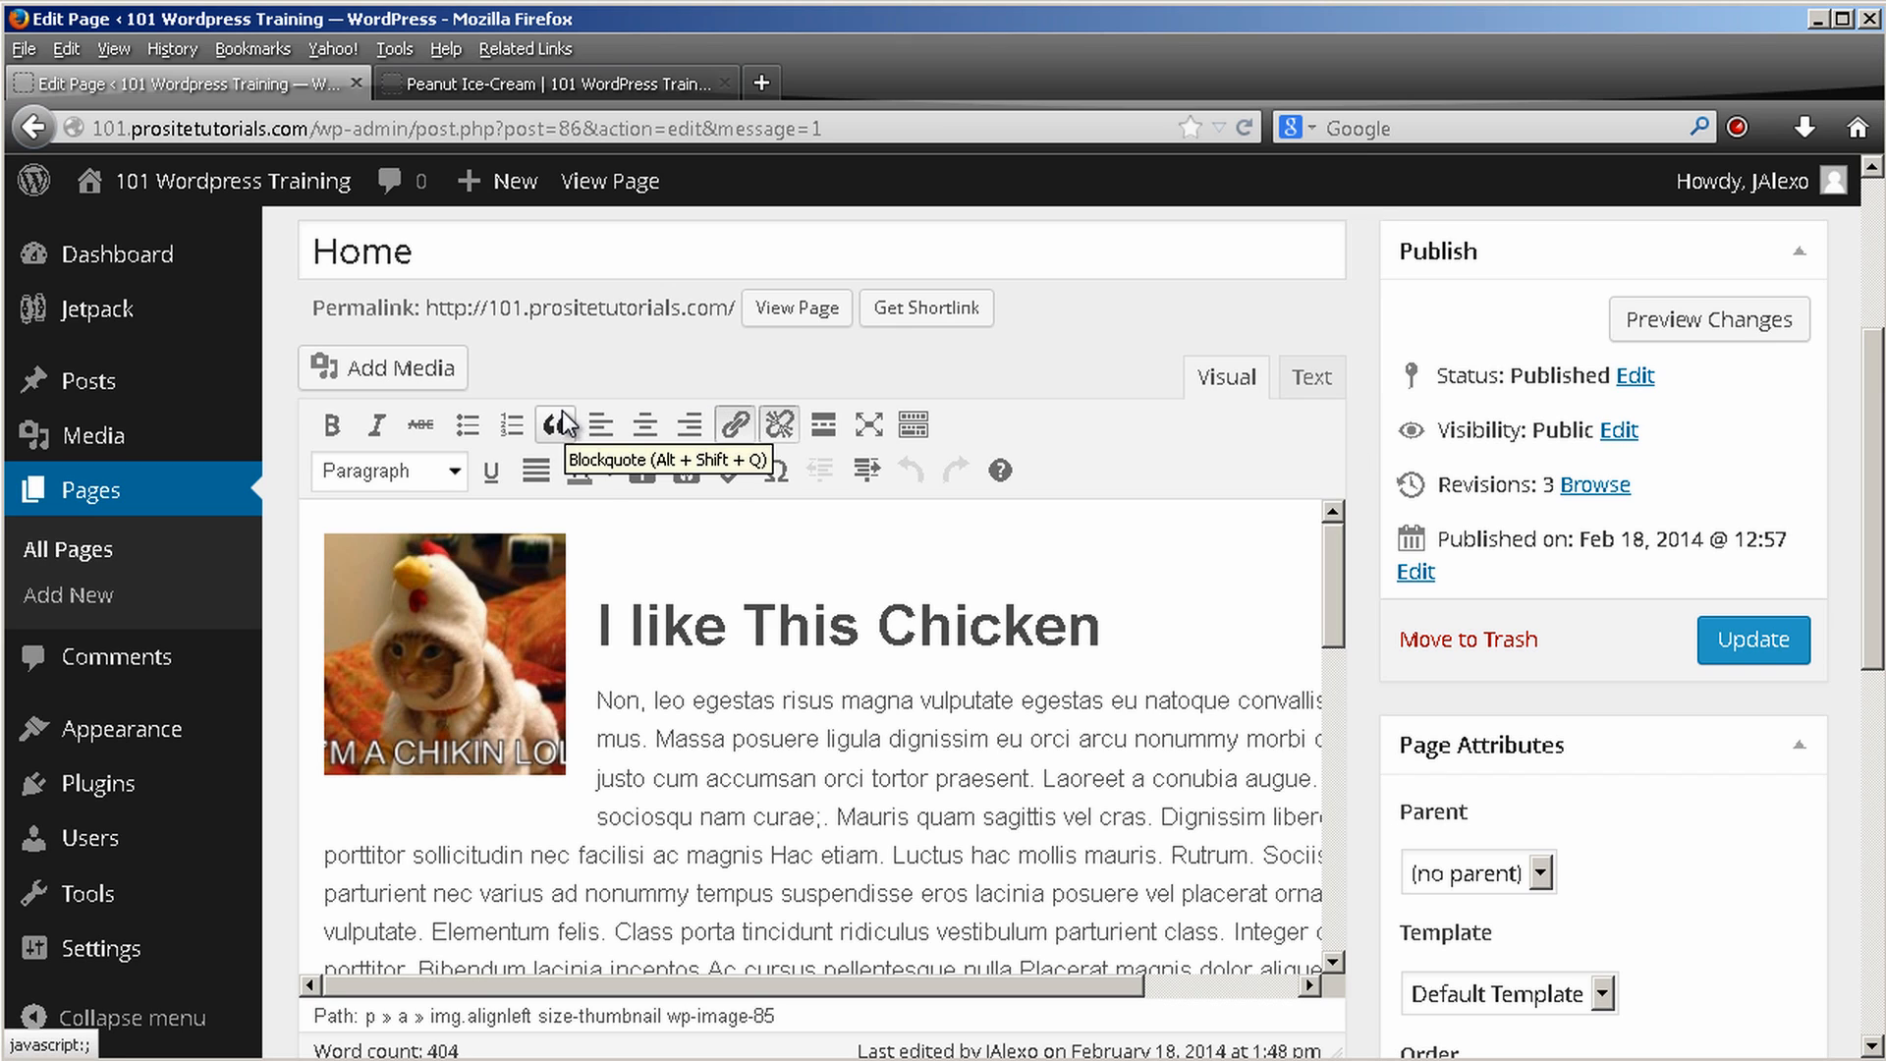
{"action": "mouse_move", "coordinate": [687, 471]}
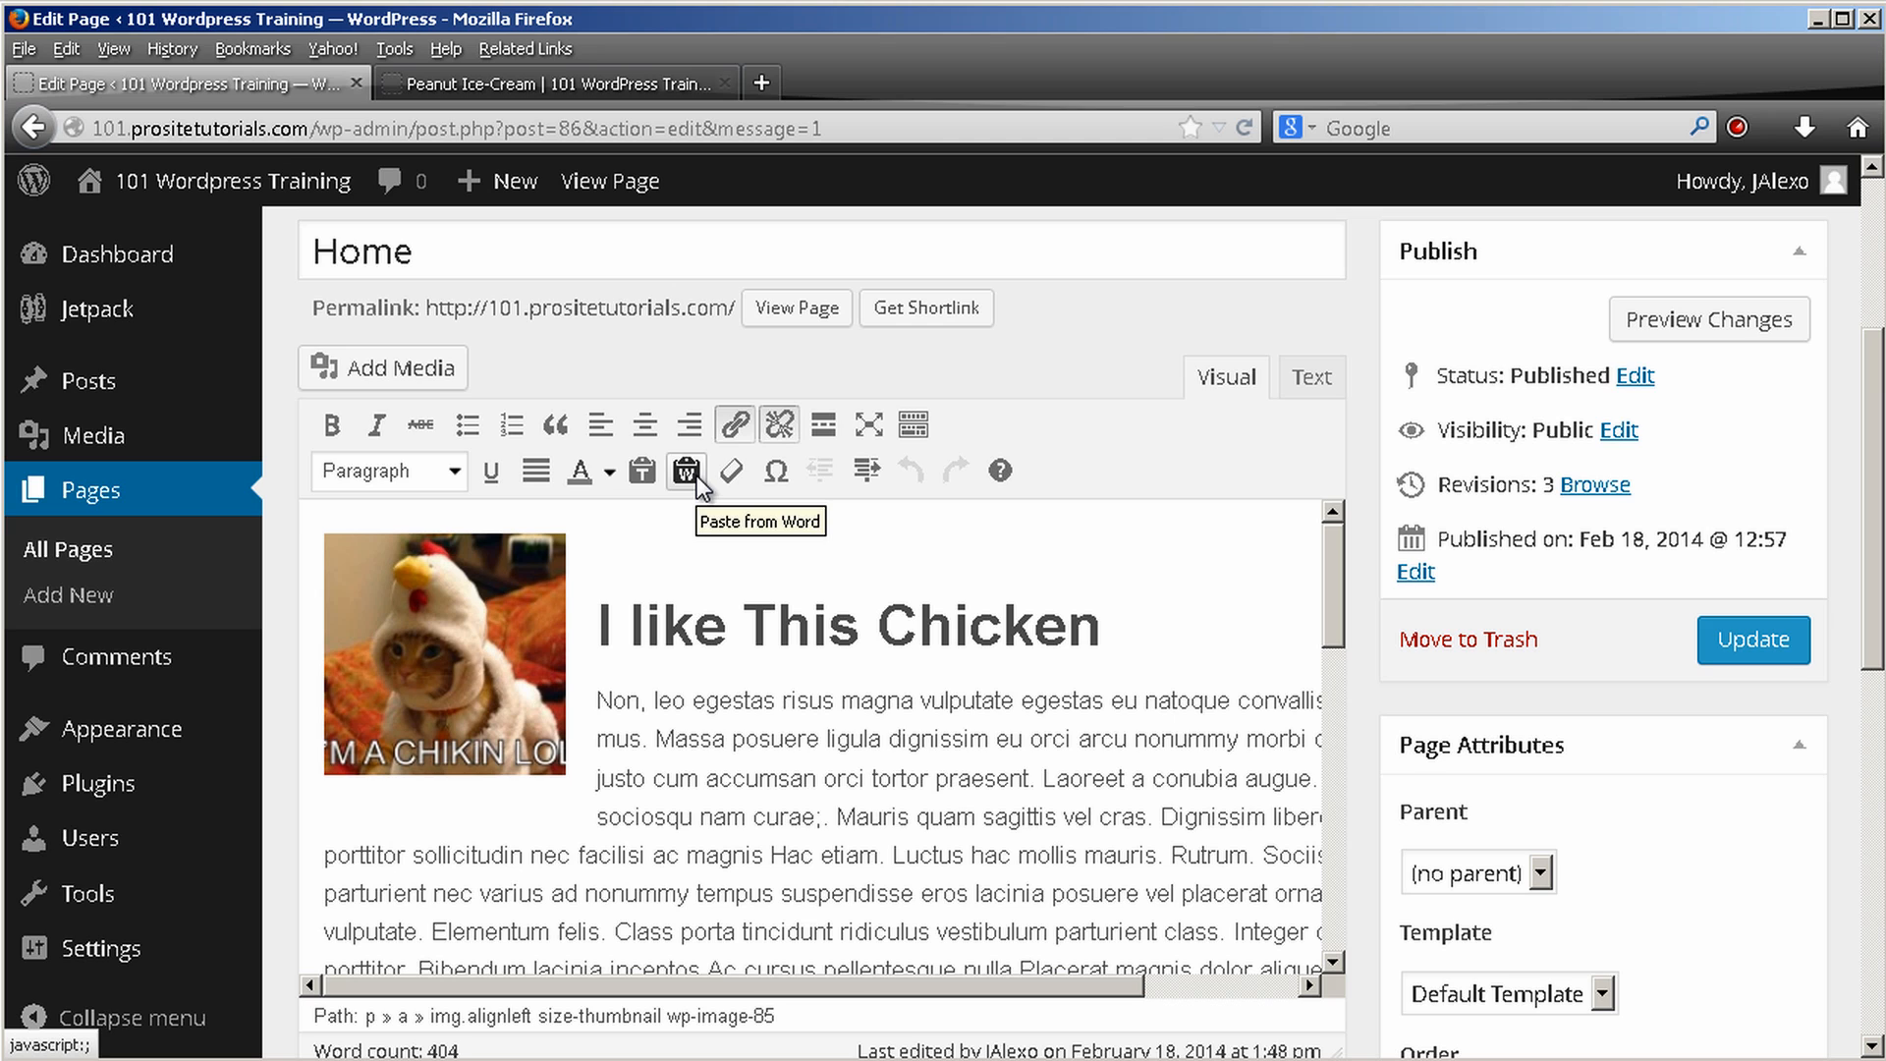
{"action": "left_click", "coordinate": [1751, 639]}
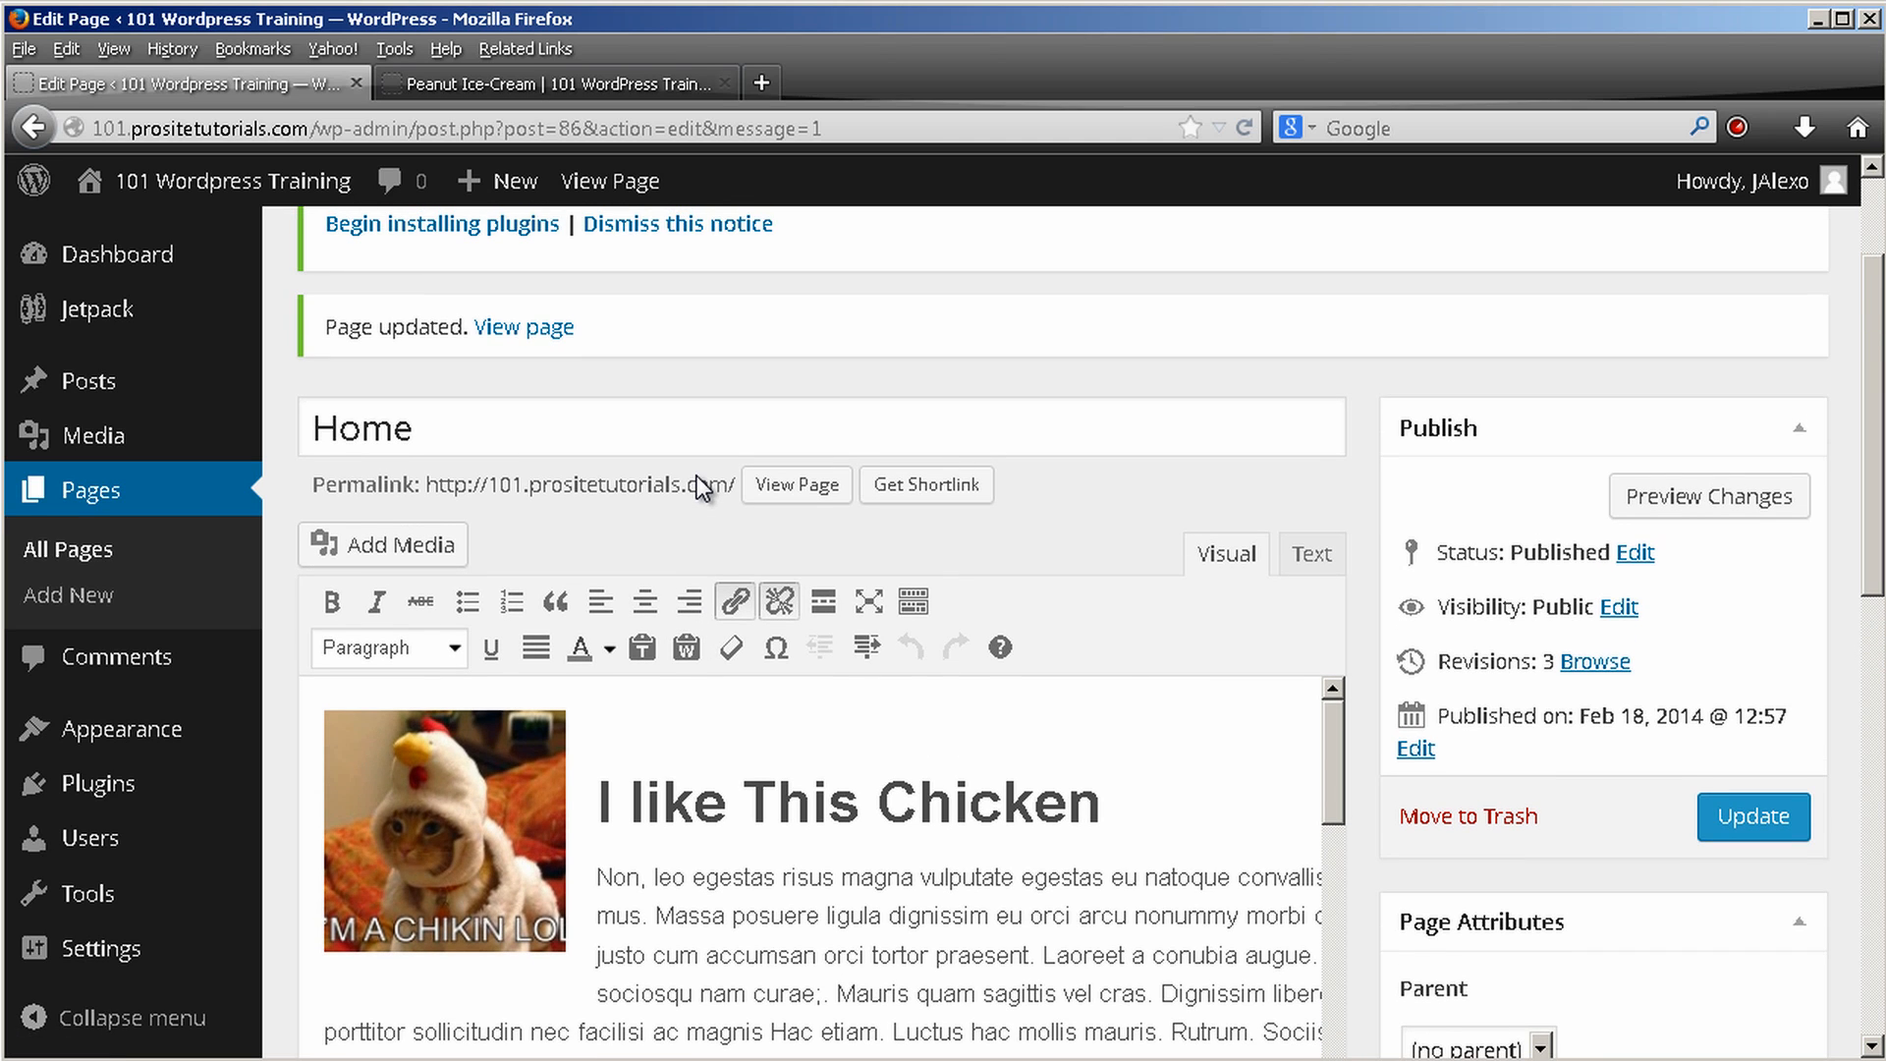